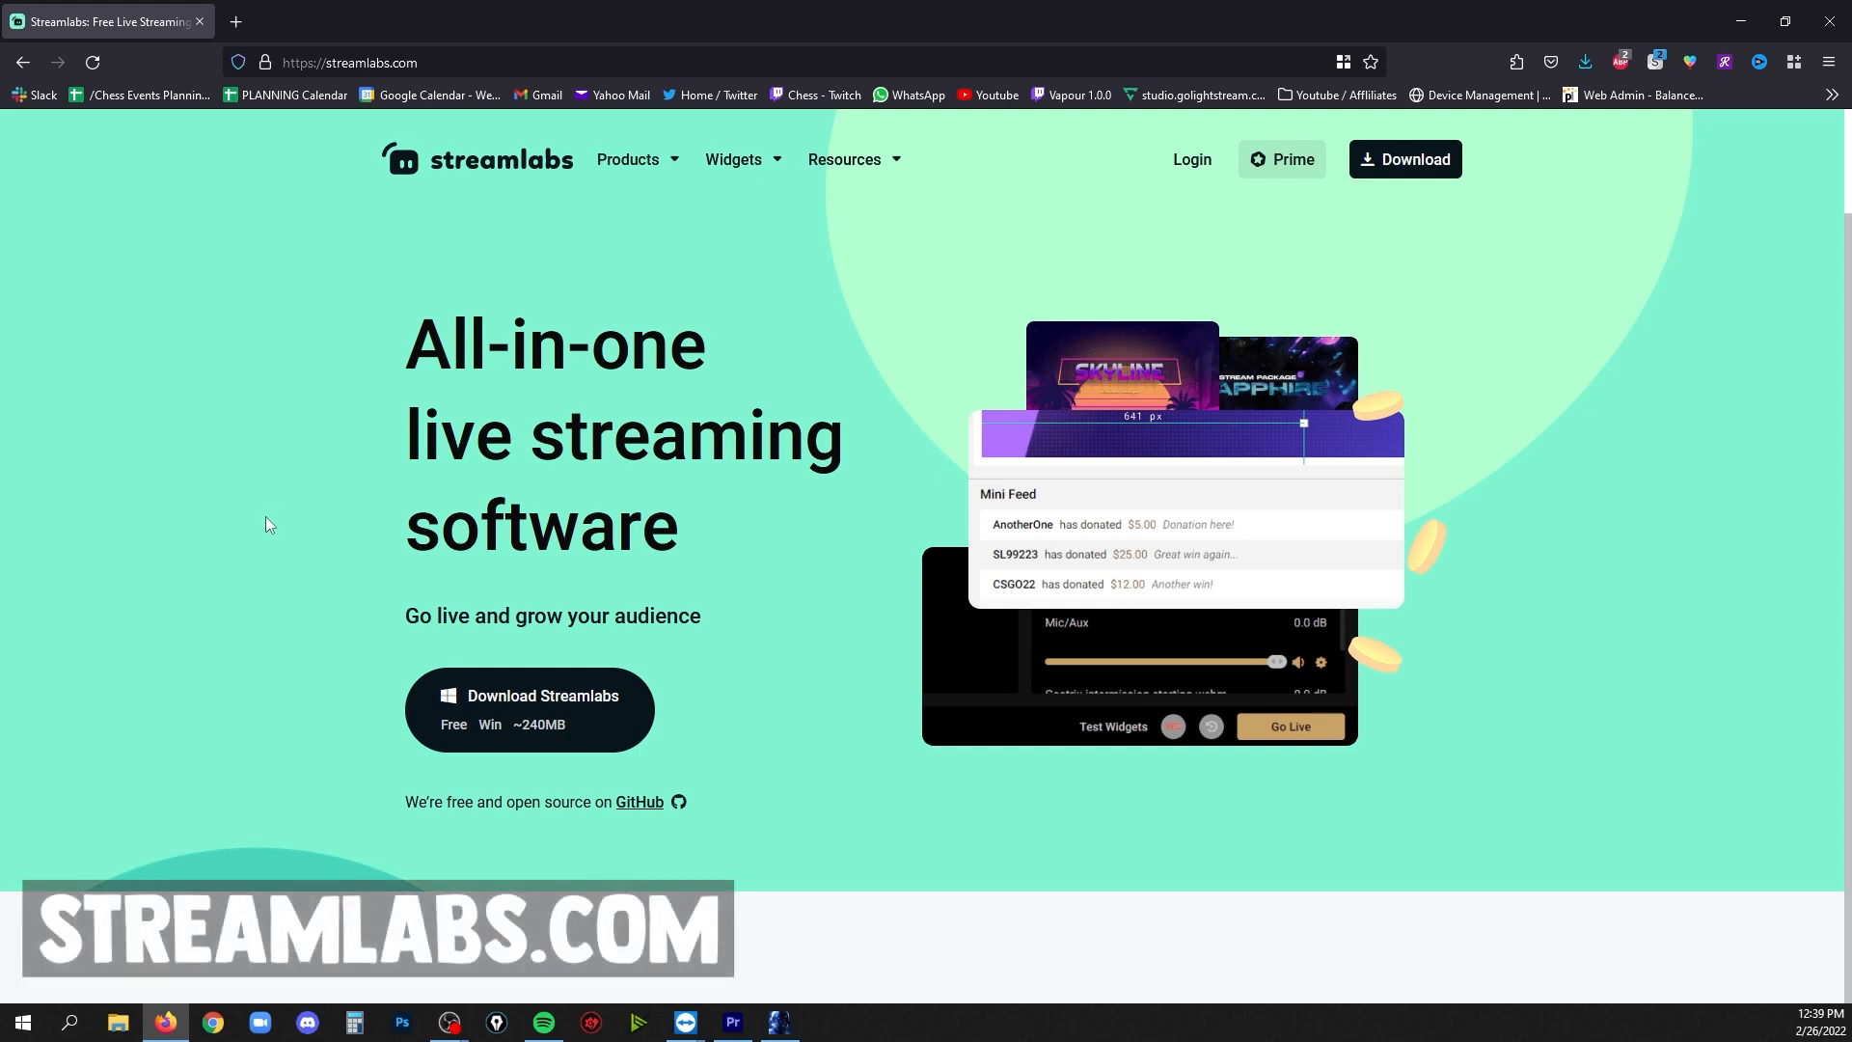
pyautogui.moveTo(1192, 160)
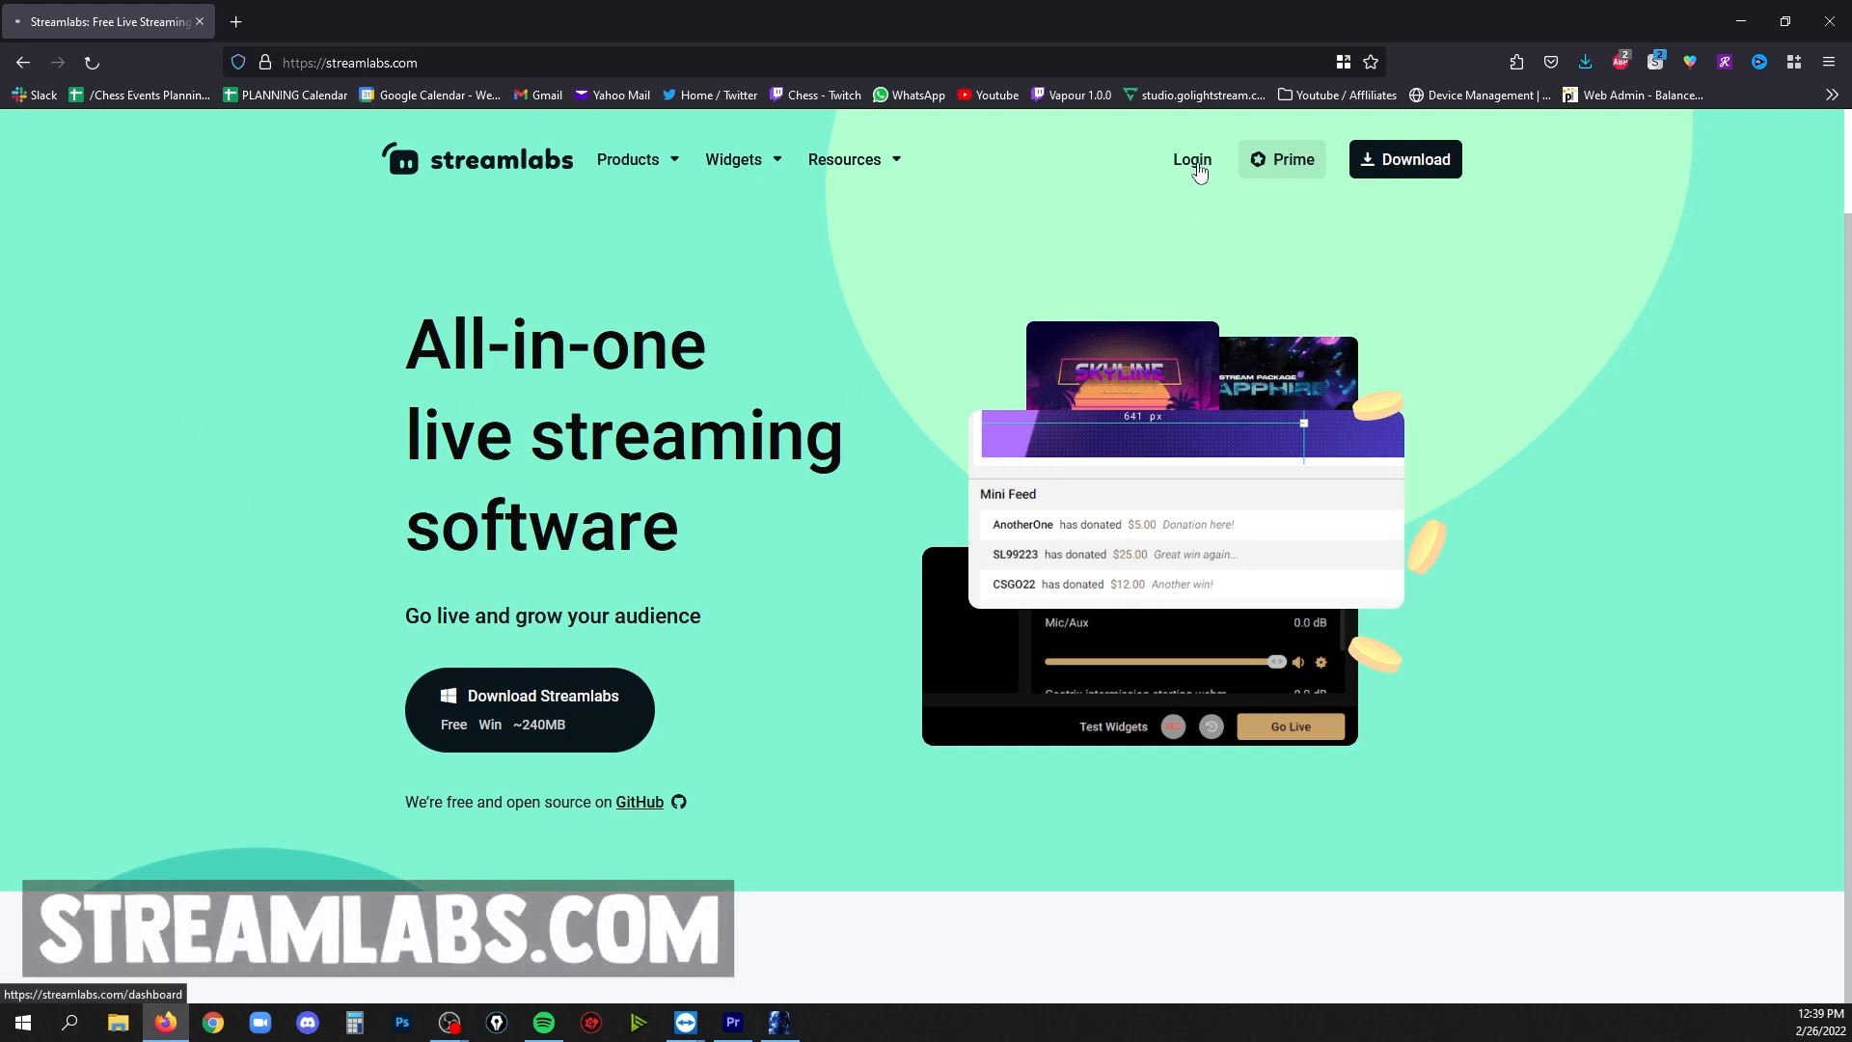
# Log in to streamlabs.com with Twitch and view the platform switcher in the account menu
pyautogui.click(1190, 160)
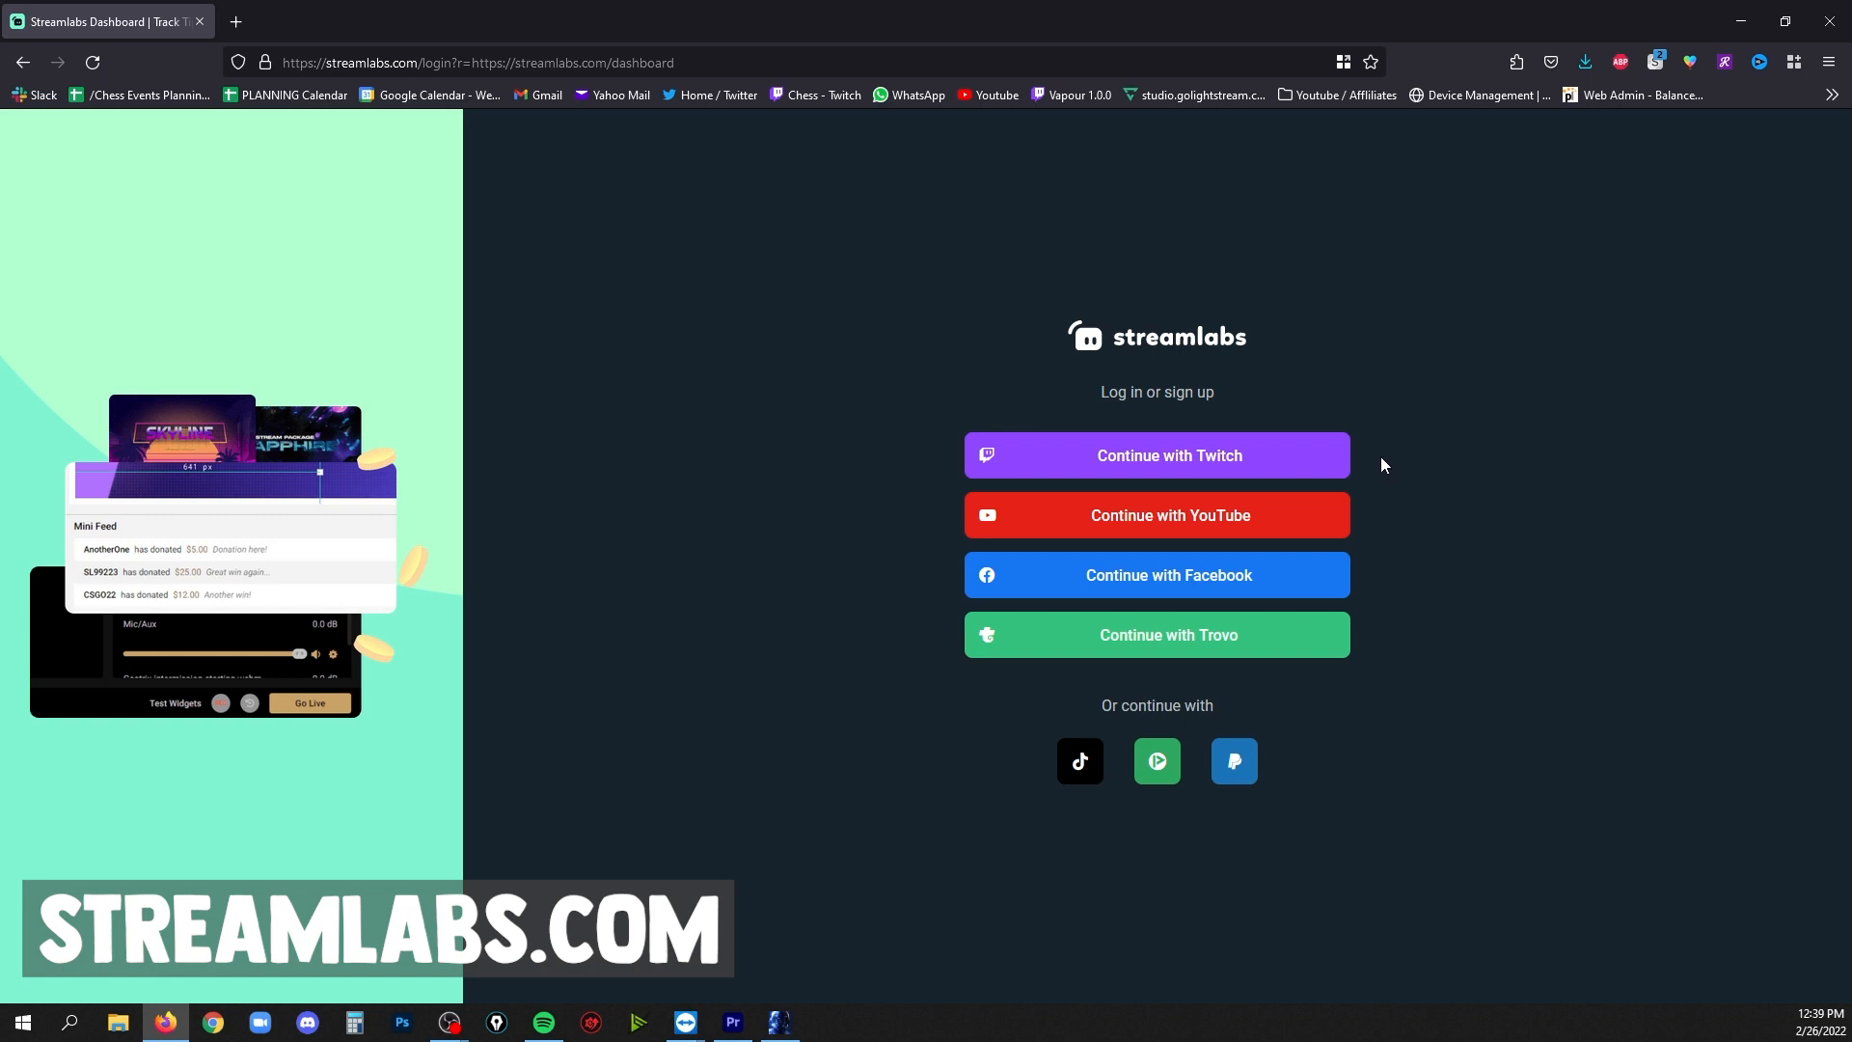
pyautogui.moveTo(1366, 451)
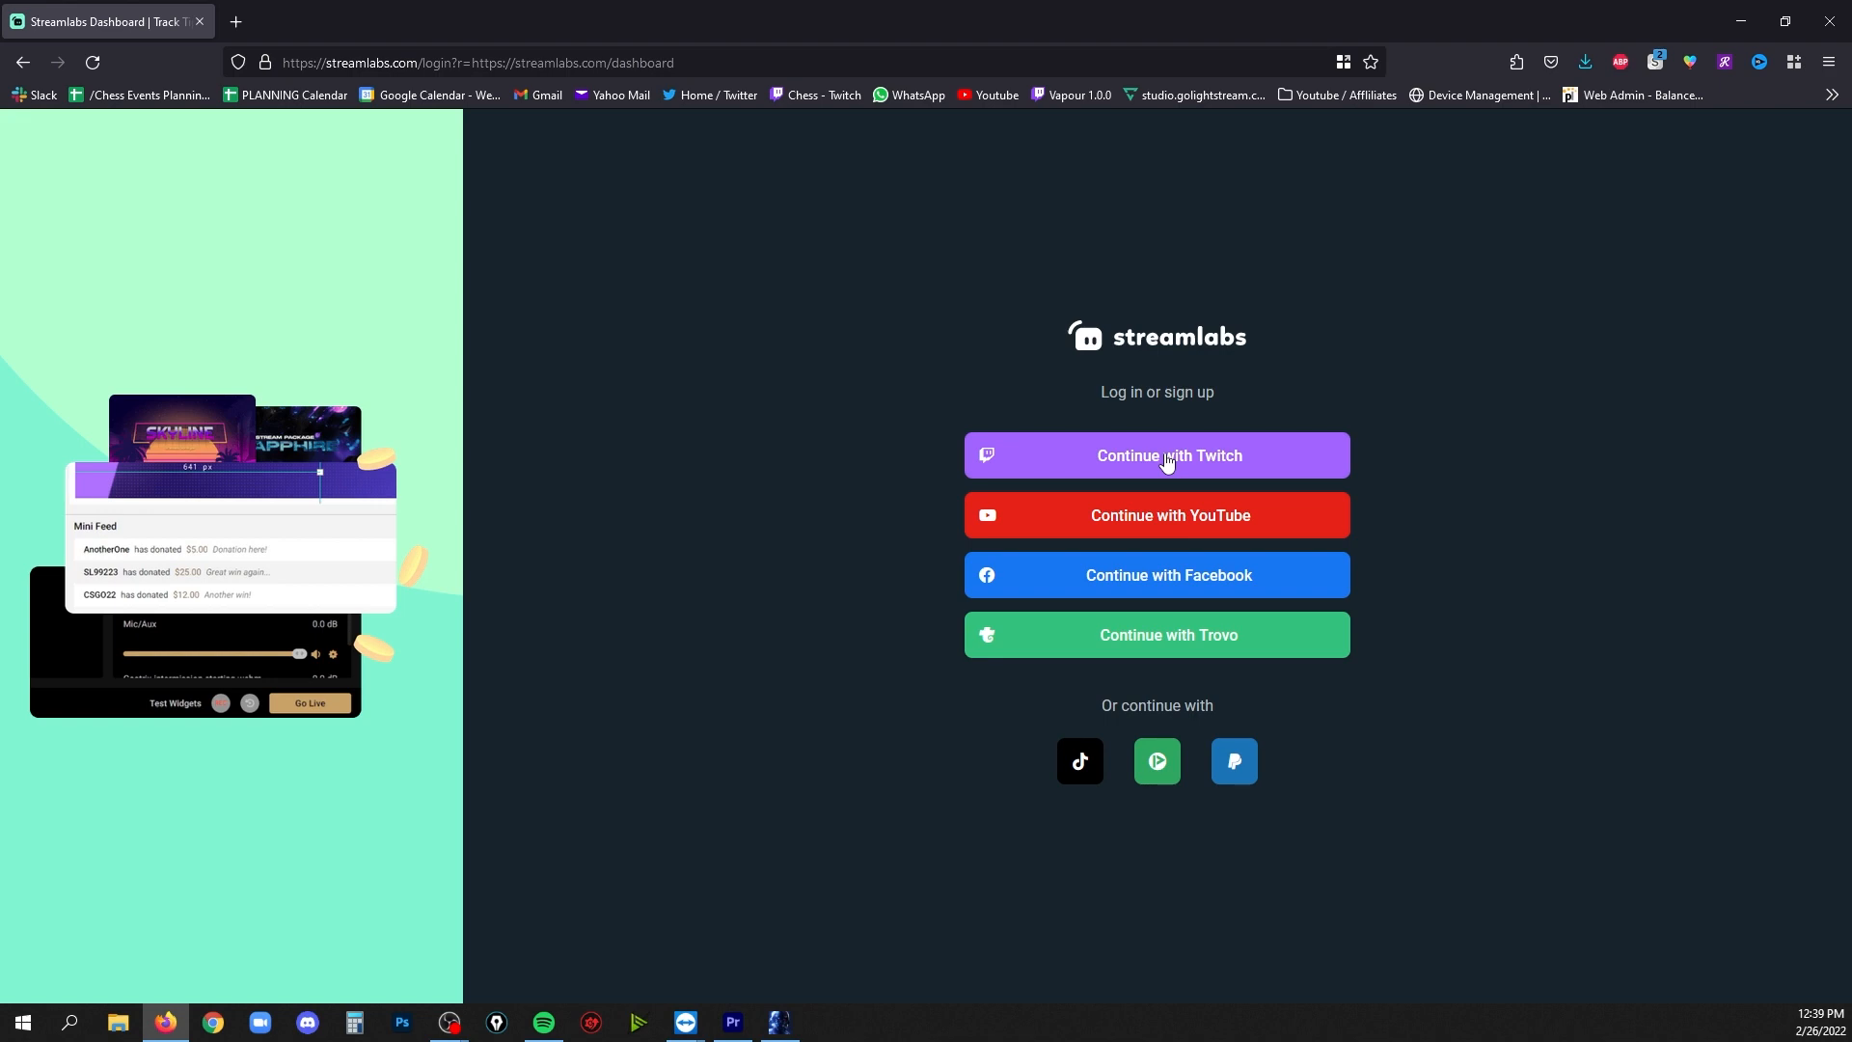
pyautogui.click(1154, 455)
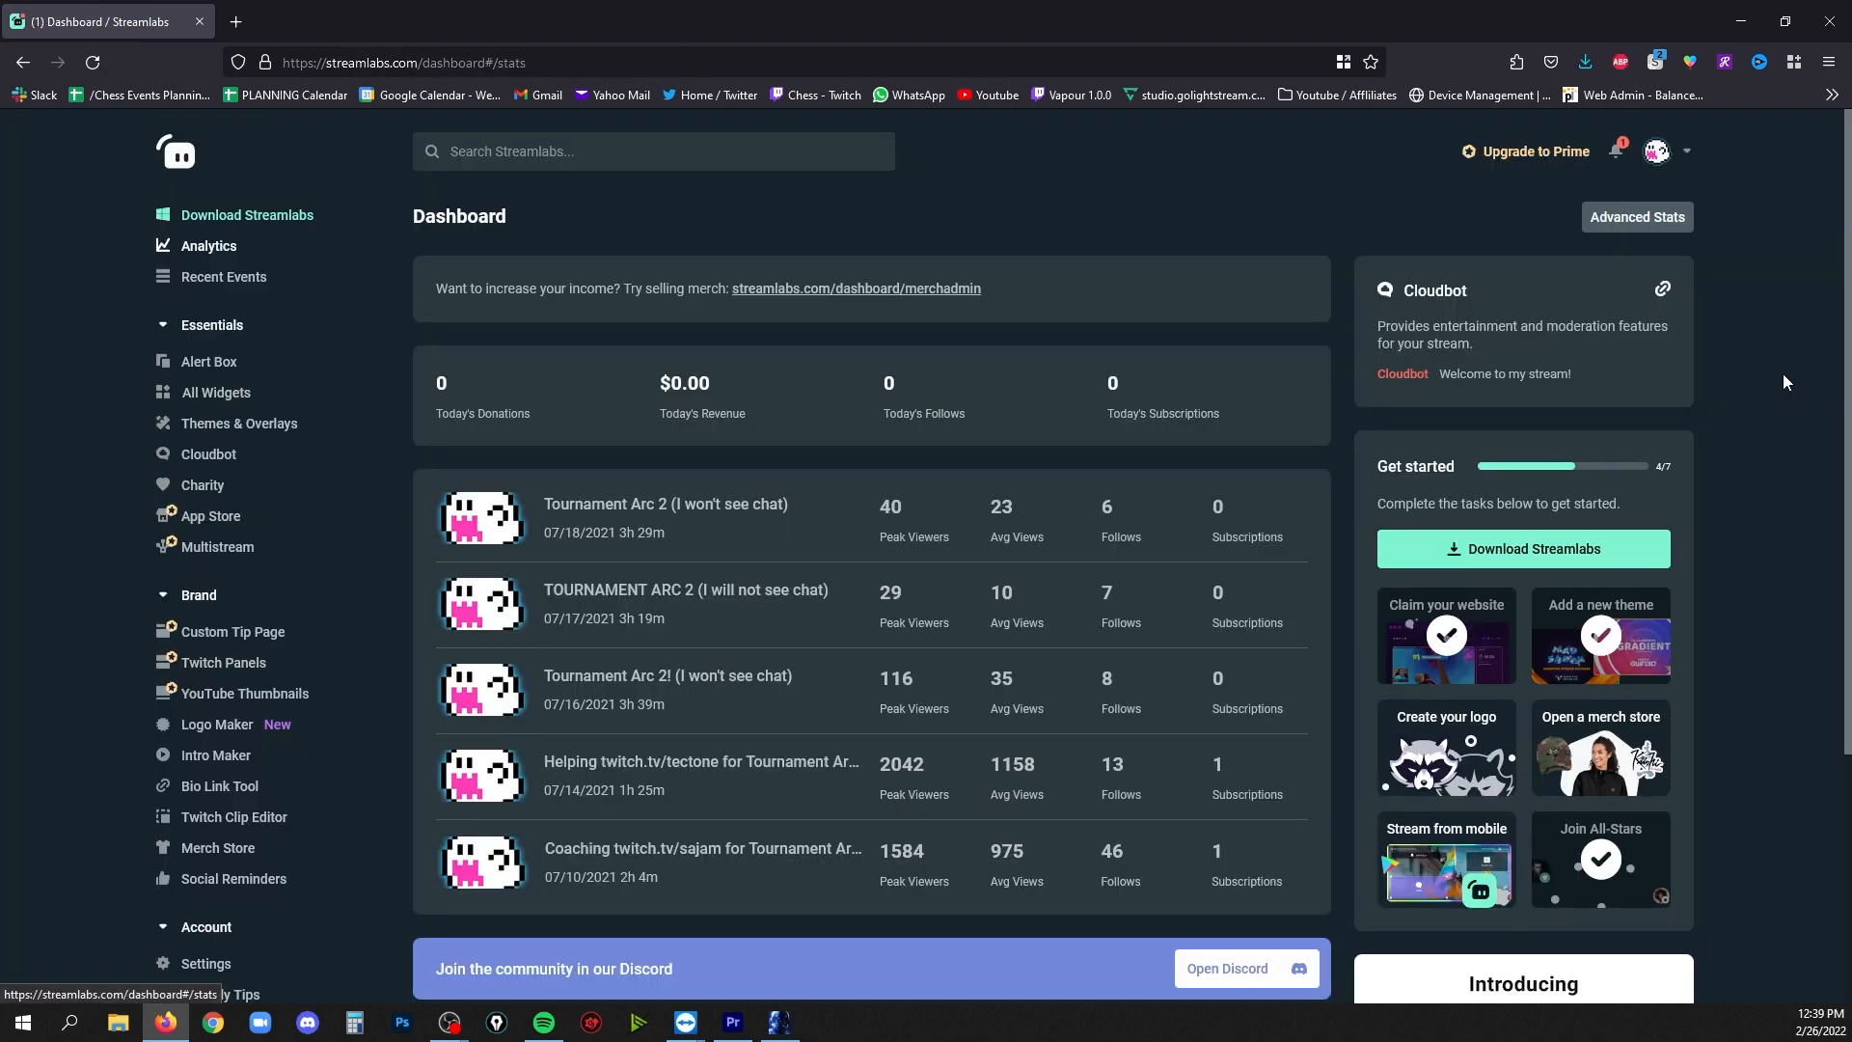
pyautogui.moveTo(1774, 372)
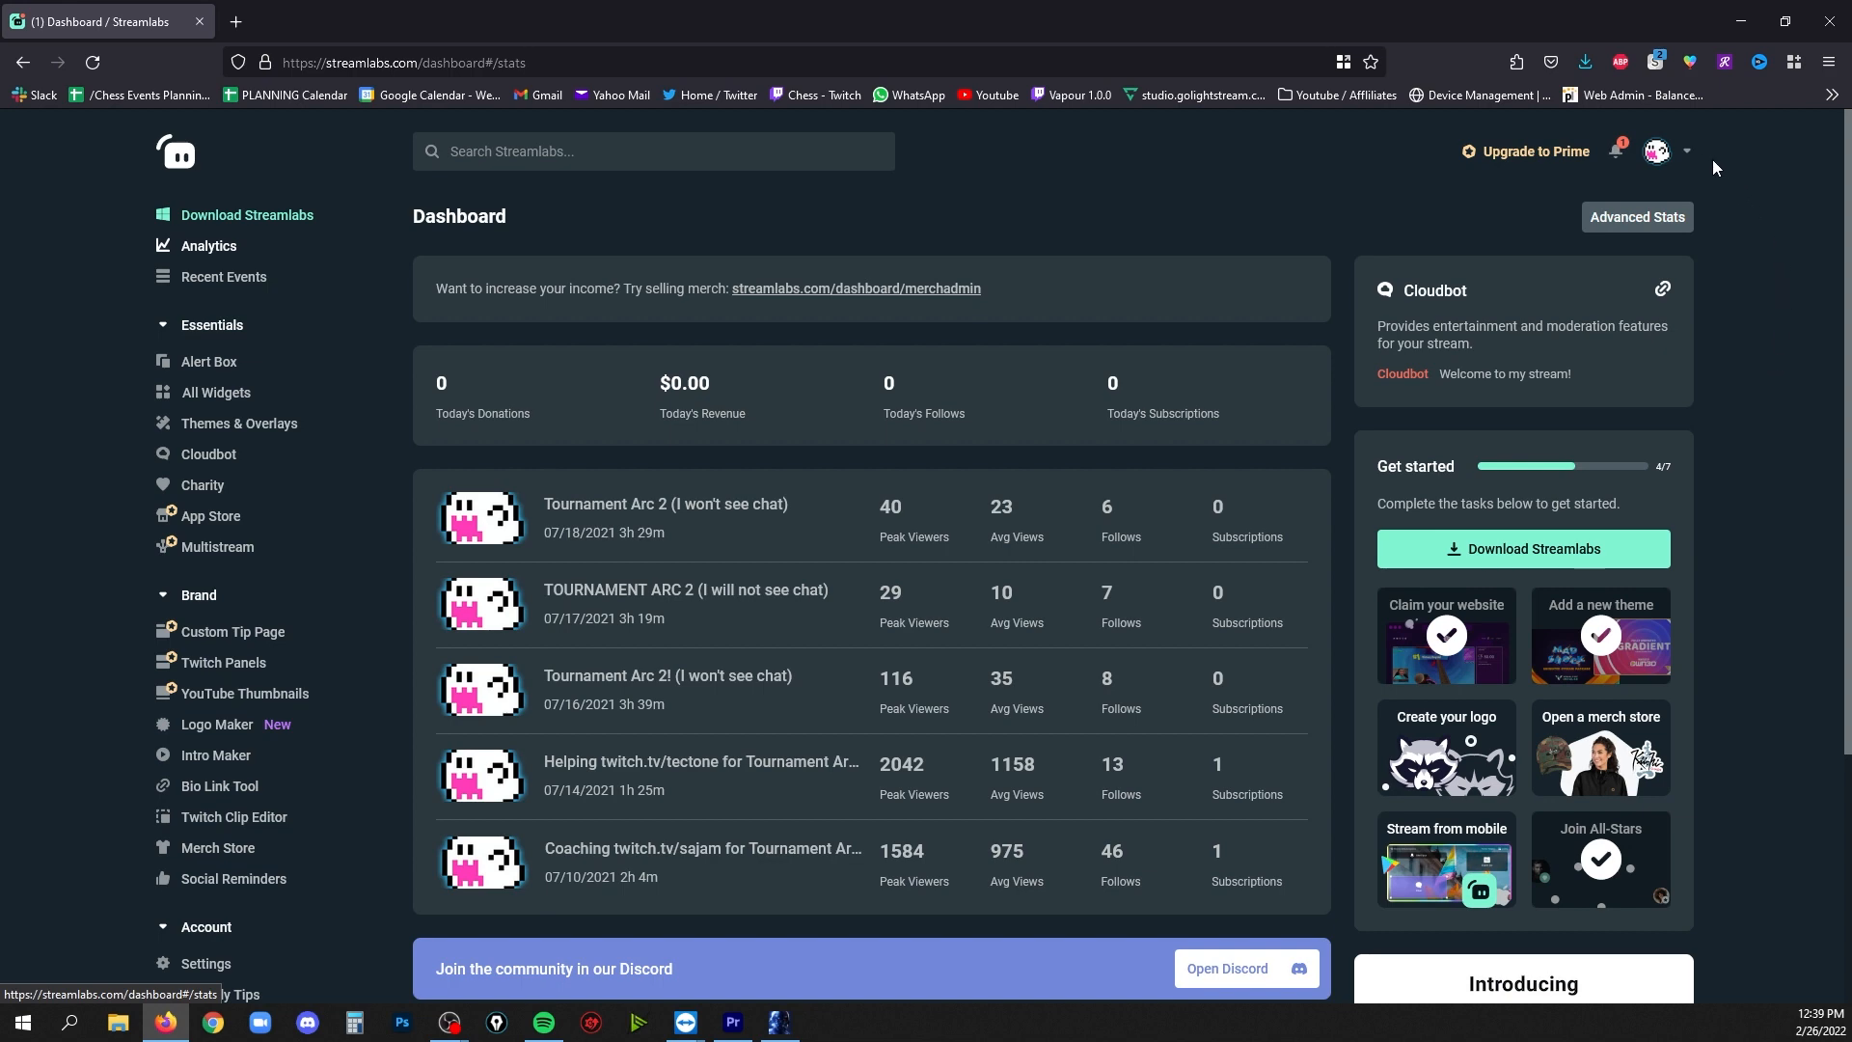
pyautogui.moveTo(1692, 161)
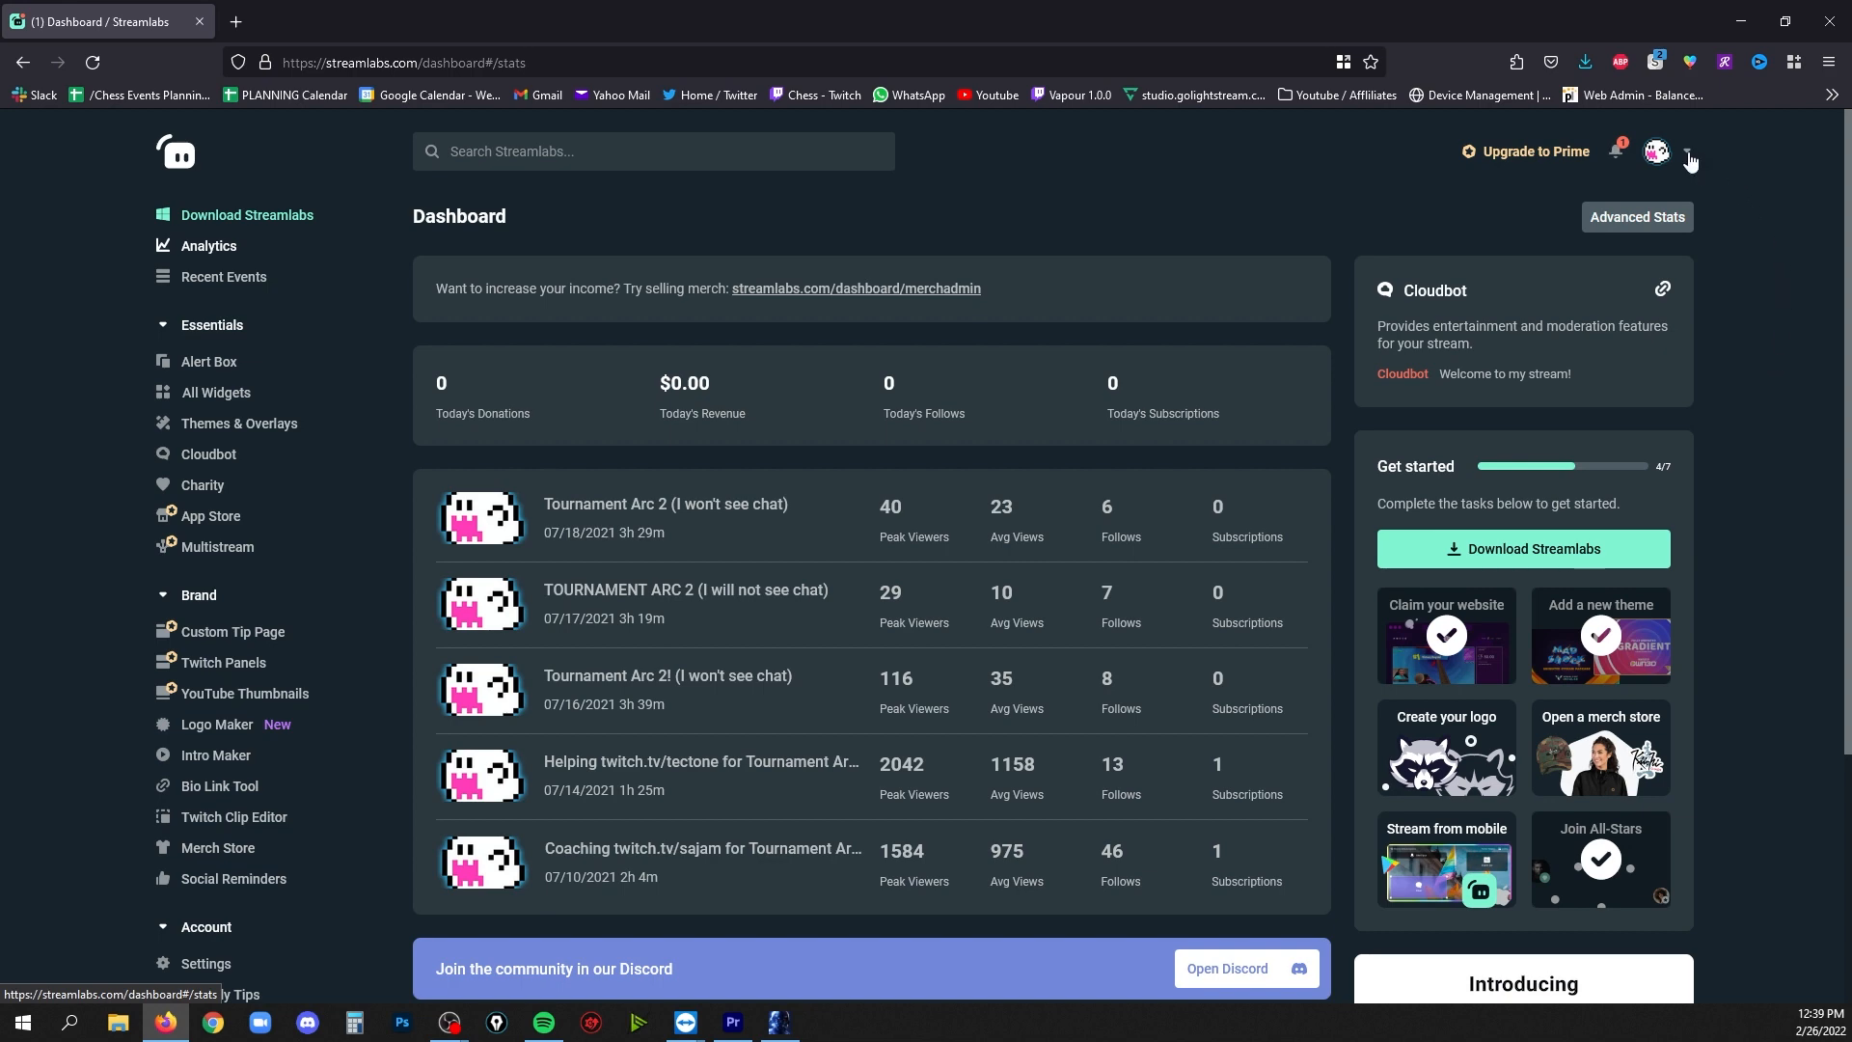
pyautogui.click(1690, 154)
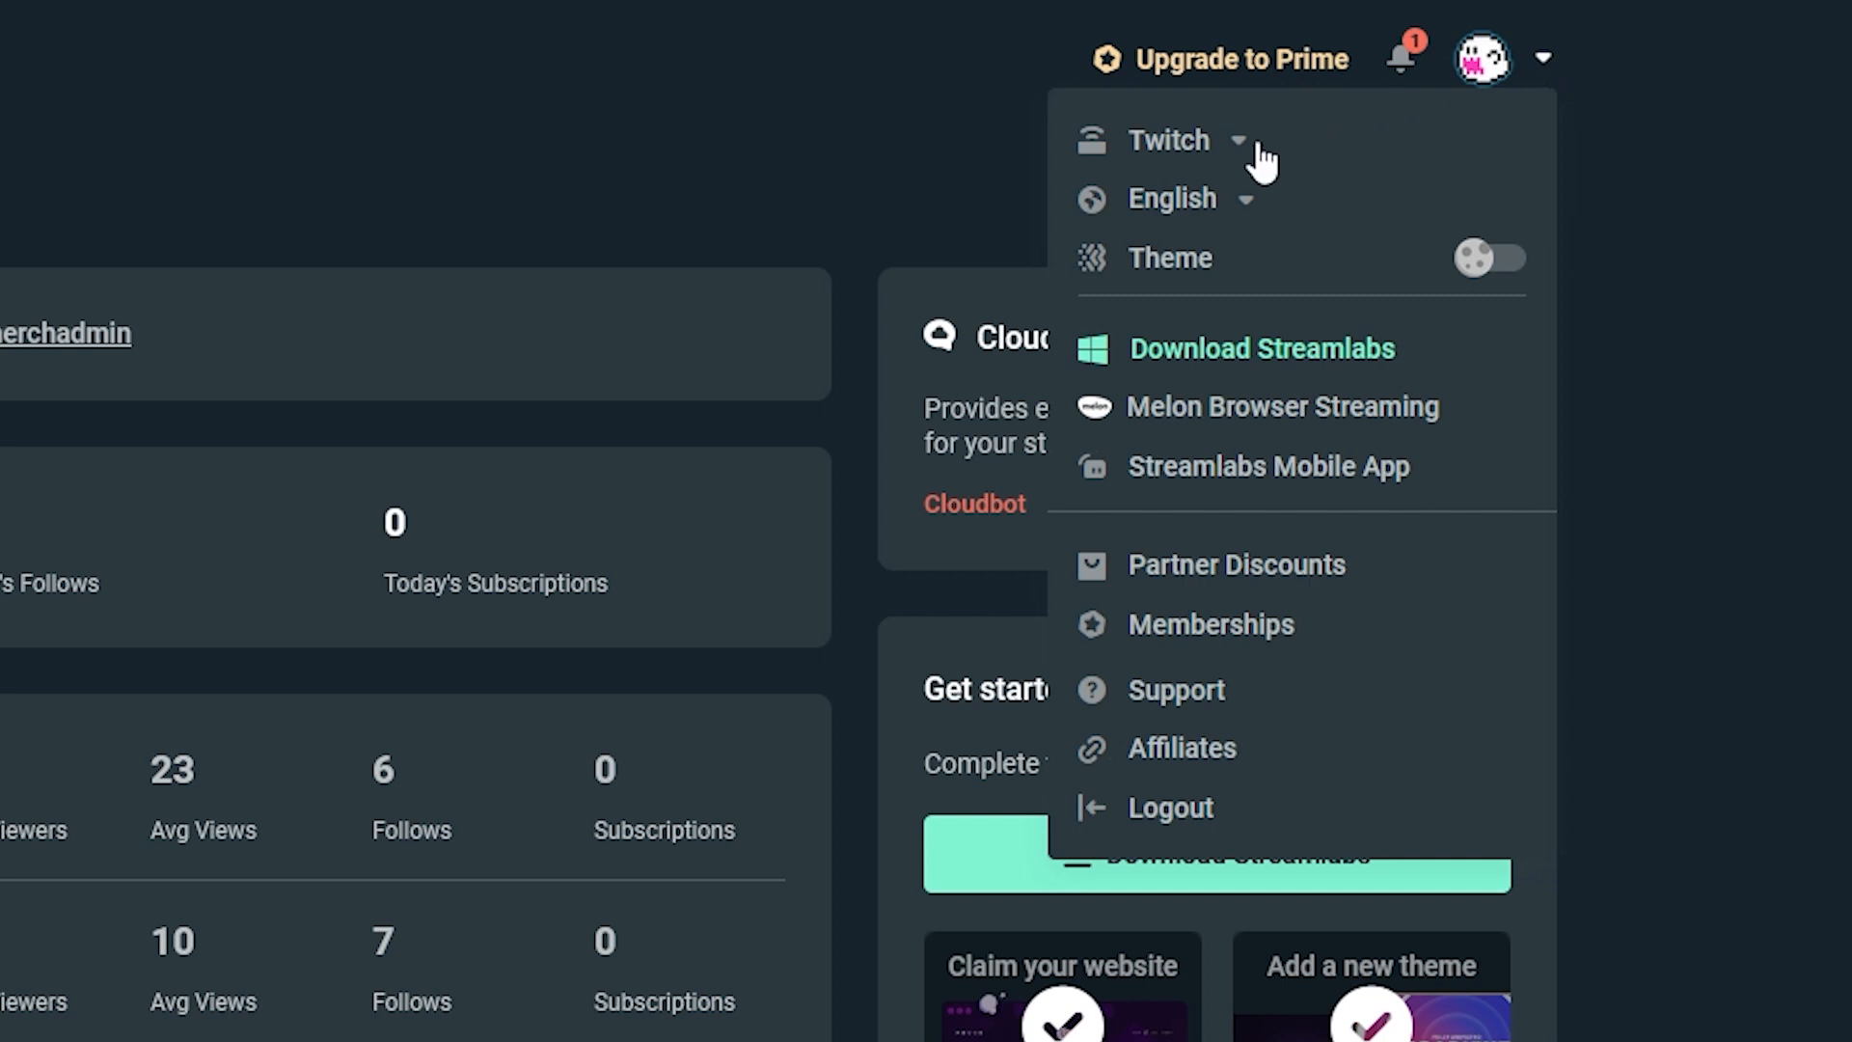
pyautogui.click(1186, 139)
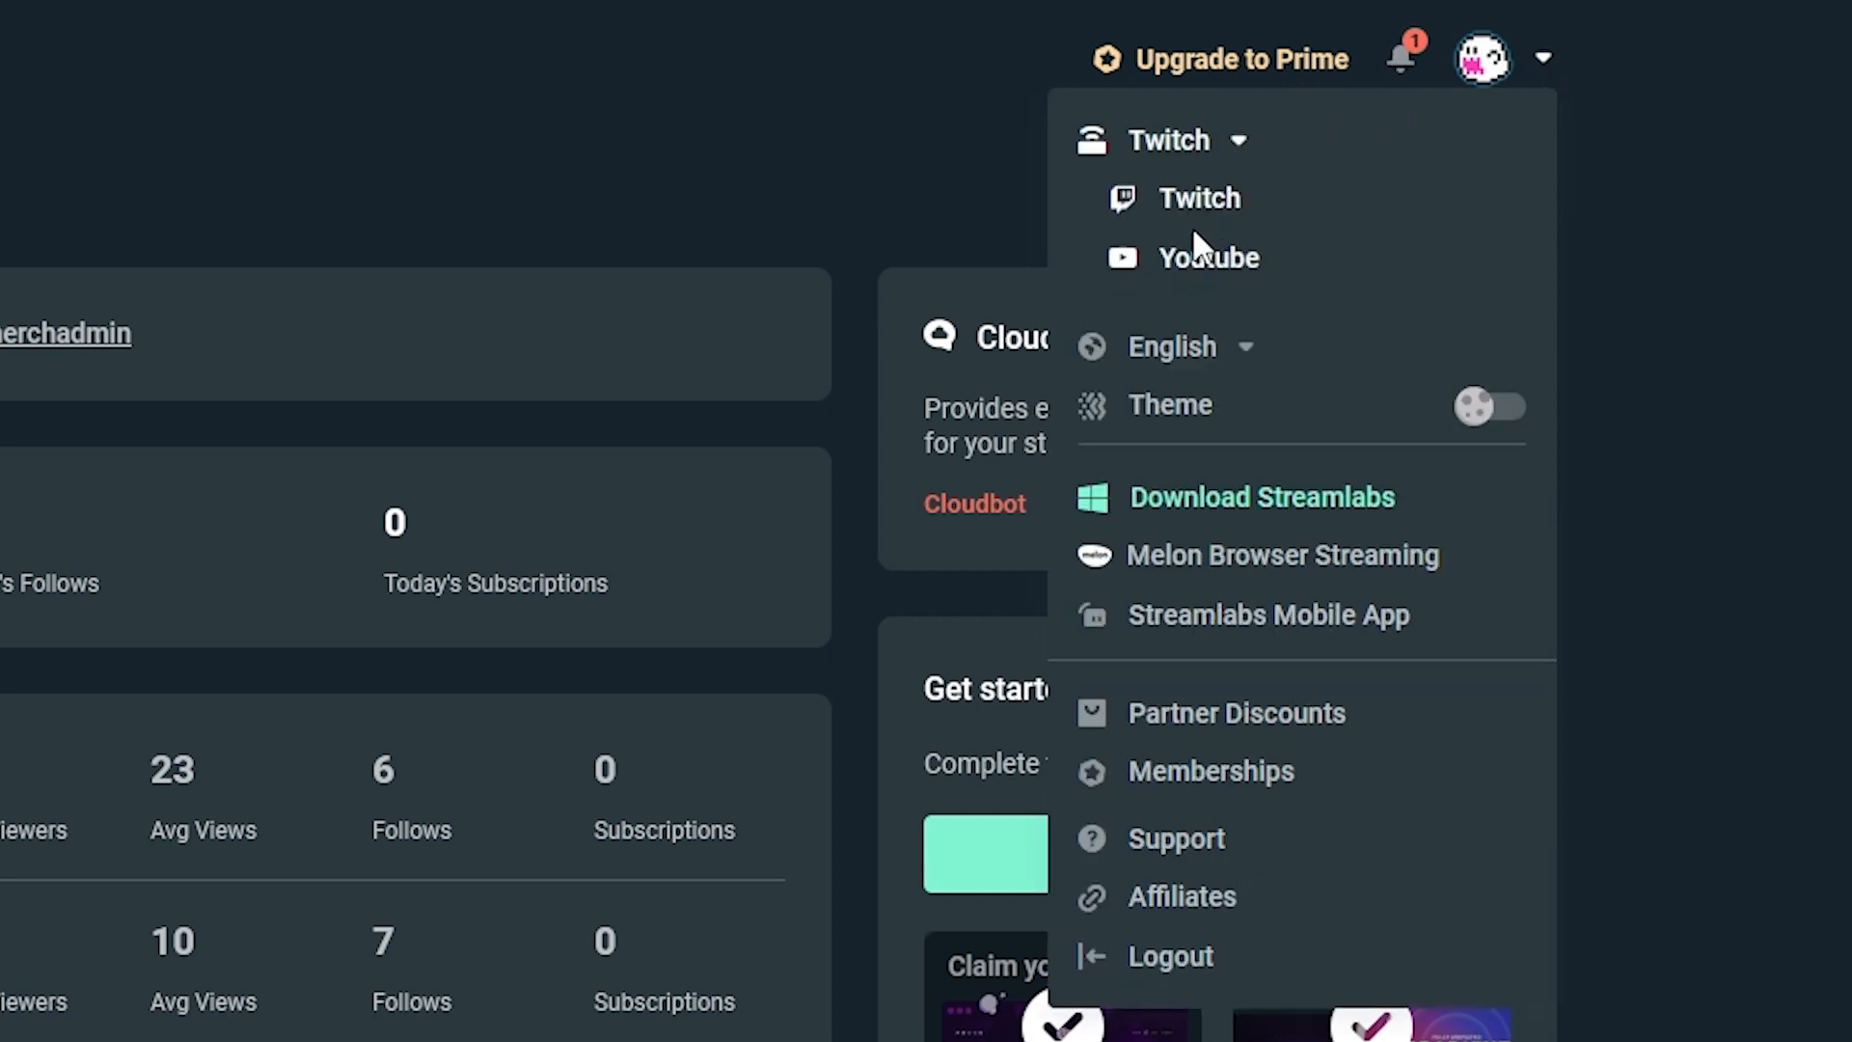
pyautogui.moveTo(1207, 272)
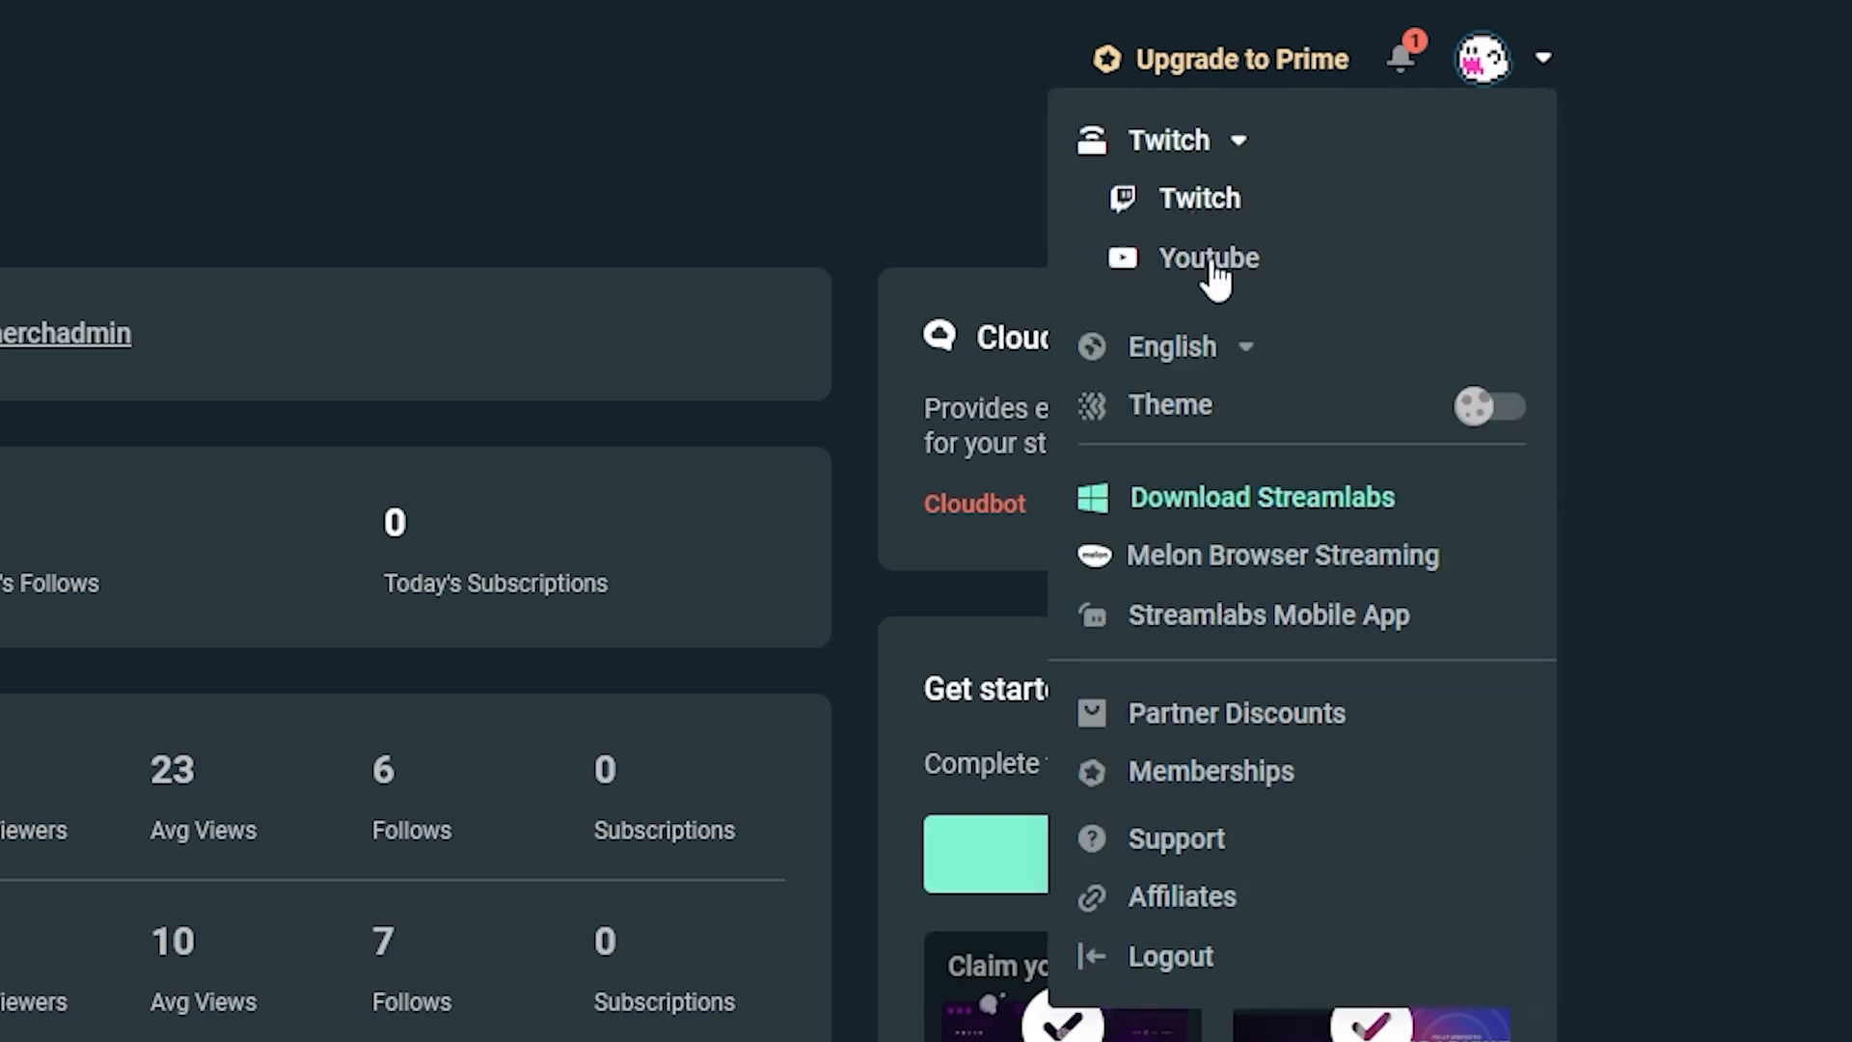
pyautogui.moveTo(1229, 266)
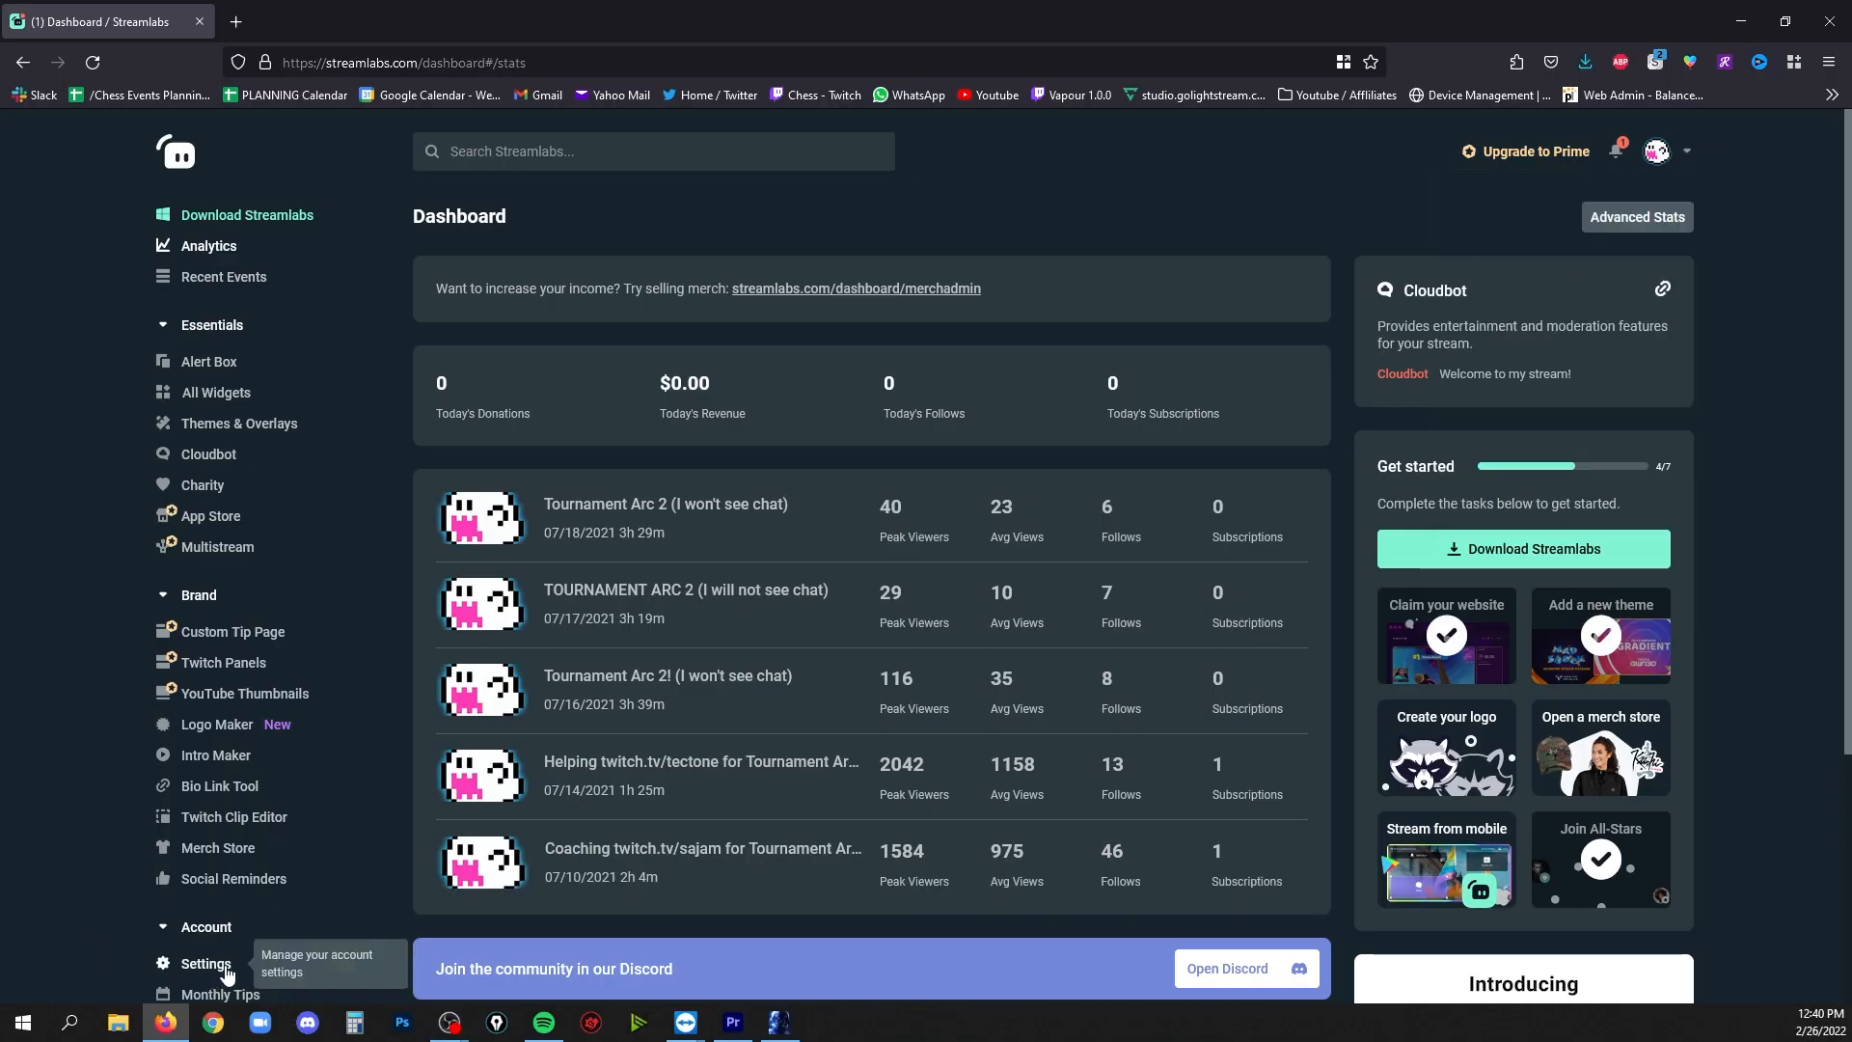
# Open Account Settings > Platforms showing Twitch primary and YouTube merged
pyautogui.click(204, 963)
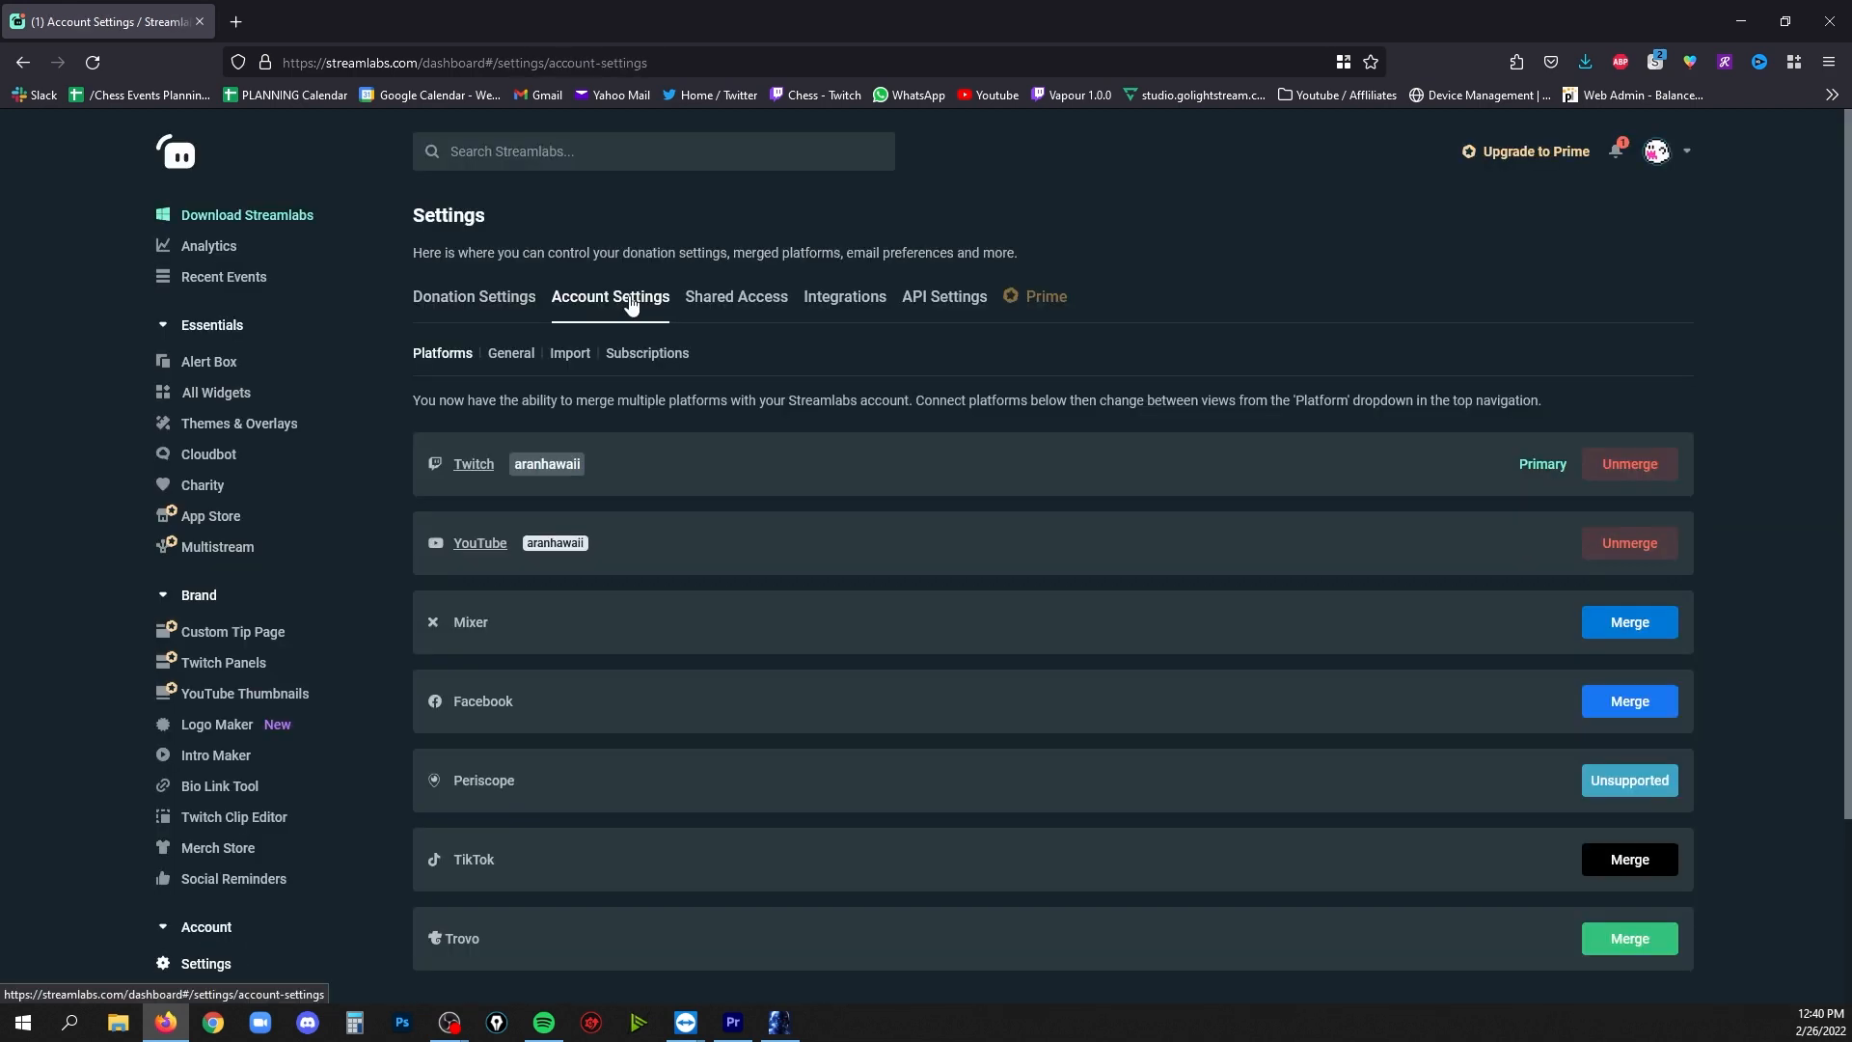
pyautogui.moveTo(1628, 698)
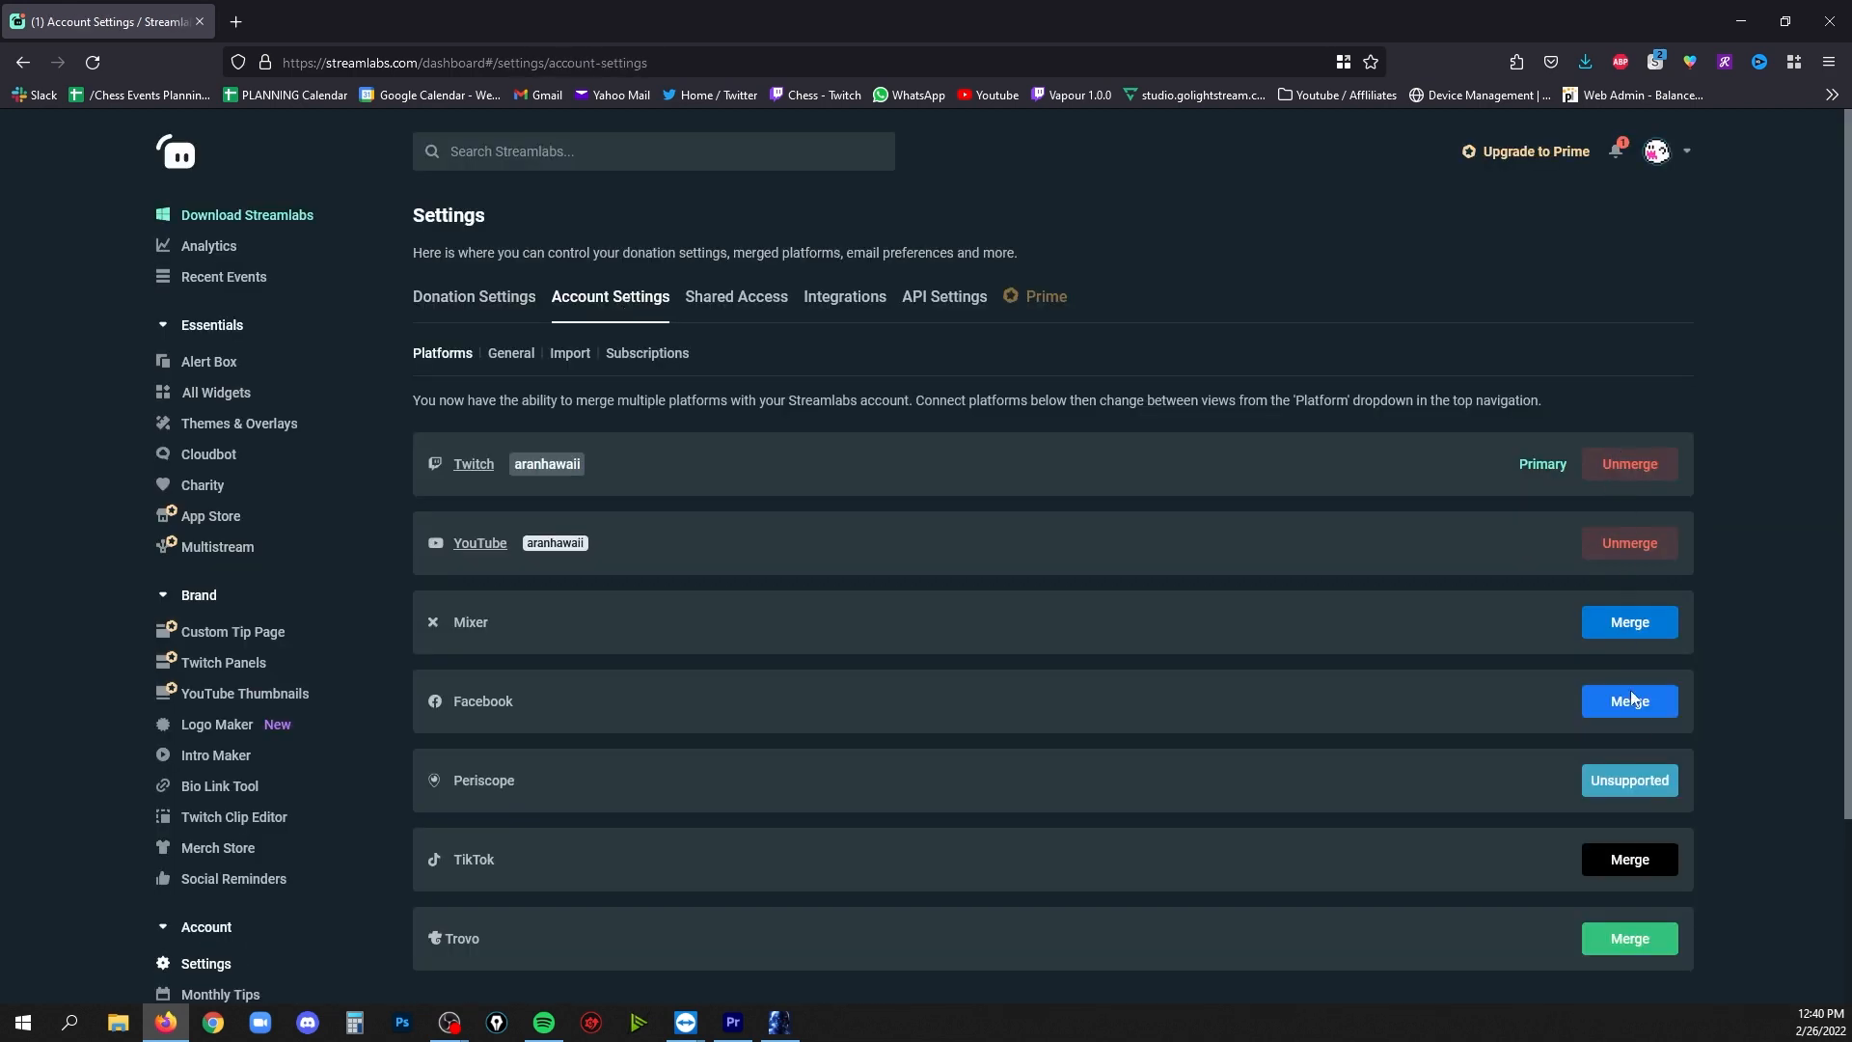
pyautogui.moveTo(1637, 422)
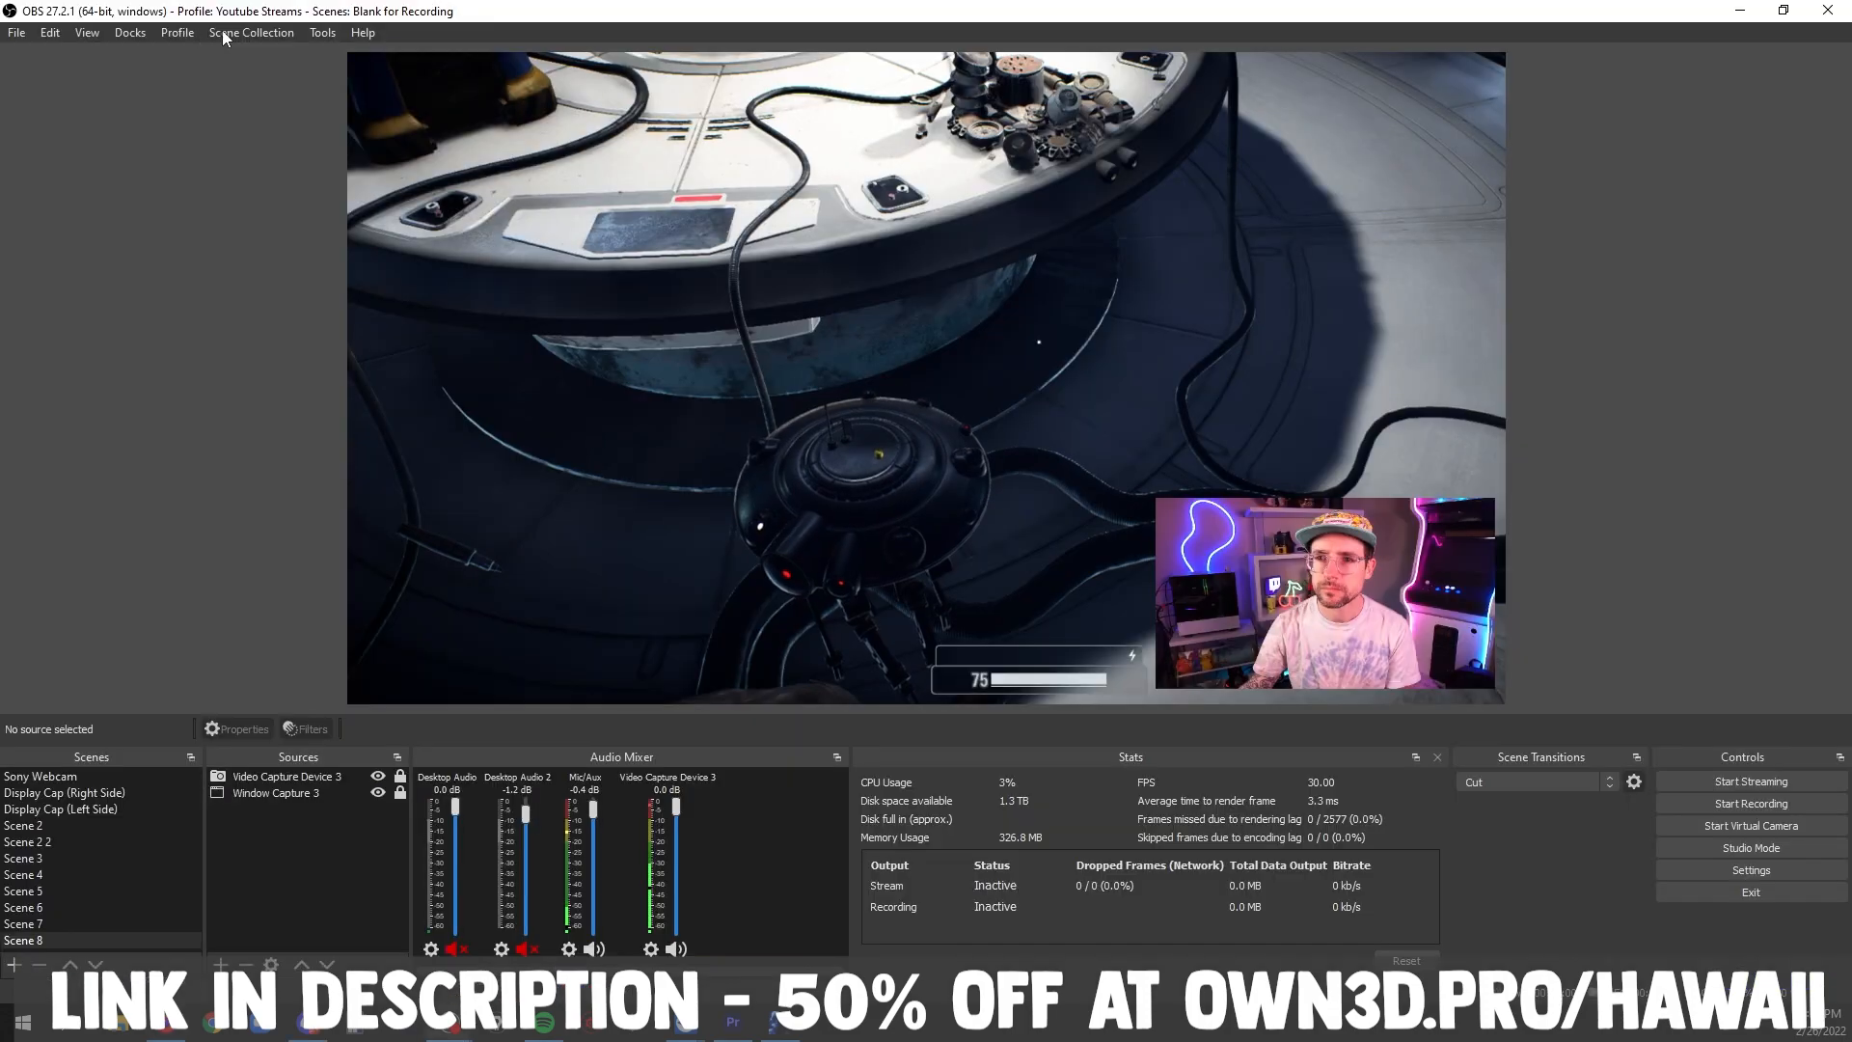
# Launch OWN3D Pro from the Tools menu and install the BlackWhite overlay
pyautogui.click(322, 32)
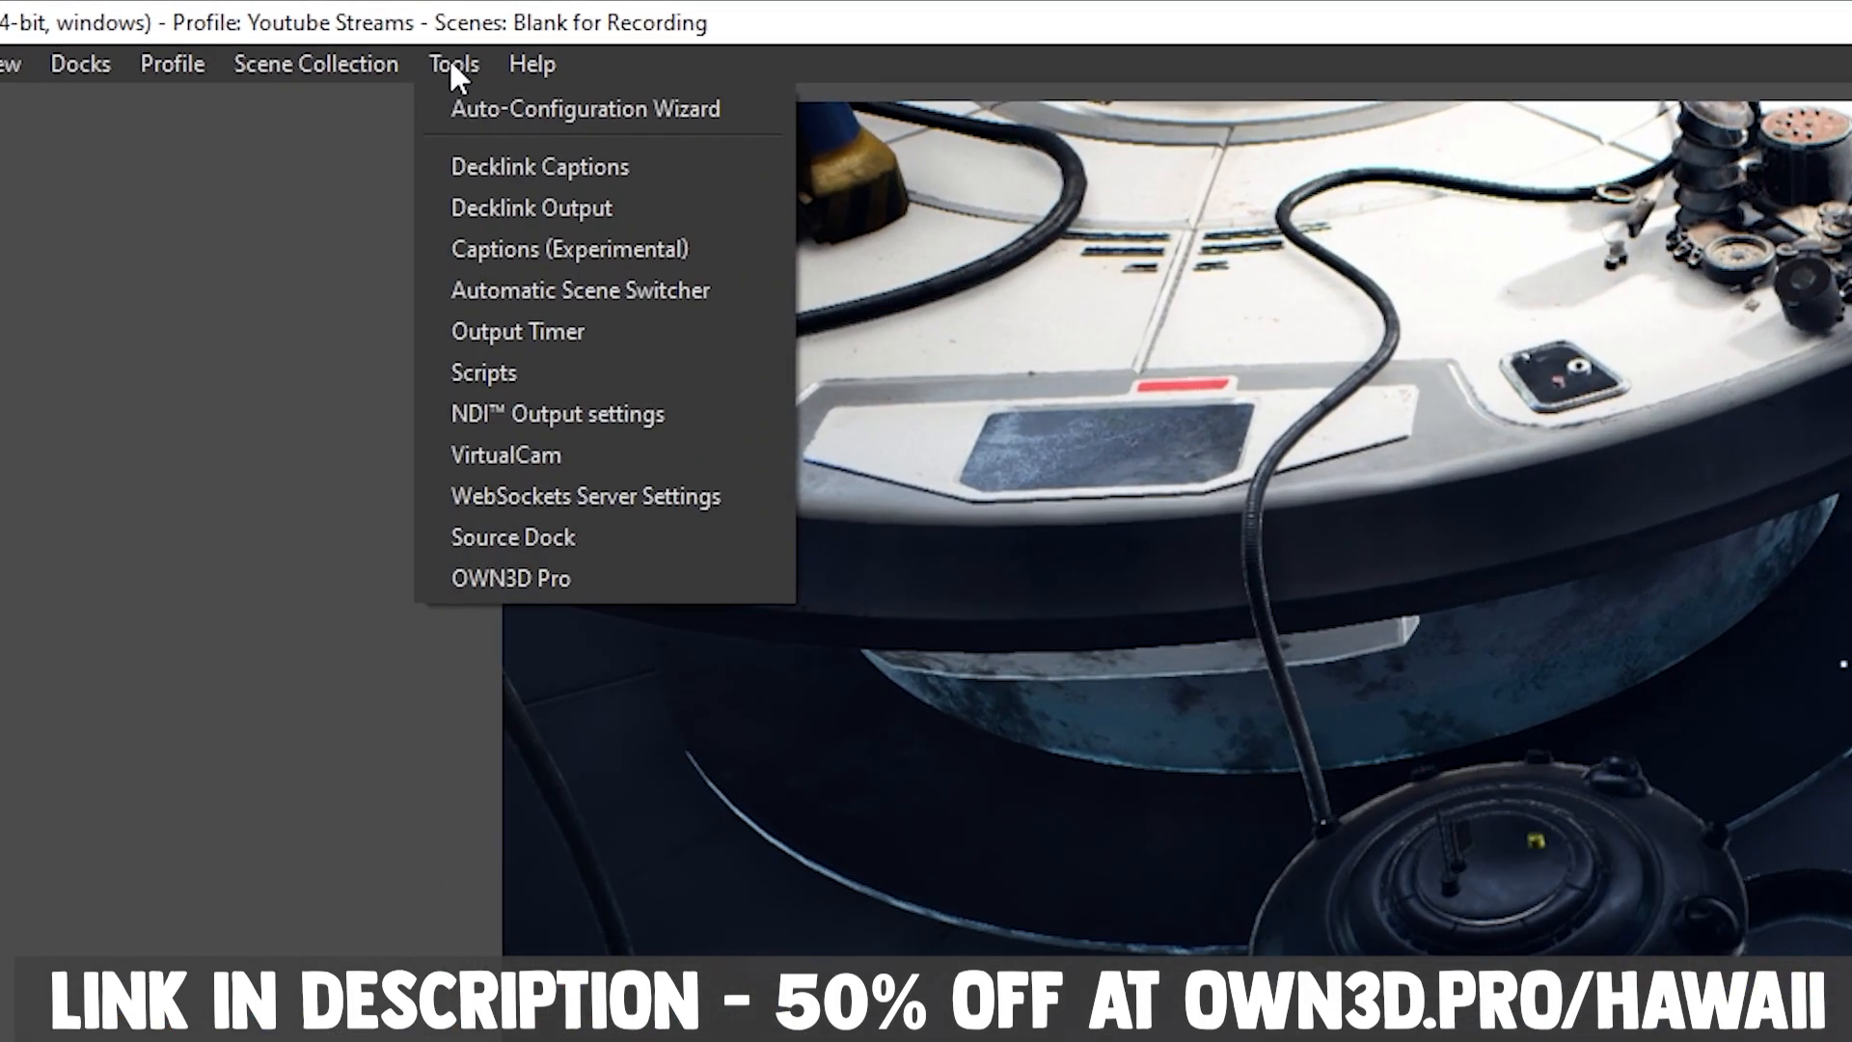
pyautogui.click(512, 576)
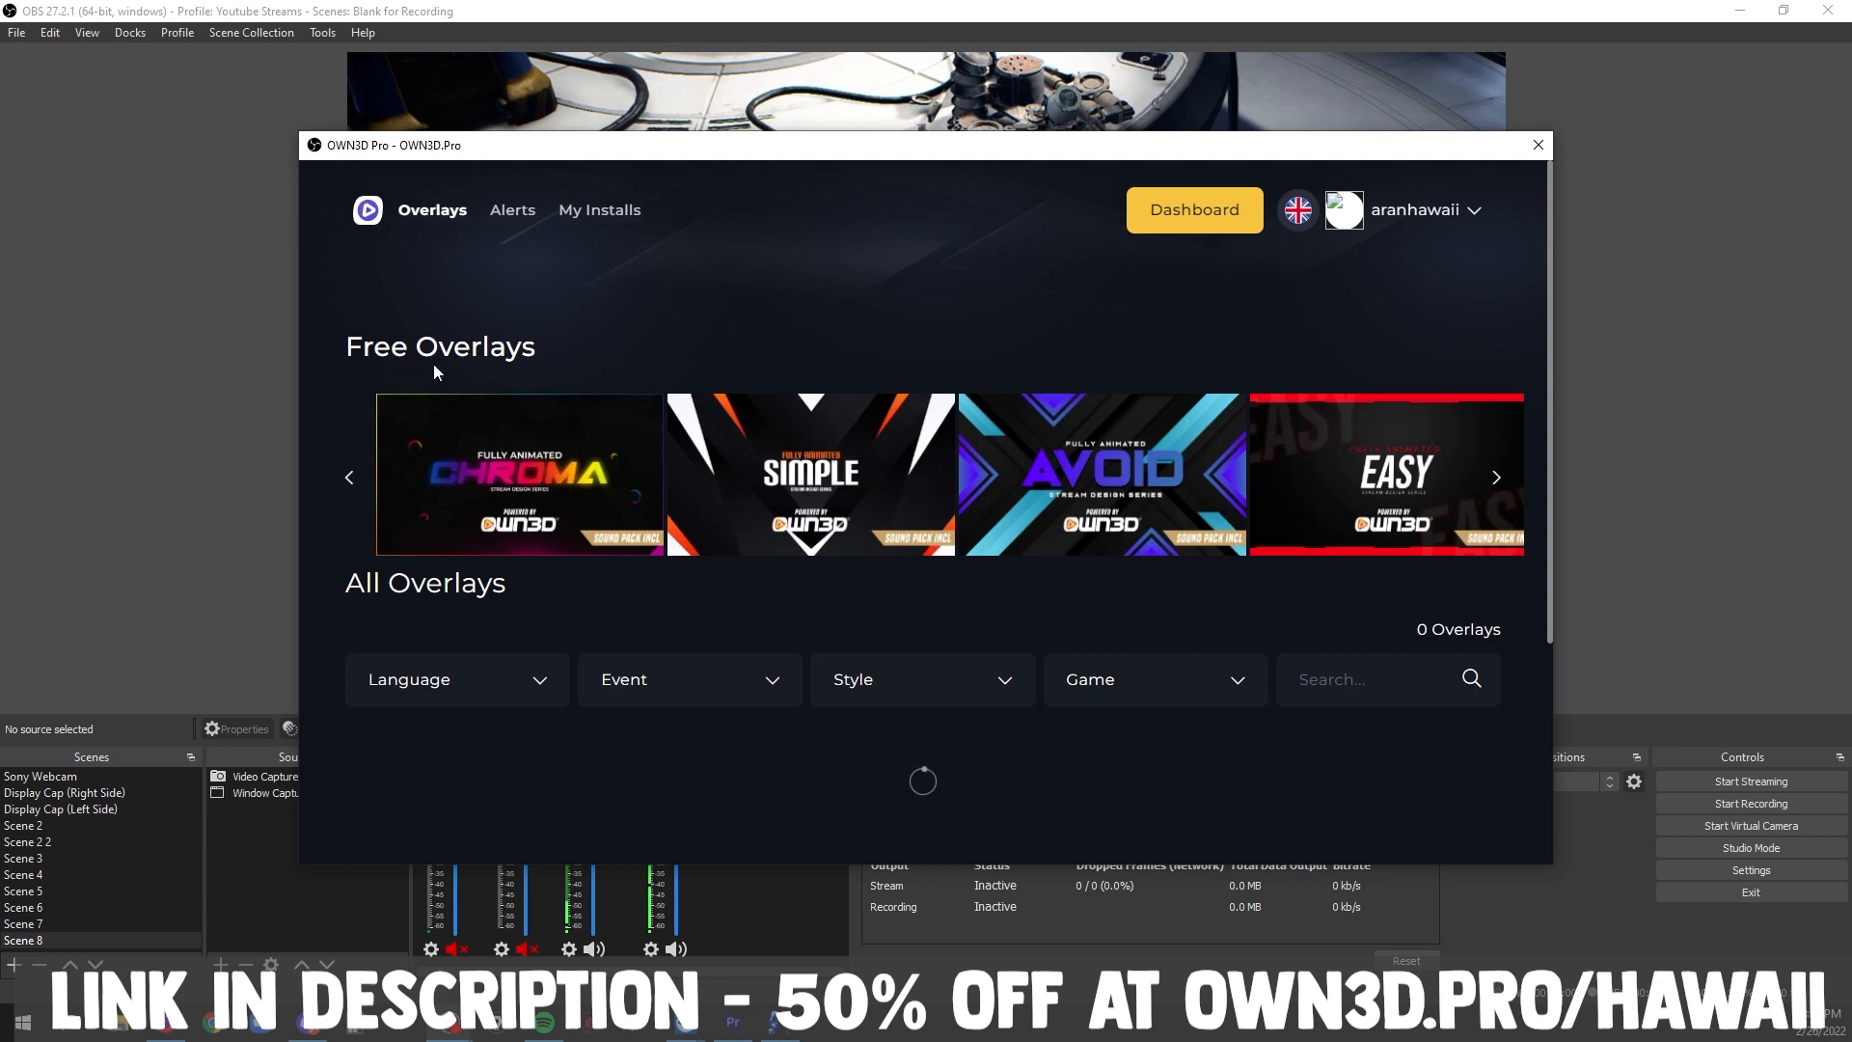
pyautogui.scroll(-3)
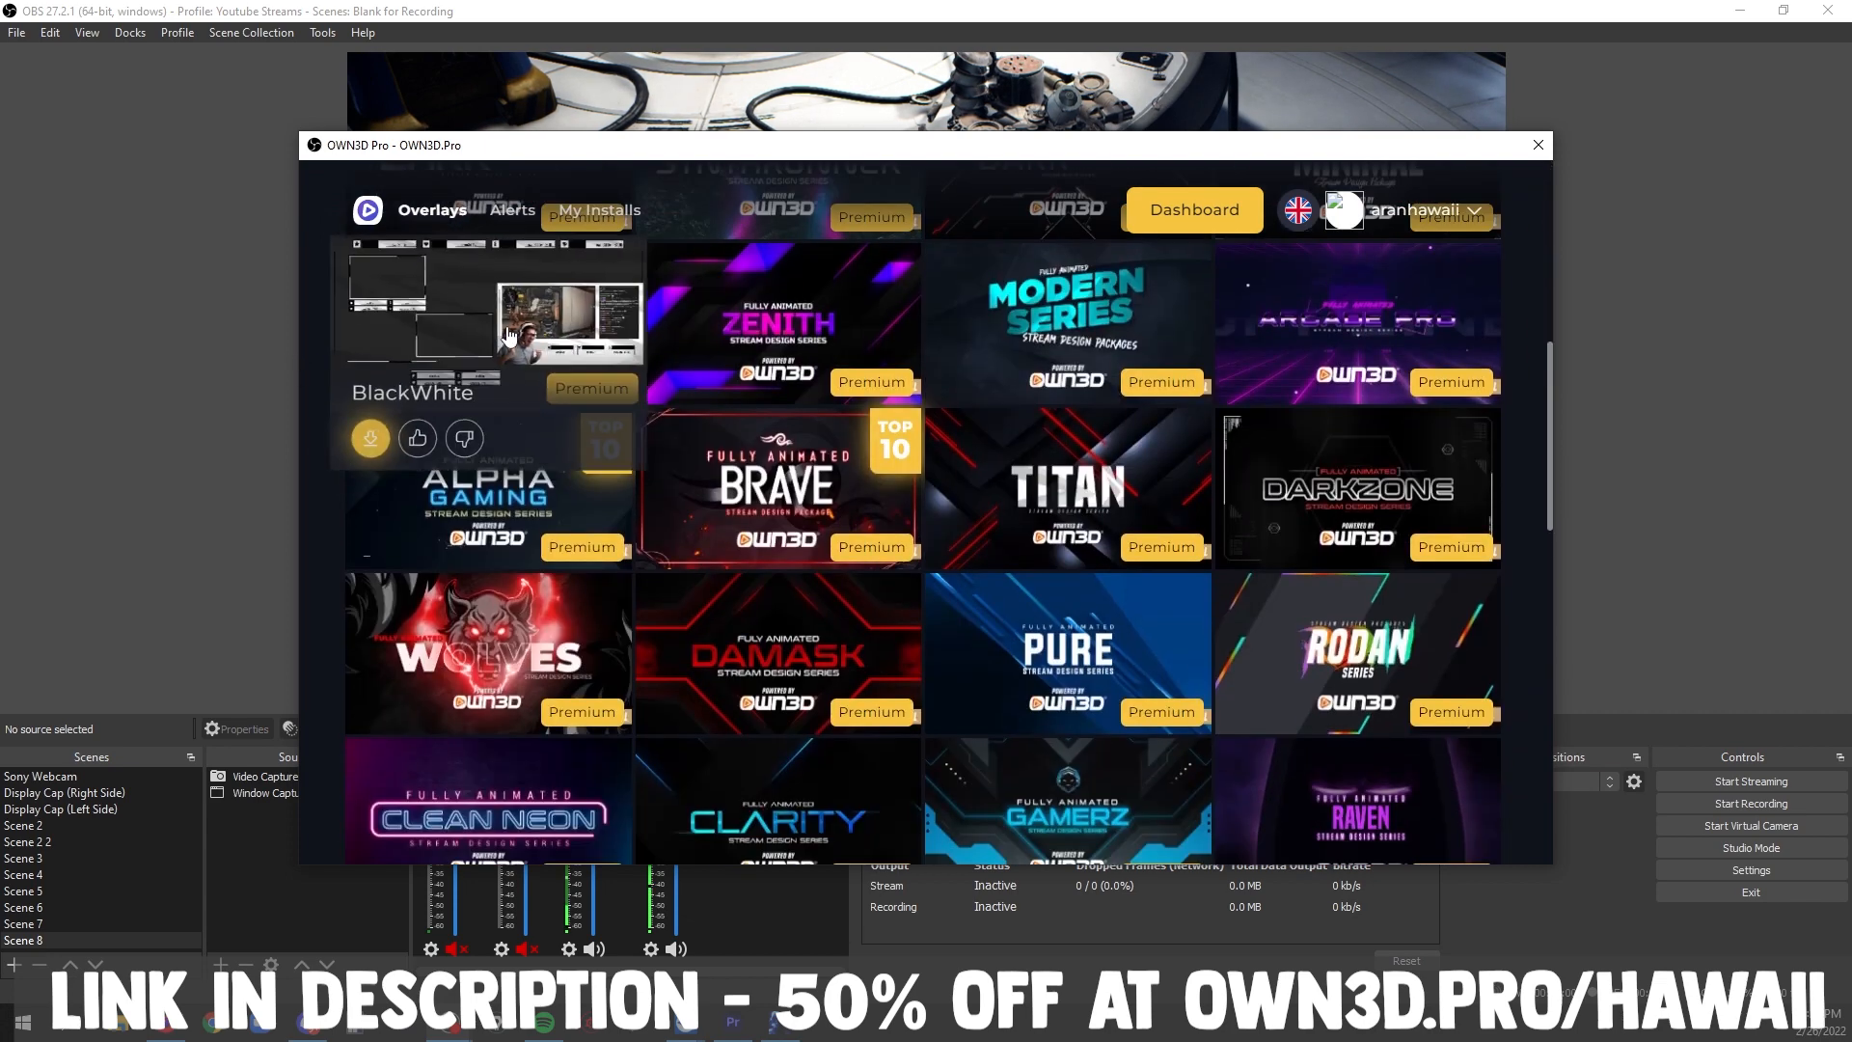
pyautogui.click(490, 318)
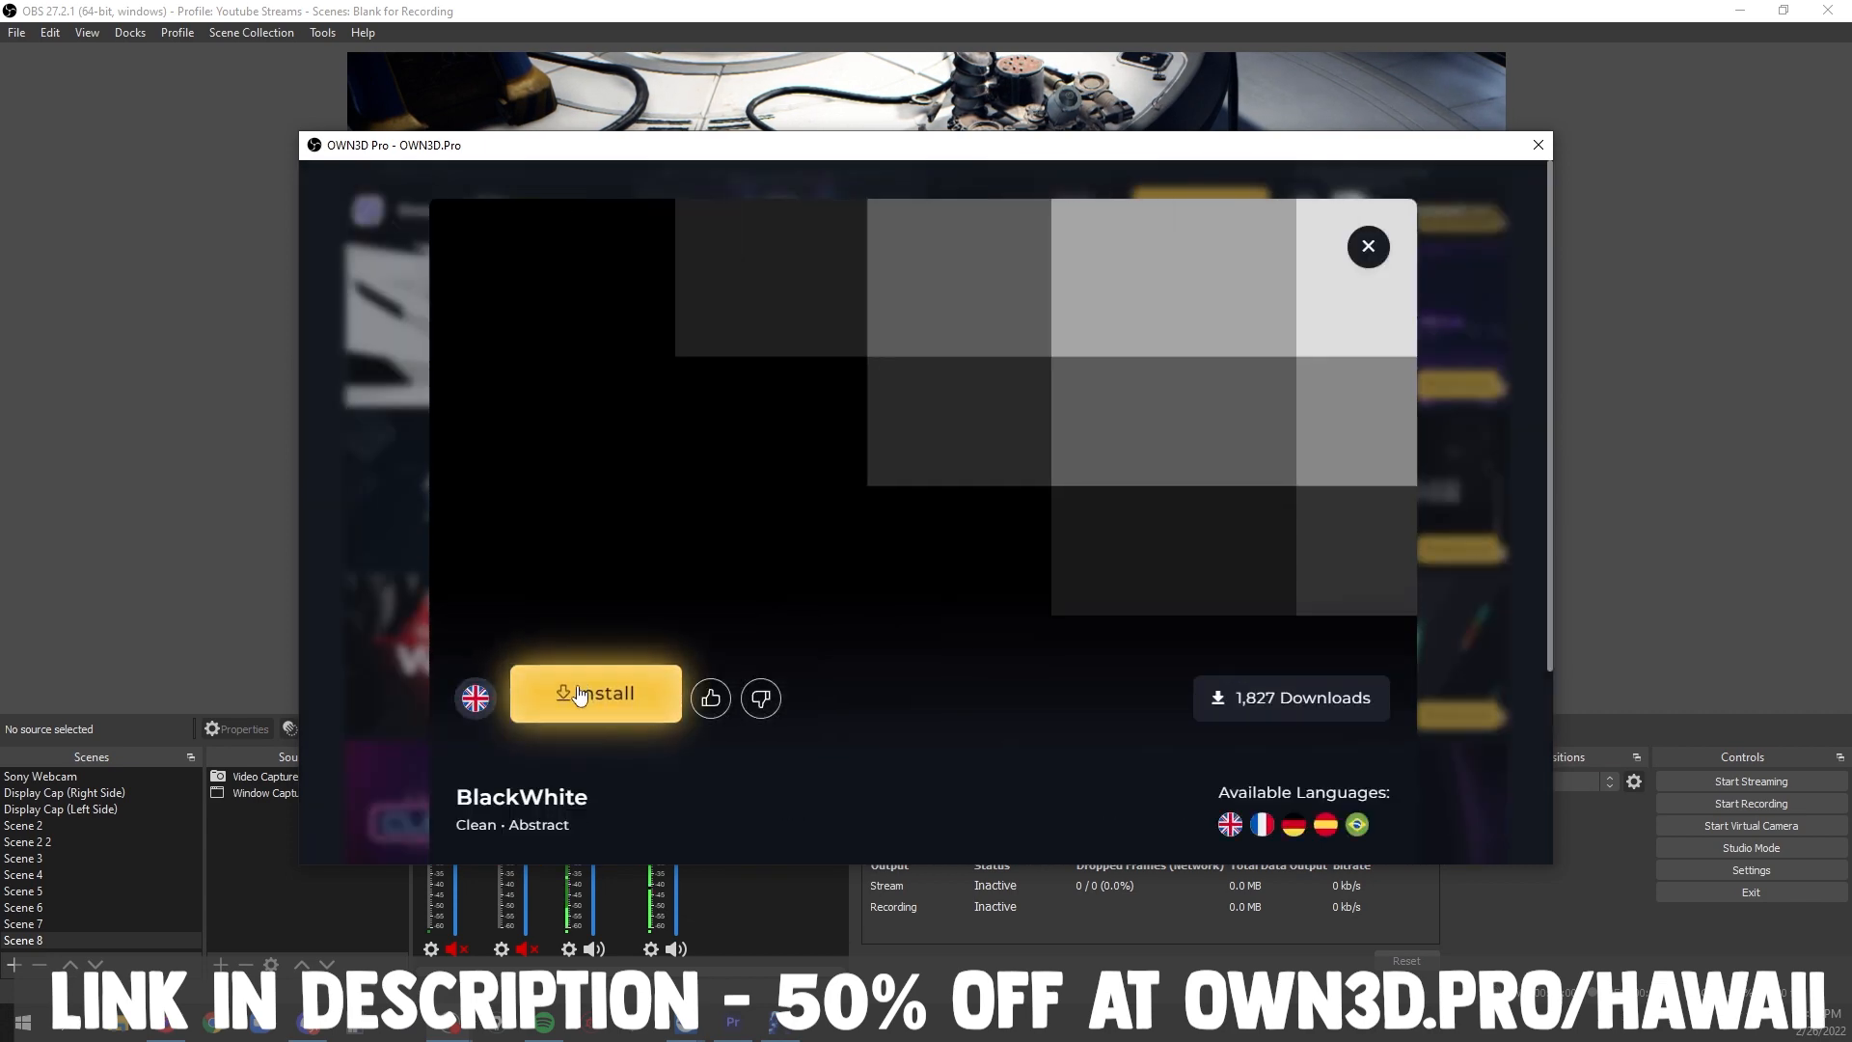
pyautogui.click(596, 693)
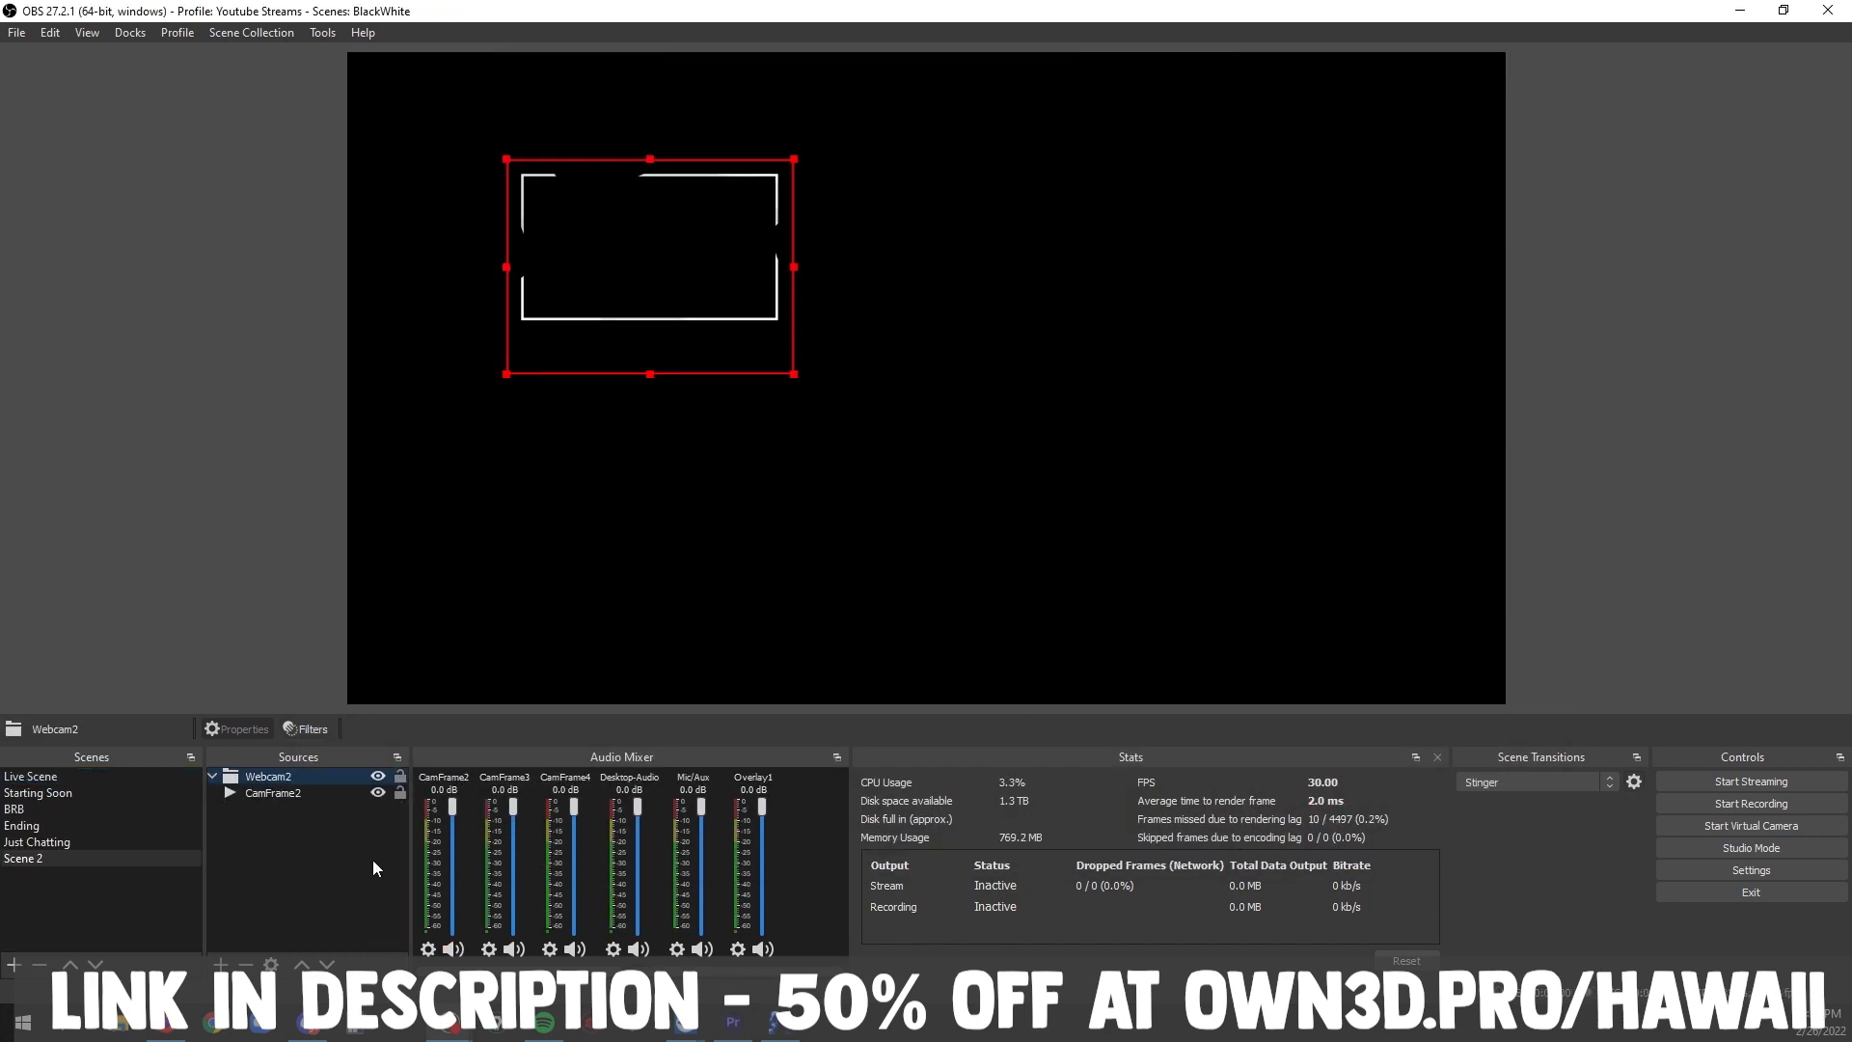
pyautogui.moveTo(650, 266); pyautogui.dragTo(1219, 510)
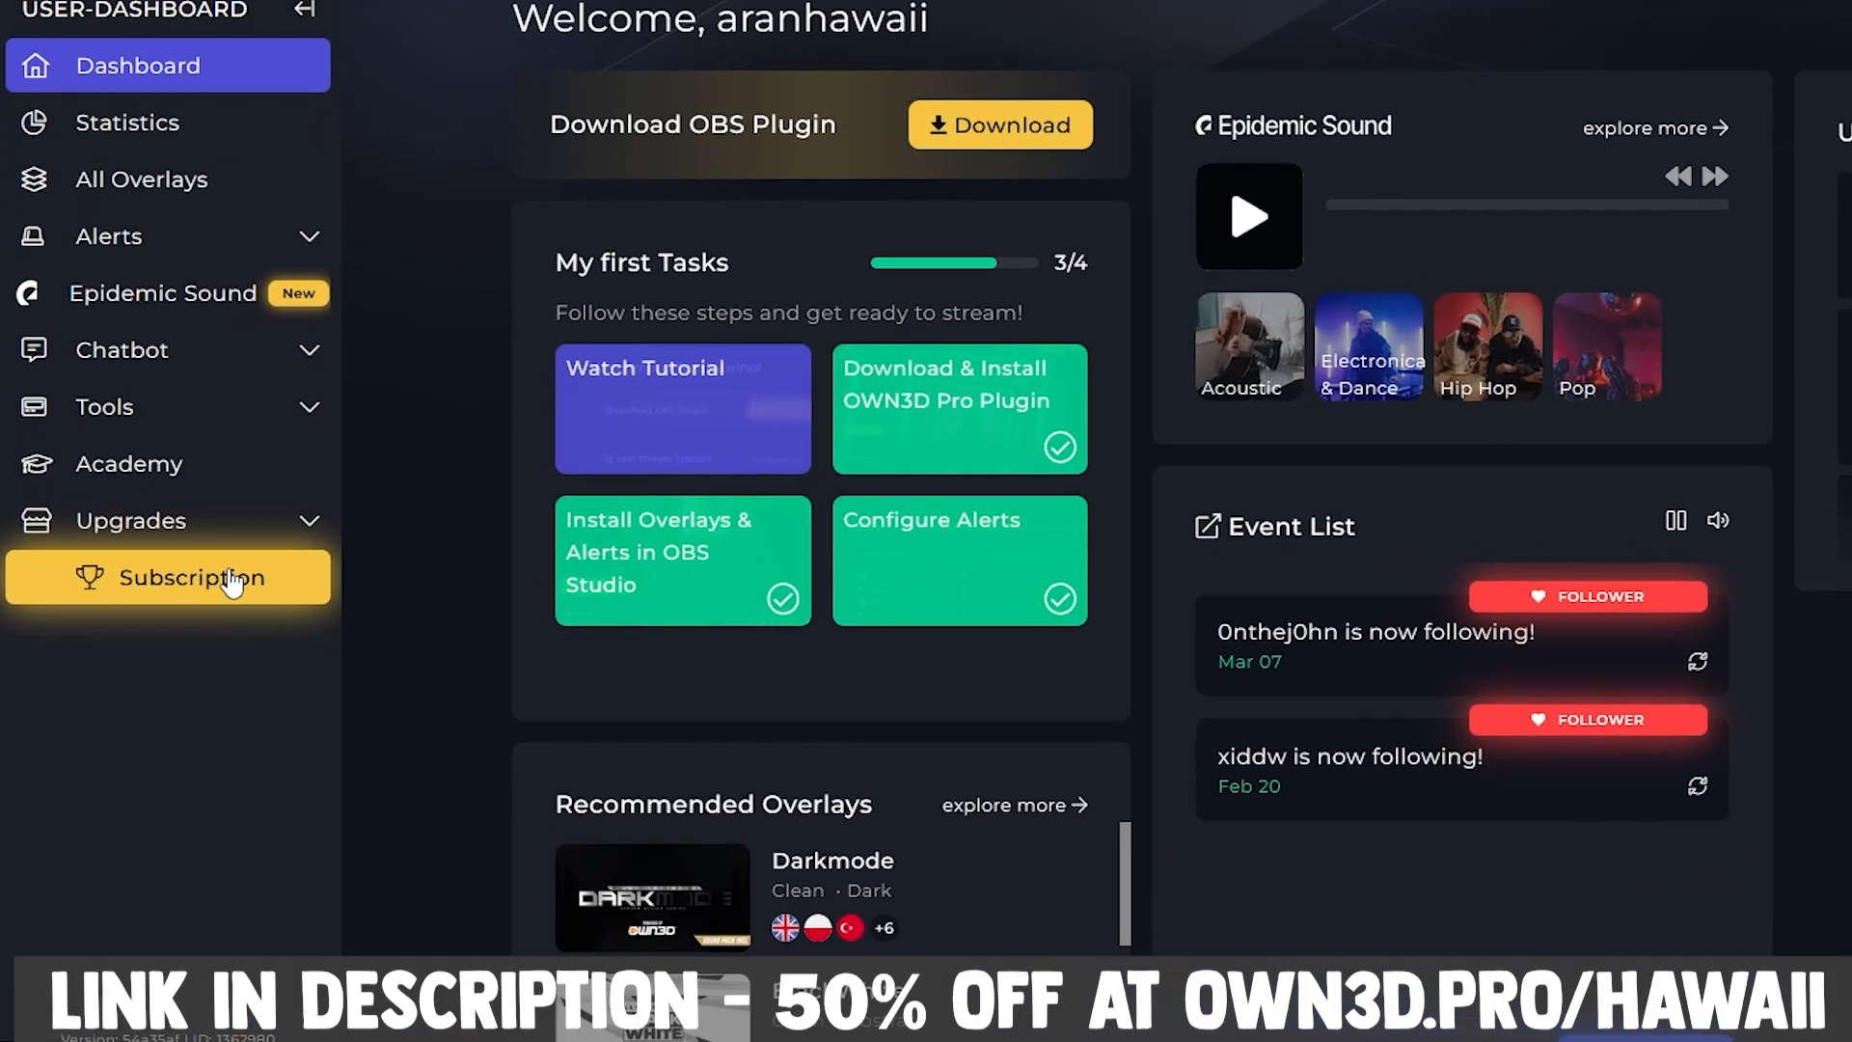
# Apply the promo code 'hawaii' at the OWN3D Pro subscription checkout
pyautogui.click(189, 576)
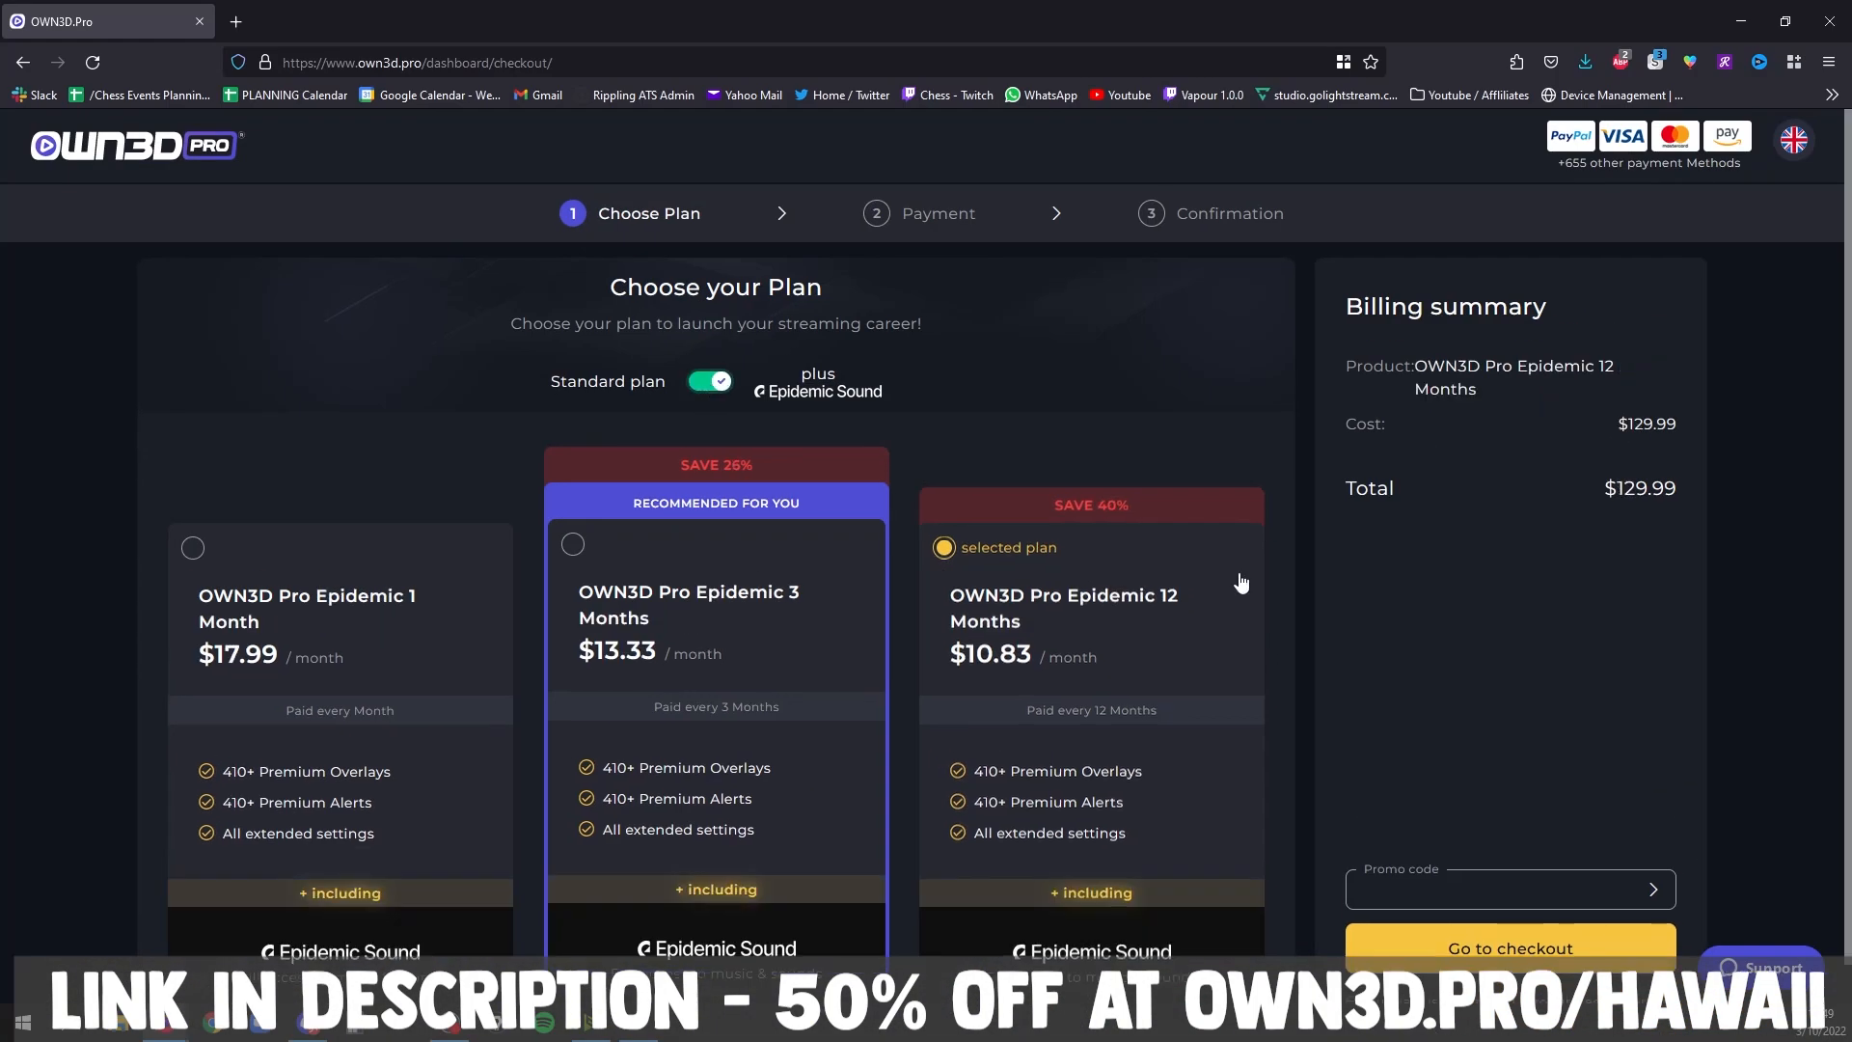
pyautogui.write('hawaii')
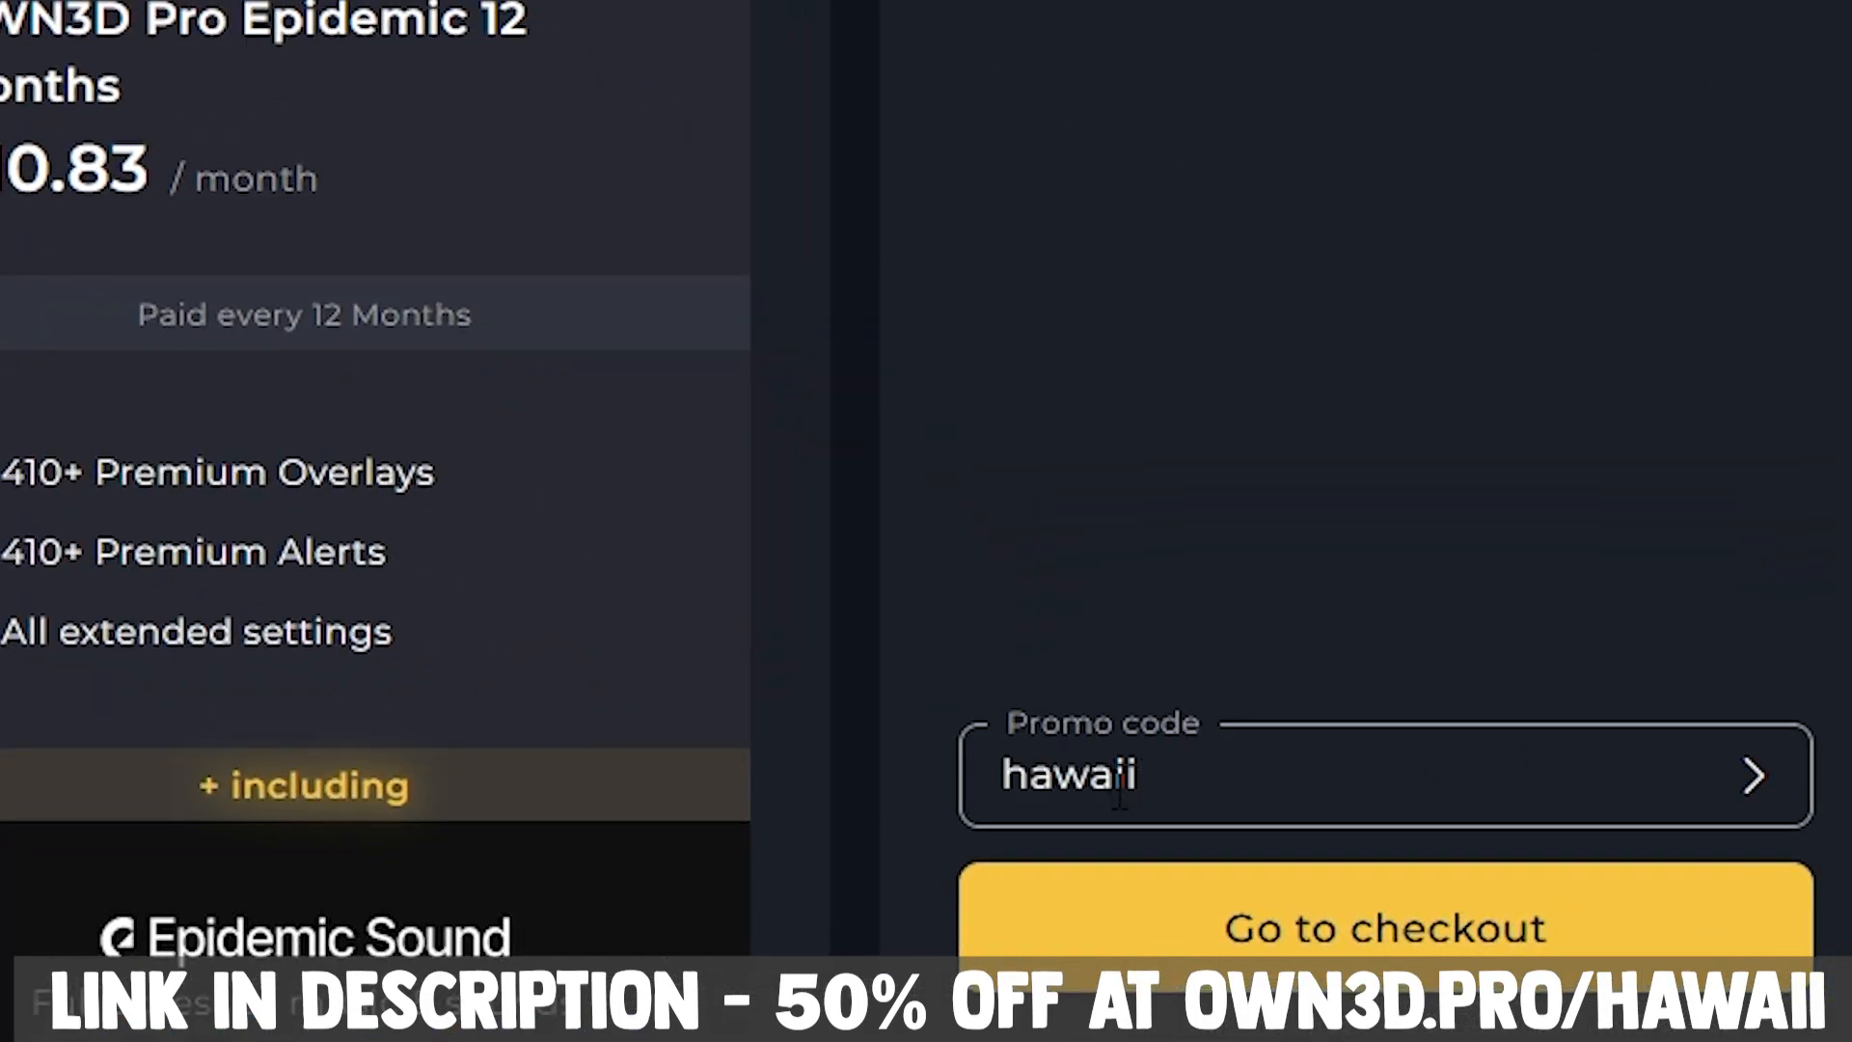
pyautogui.click(1753, 775)
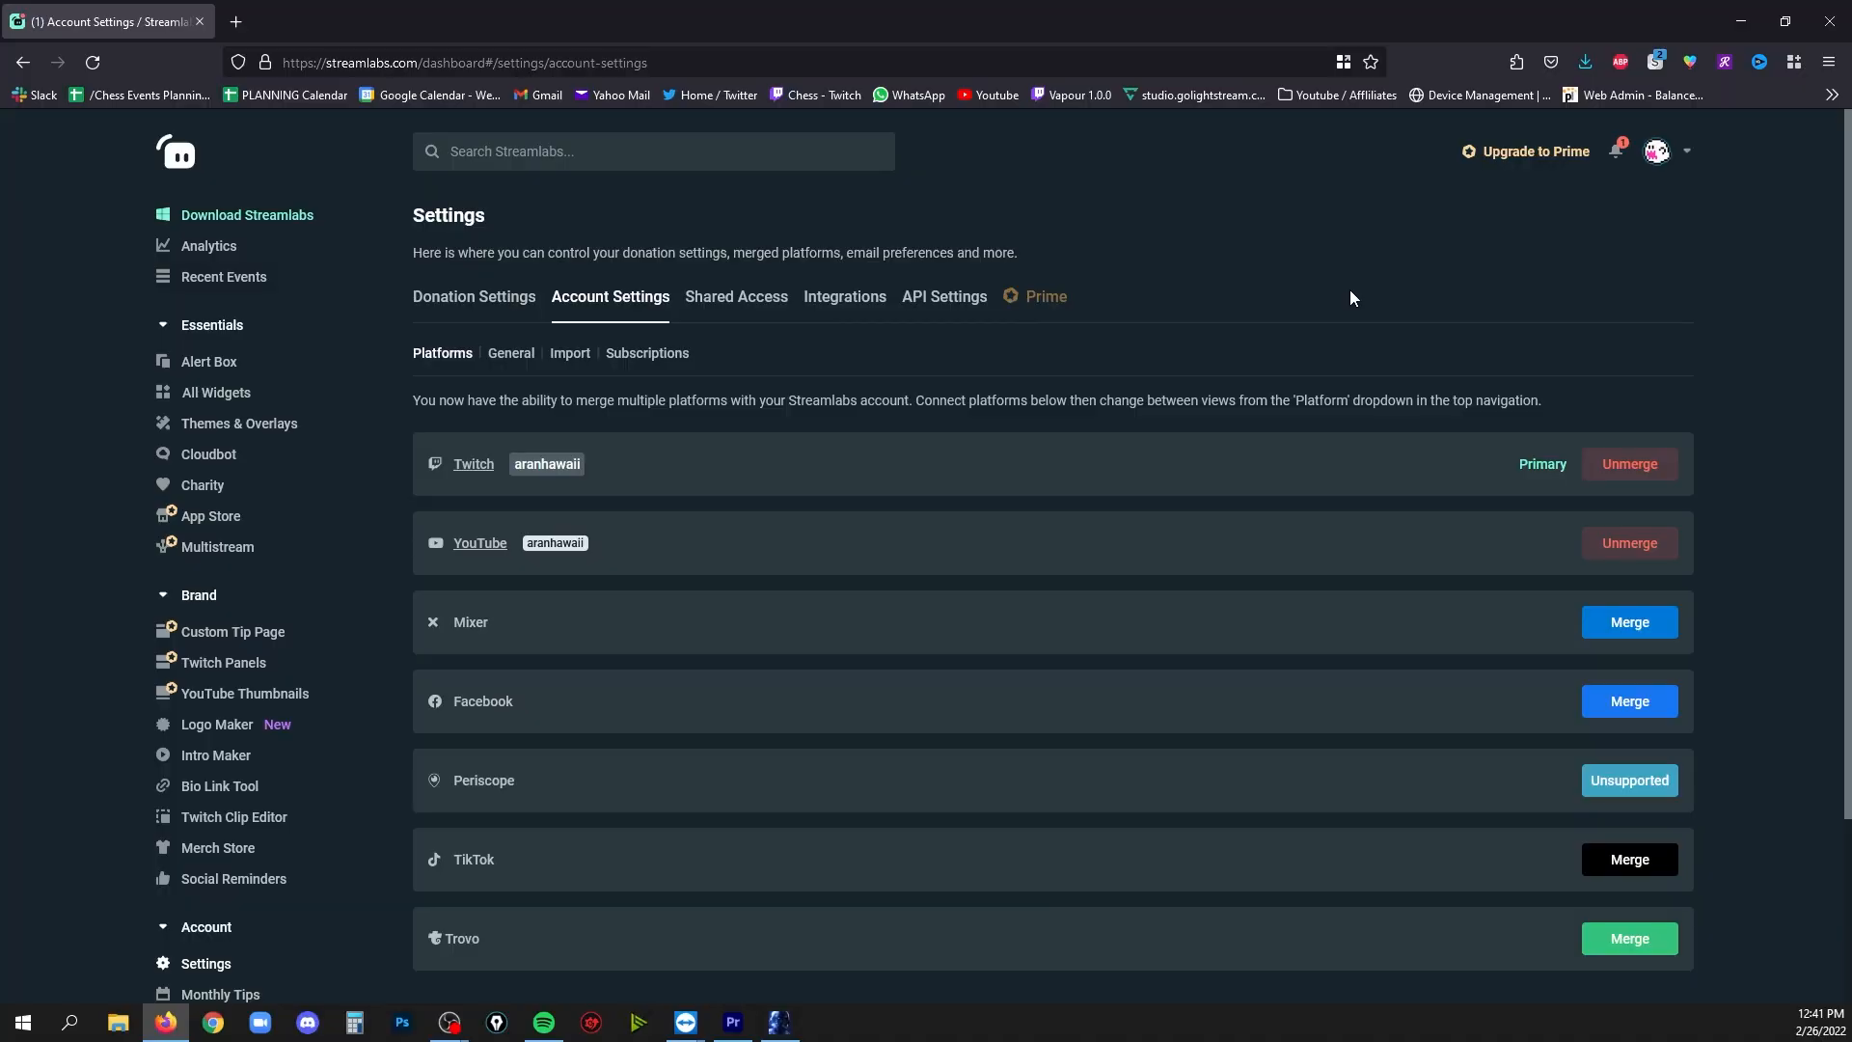
pyautogui.moveTo(216, 392)
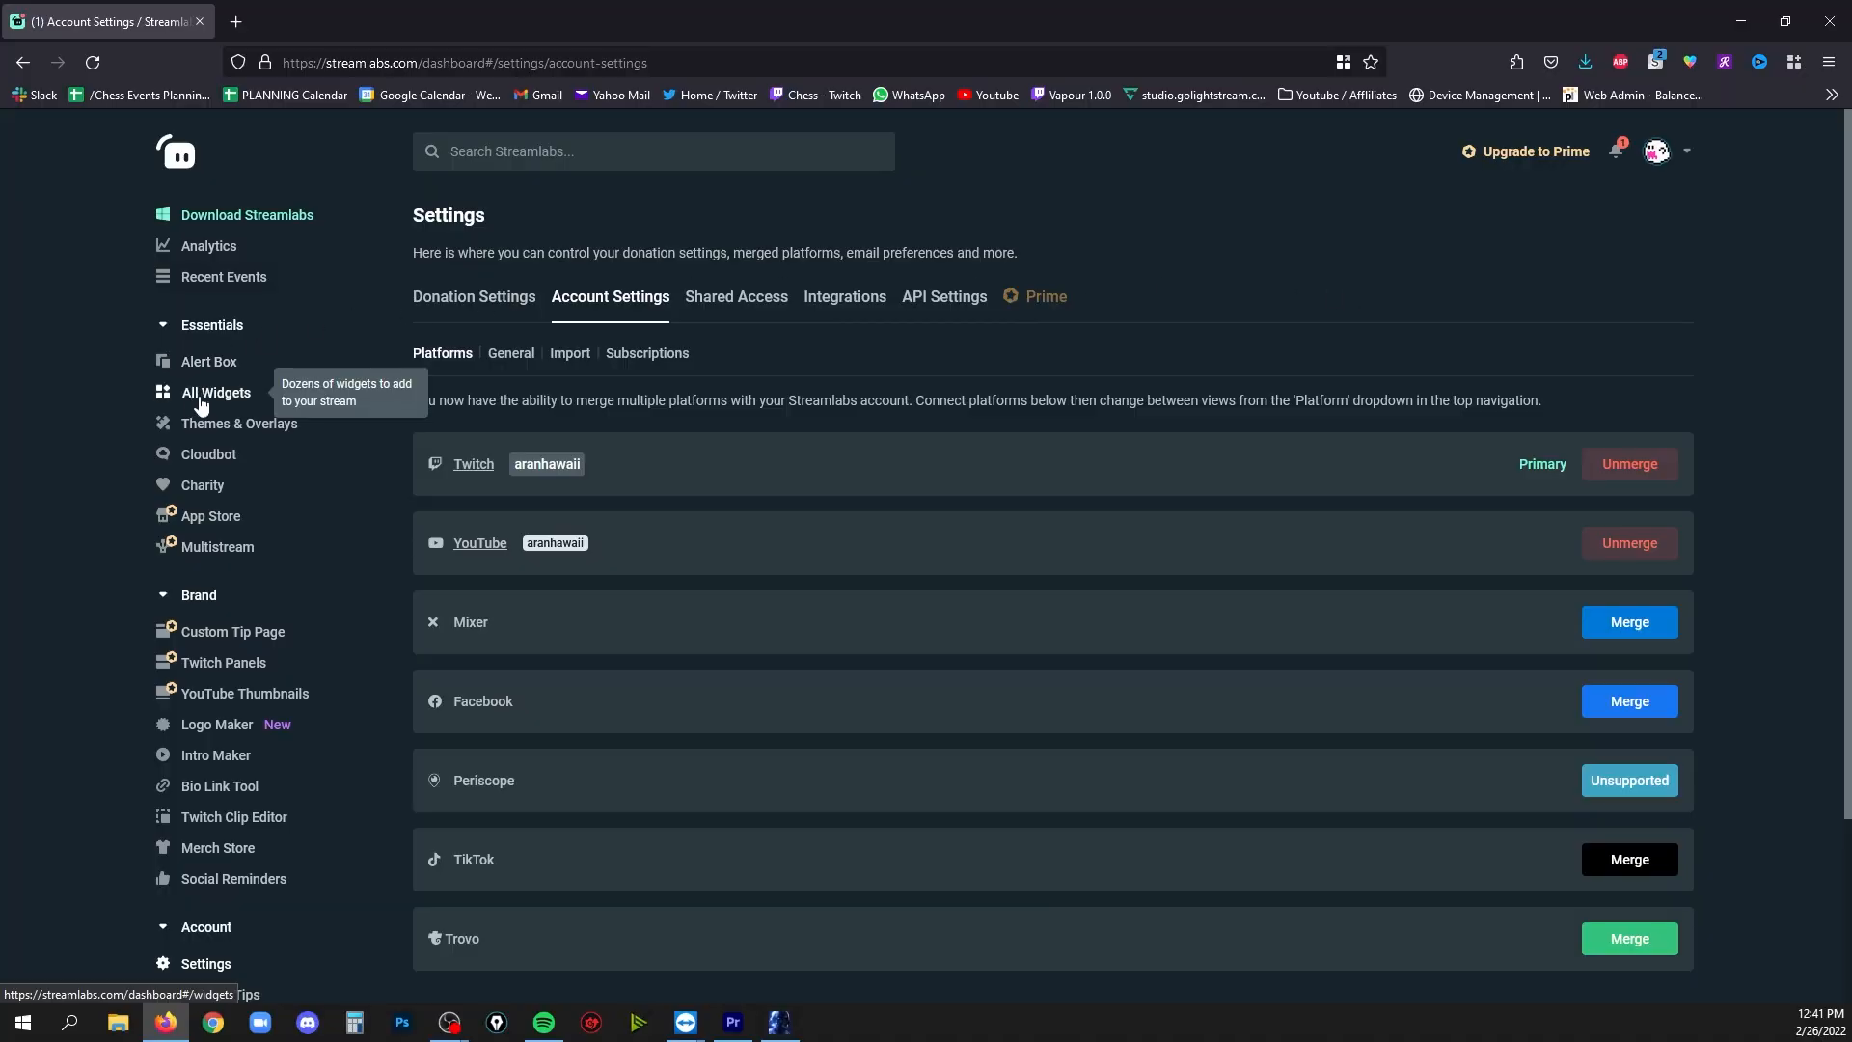
# Open the Event List widget from the widget gallery and set its theme to Crisscross
pyautogui.click(216, 392)
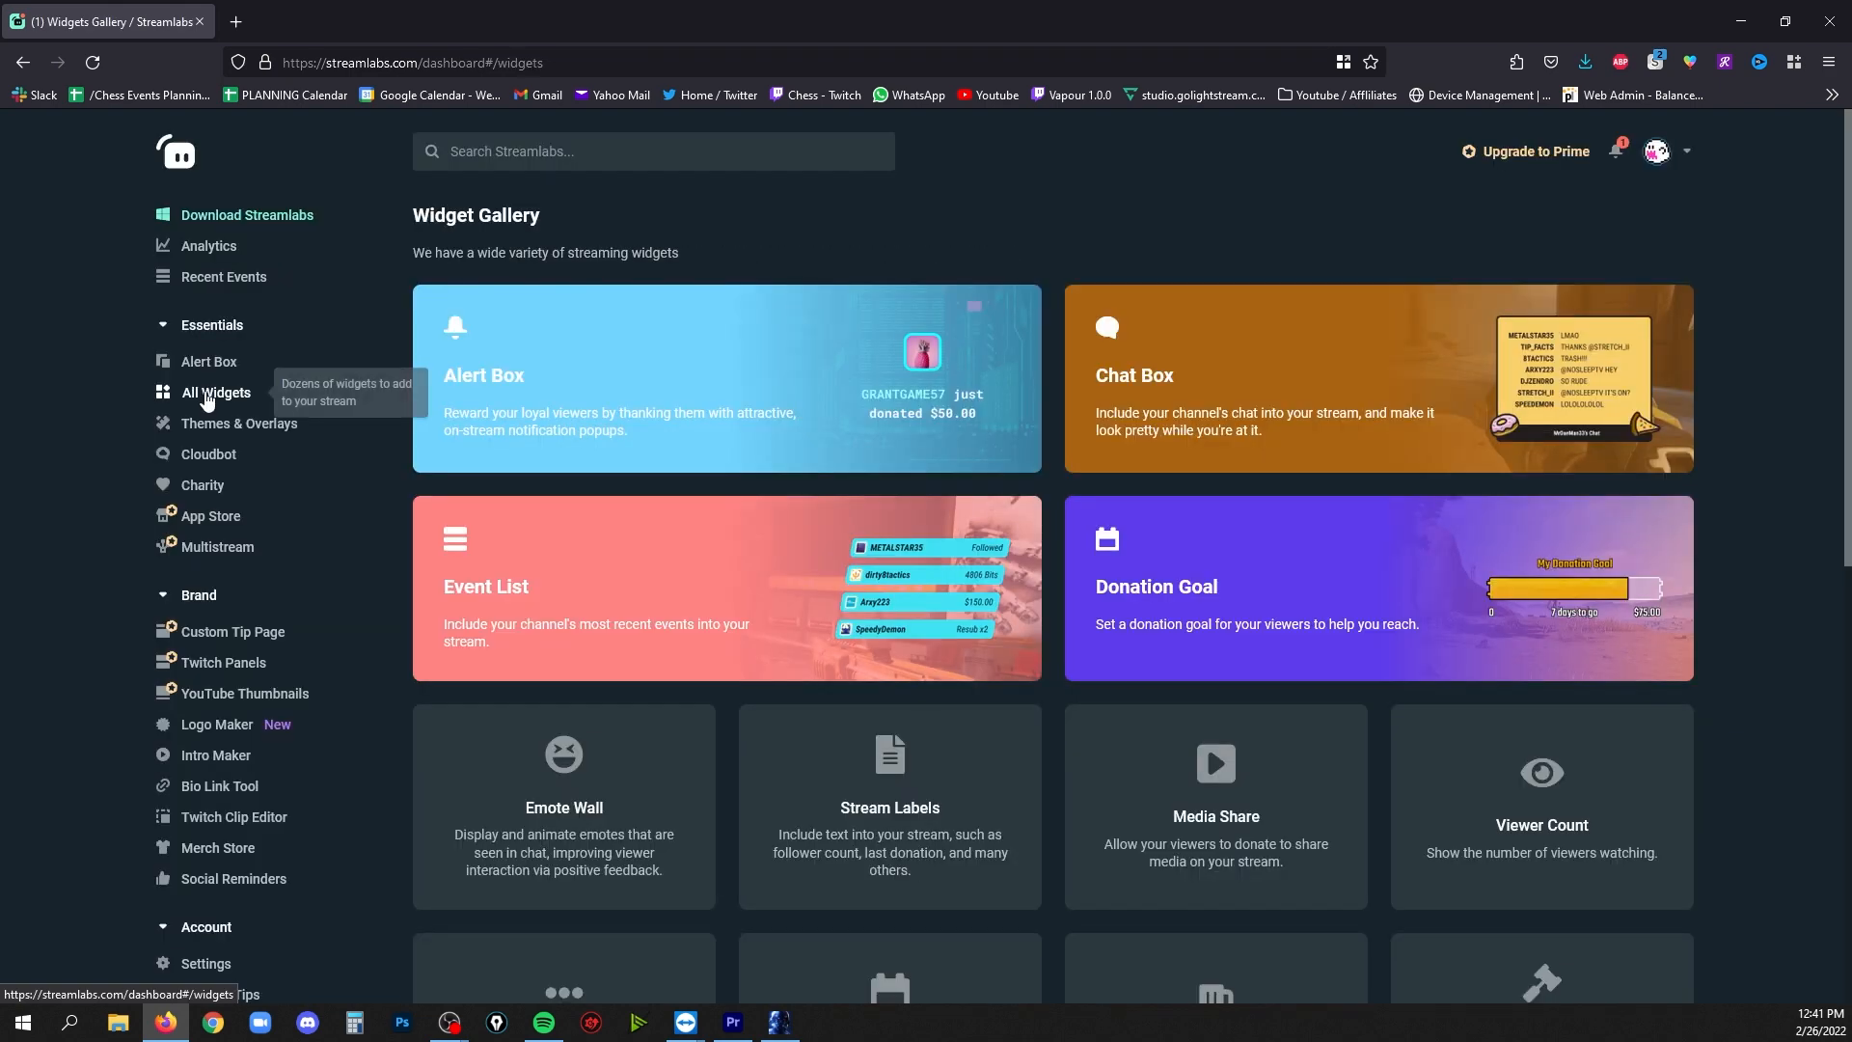
pyautogui.moveTo(727, 585)
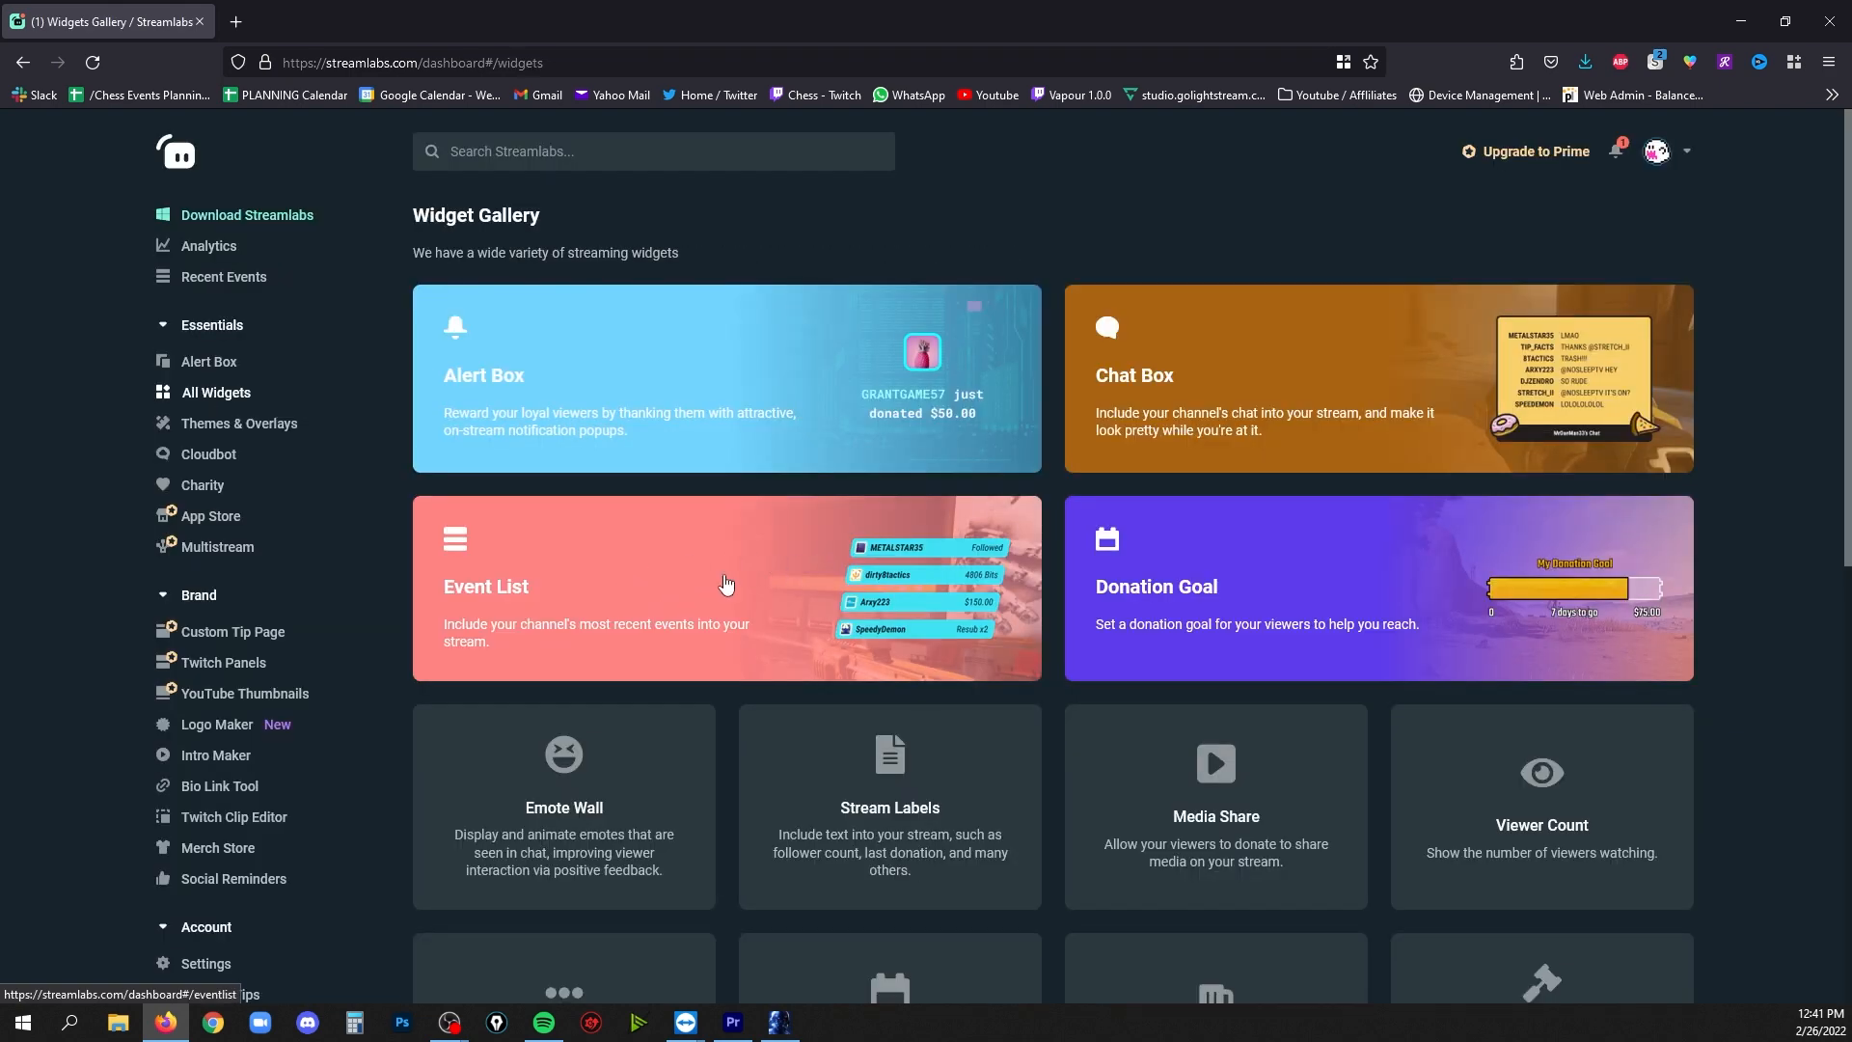
pyautogui.click(726, 586)
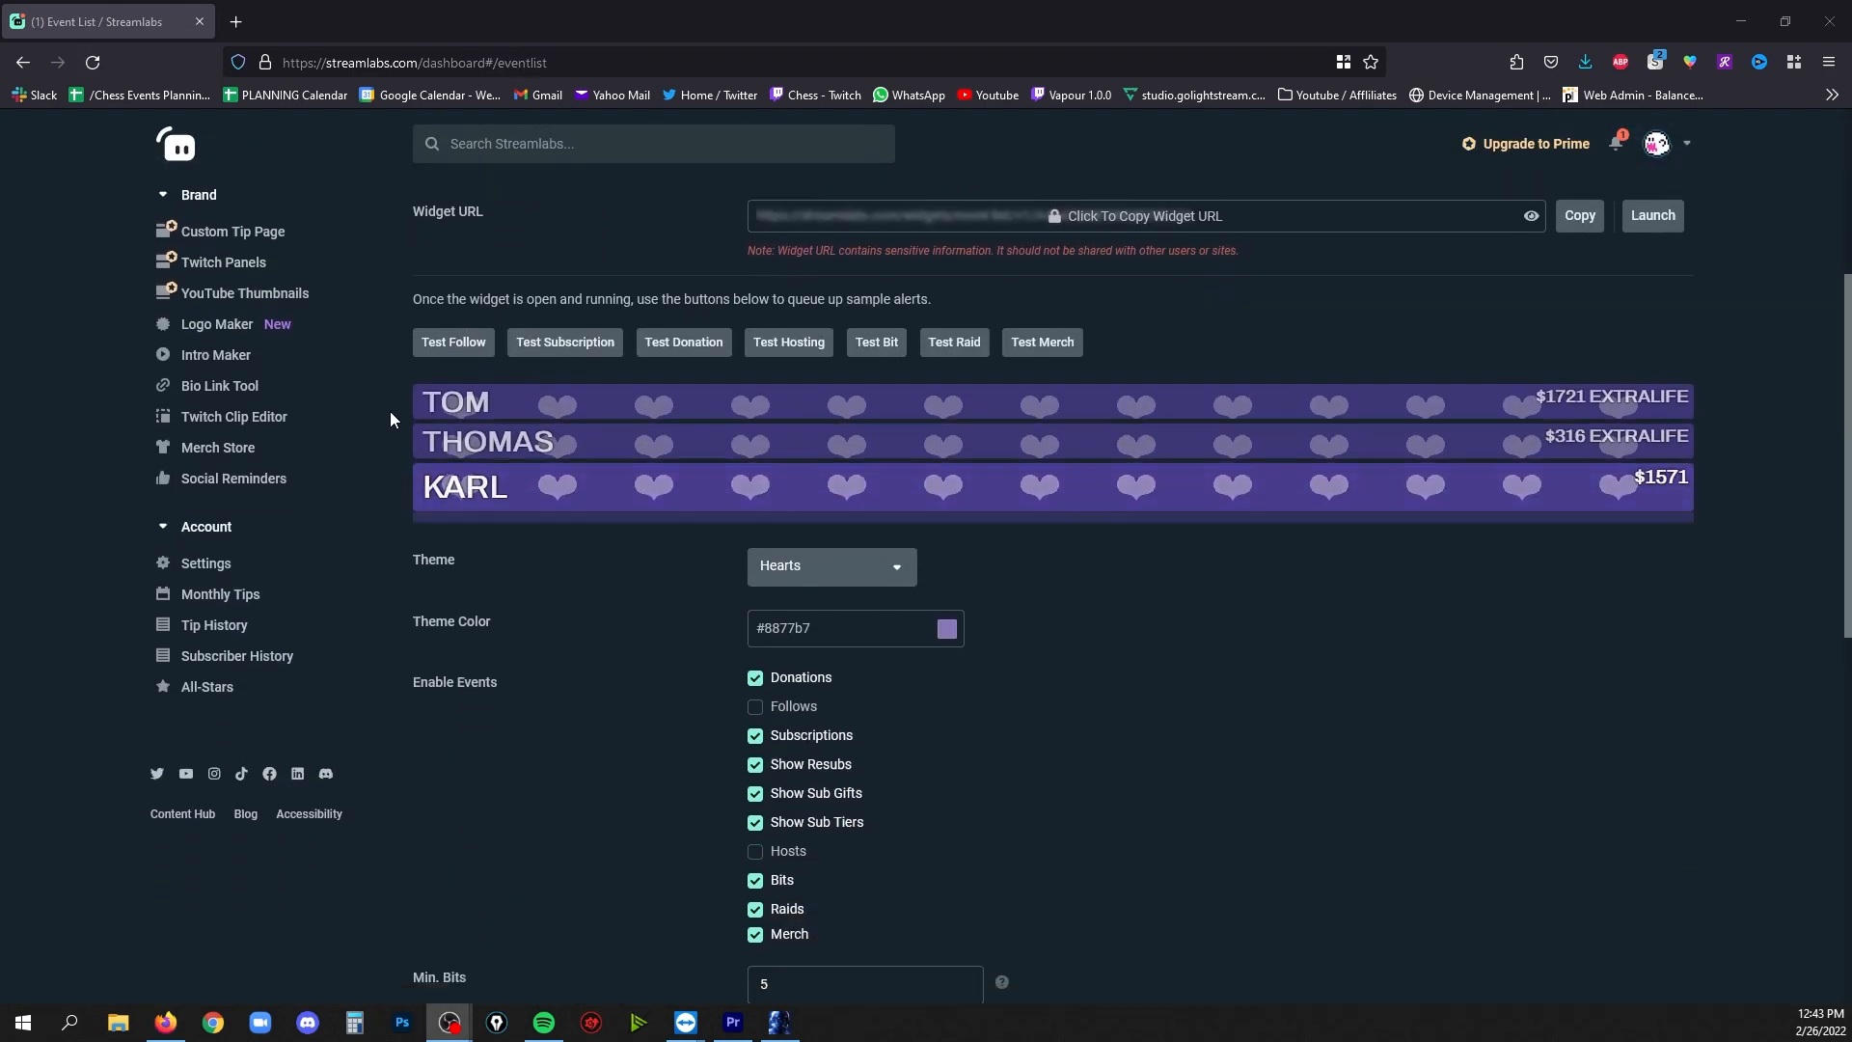
pyautogui.scroll(-3)
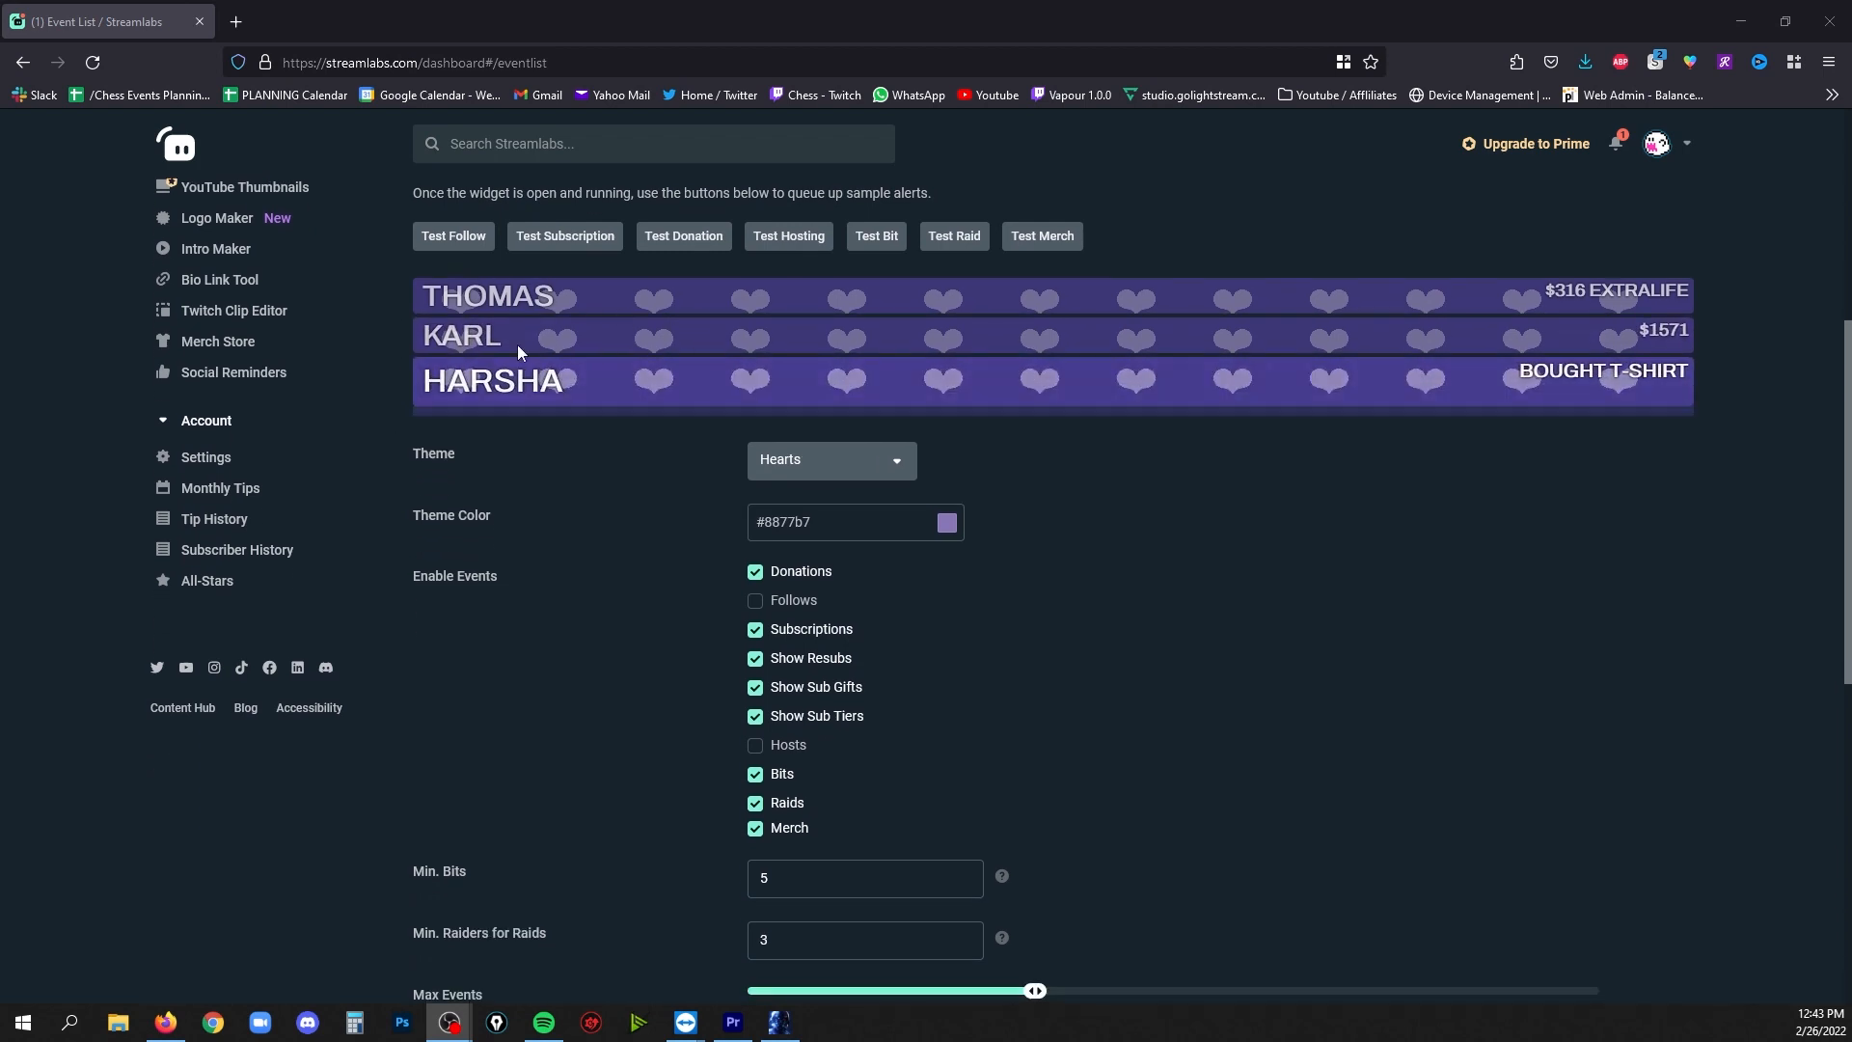
pyautogui.scroll(-3)
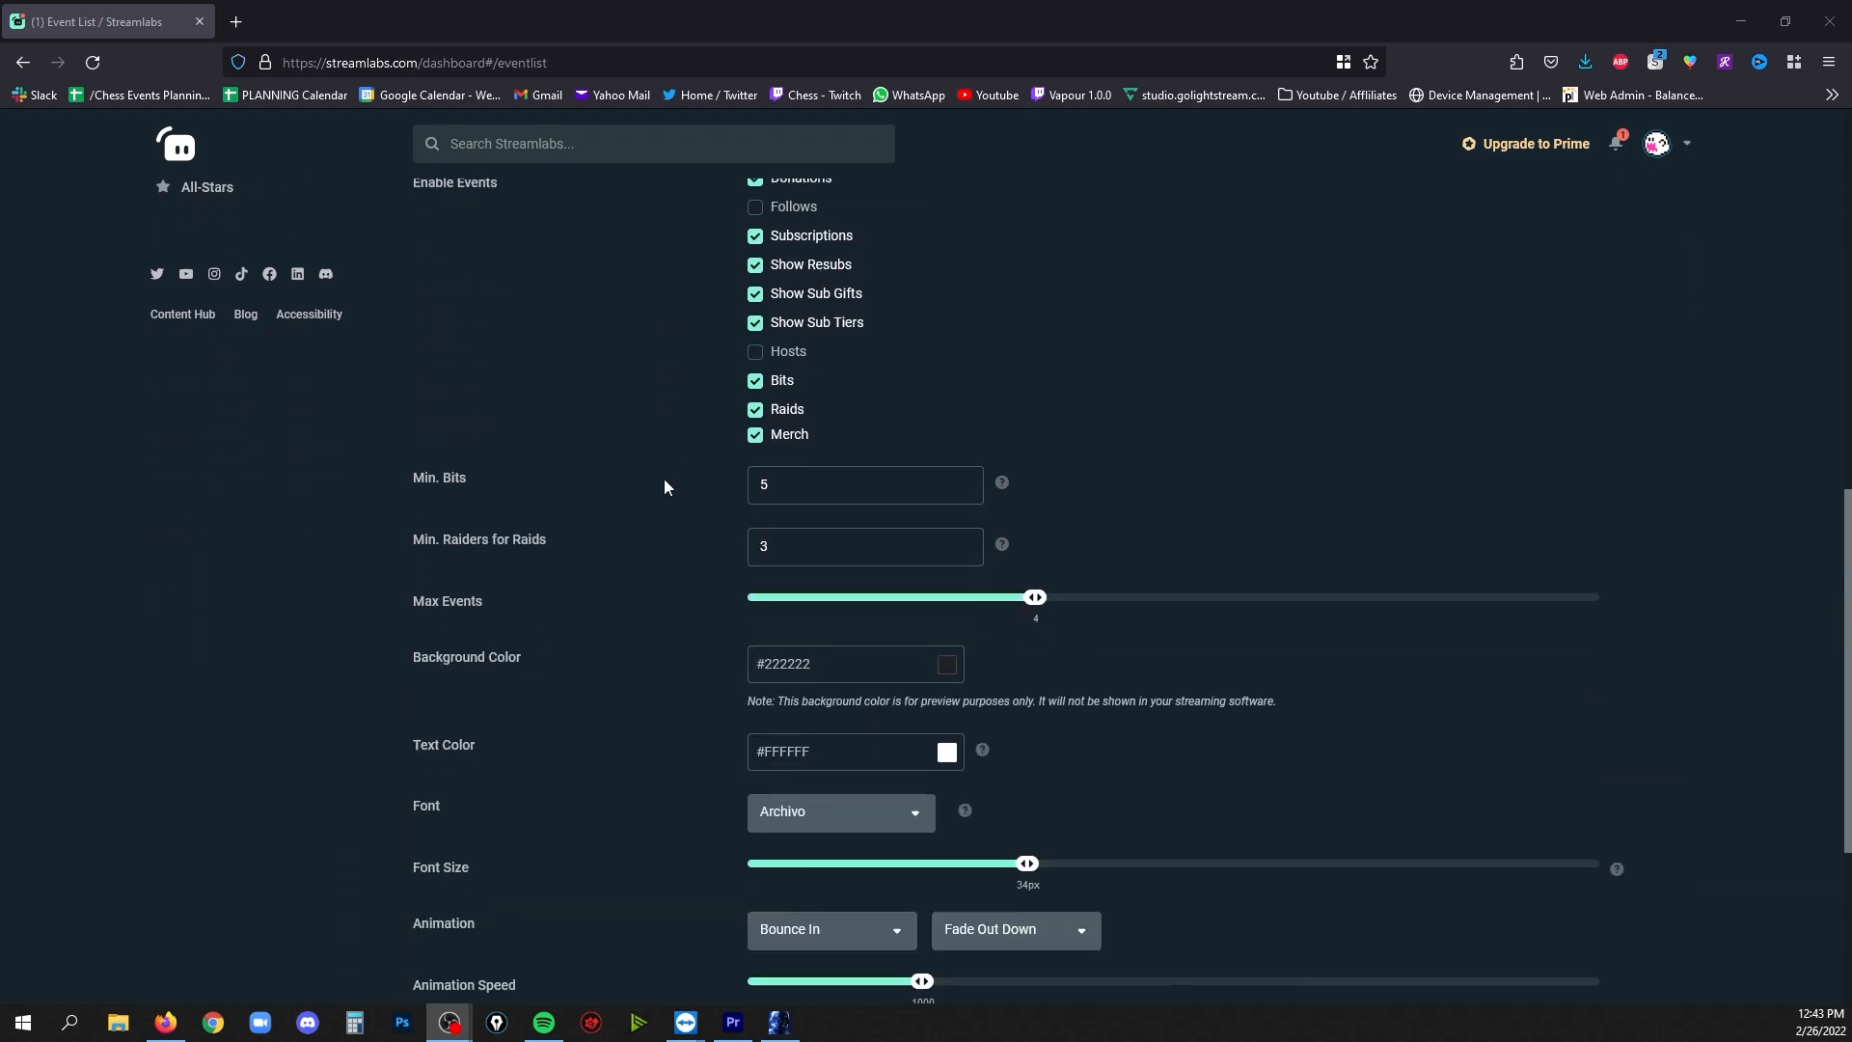
pyautogui.scroll(3)
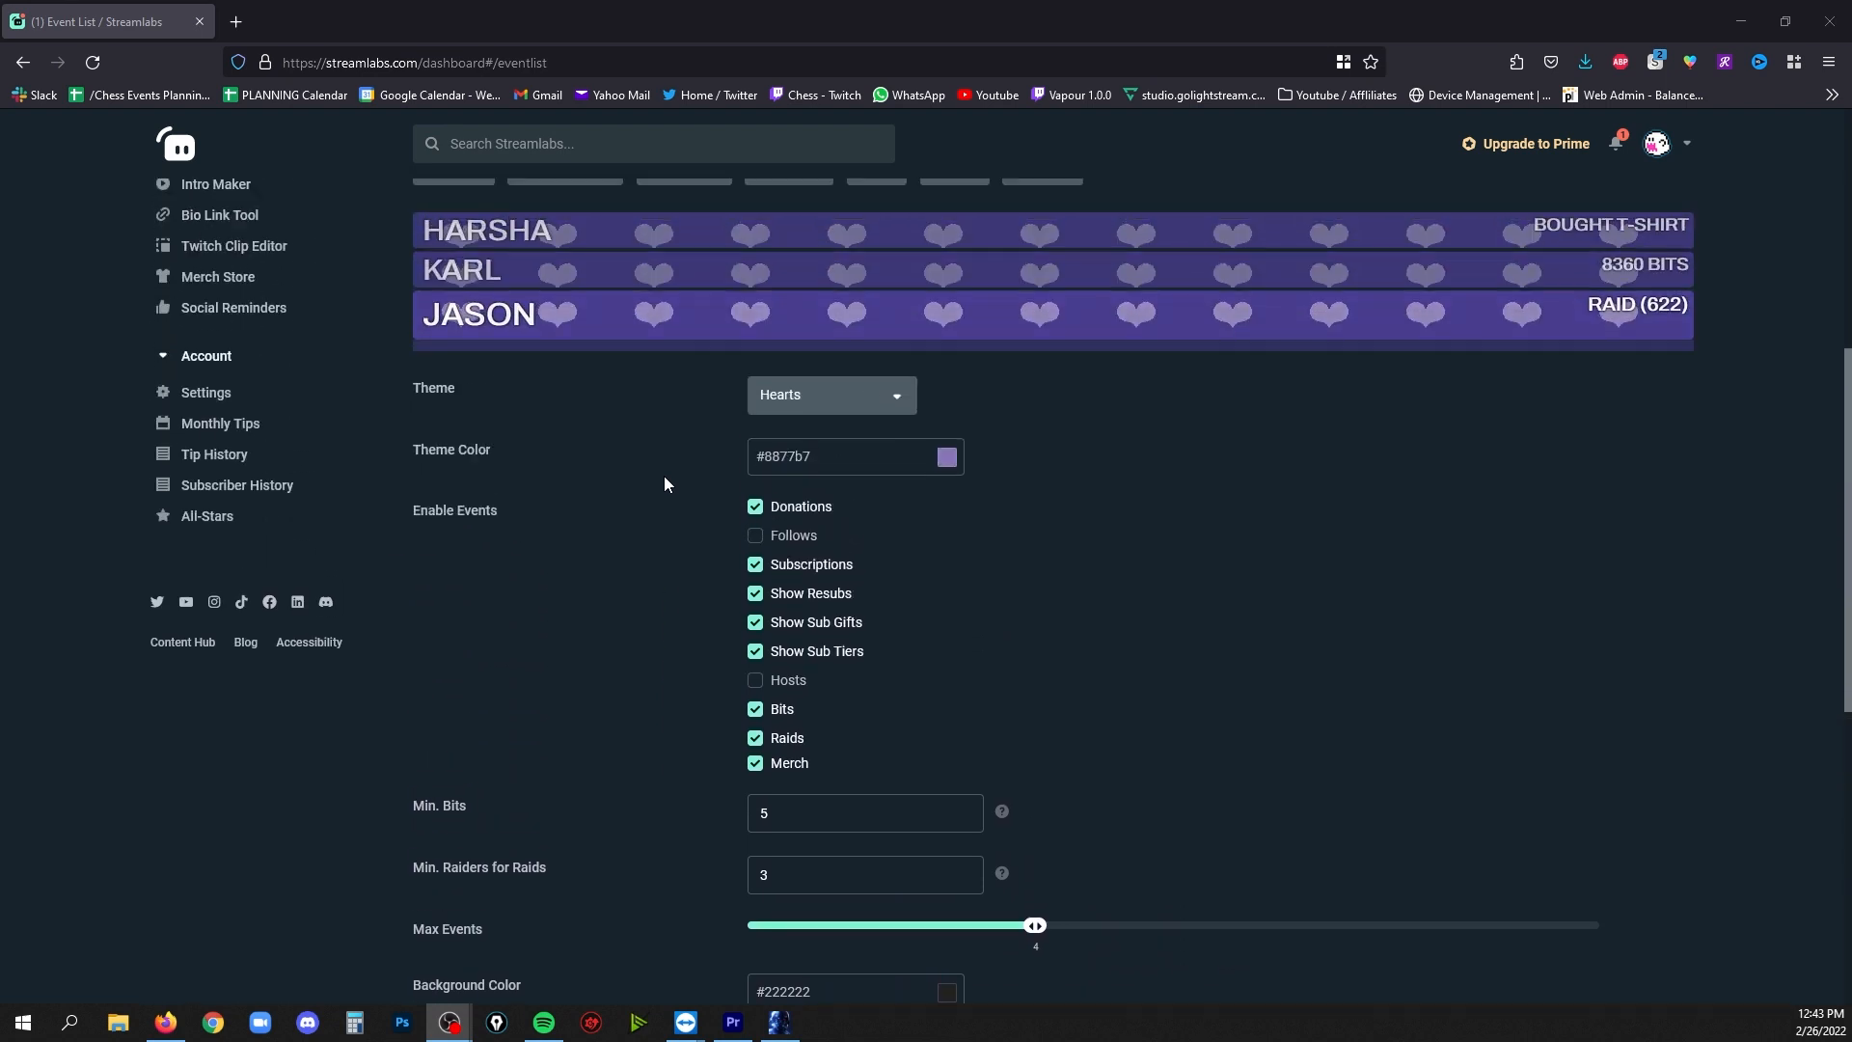
pyautogui.scroll(3)
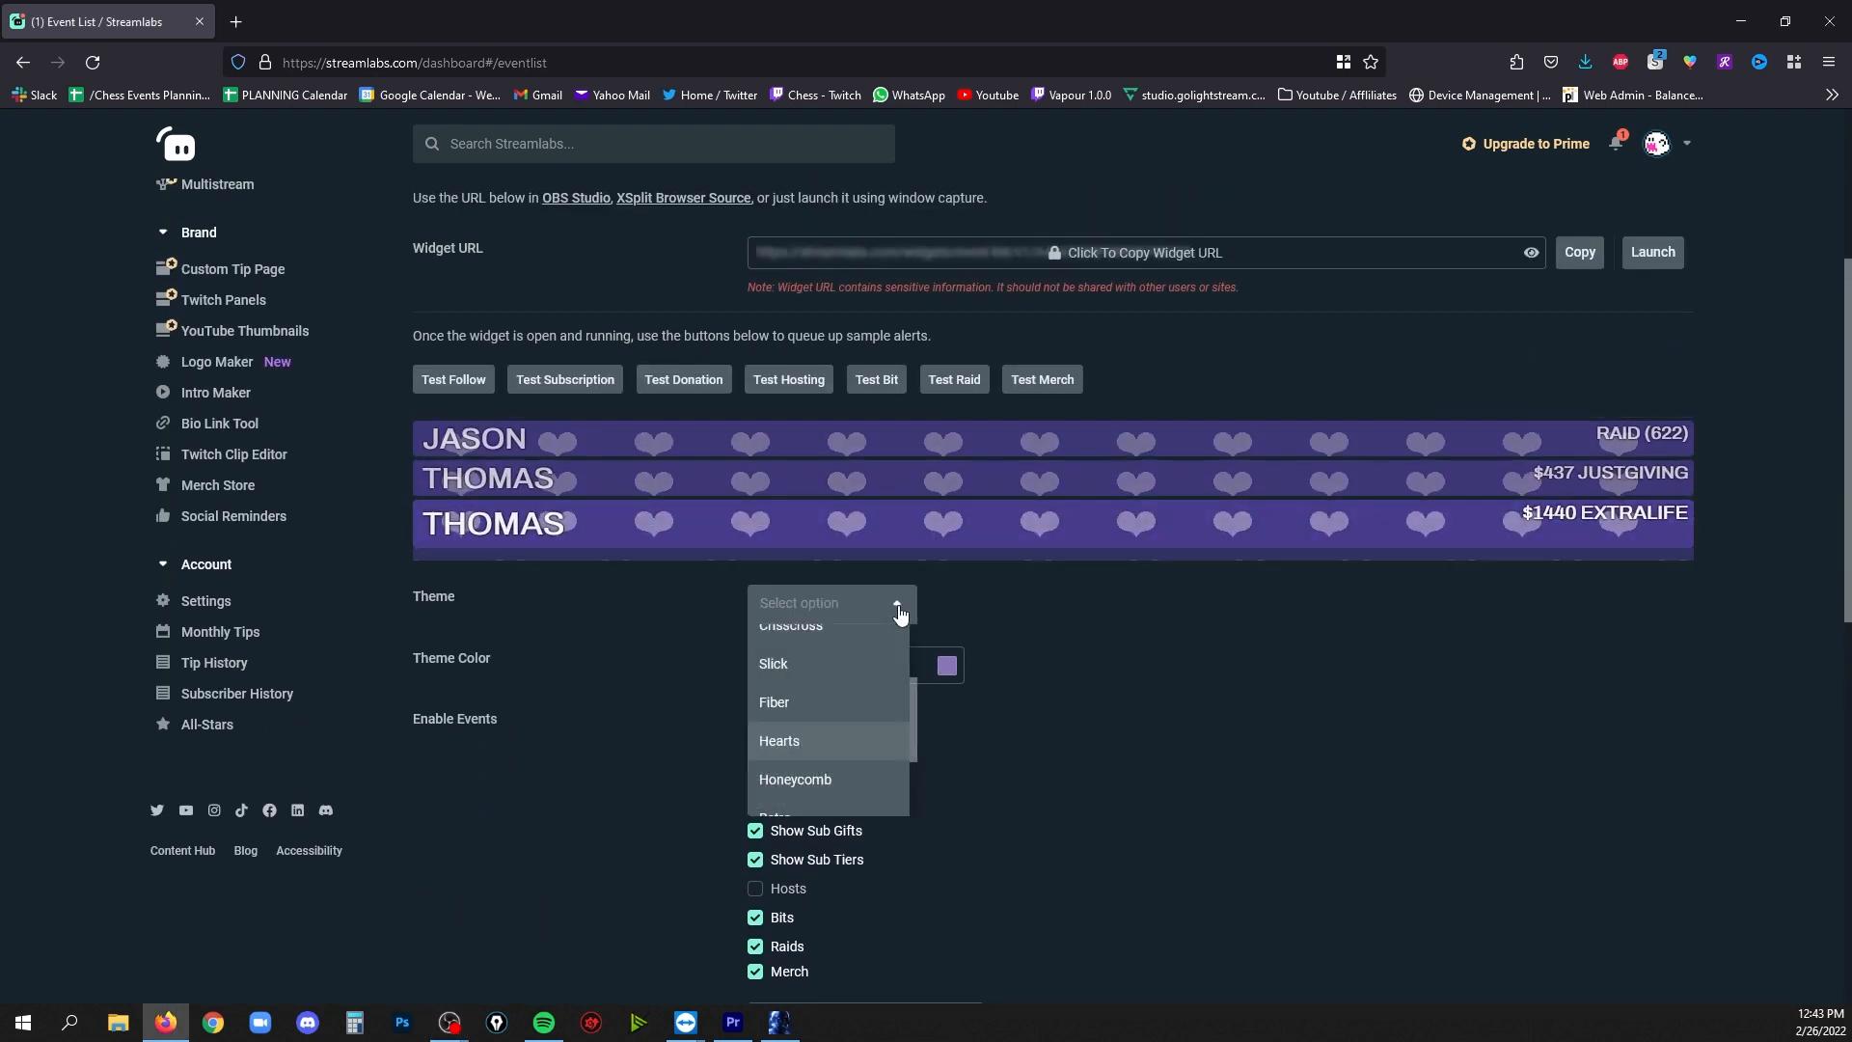
pyautogui.click(788, 625)
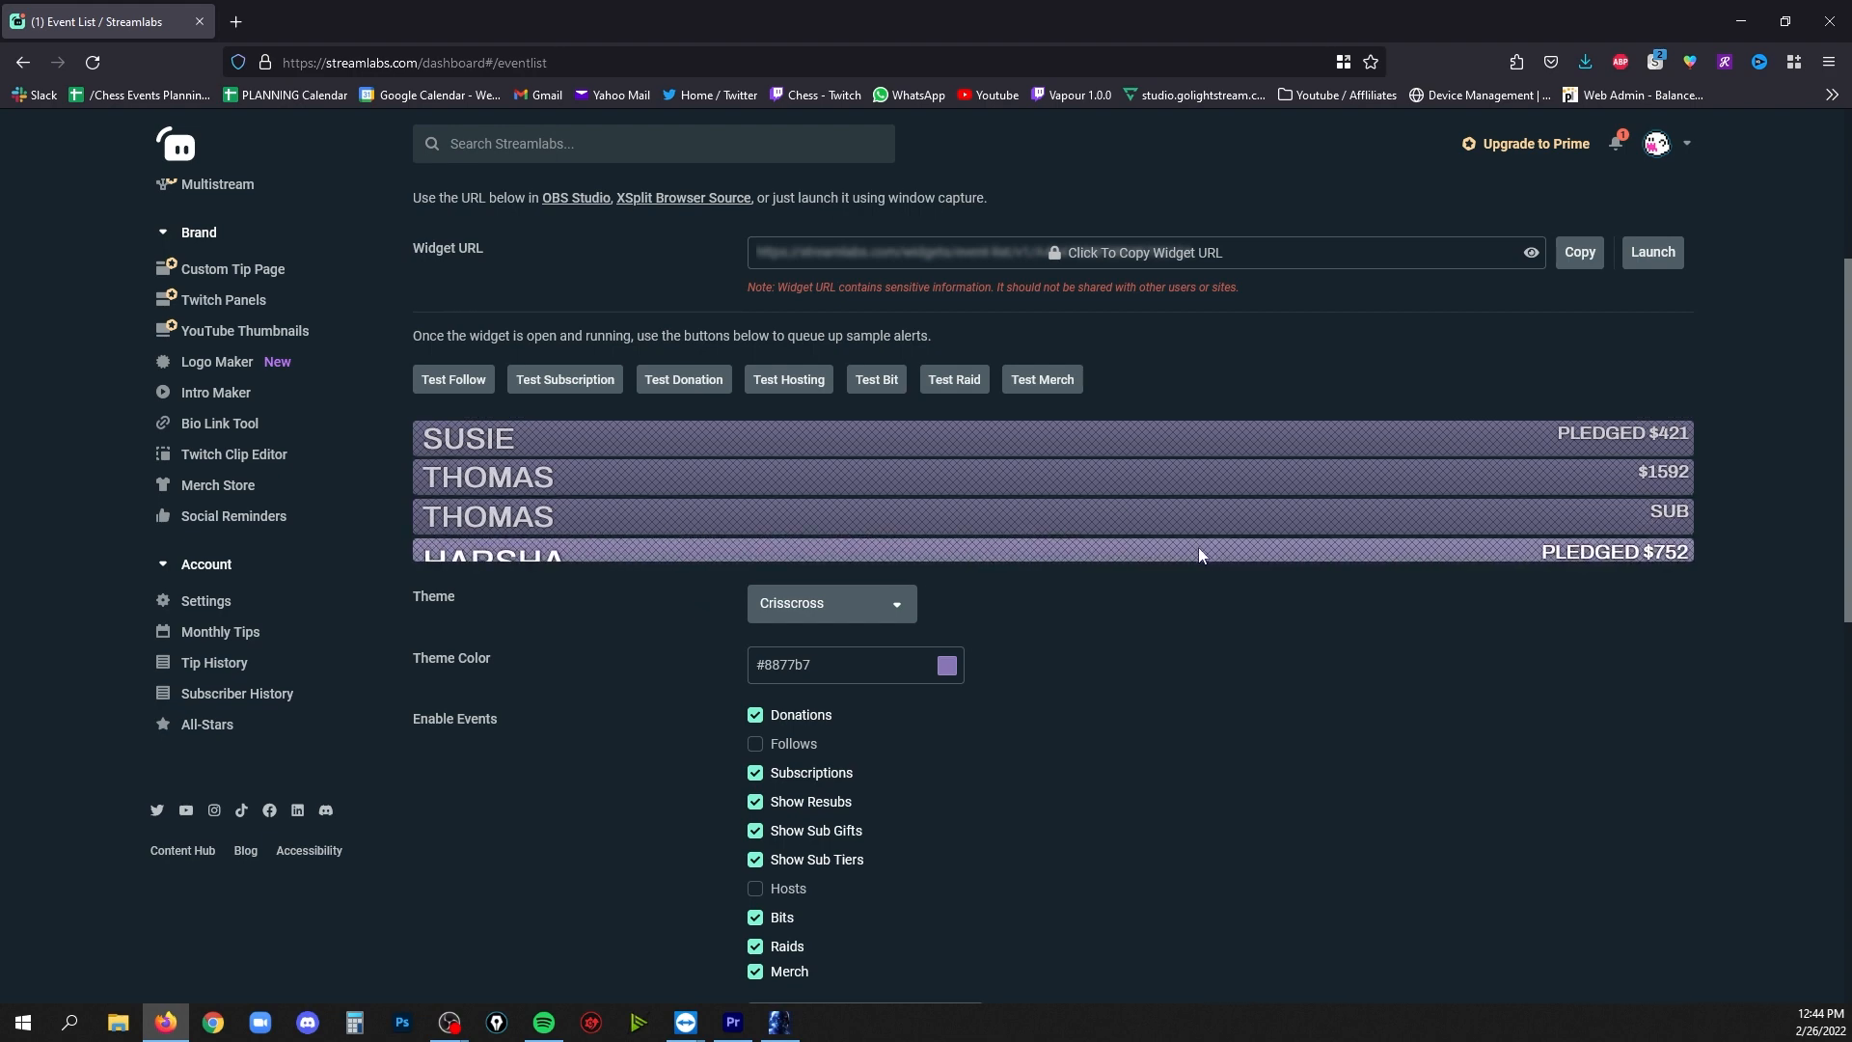
# Switch the event list theme to Slick and reopen the theme list
pyautogui.click(830, 602)
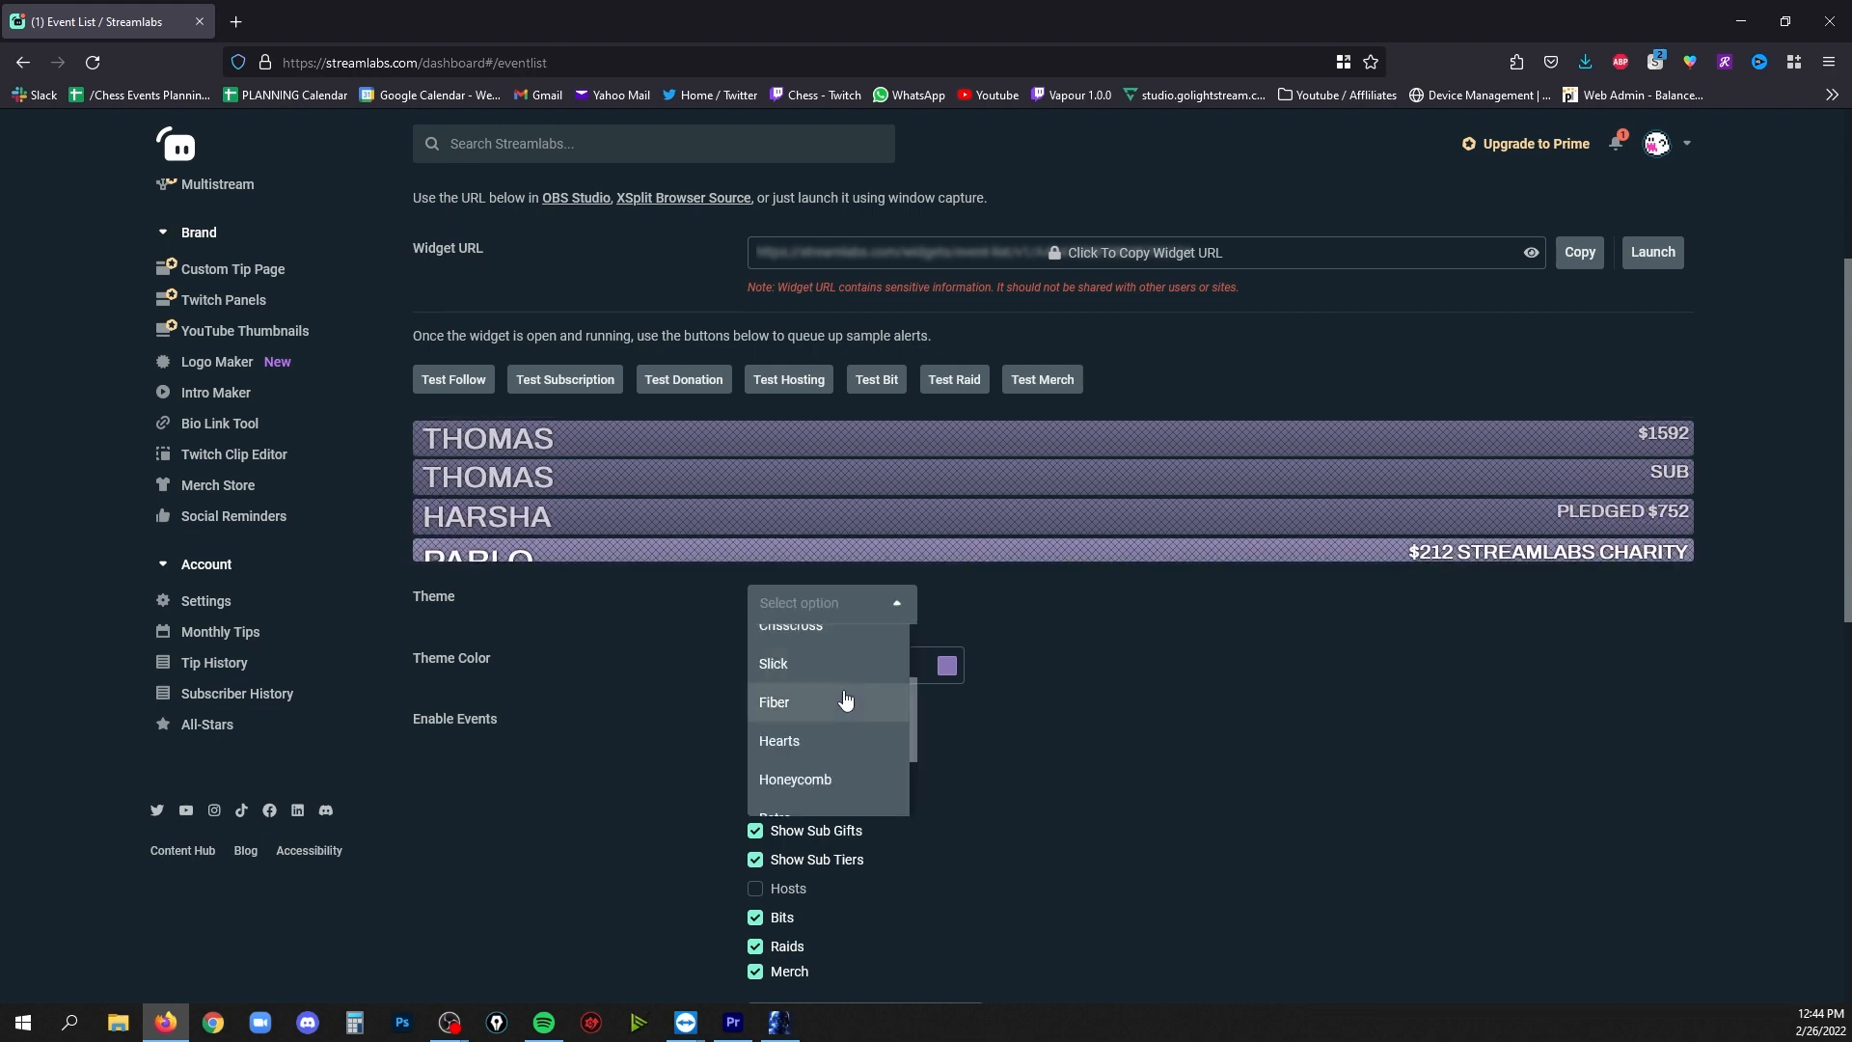
pyautogui.scroll(-3)
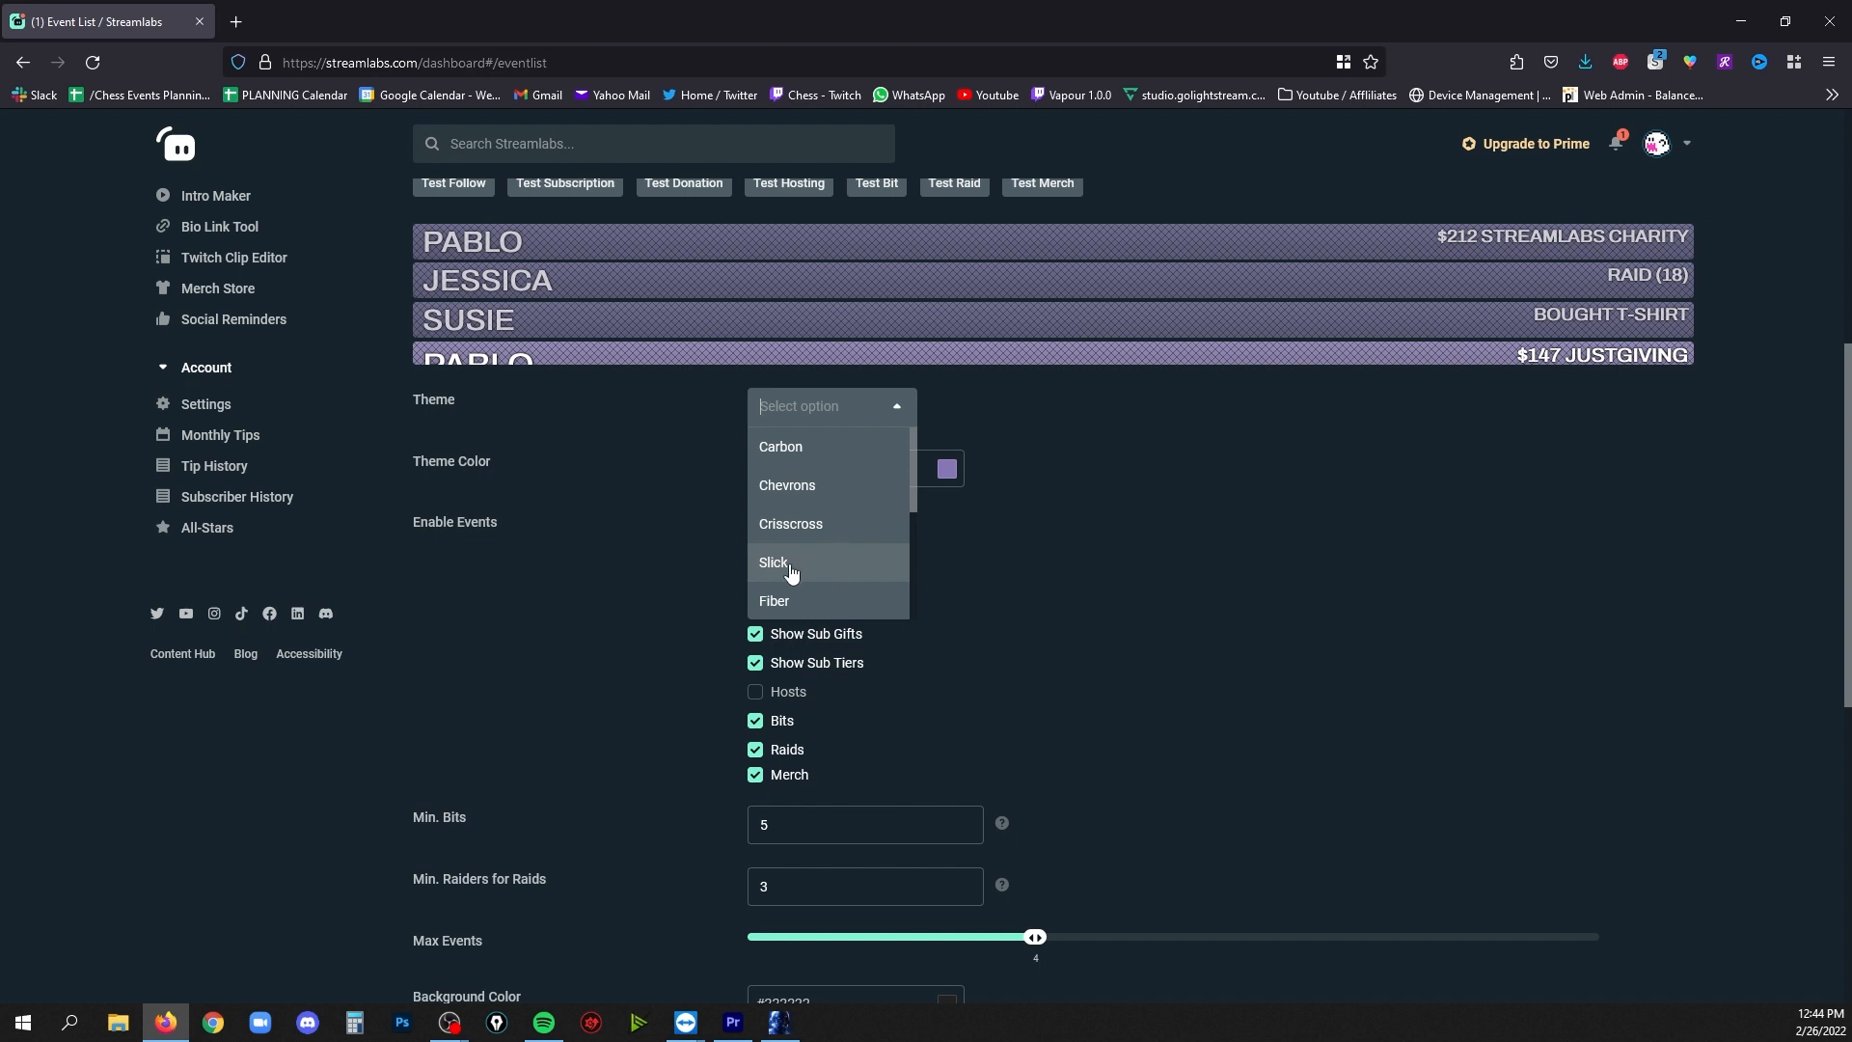
pyautogui.click(774, 561)
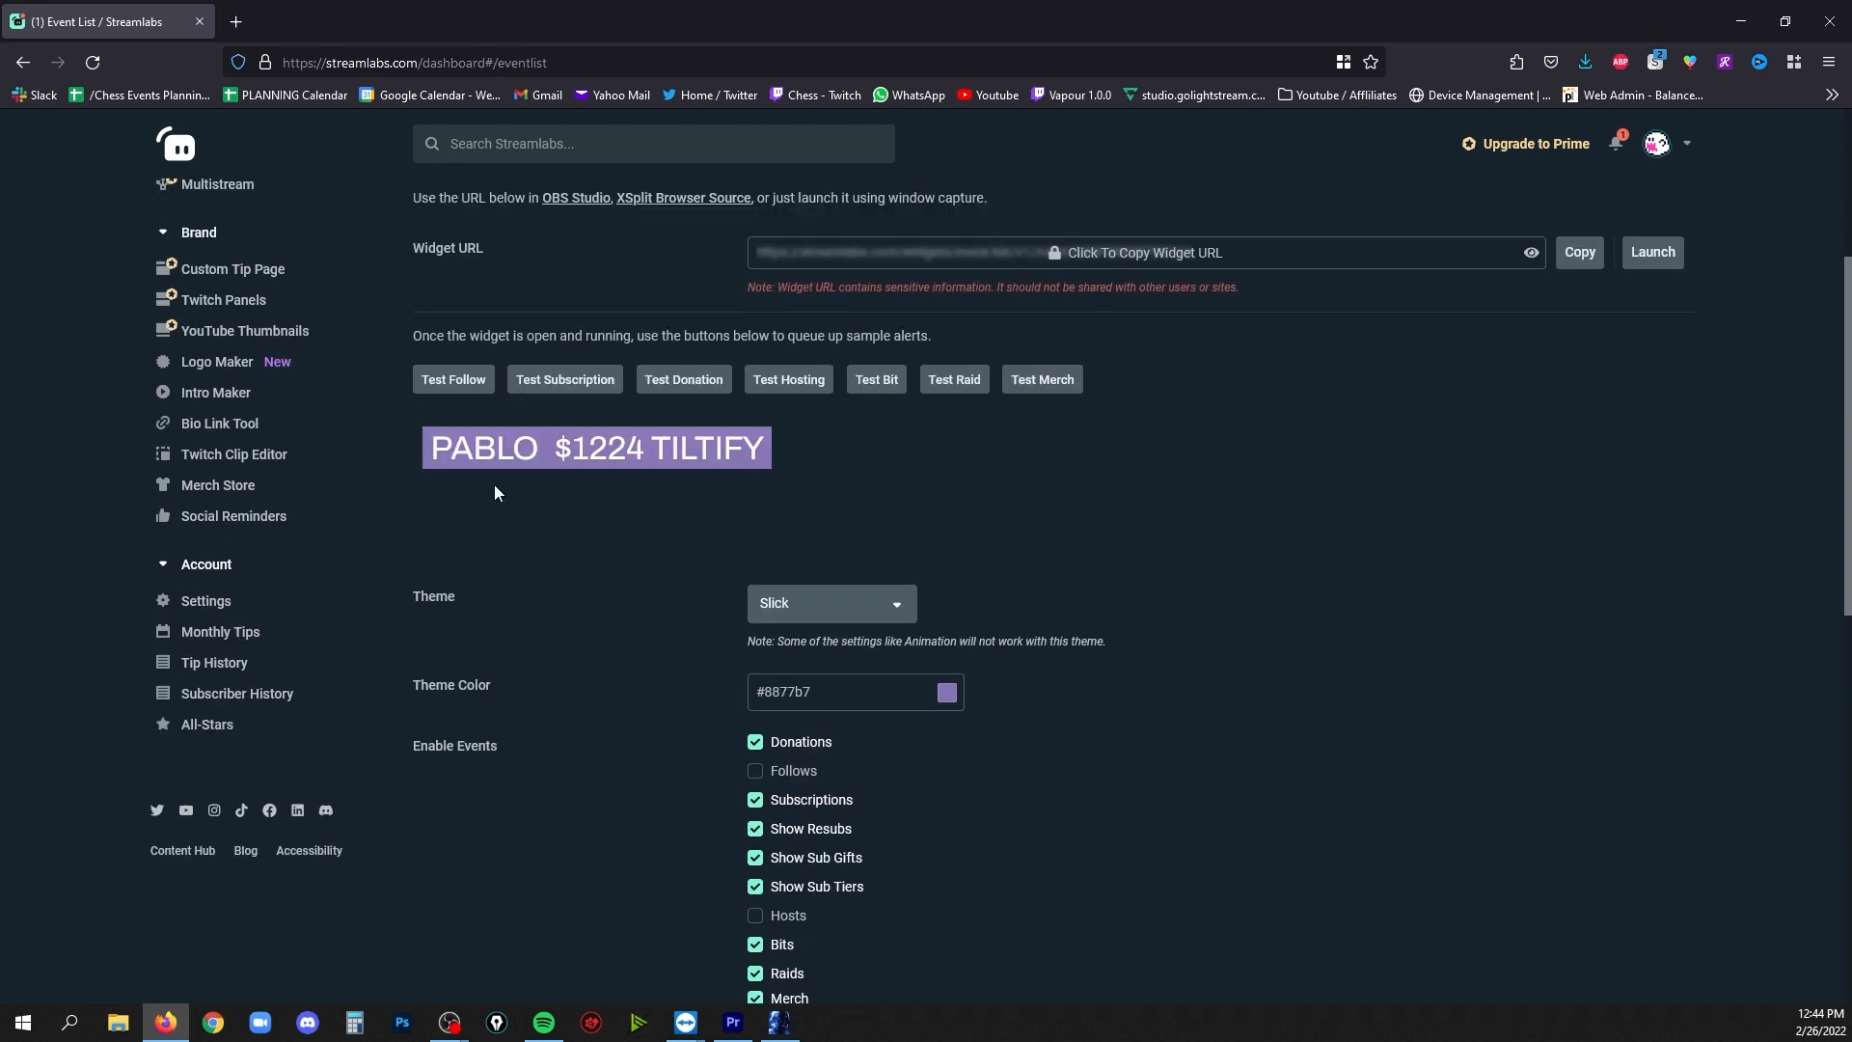
pyautogui.click(683, 380)
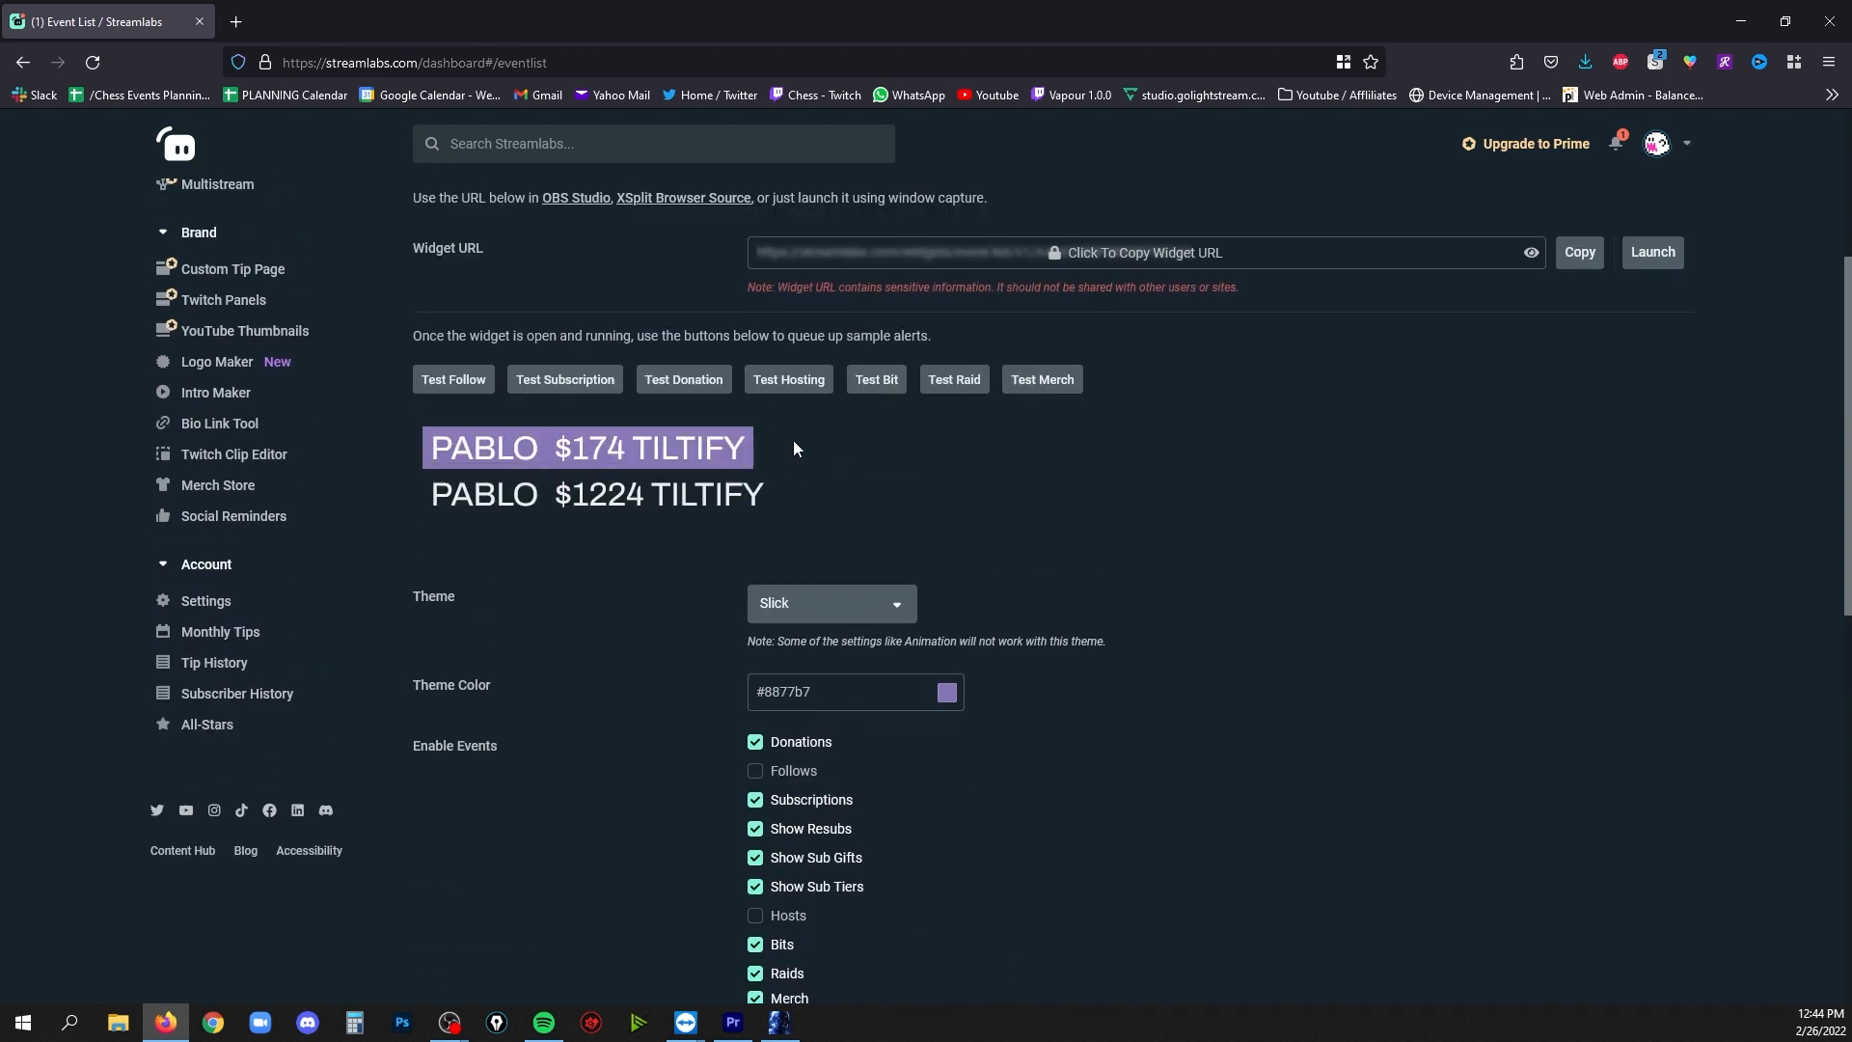
pyautogui.click(830, 602)
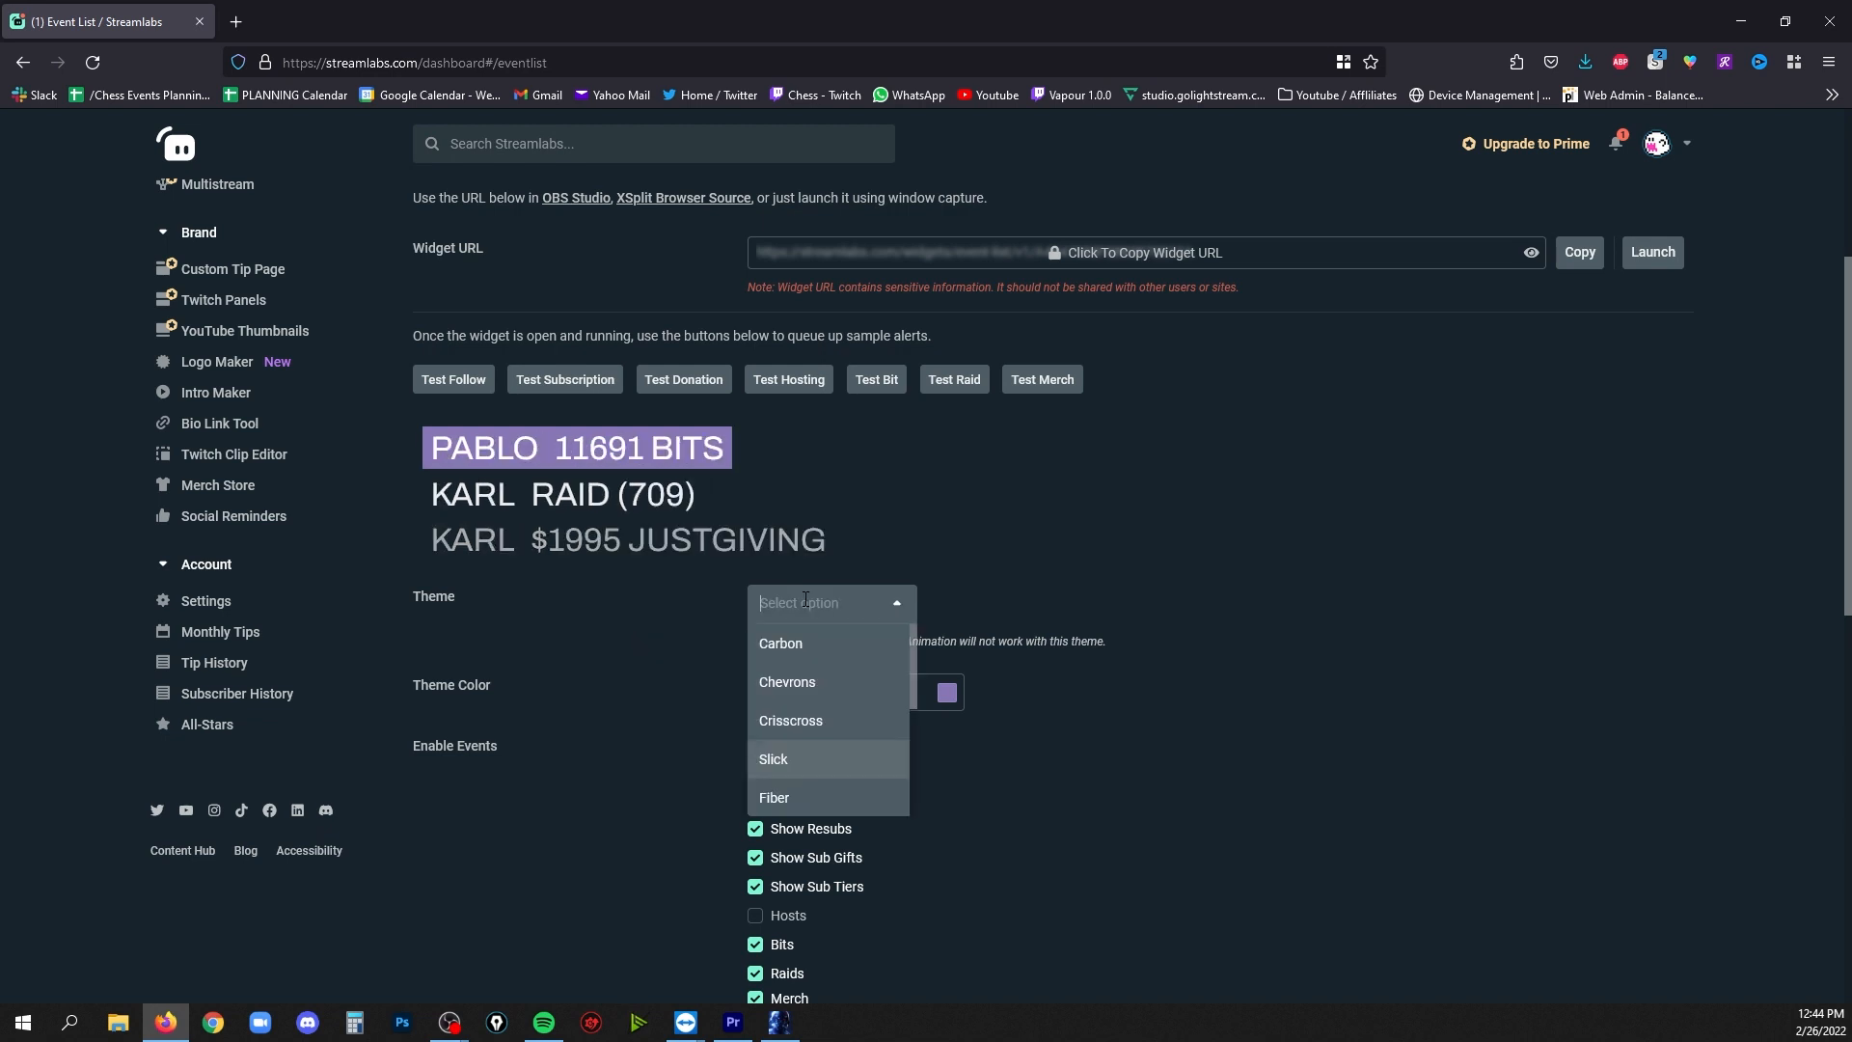
# Set the Chevrons theme in purple #37056F and leave Follows events disabled
pyautogui.click(787, 683)
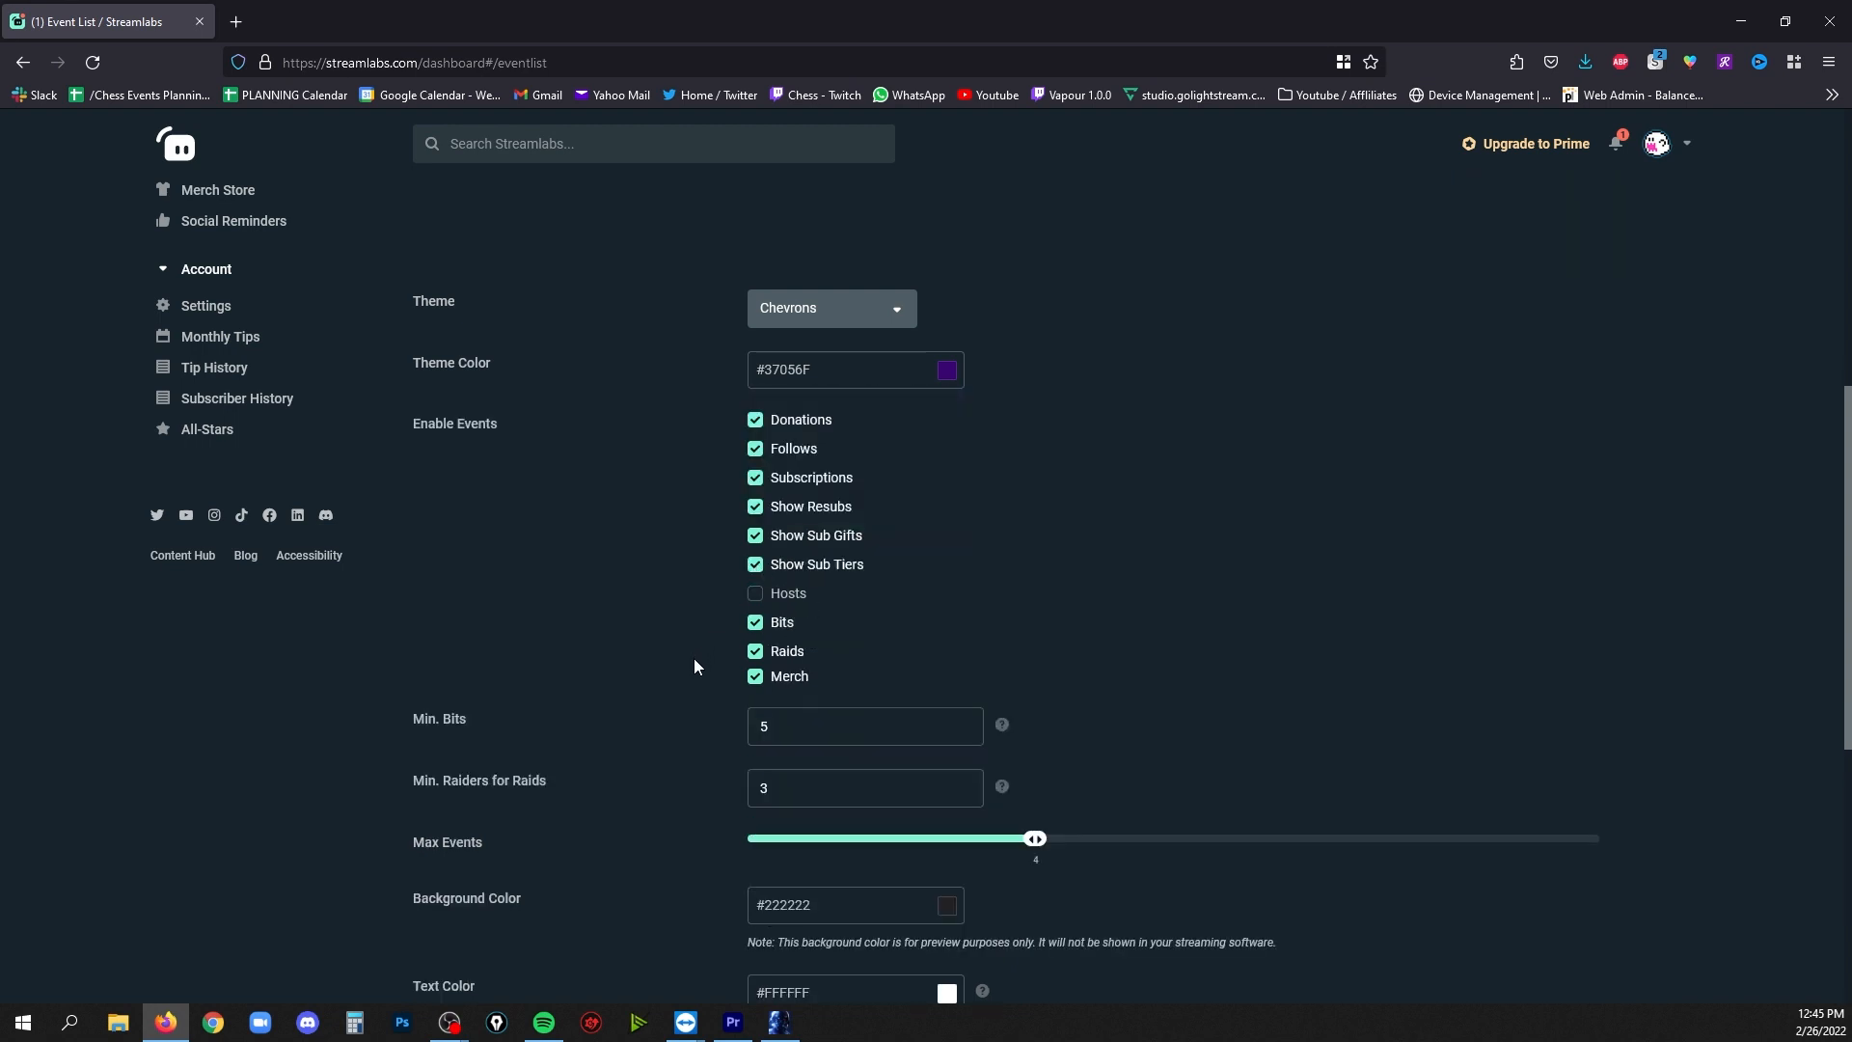
pyautogui.scroll(3)
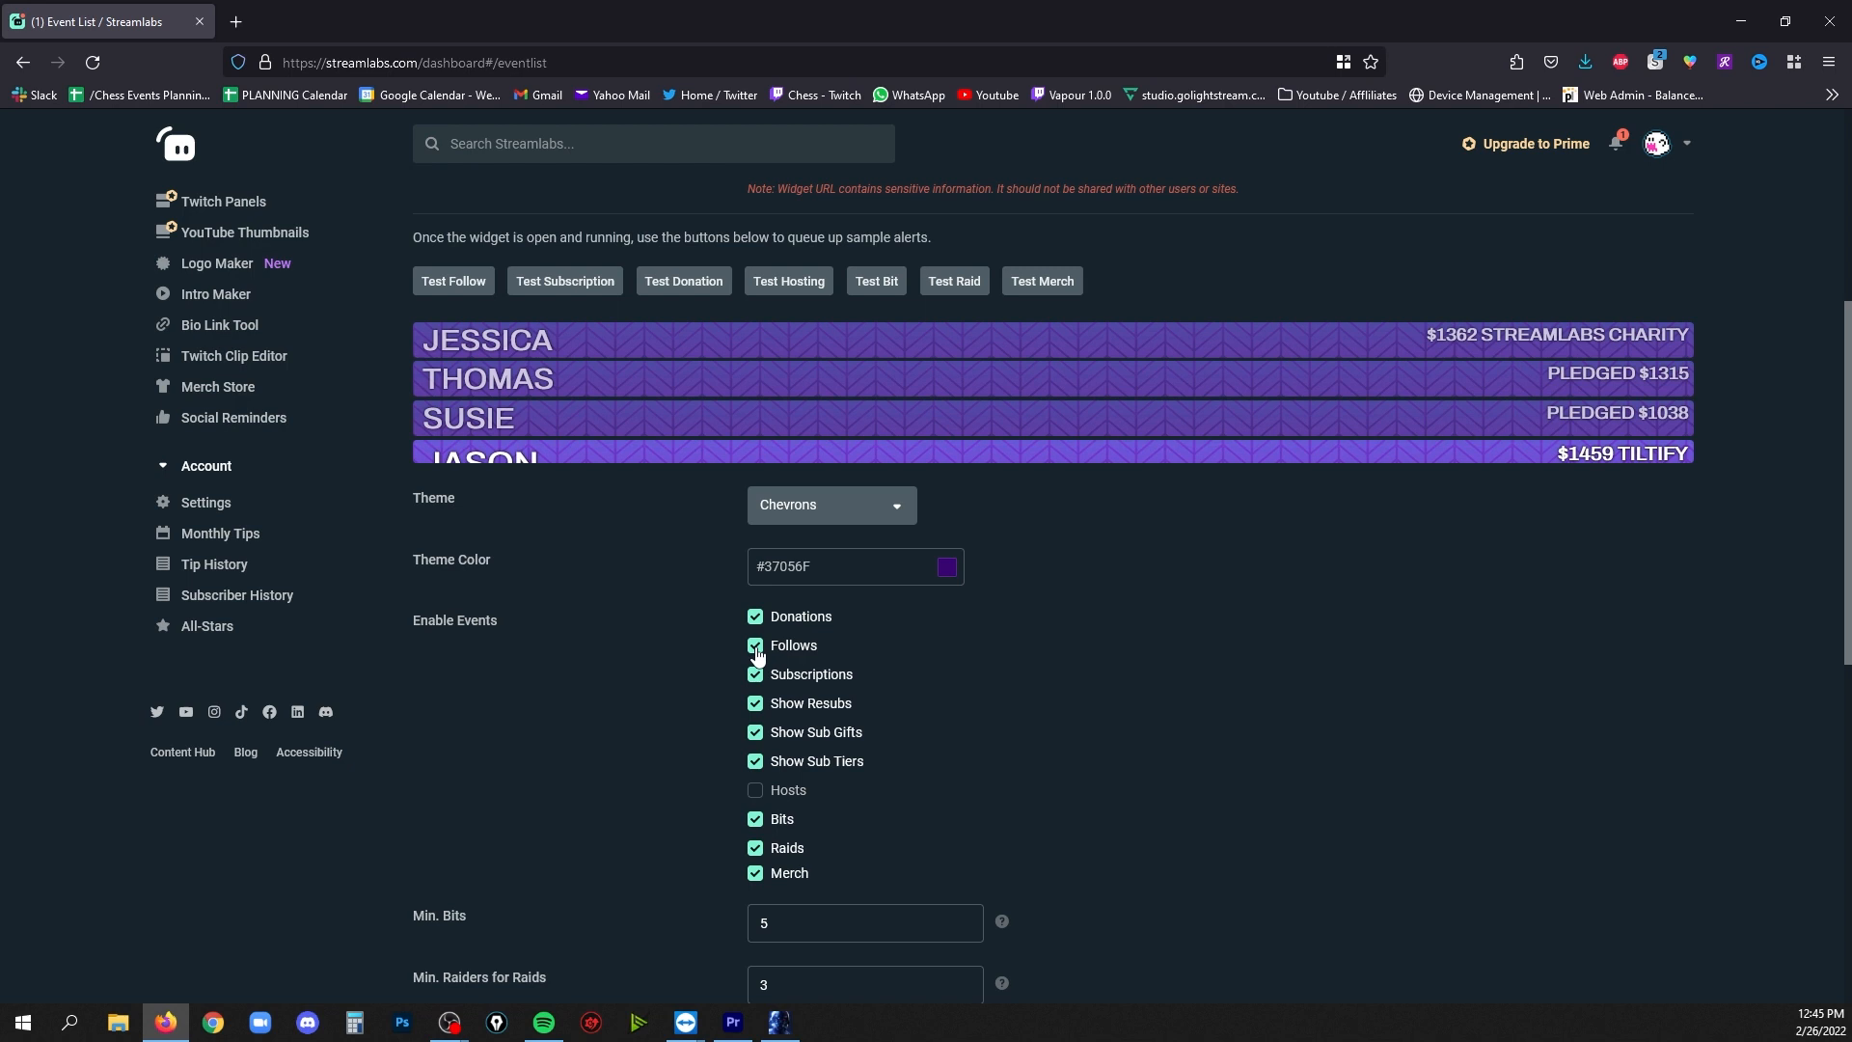
pyautogui.click(754, 644)
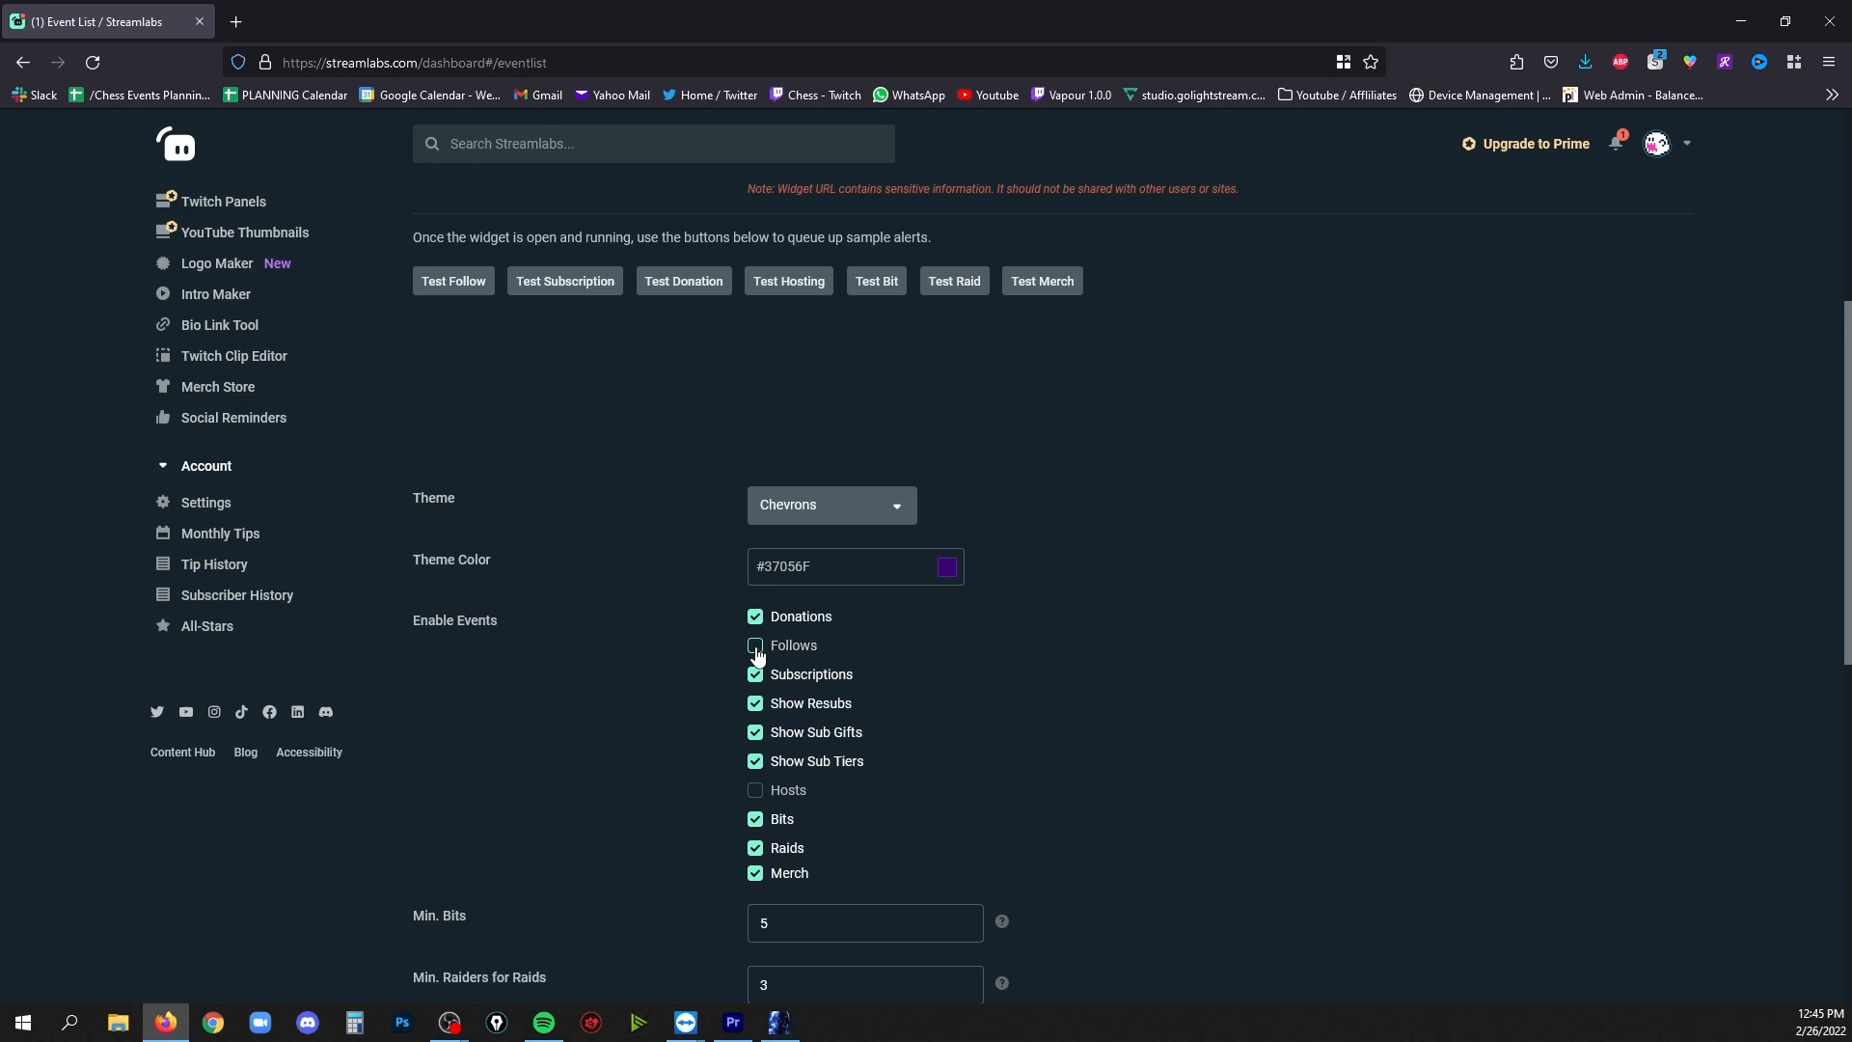
pyautogui.click(754, 645)
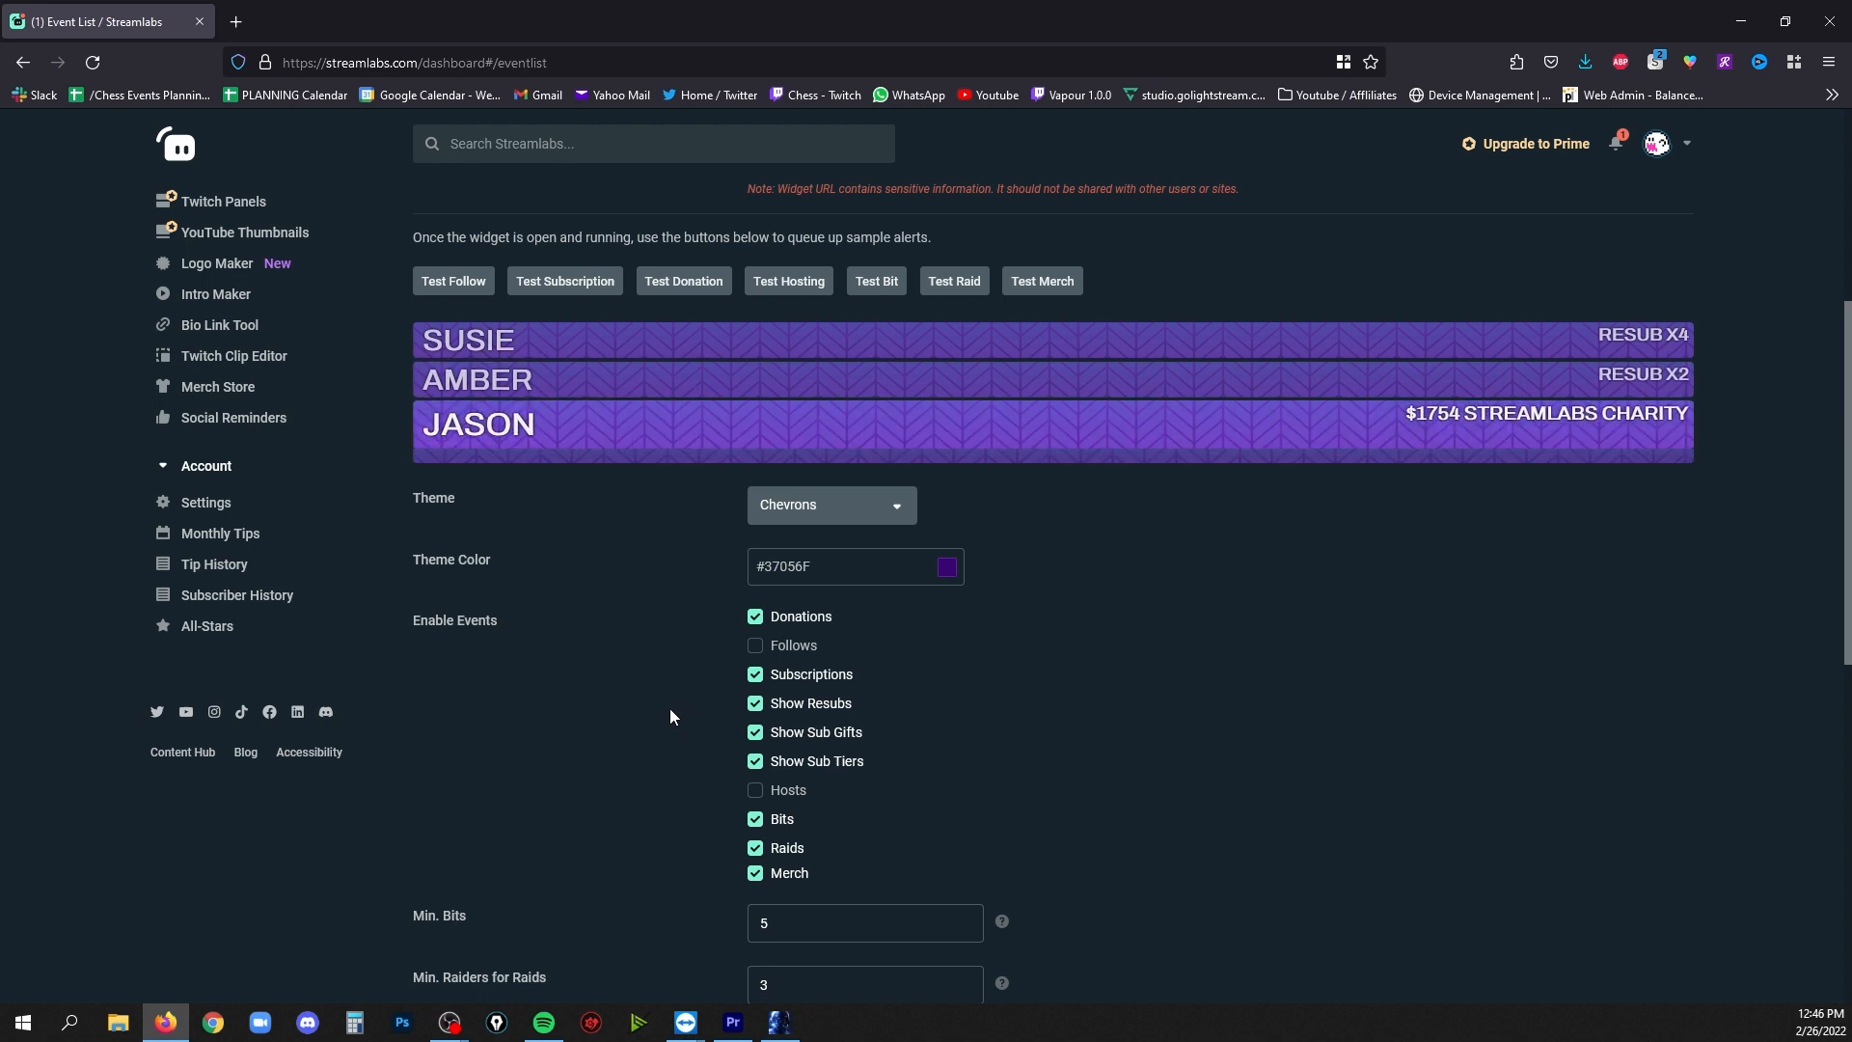
# Set minimum raiders to 3, Max Events to 3, and the font to Bilbo
pyautogui.scroll(-3)
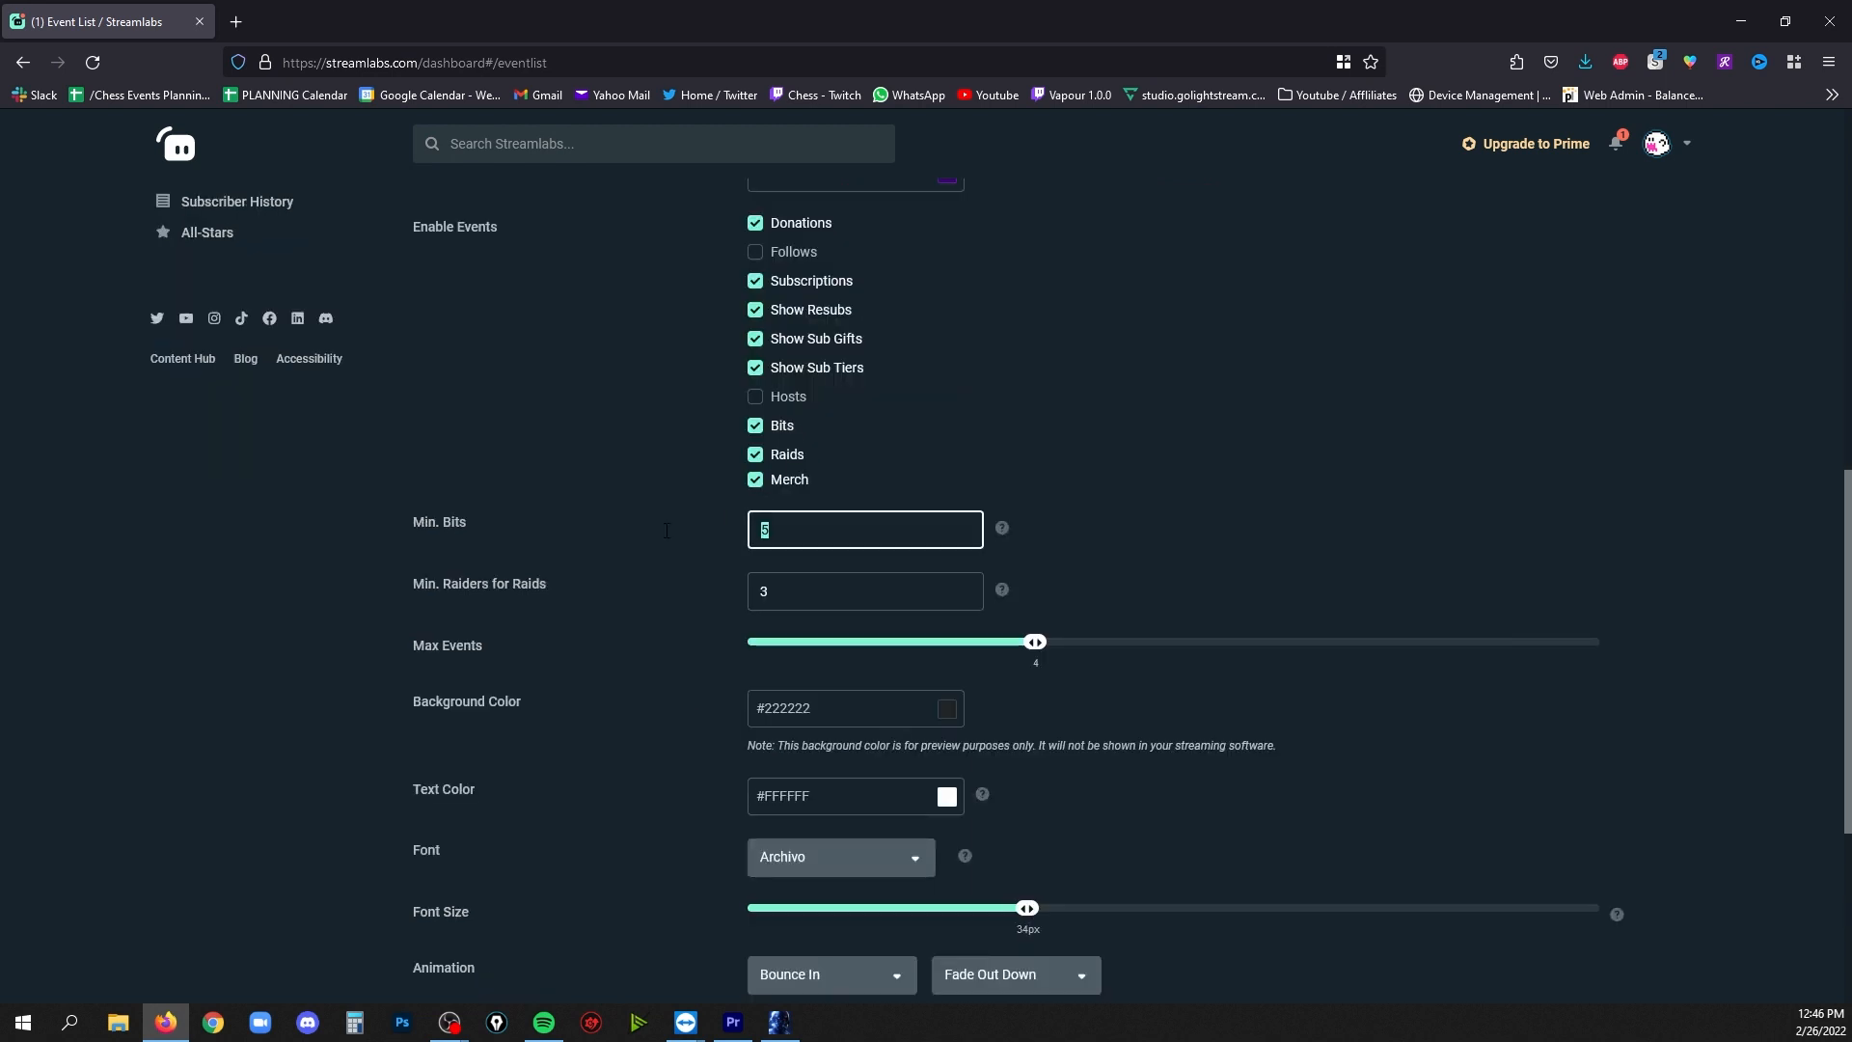
pyautogui.moveTo(708, 567)
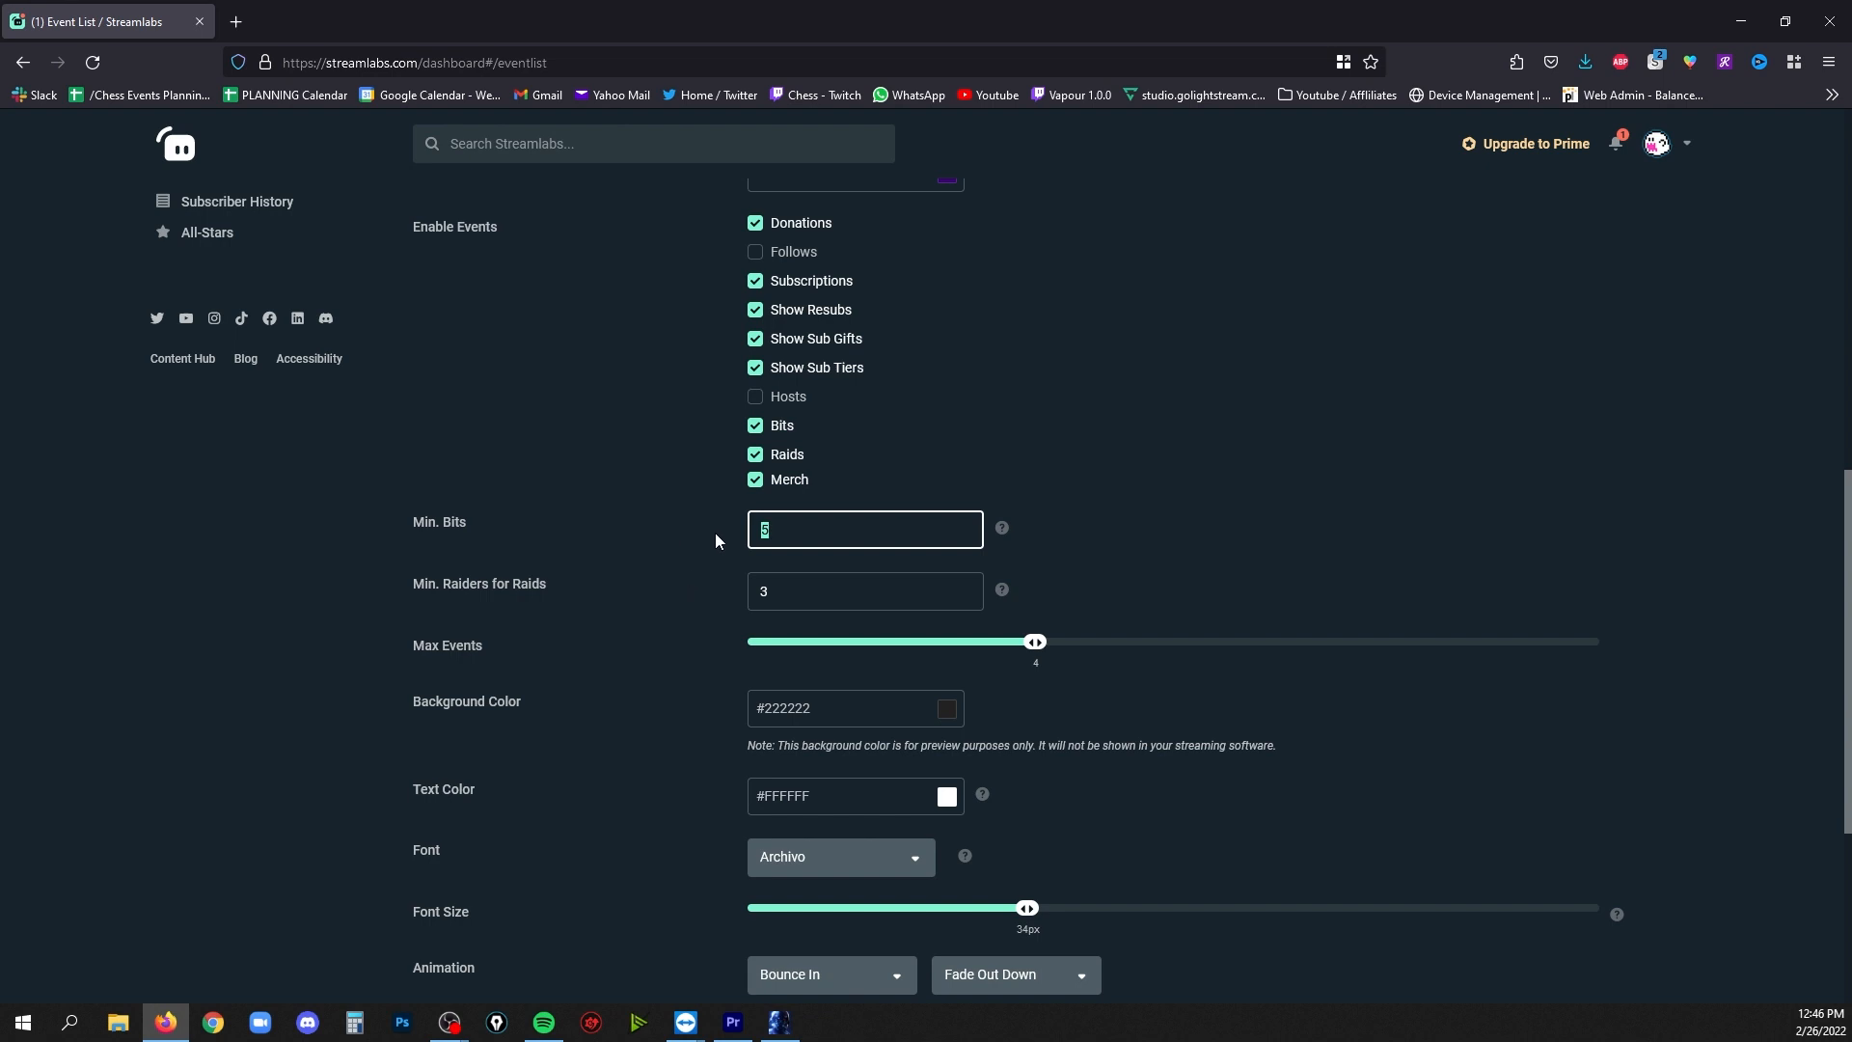
pyautogui.click(864, 590)
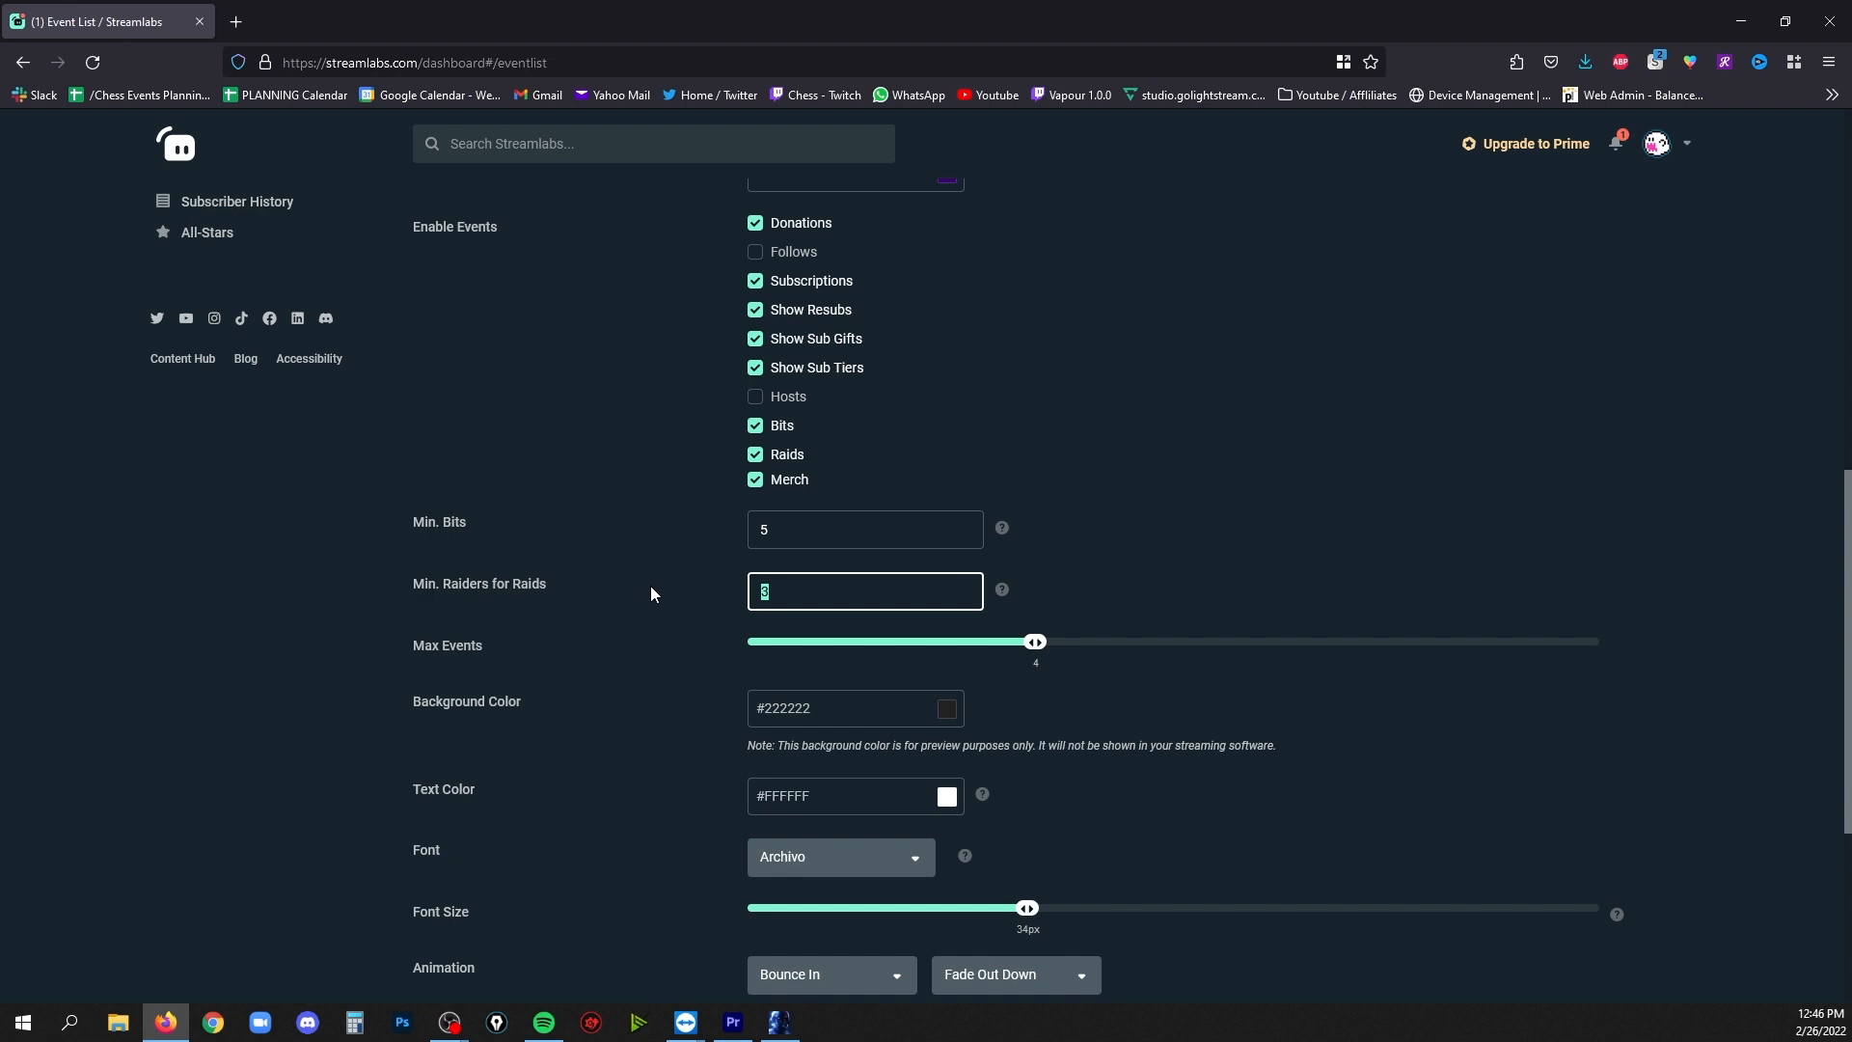
pyautogui.moveTo(690, 598)
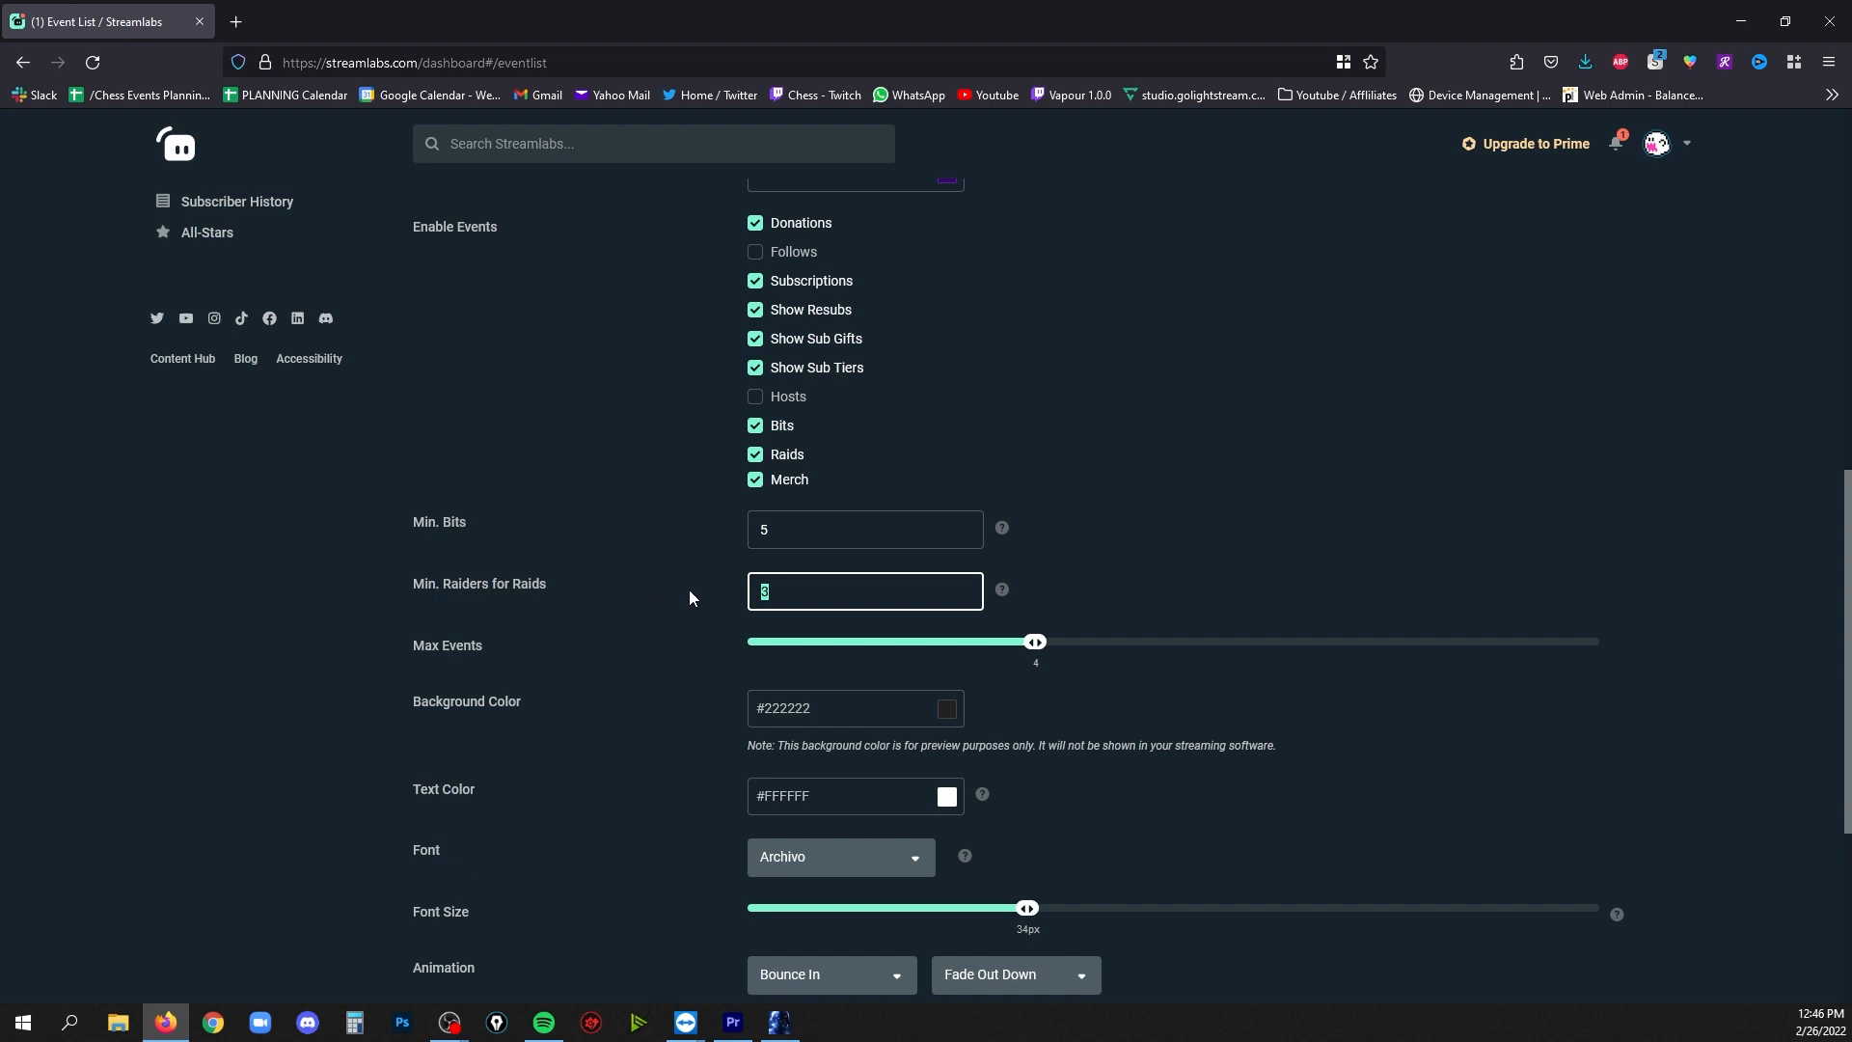
pyautogui.scroll(-3)
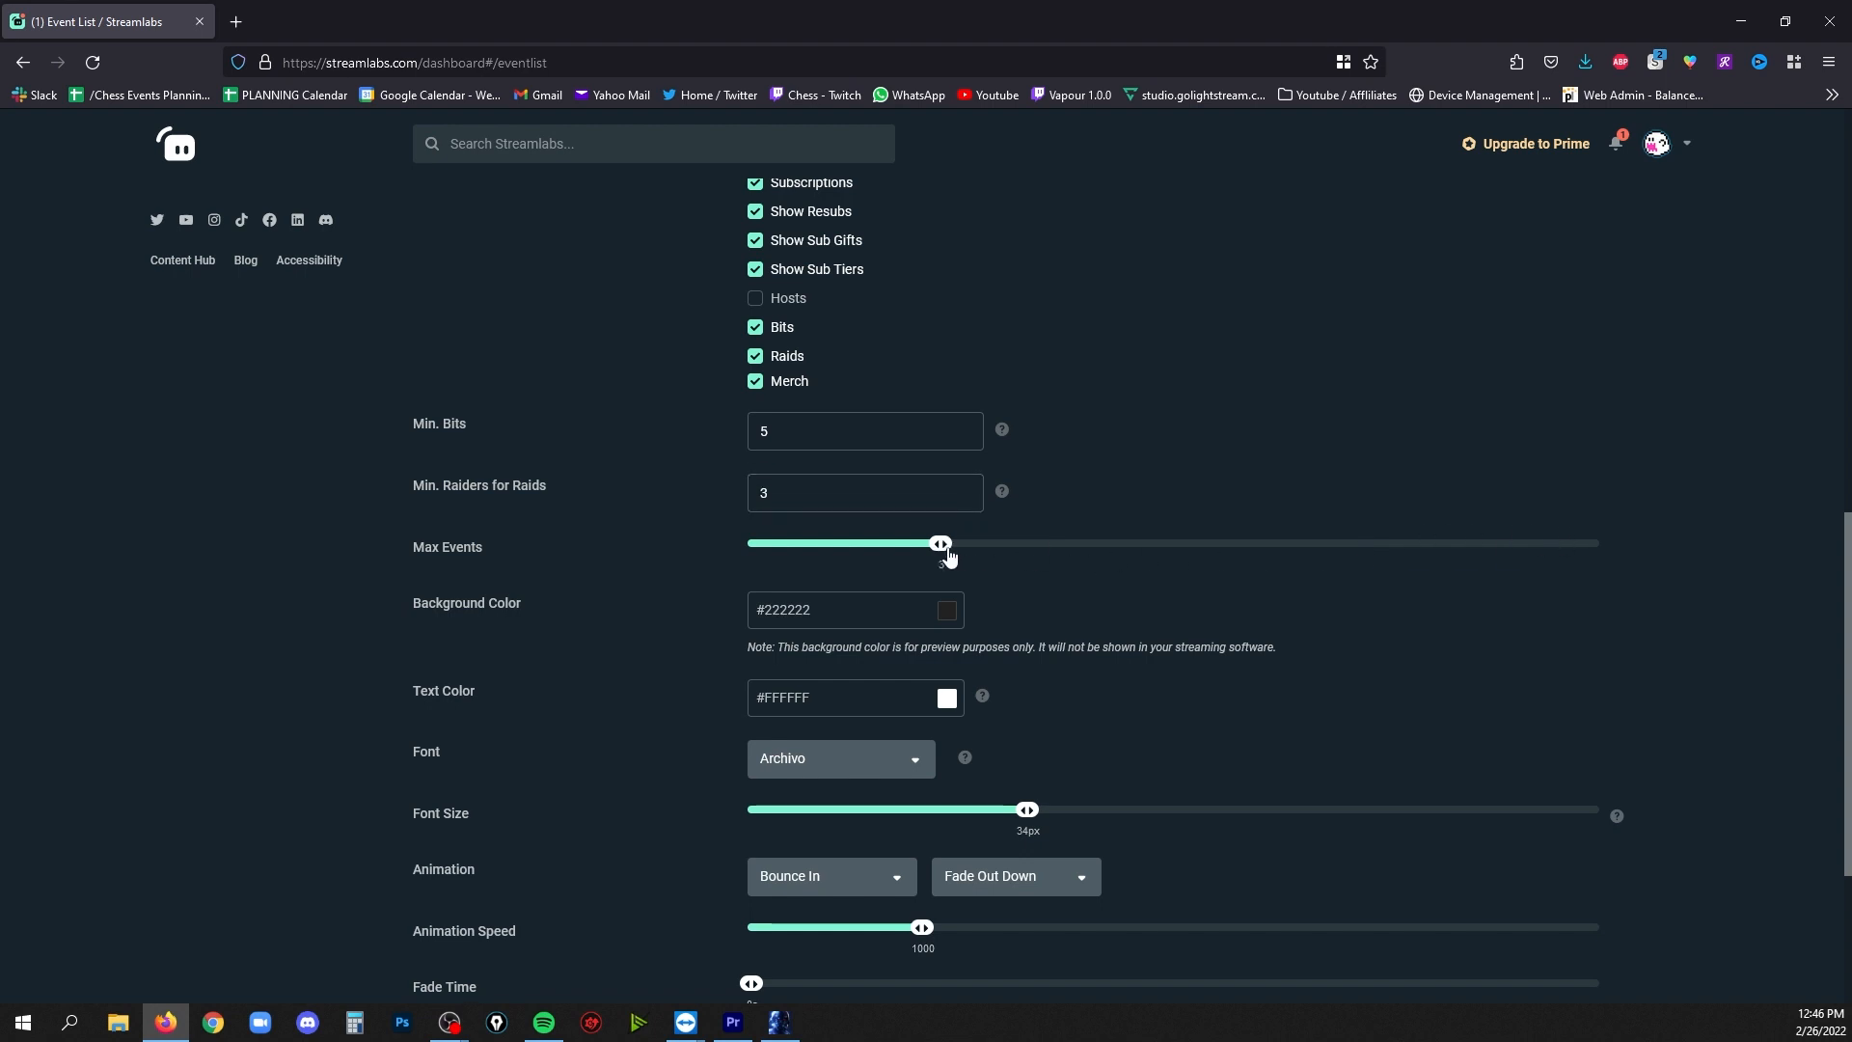
pyautogui.moveTo(908, 584)
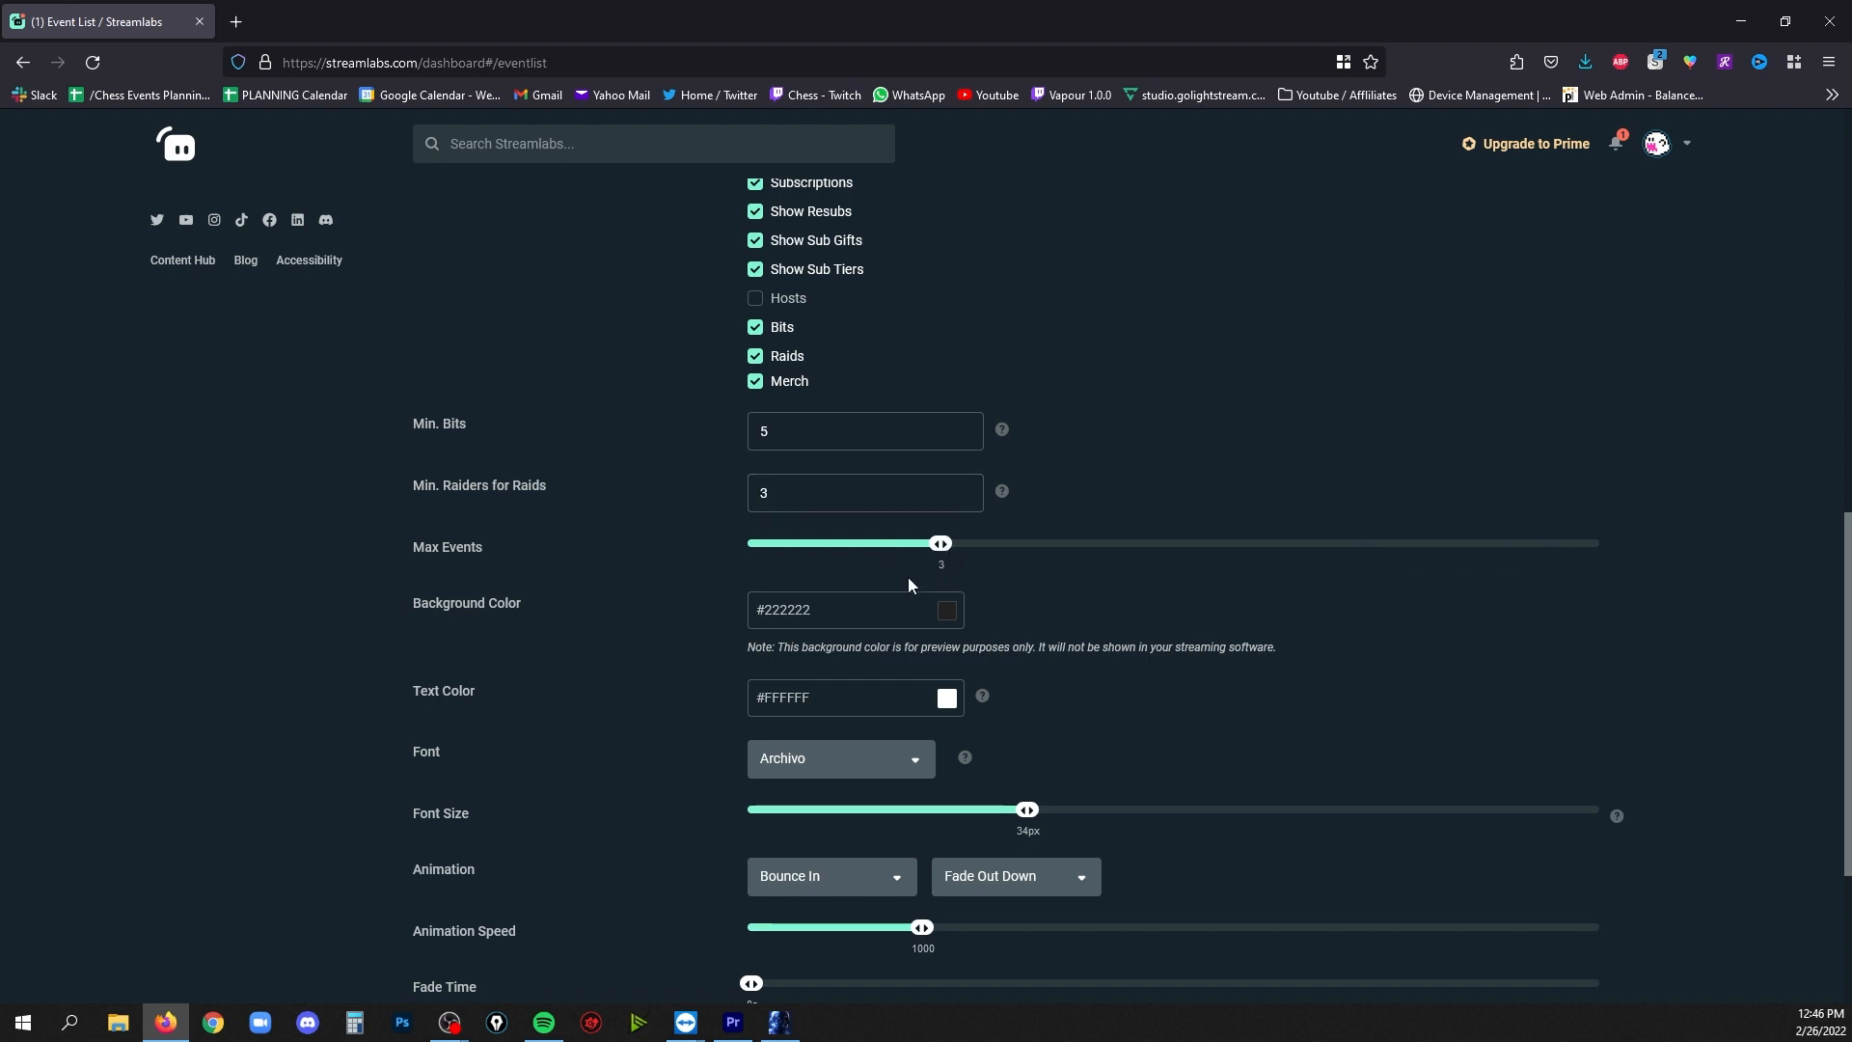
pyautogui.scroll(-3)
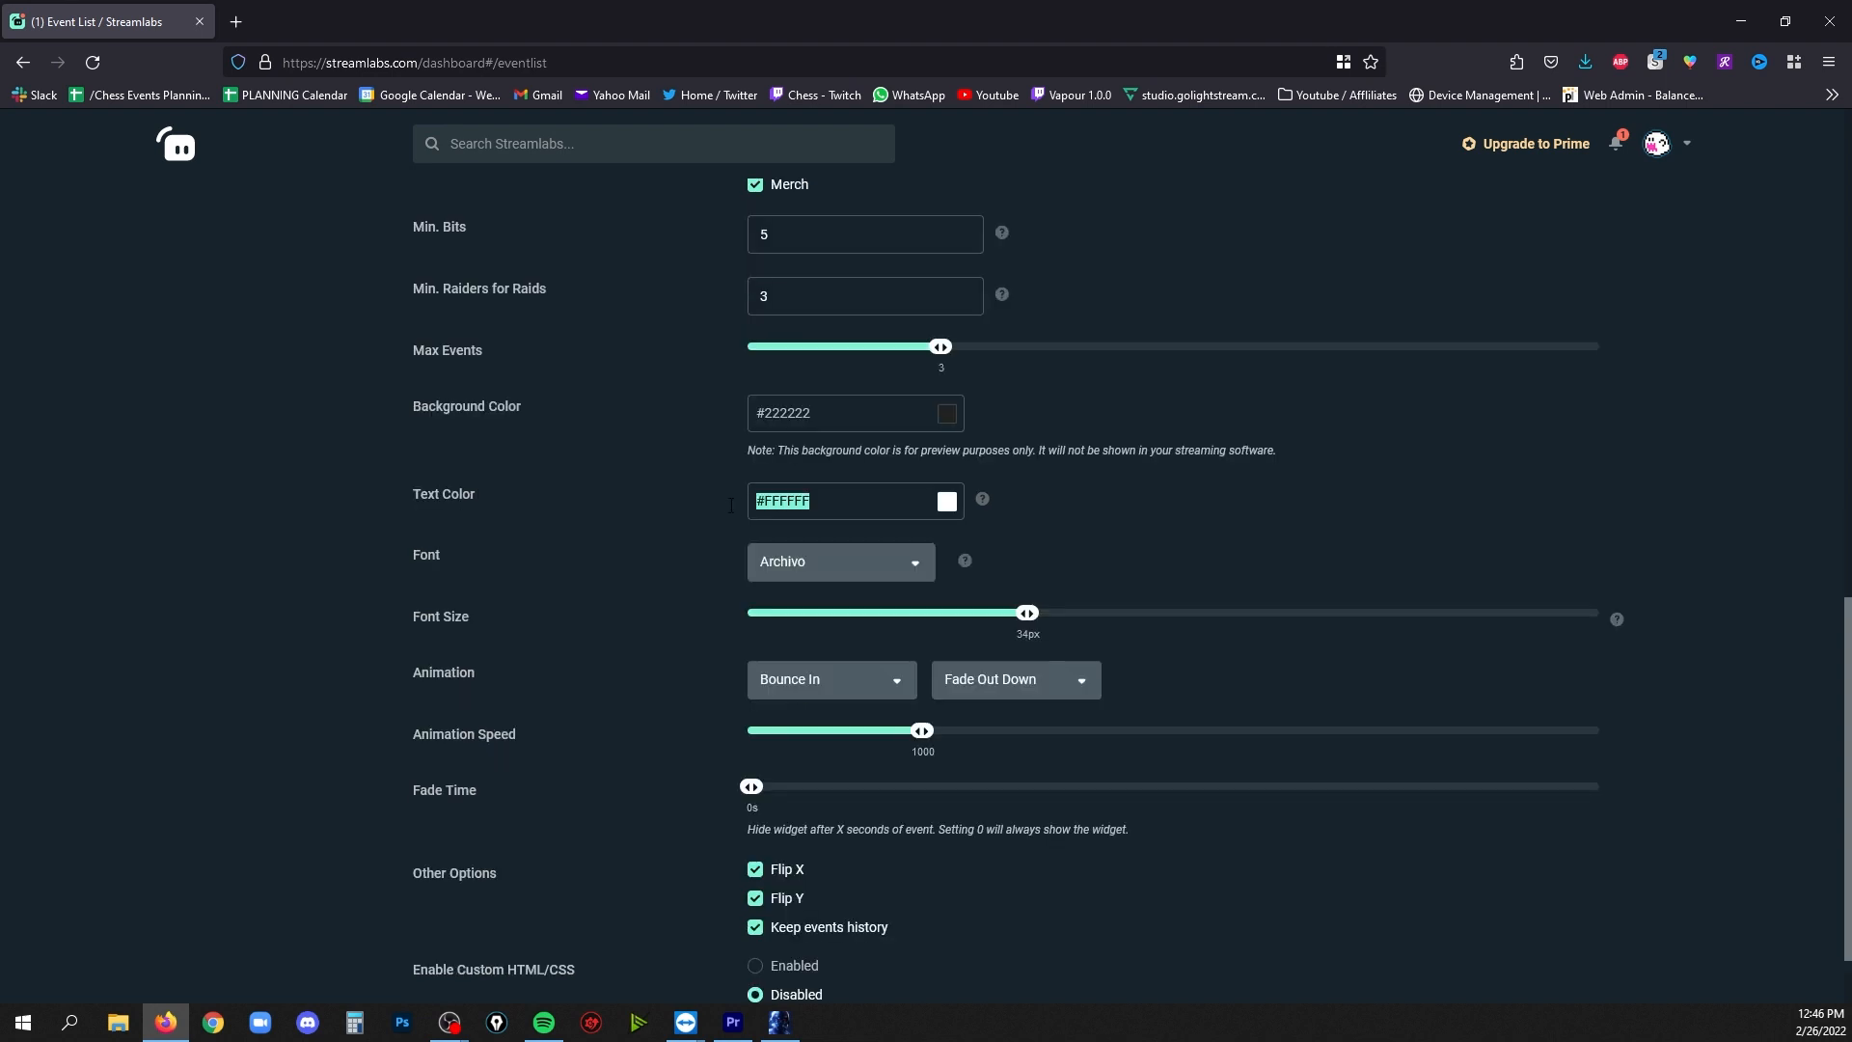
pyautogui.click(945, 502)
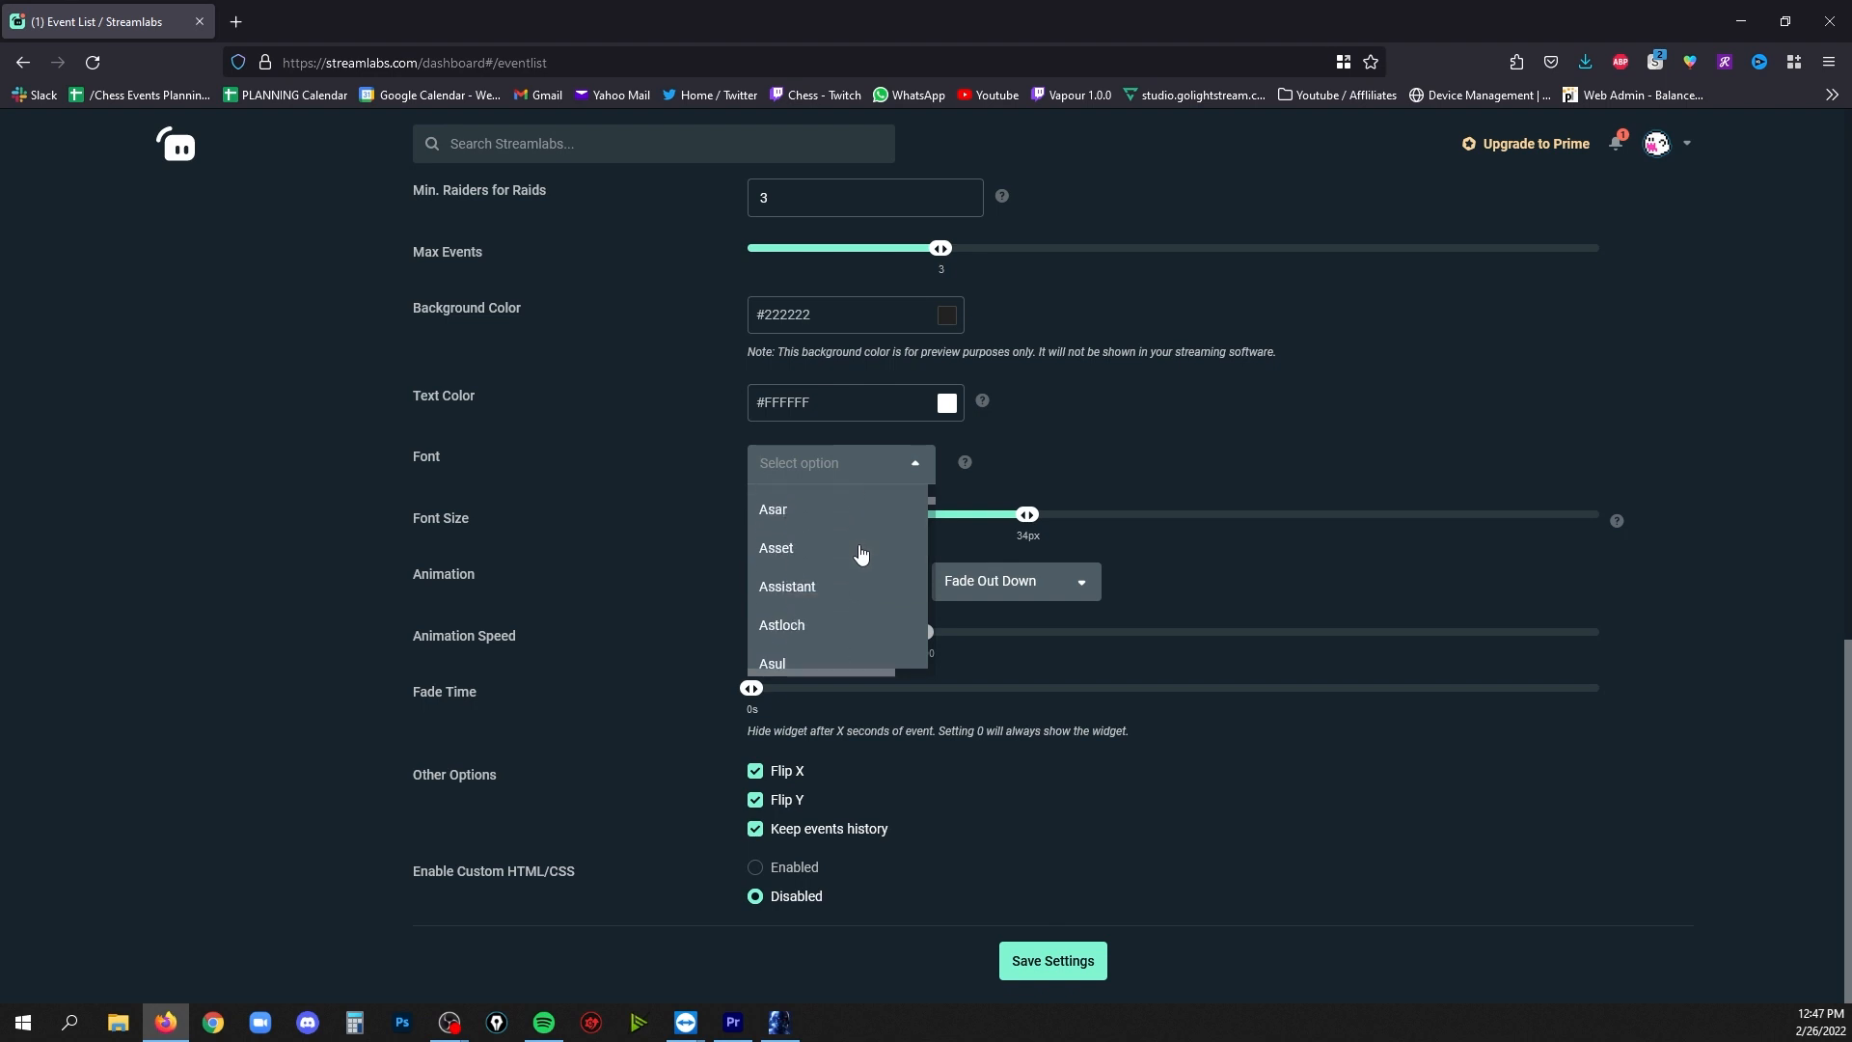
pyautogui.scroll(-3)
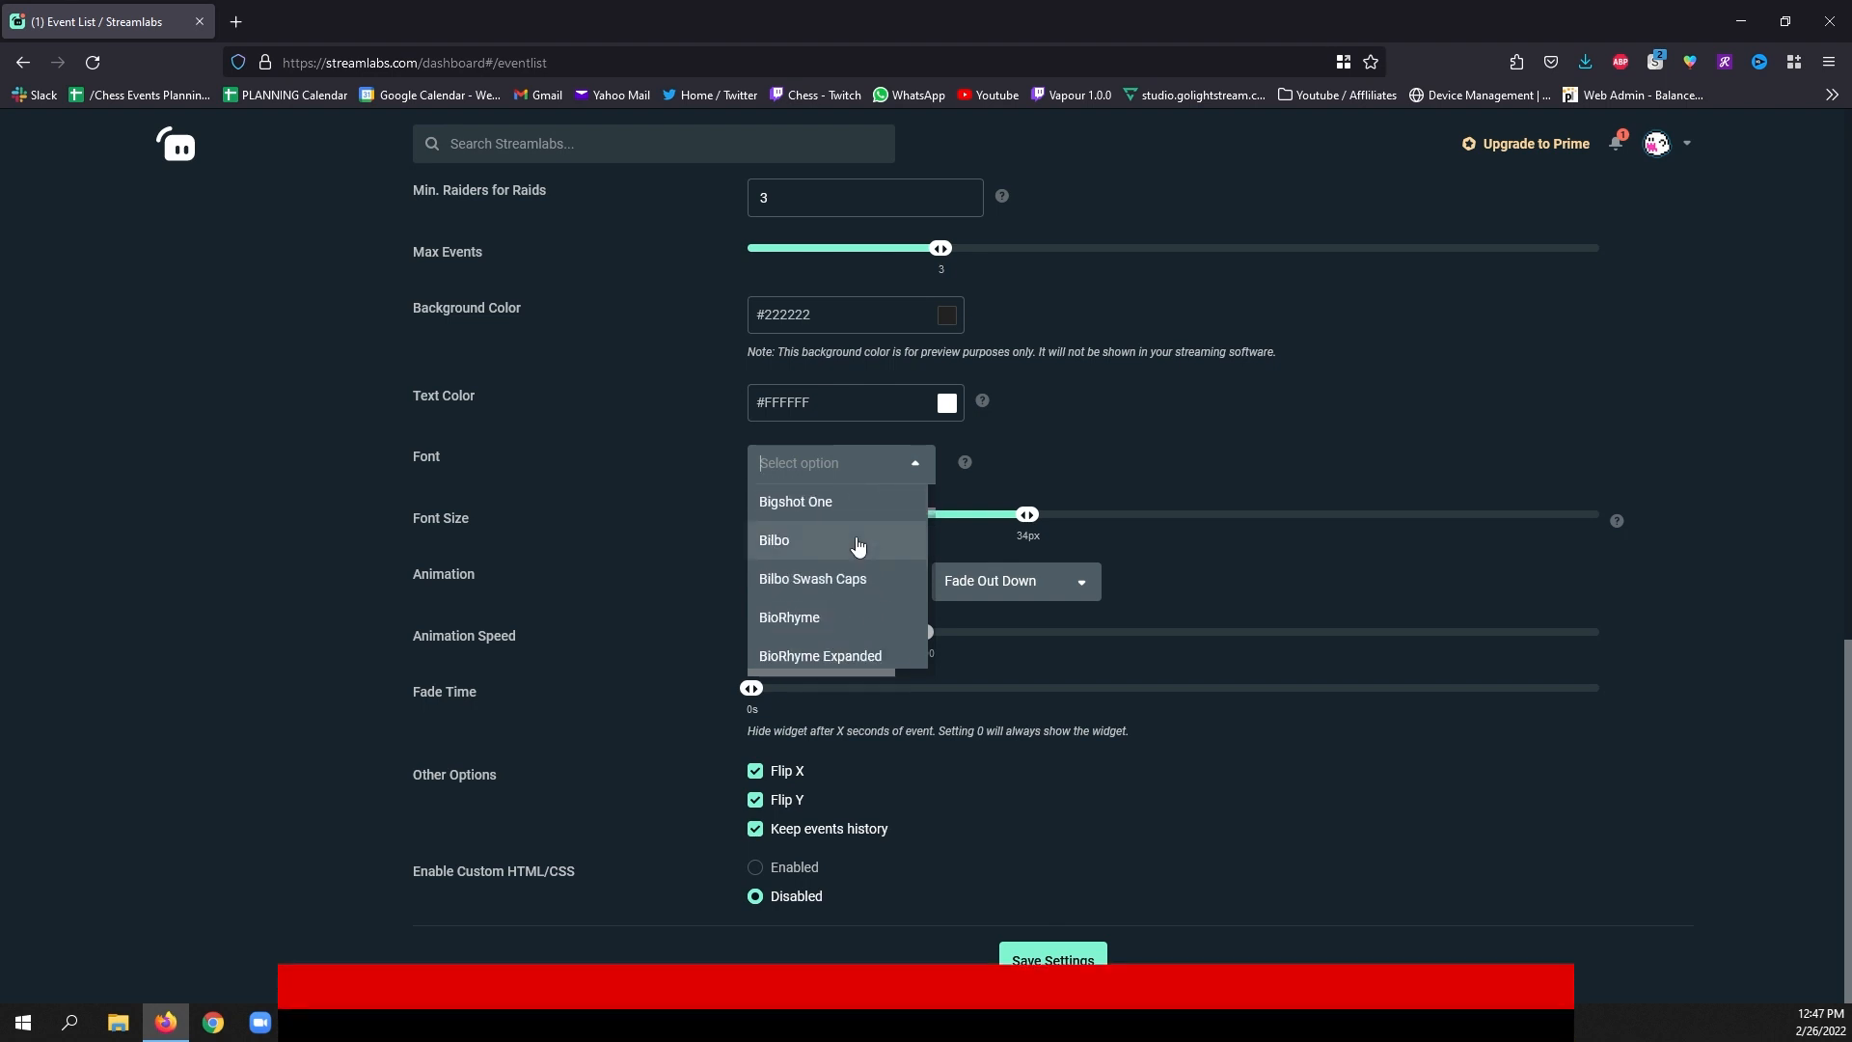
pyautogui.click(773, 540)
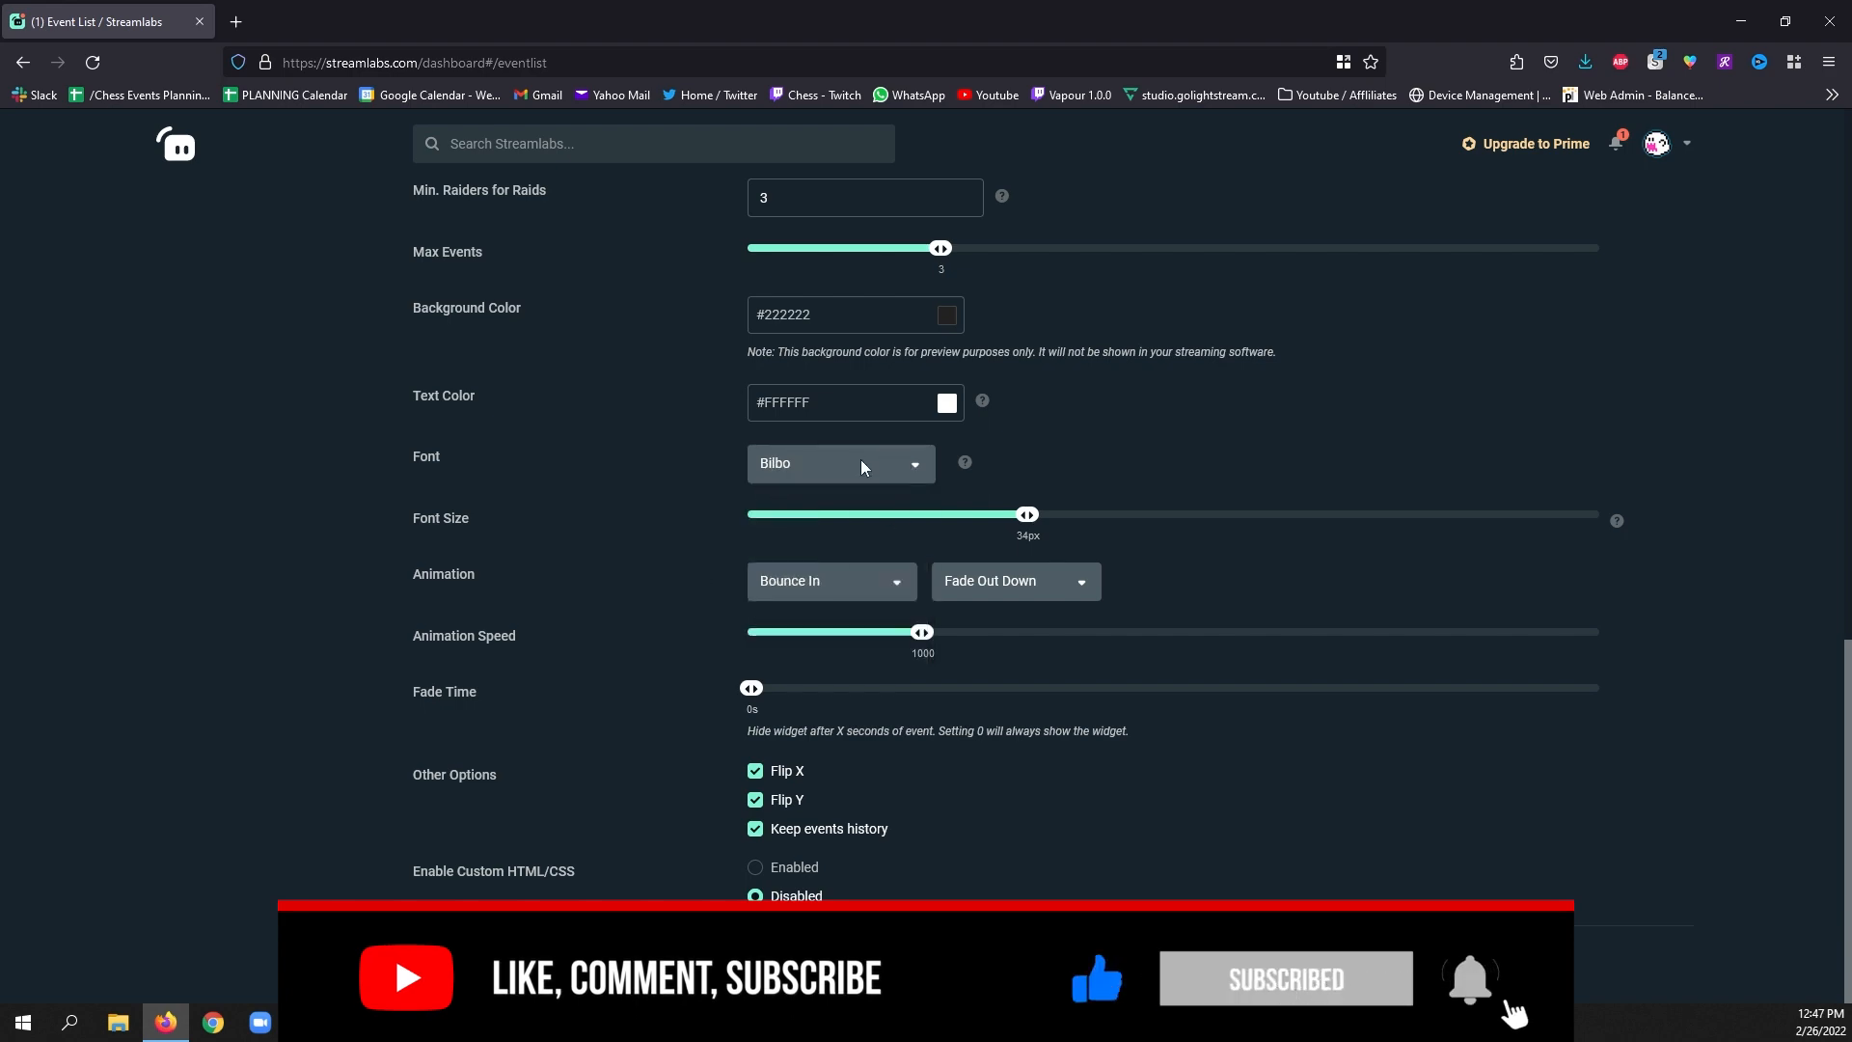
# Set the font size to 41px and the entrance animation to Fade In, then Flash
pyautogui.scroll(3)
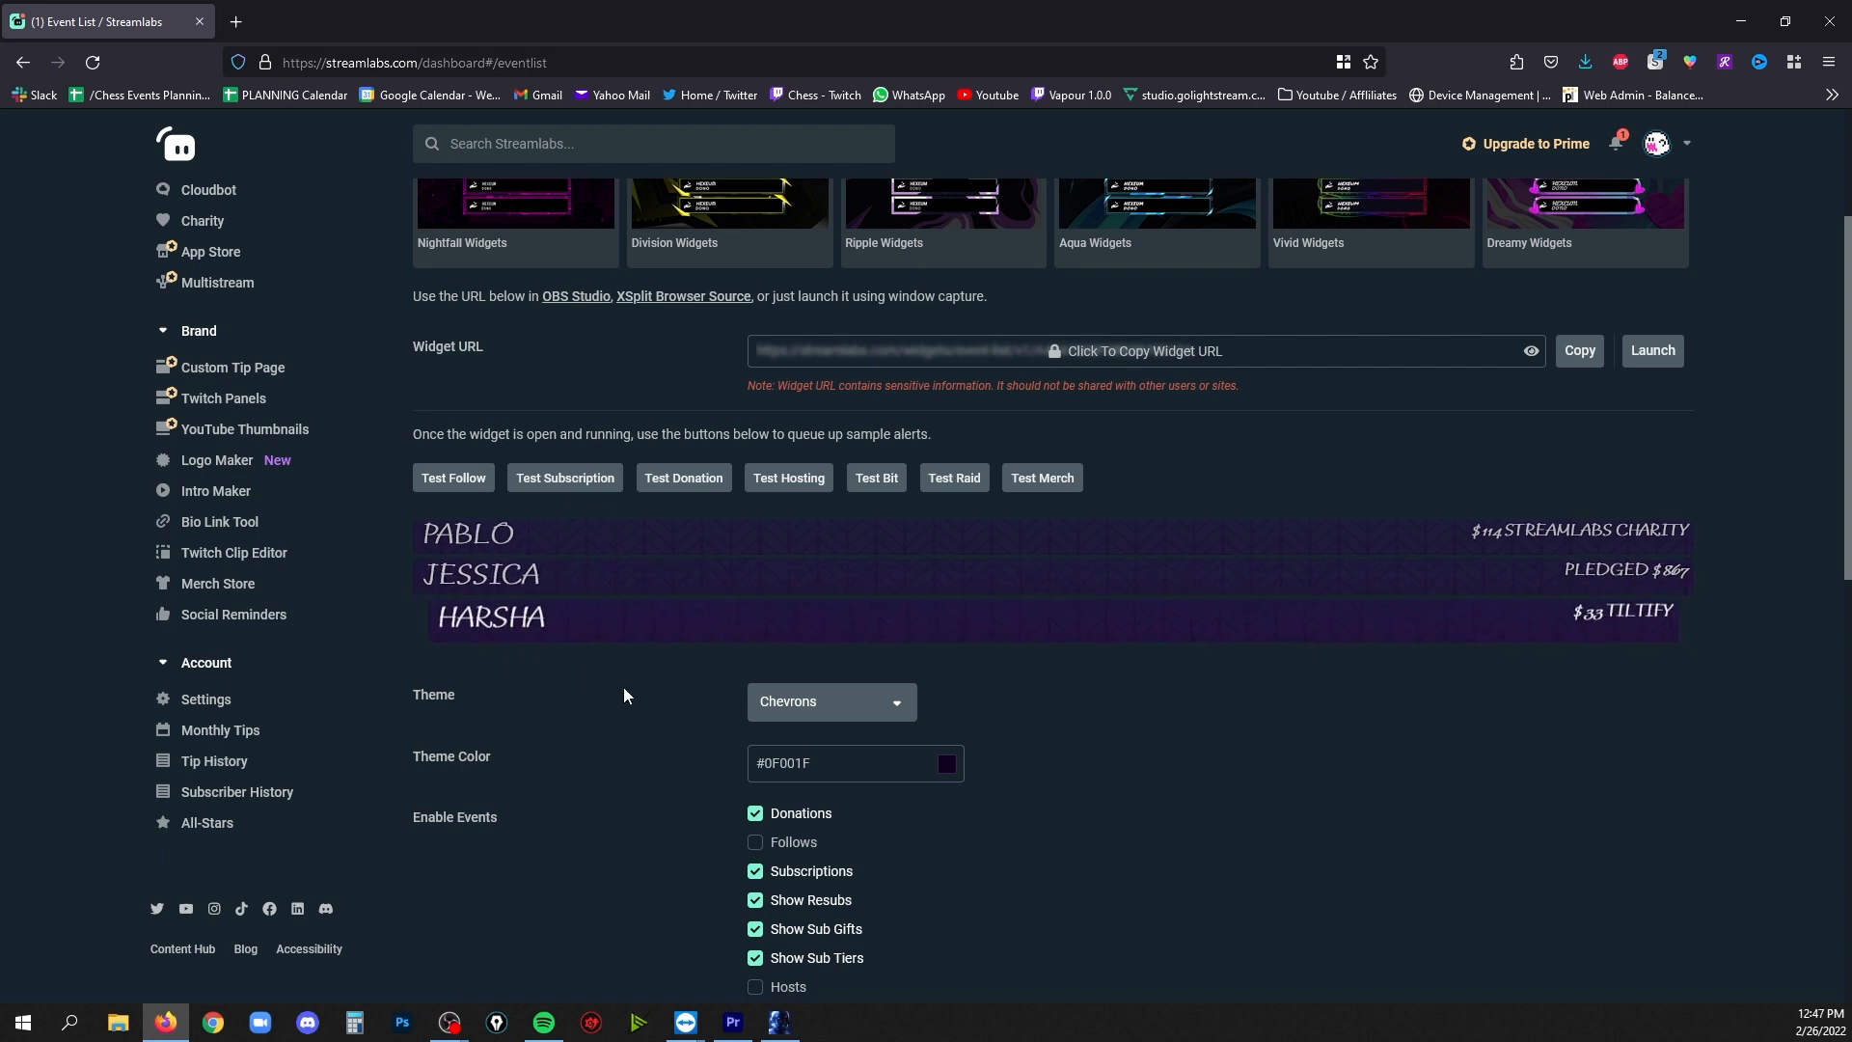
pyautogui.scroll(-3)
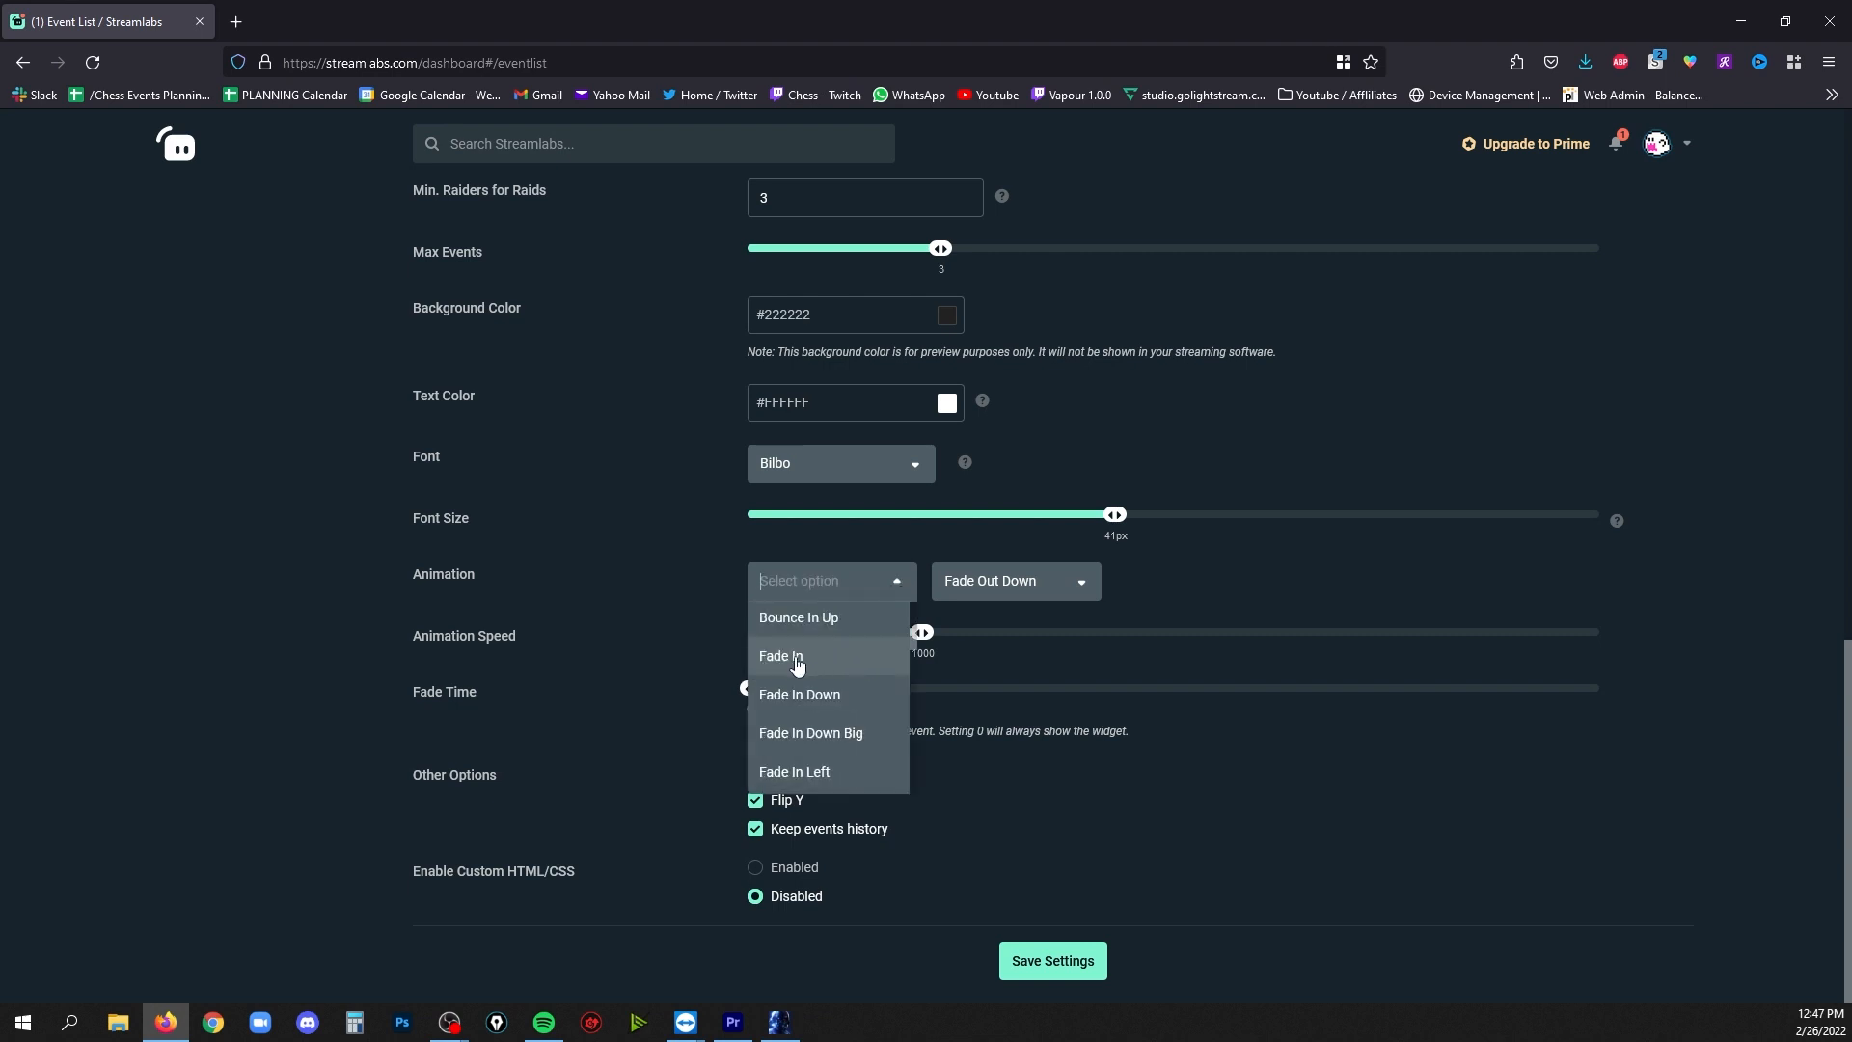
pyautogui.click(781, 656)
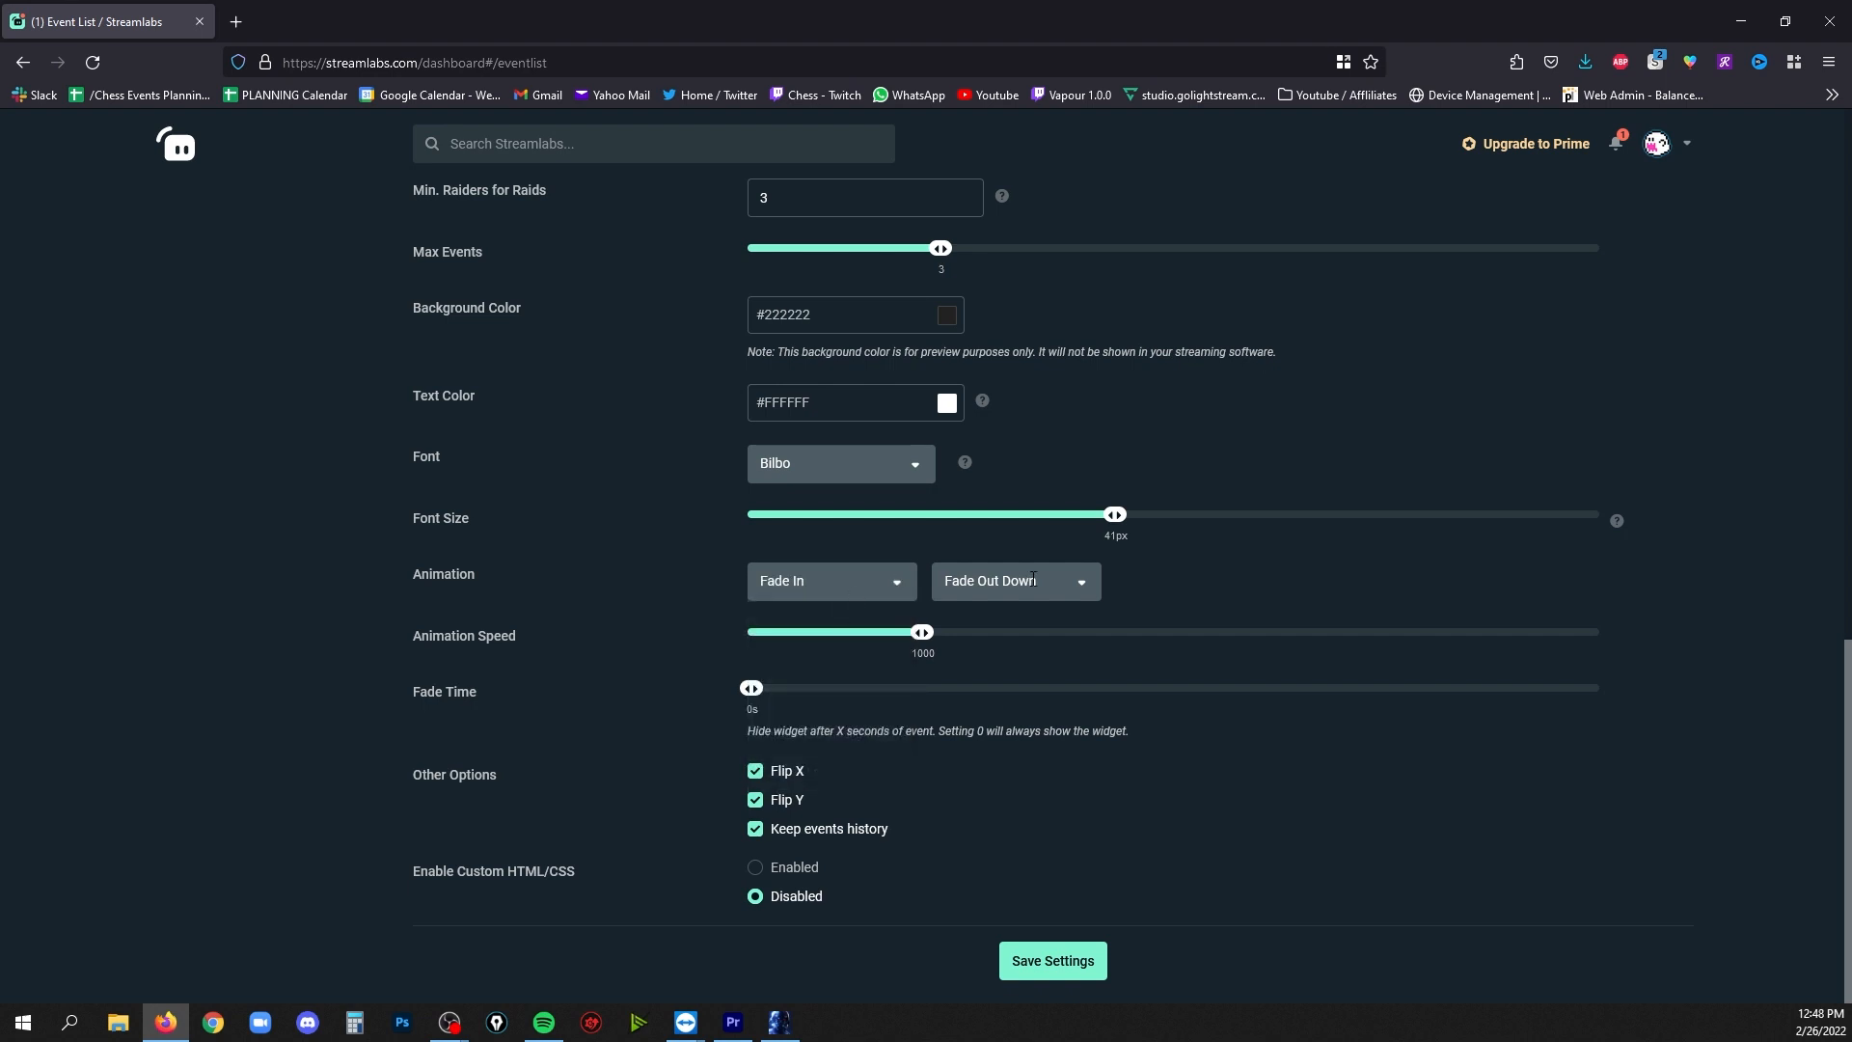
pyautogui.scroll(3)
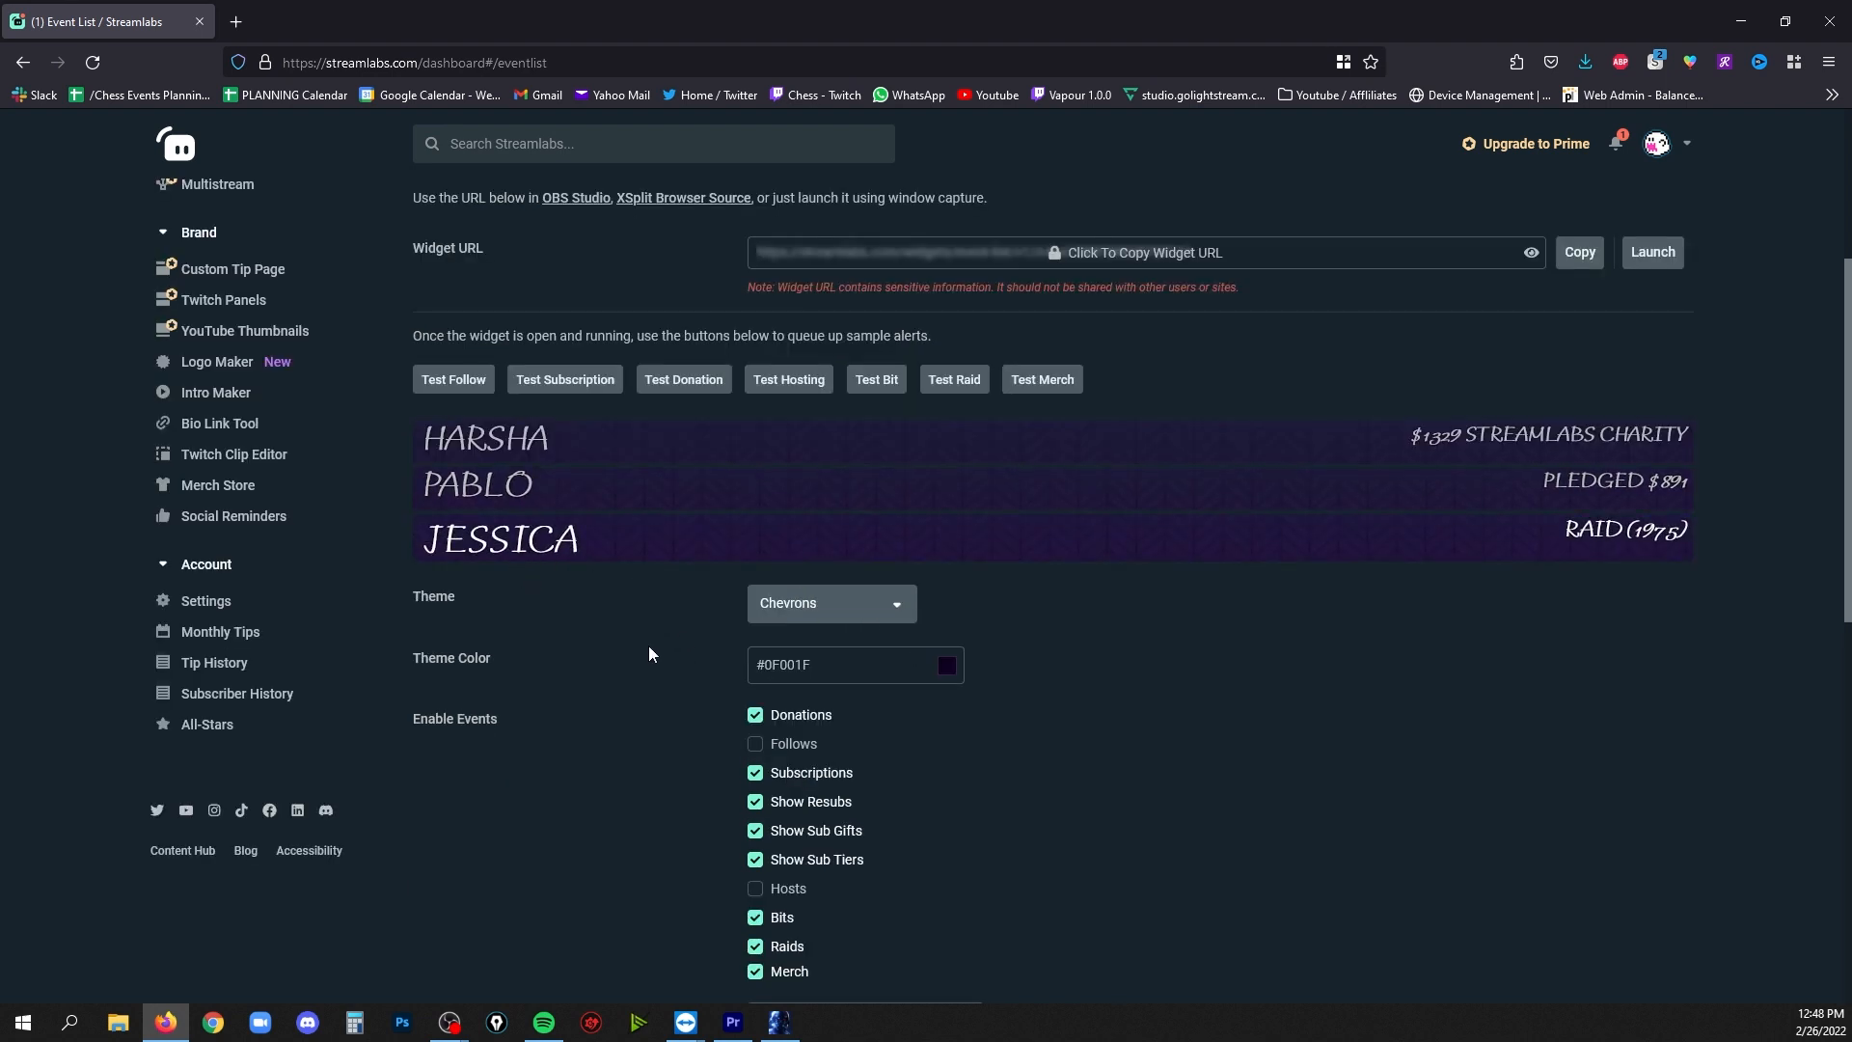
pyautogui.scroll(-3)
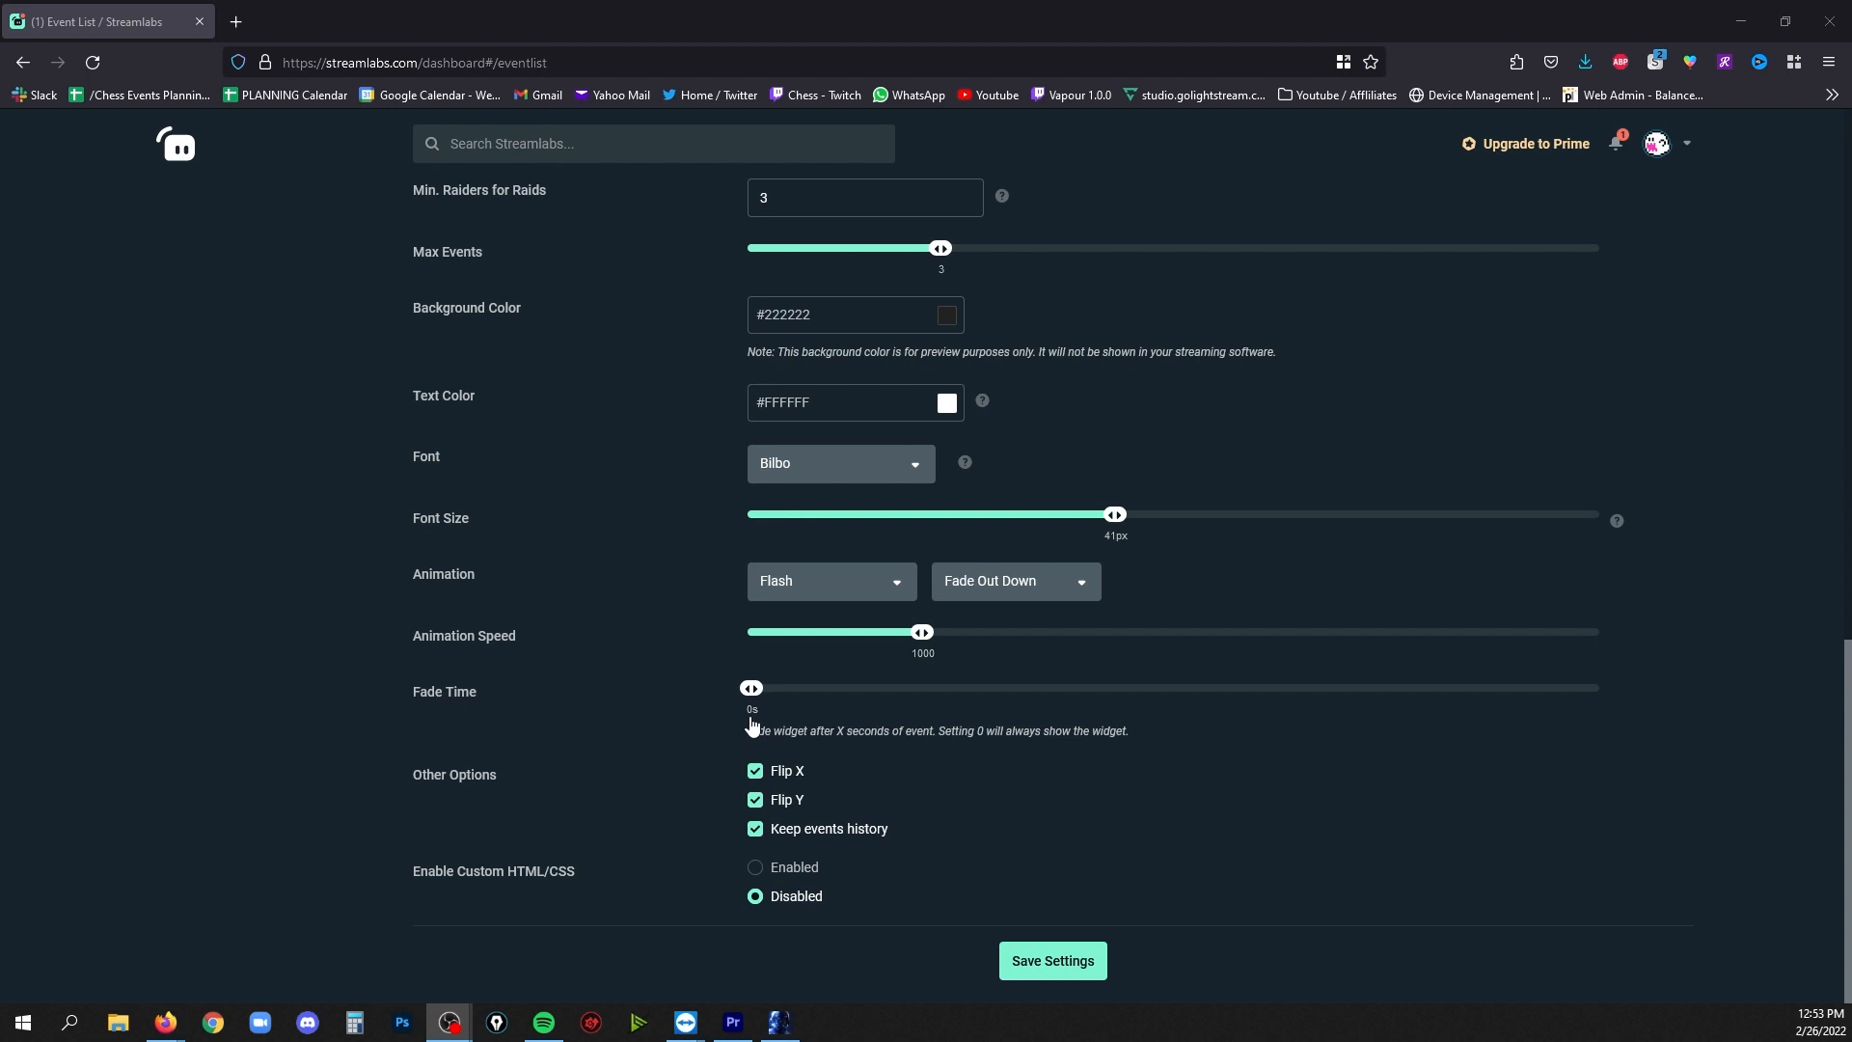
pyautogui.moveTo(747, 699)
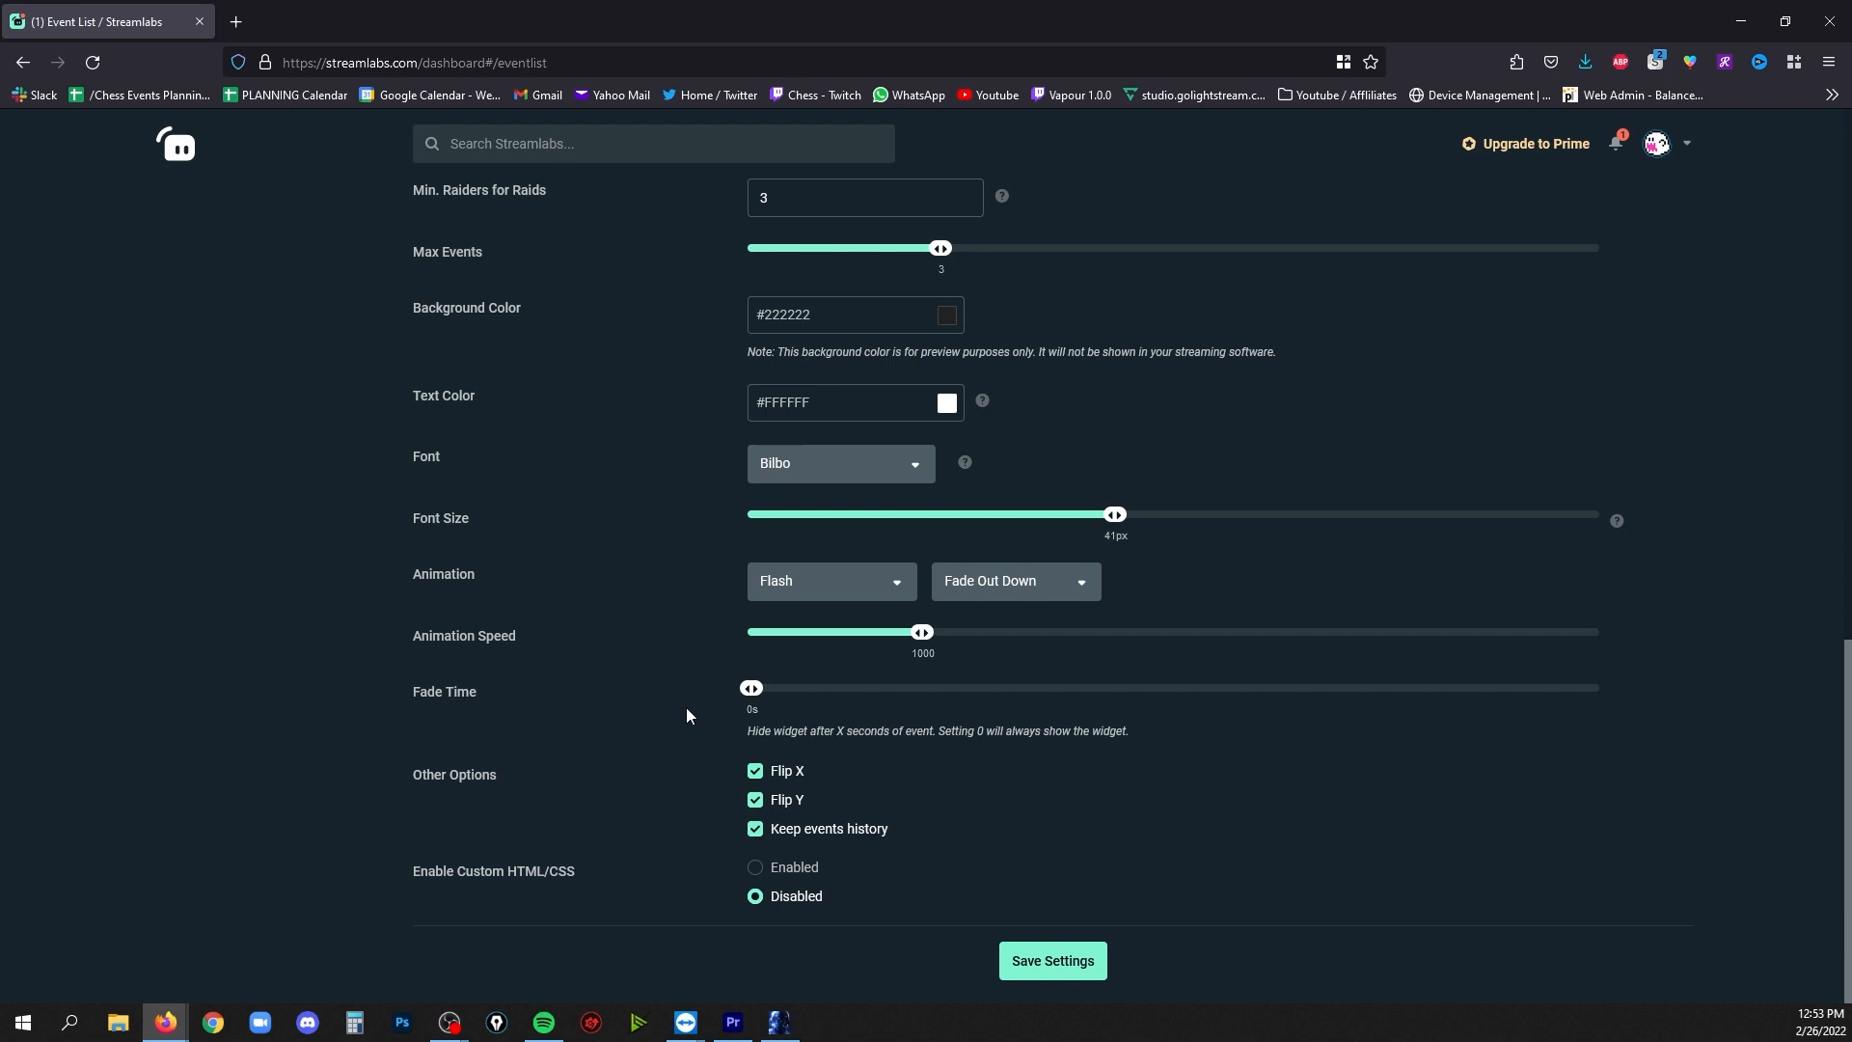
# Save the widget settings and copy the private widget URL after the warning
pyautogui.click(1049, 961)
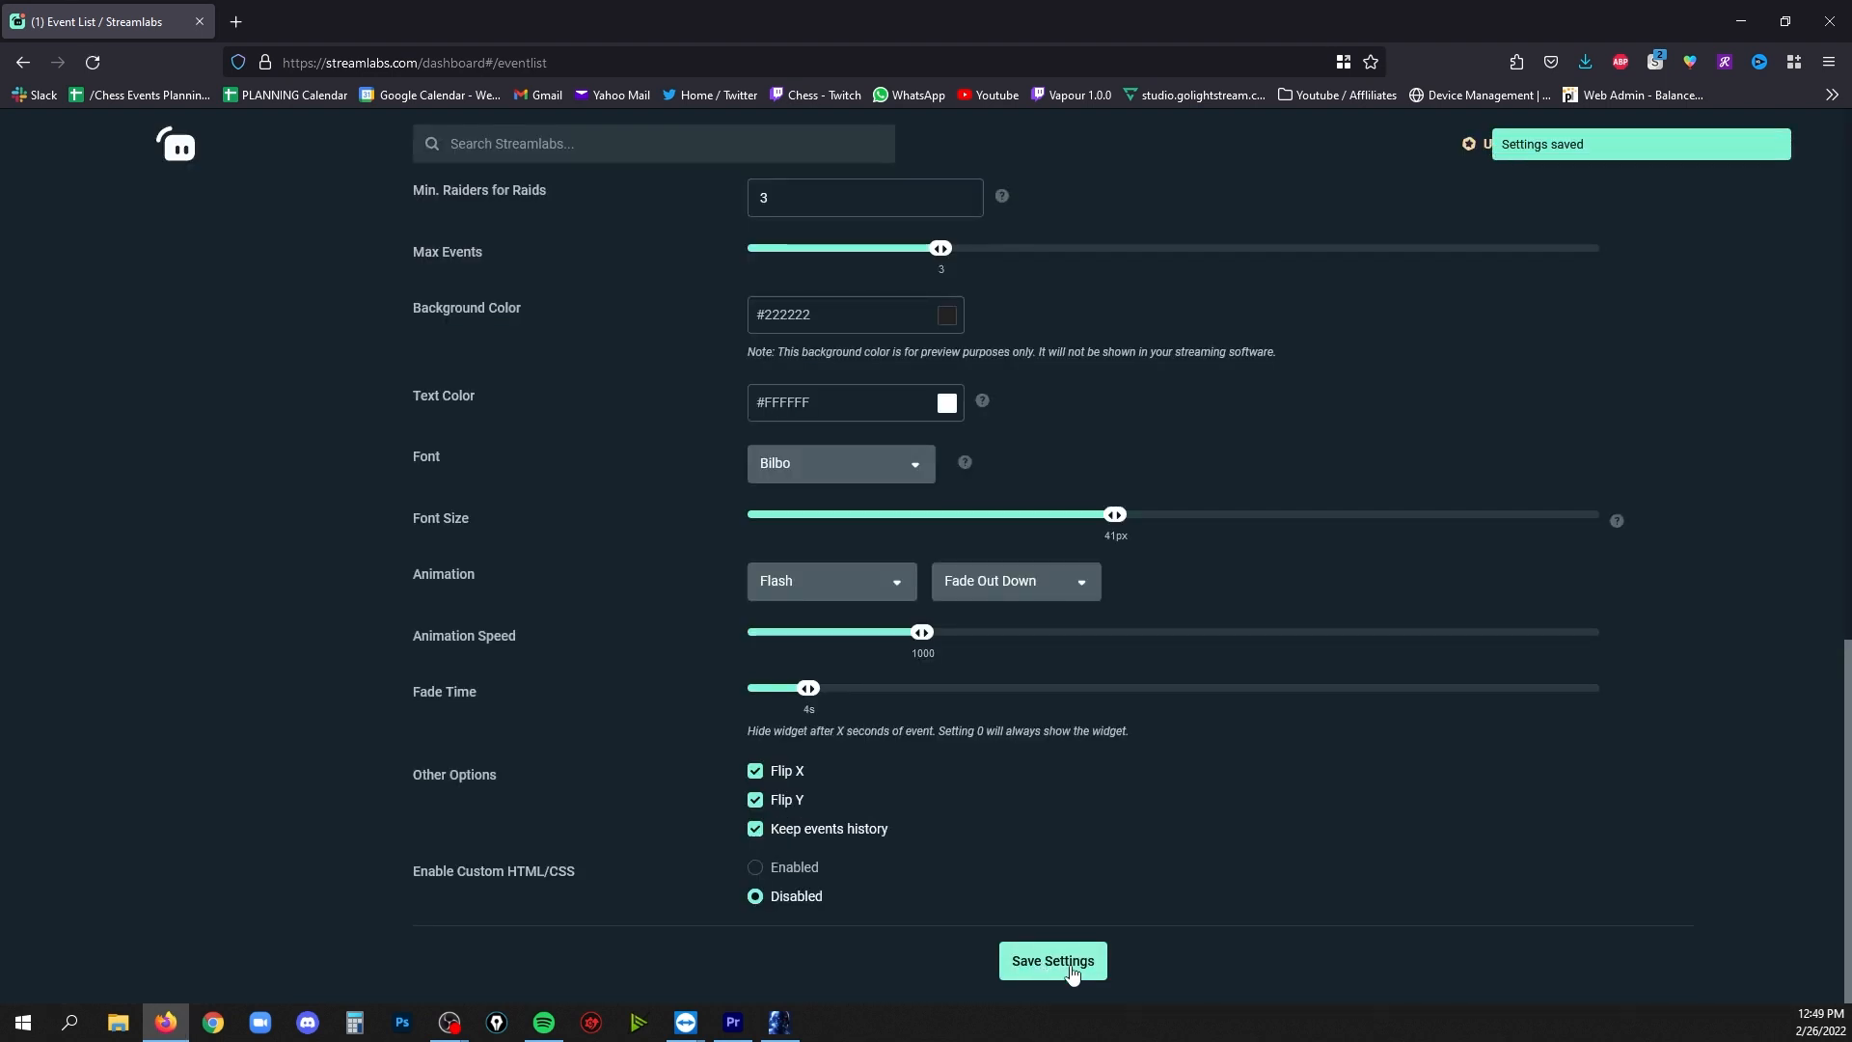
pyautogui.moveTo(939, 967)
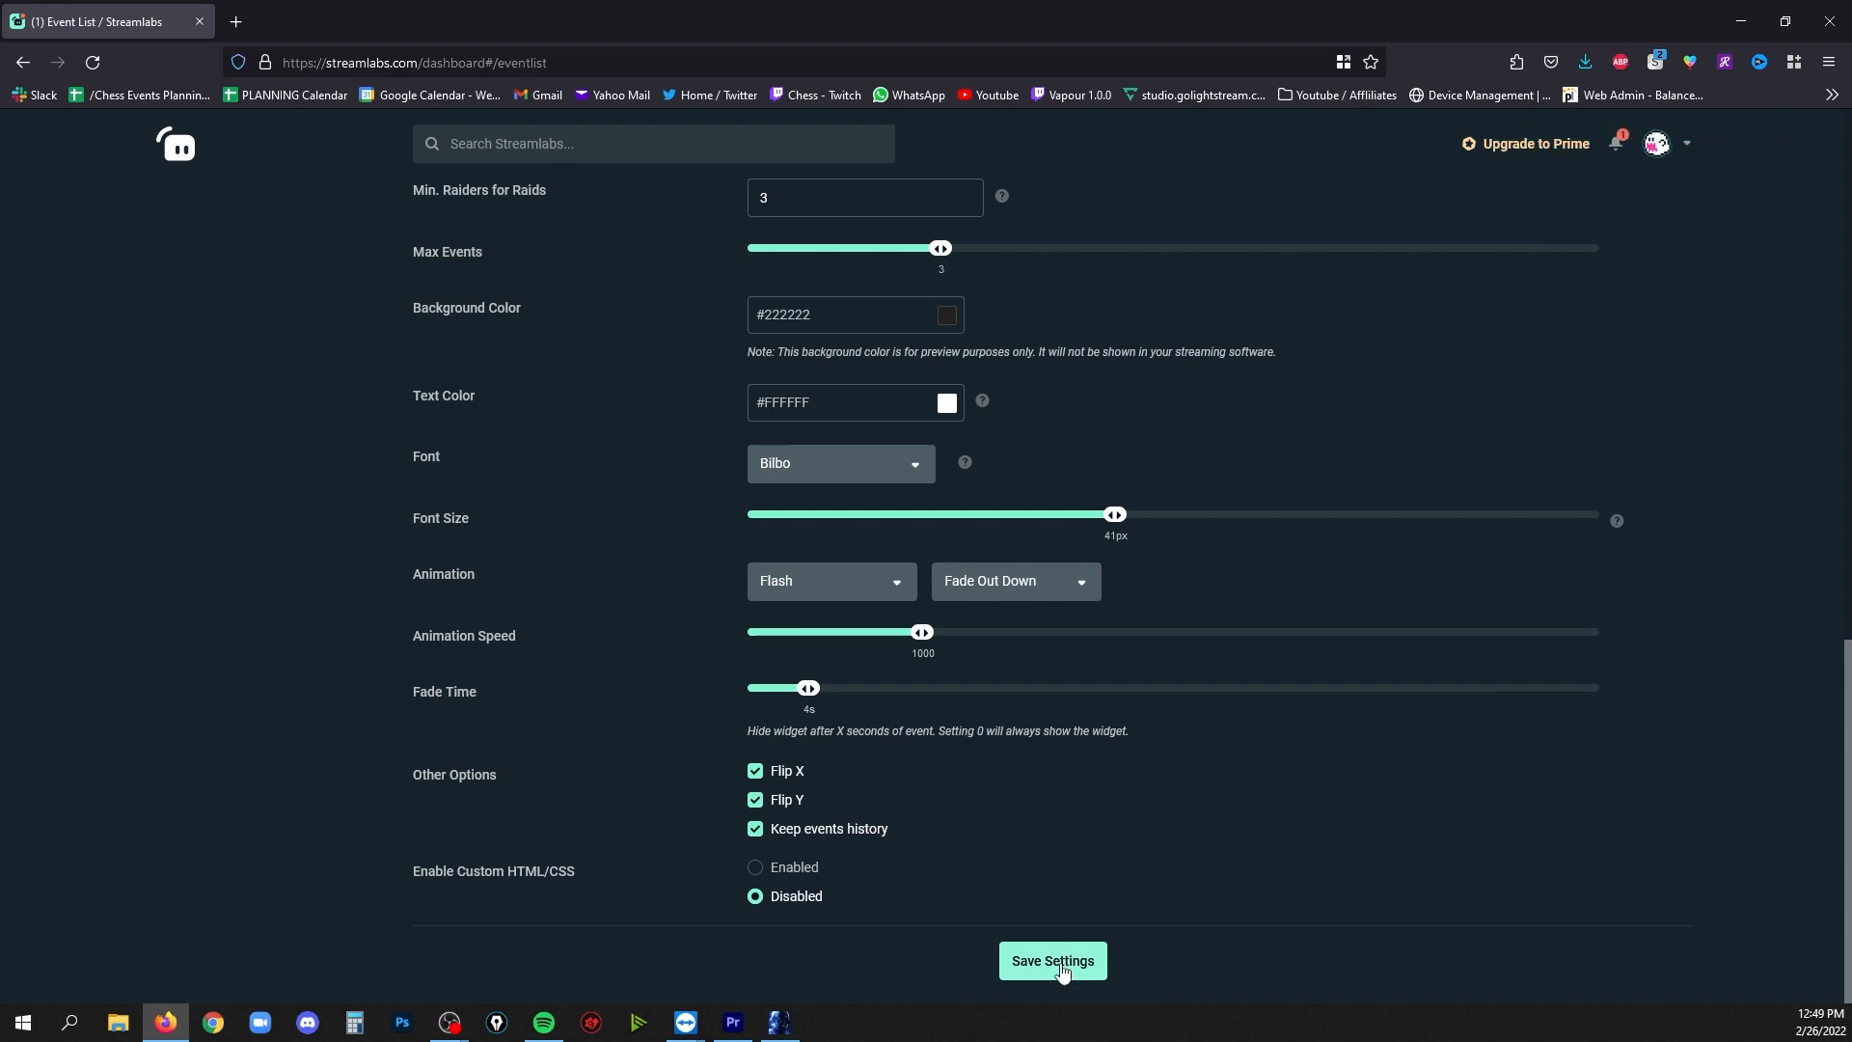
pyautogui.click(1050, 961)
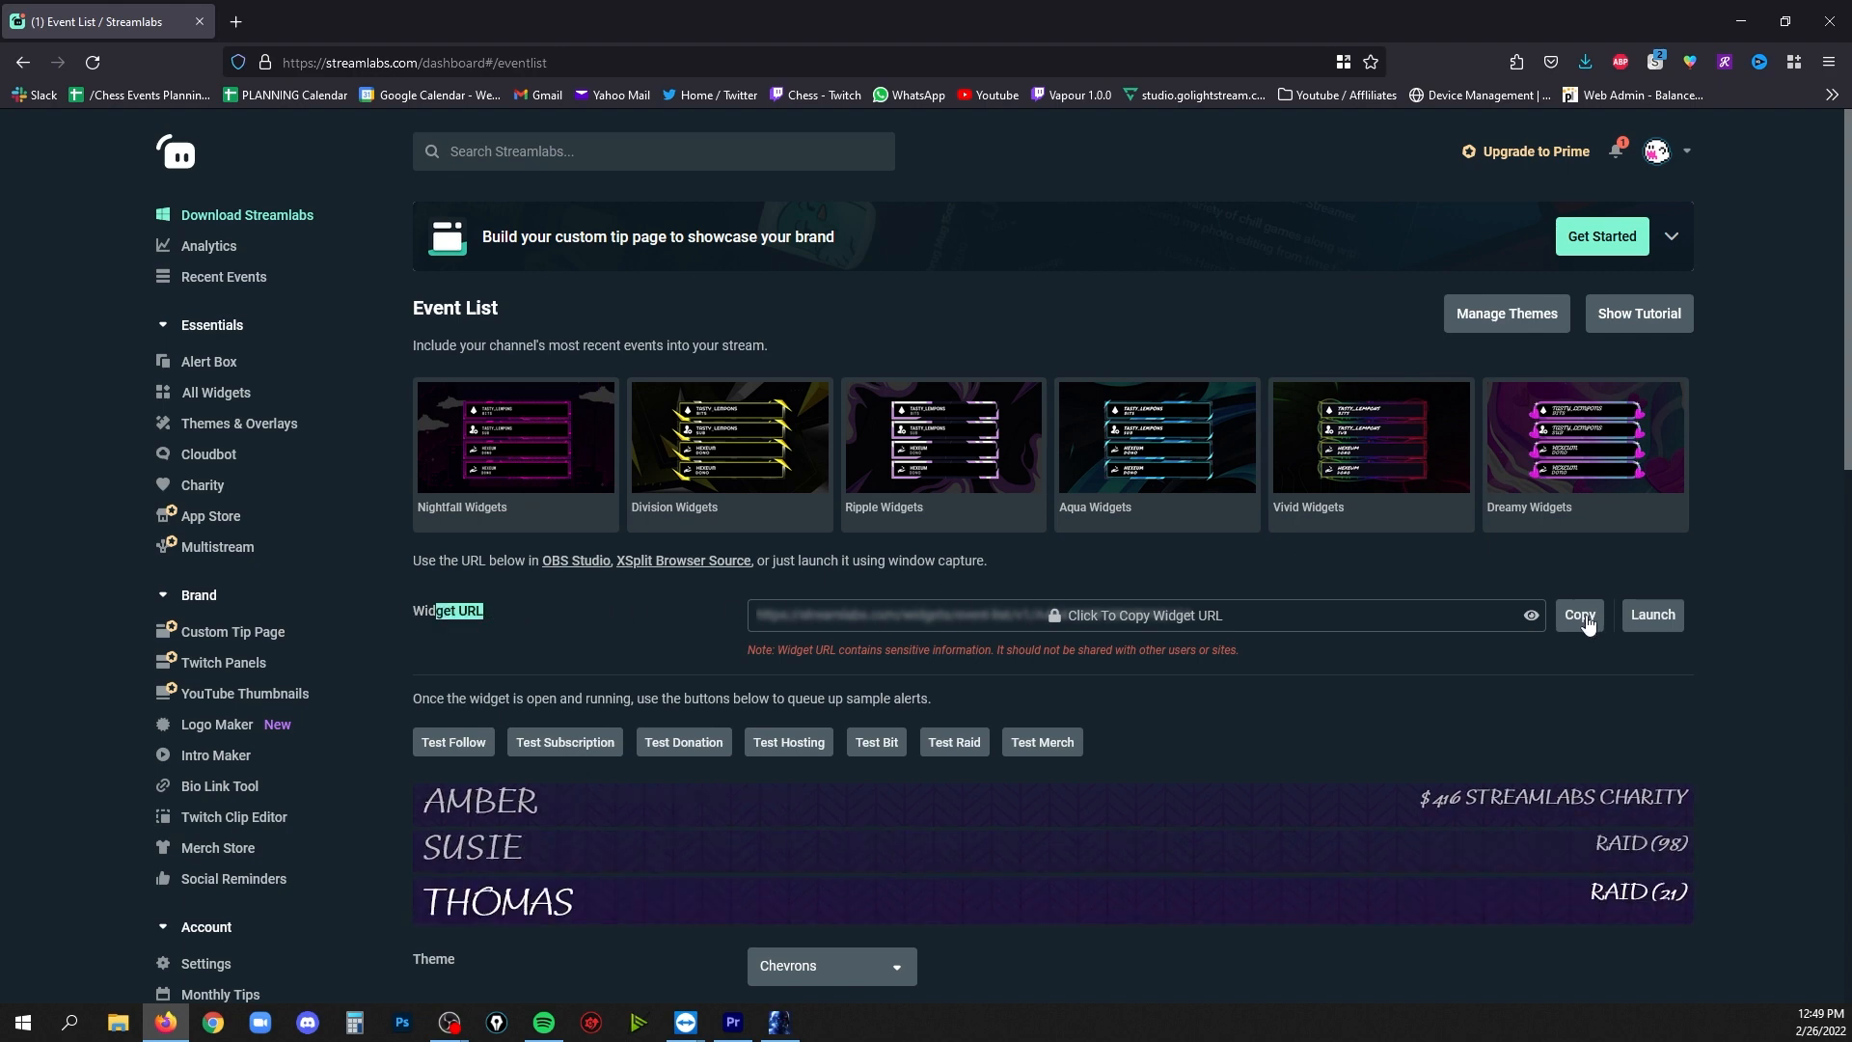
pyautogui.click(1580, 614)
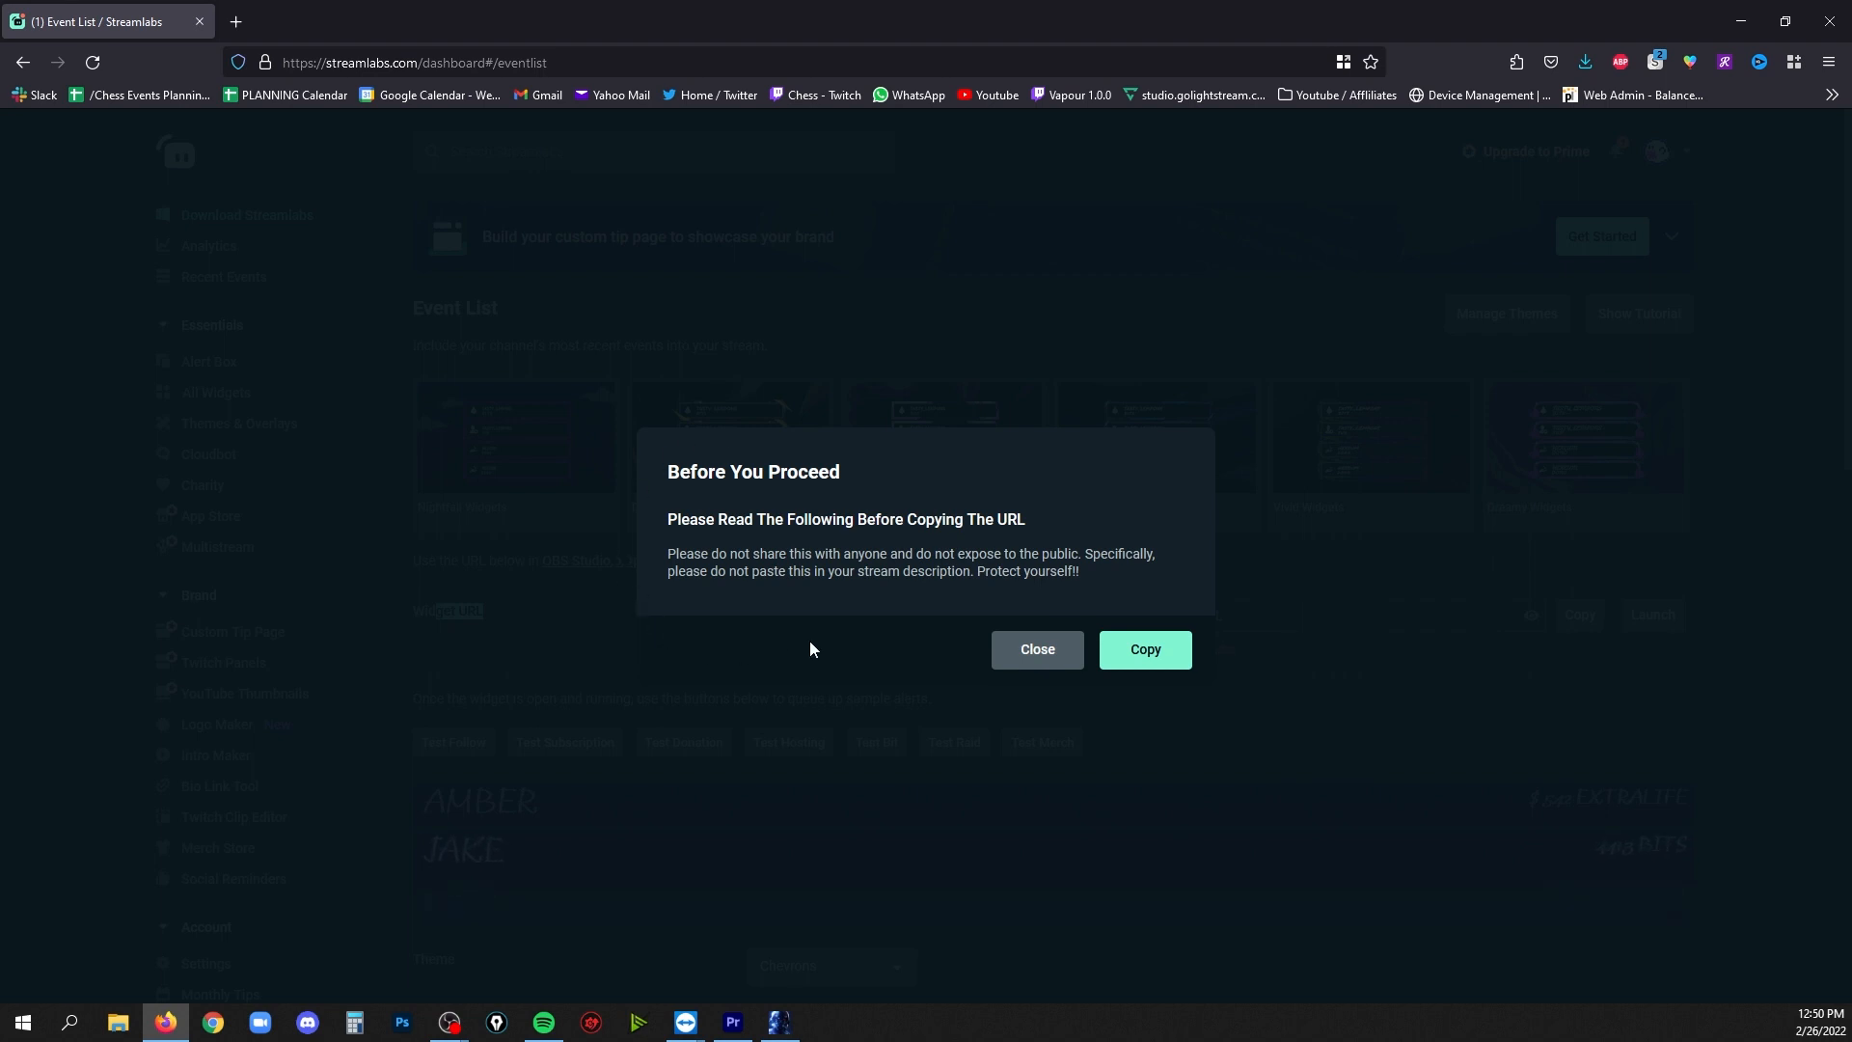
pyautogui.moveTo(808, 612)
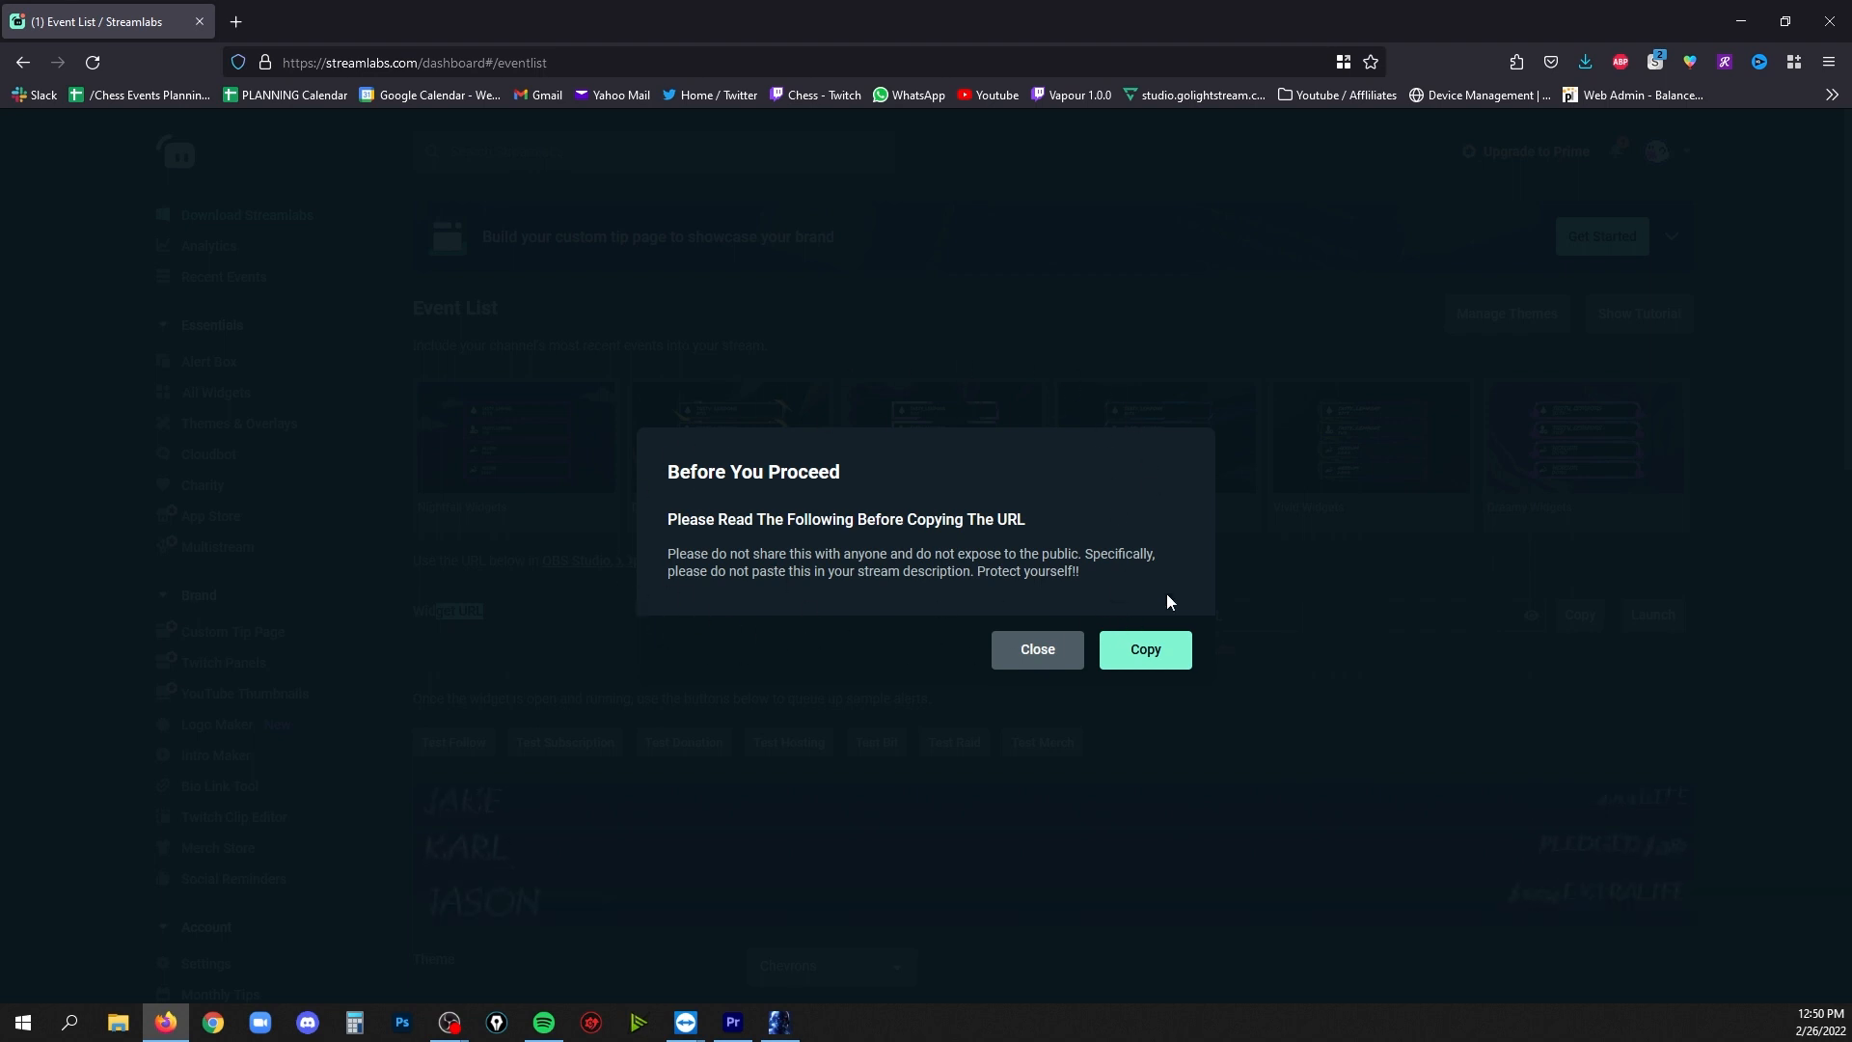
pyautogui.click(1036, 648)
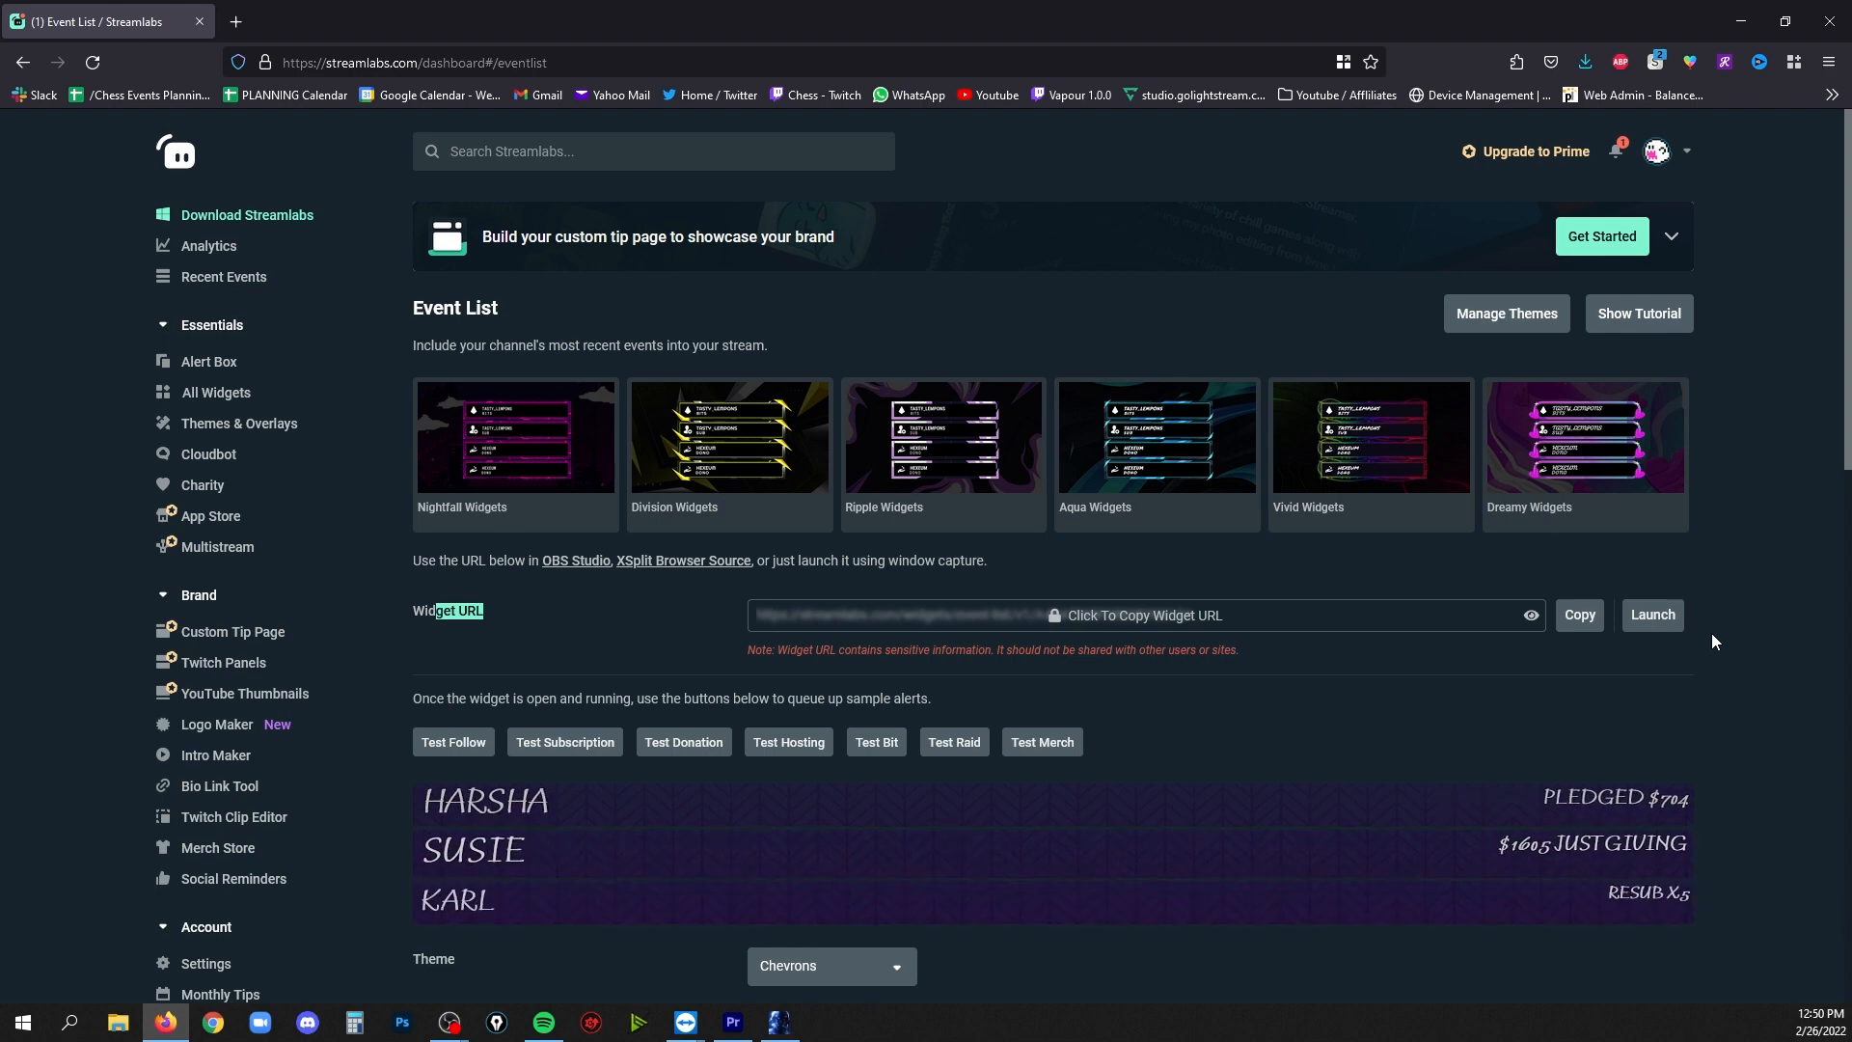
# Add a Browser source named 'event list' in OBS using the copied widget URL
pyautogui.click(446, 1022)
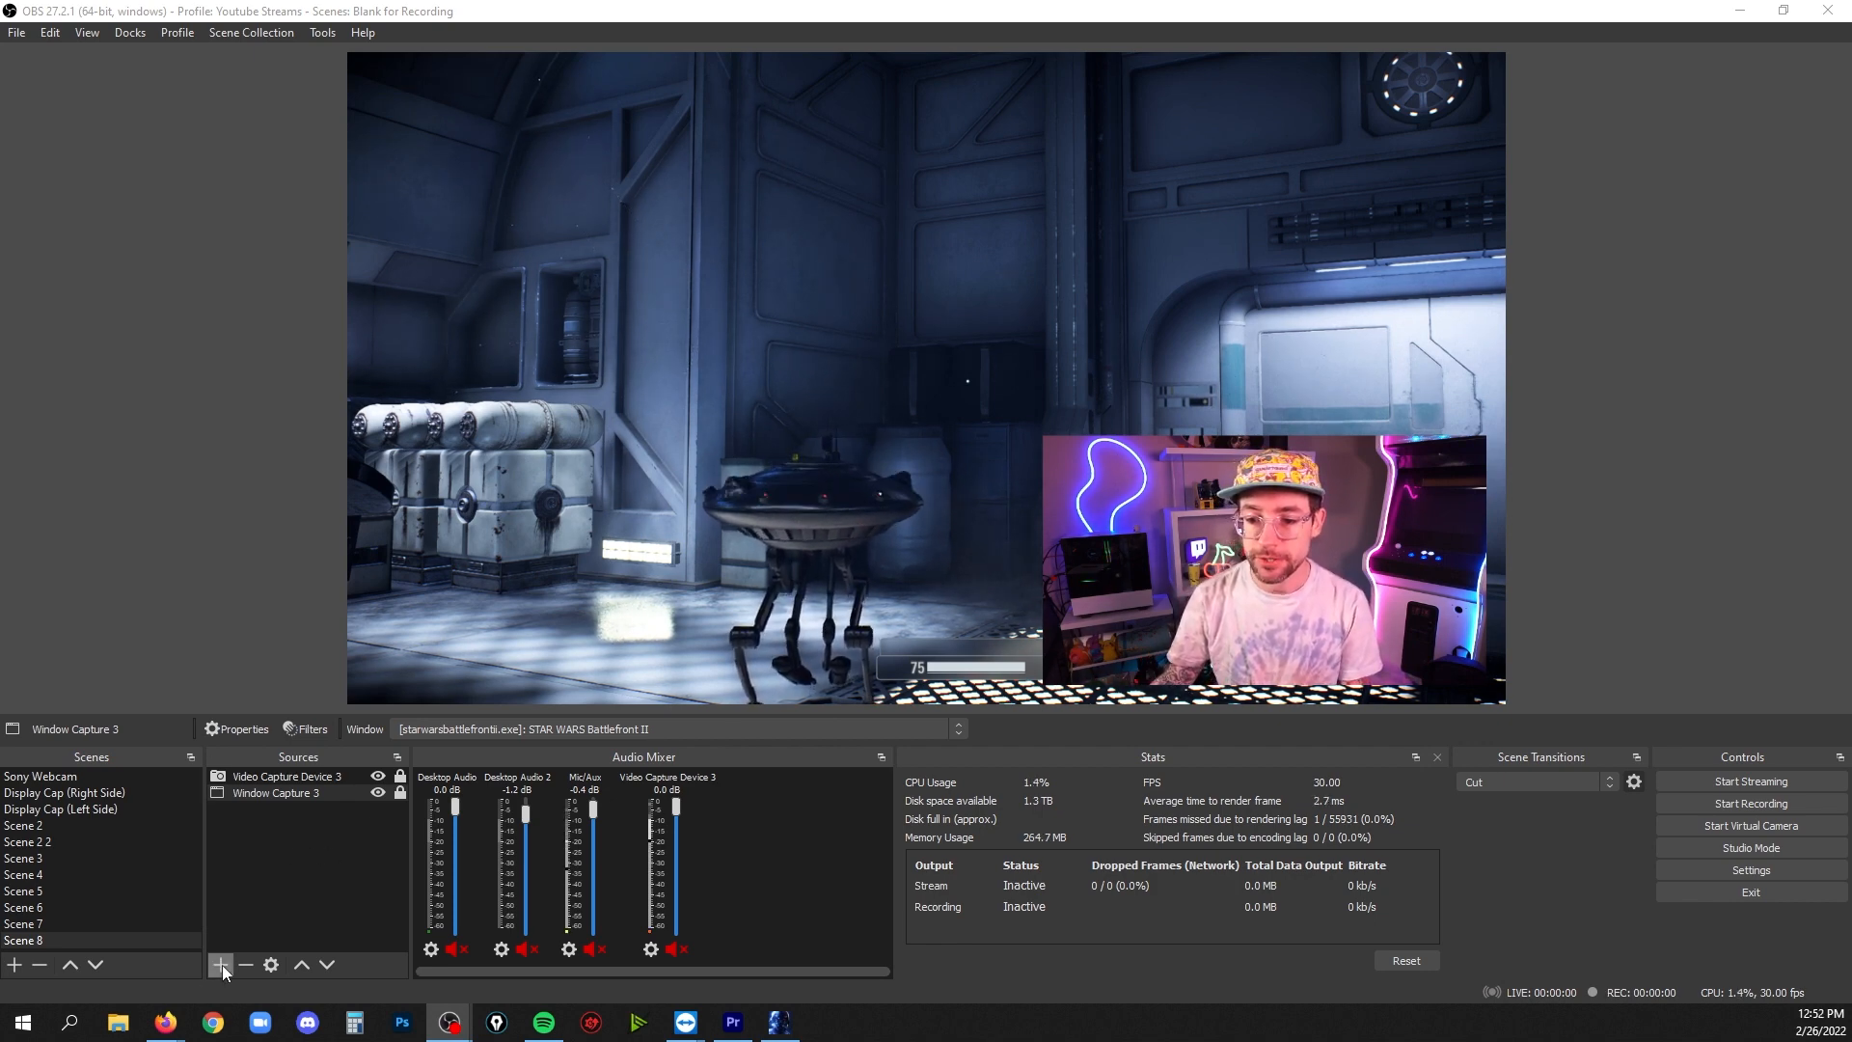
pyautogui.click(220, 965)
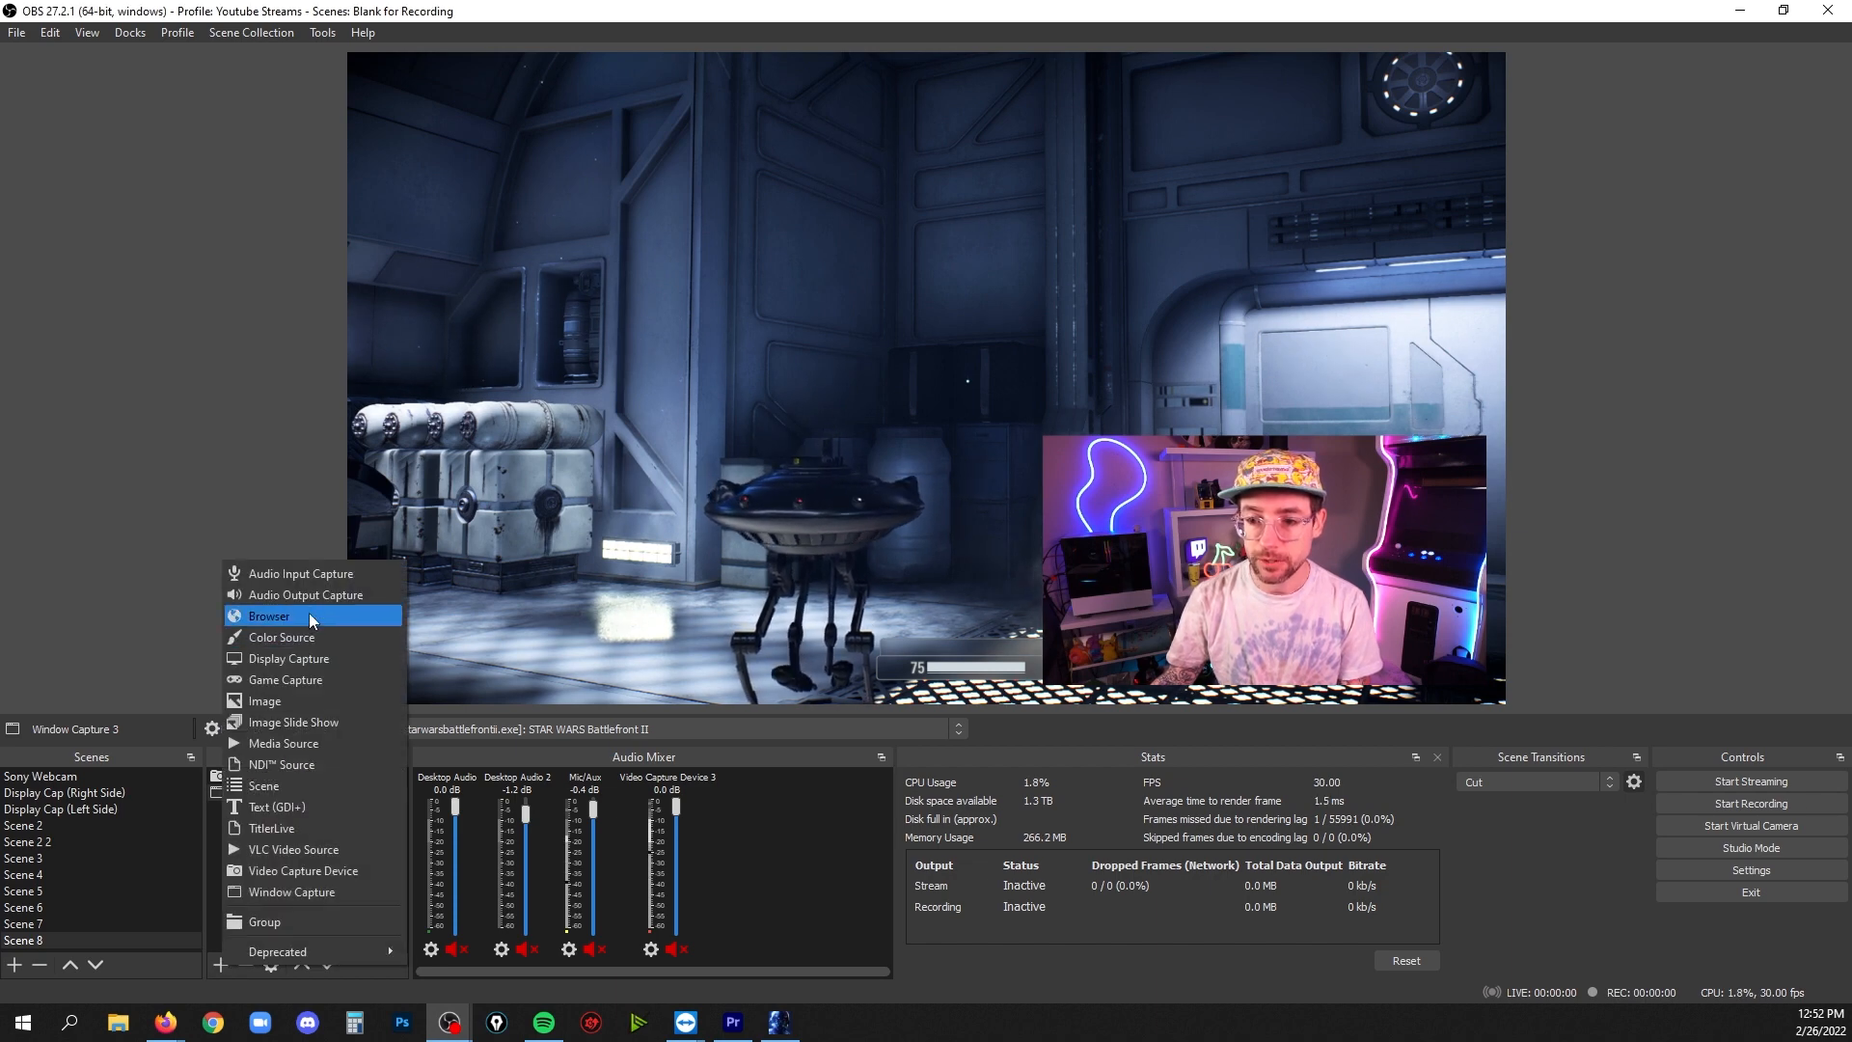
pyautogui.click(268, 615)
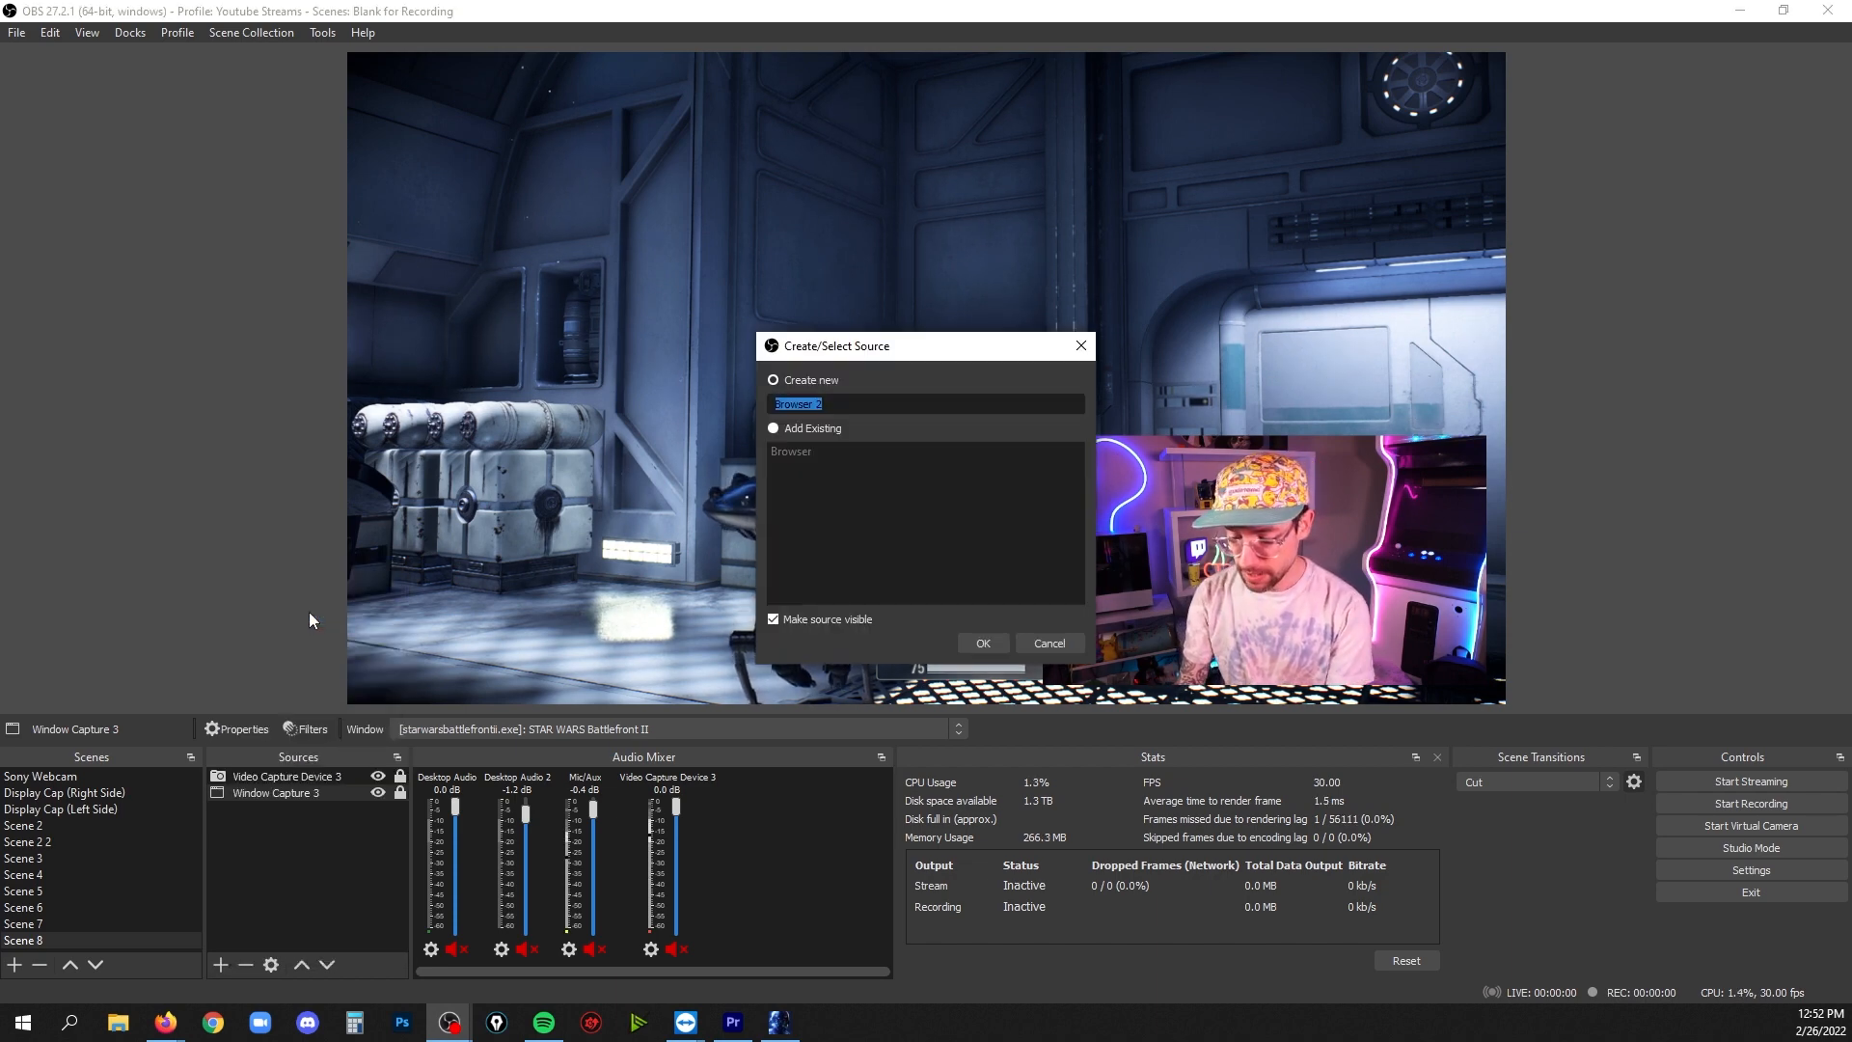
pyautogui.write('event list')
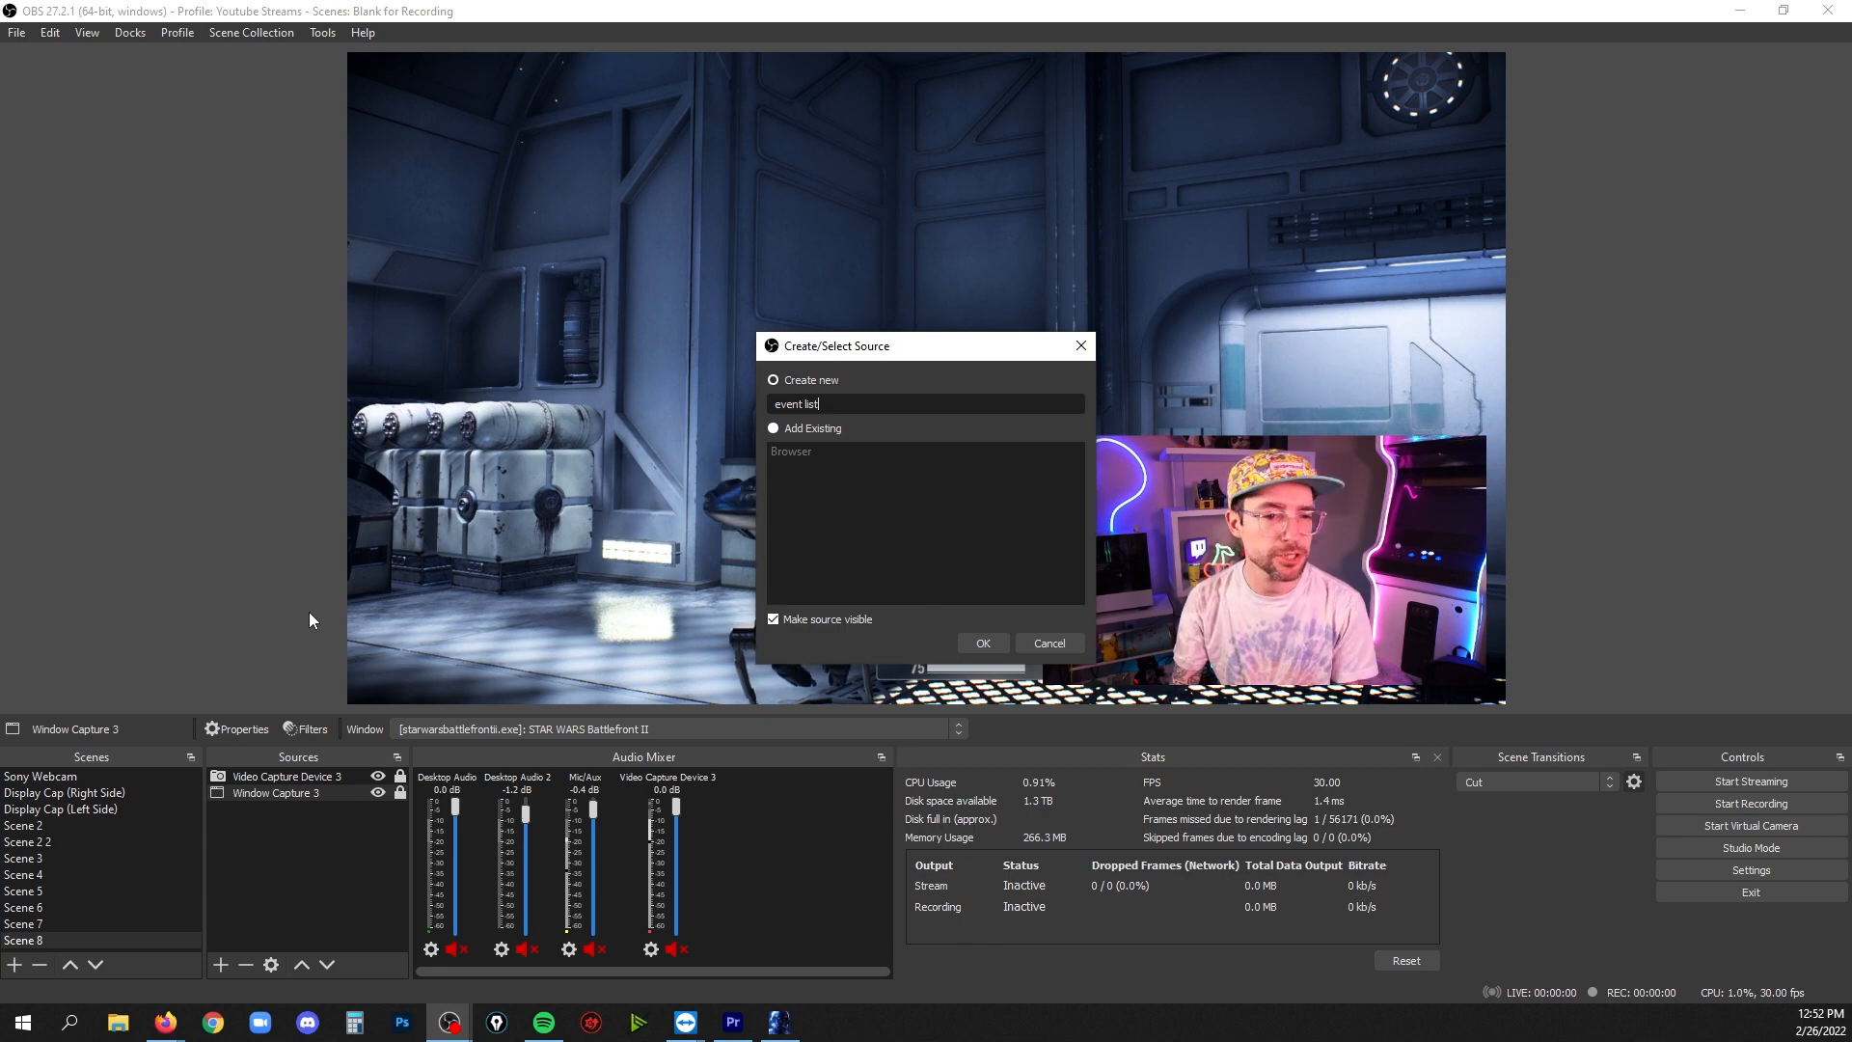
pyautogui.click(982, 642)
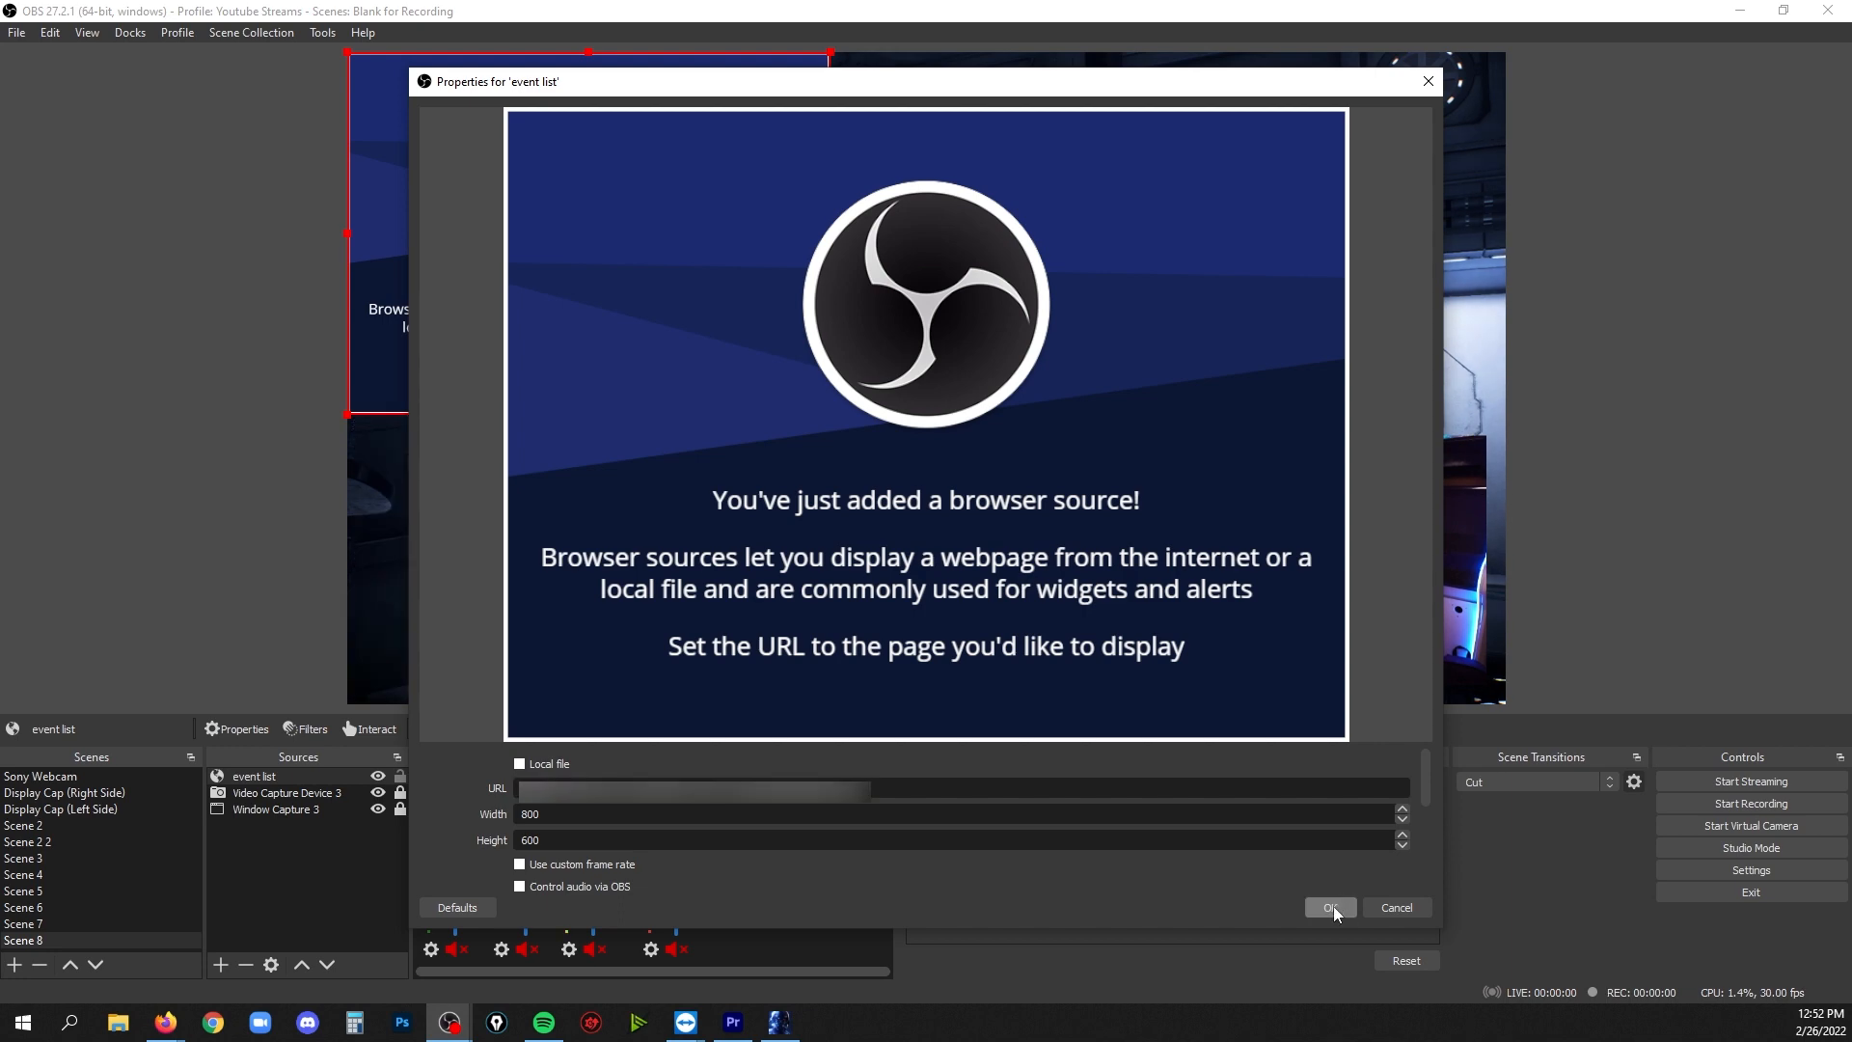
pyautogui.click(1327, 906)
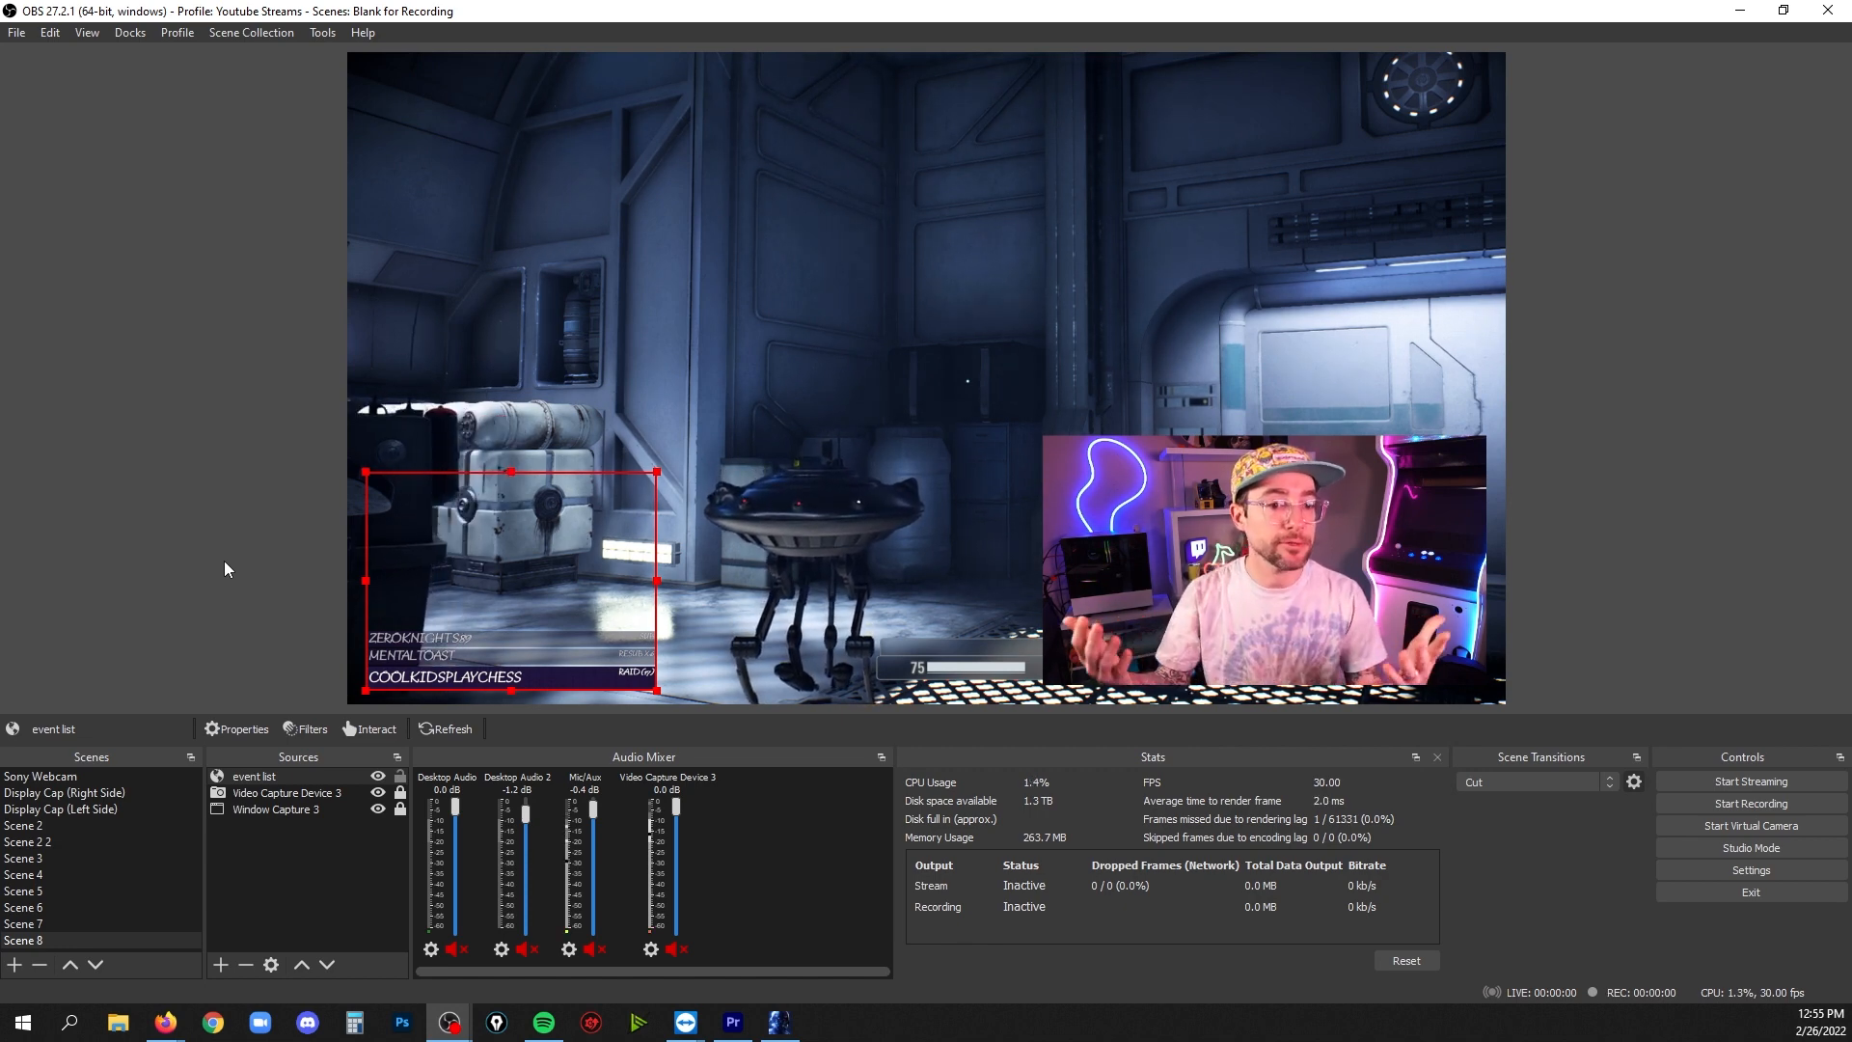
# Move the event list source to the upper right of the scene, above the webcam
pyautogui.click(891, 388)
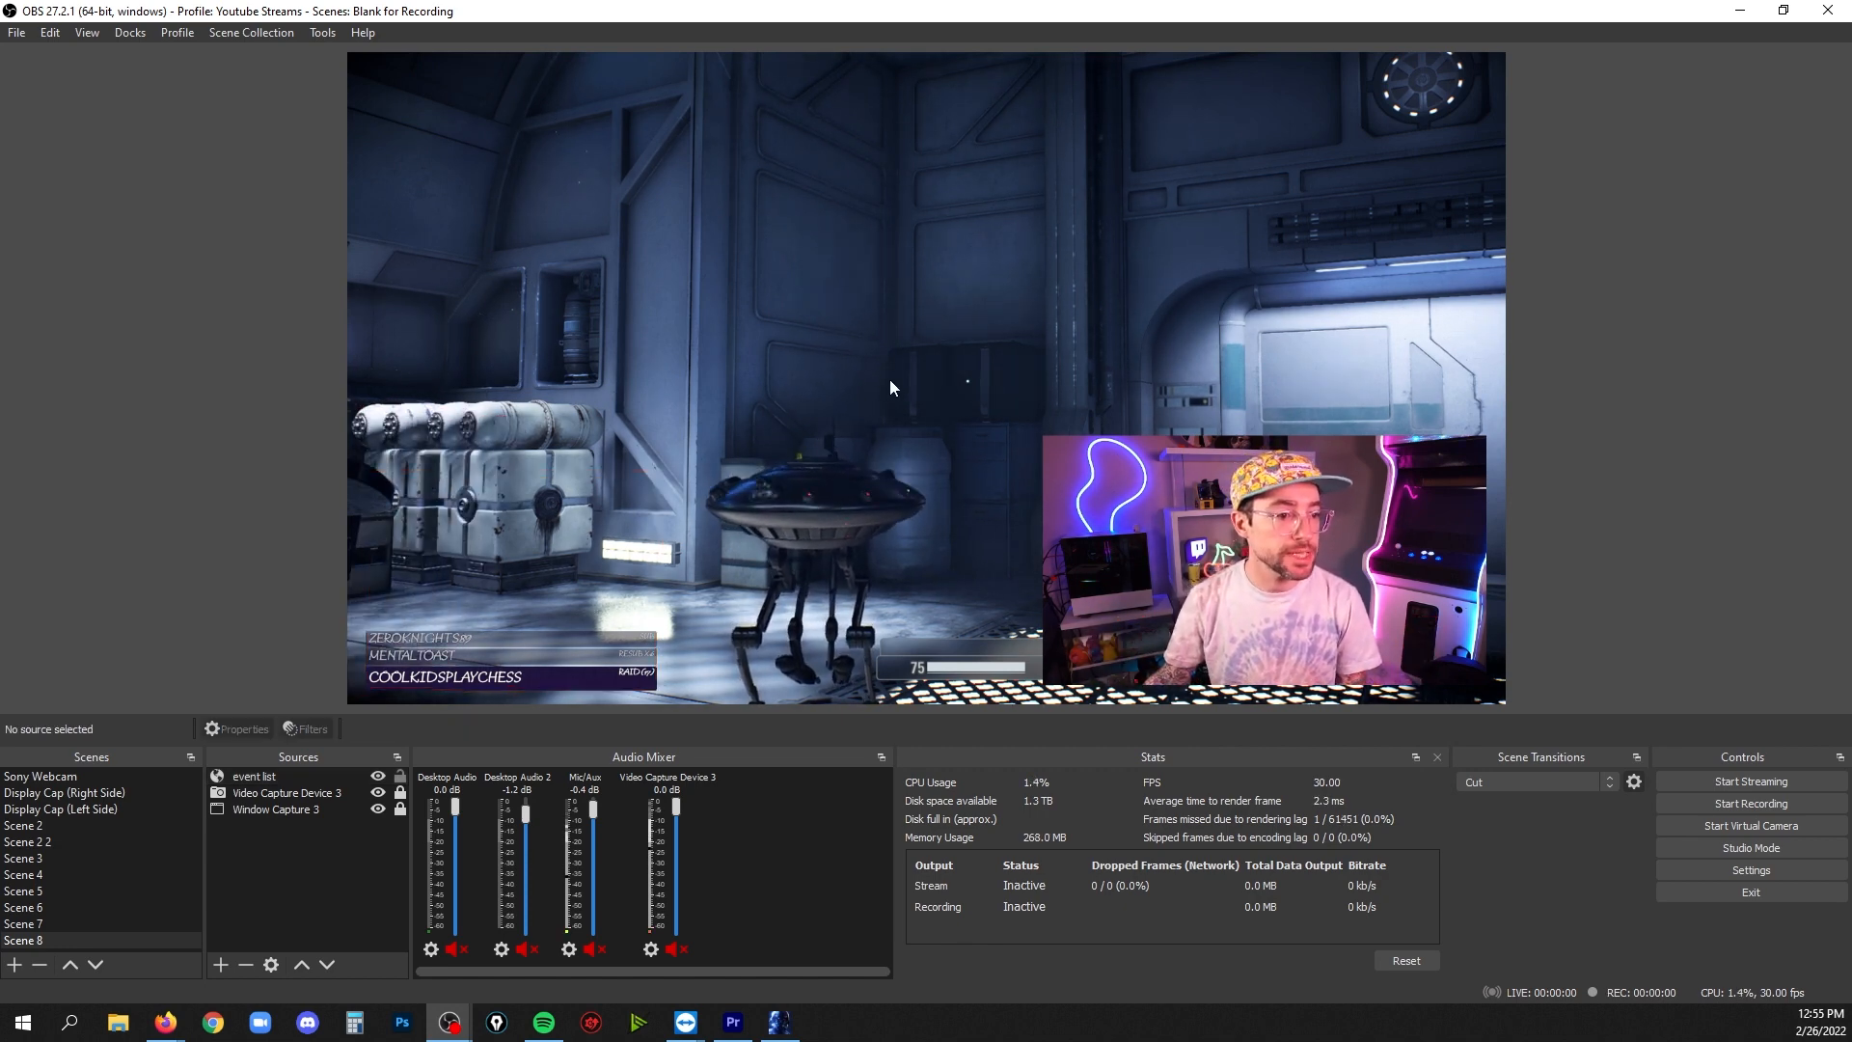
pyautogui.moveTo(1618, 465)
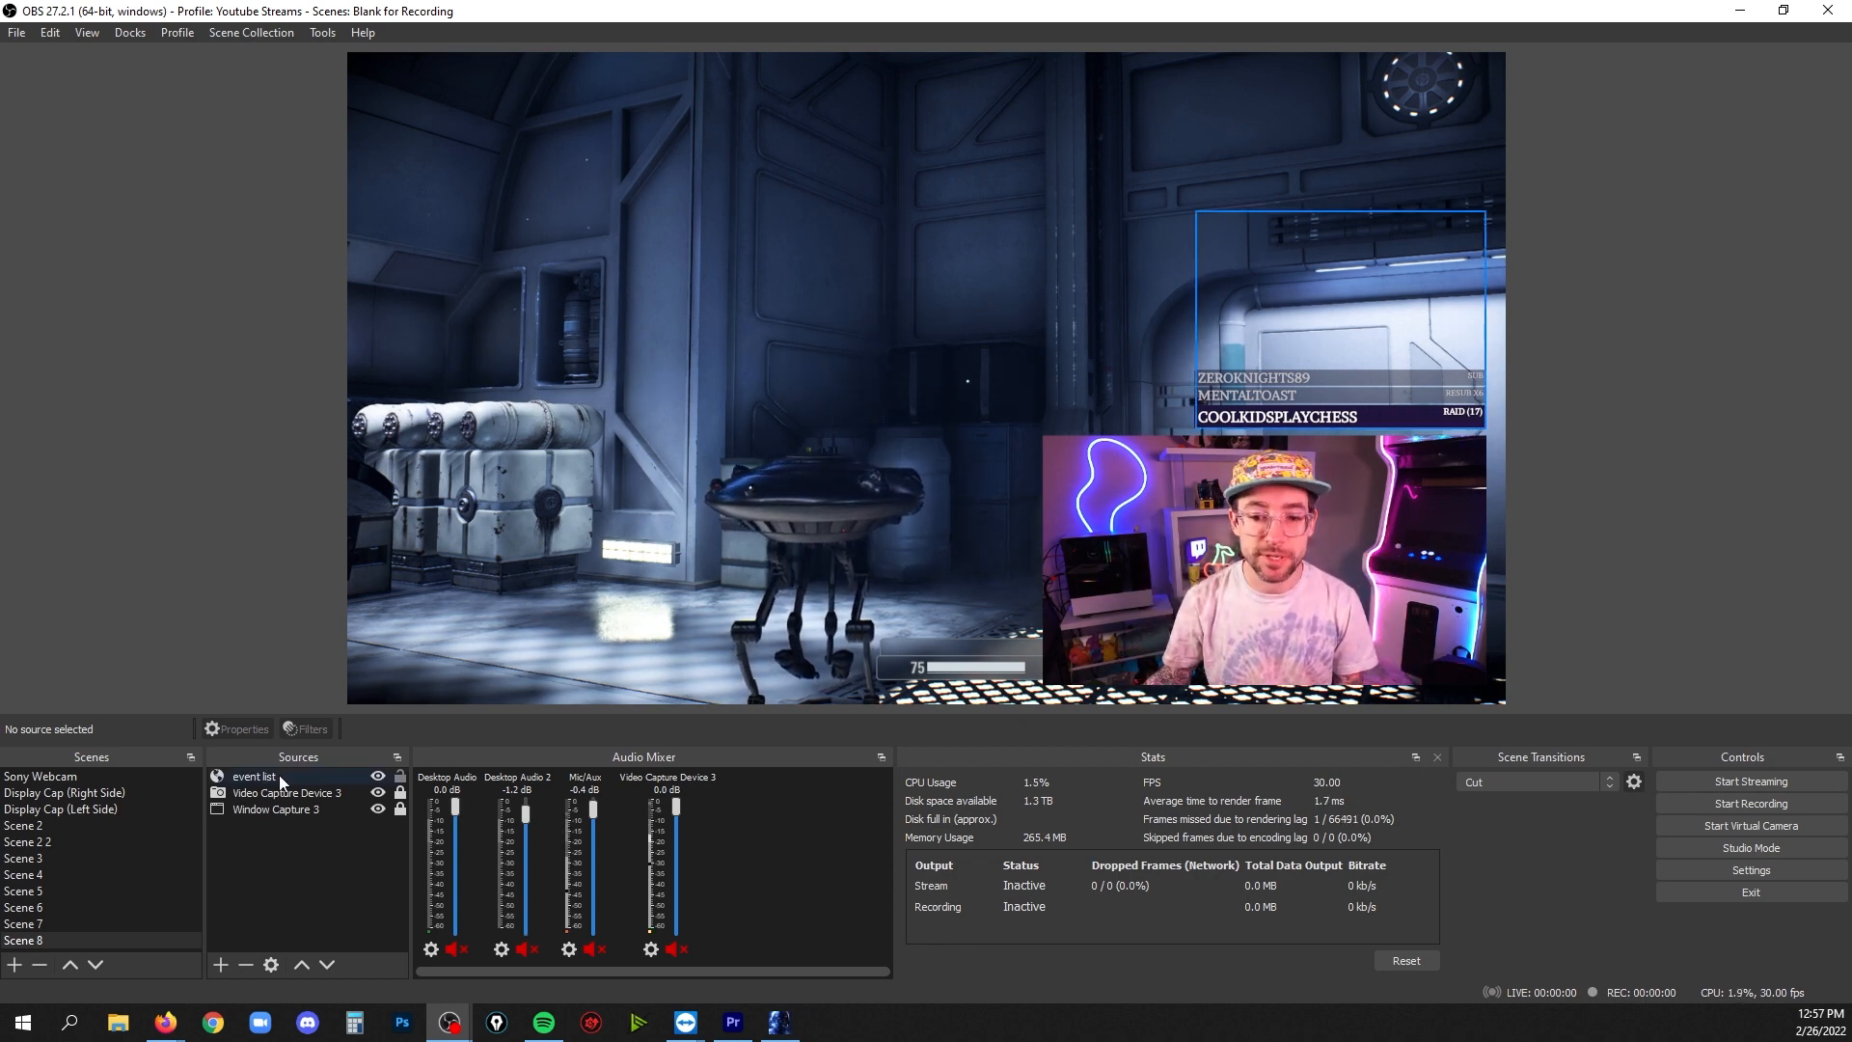
pyautogui.click(255, 776)
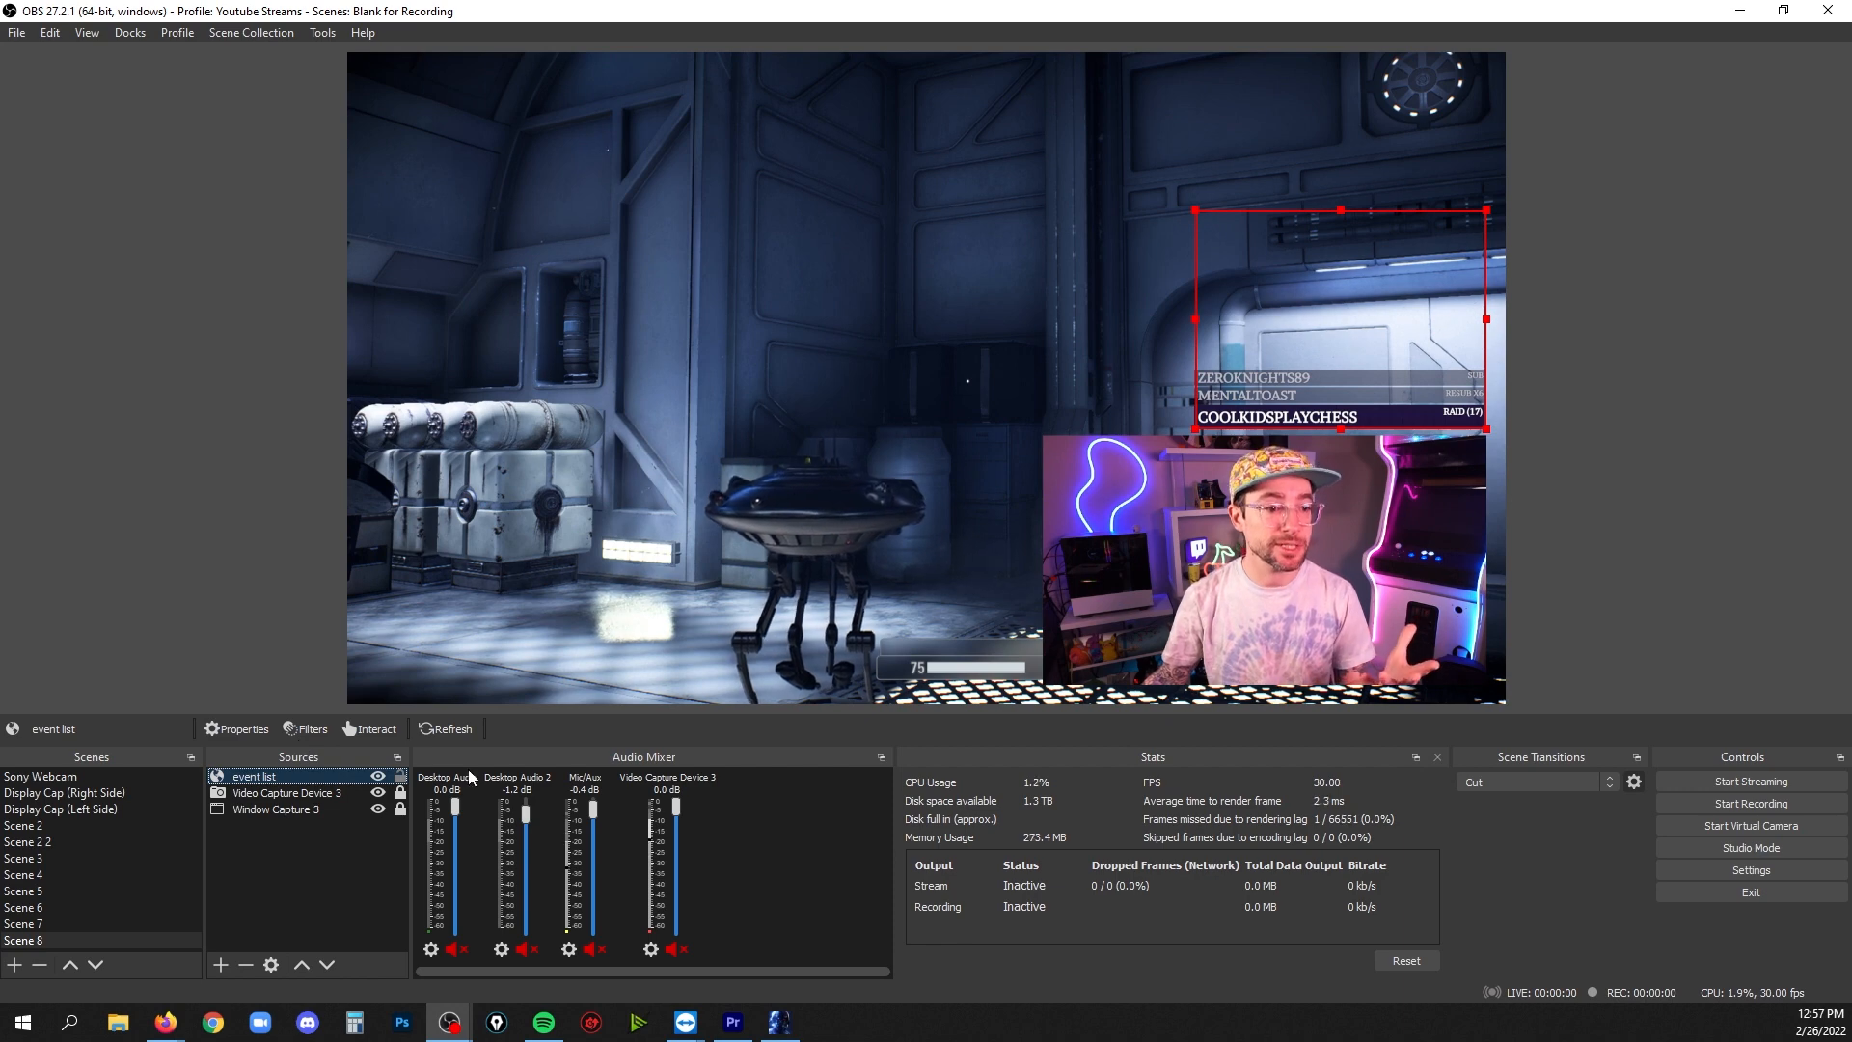
pyautogui.moveTo(855, 349)
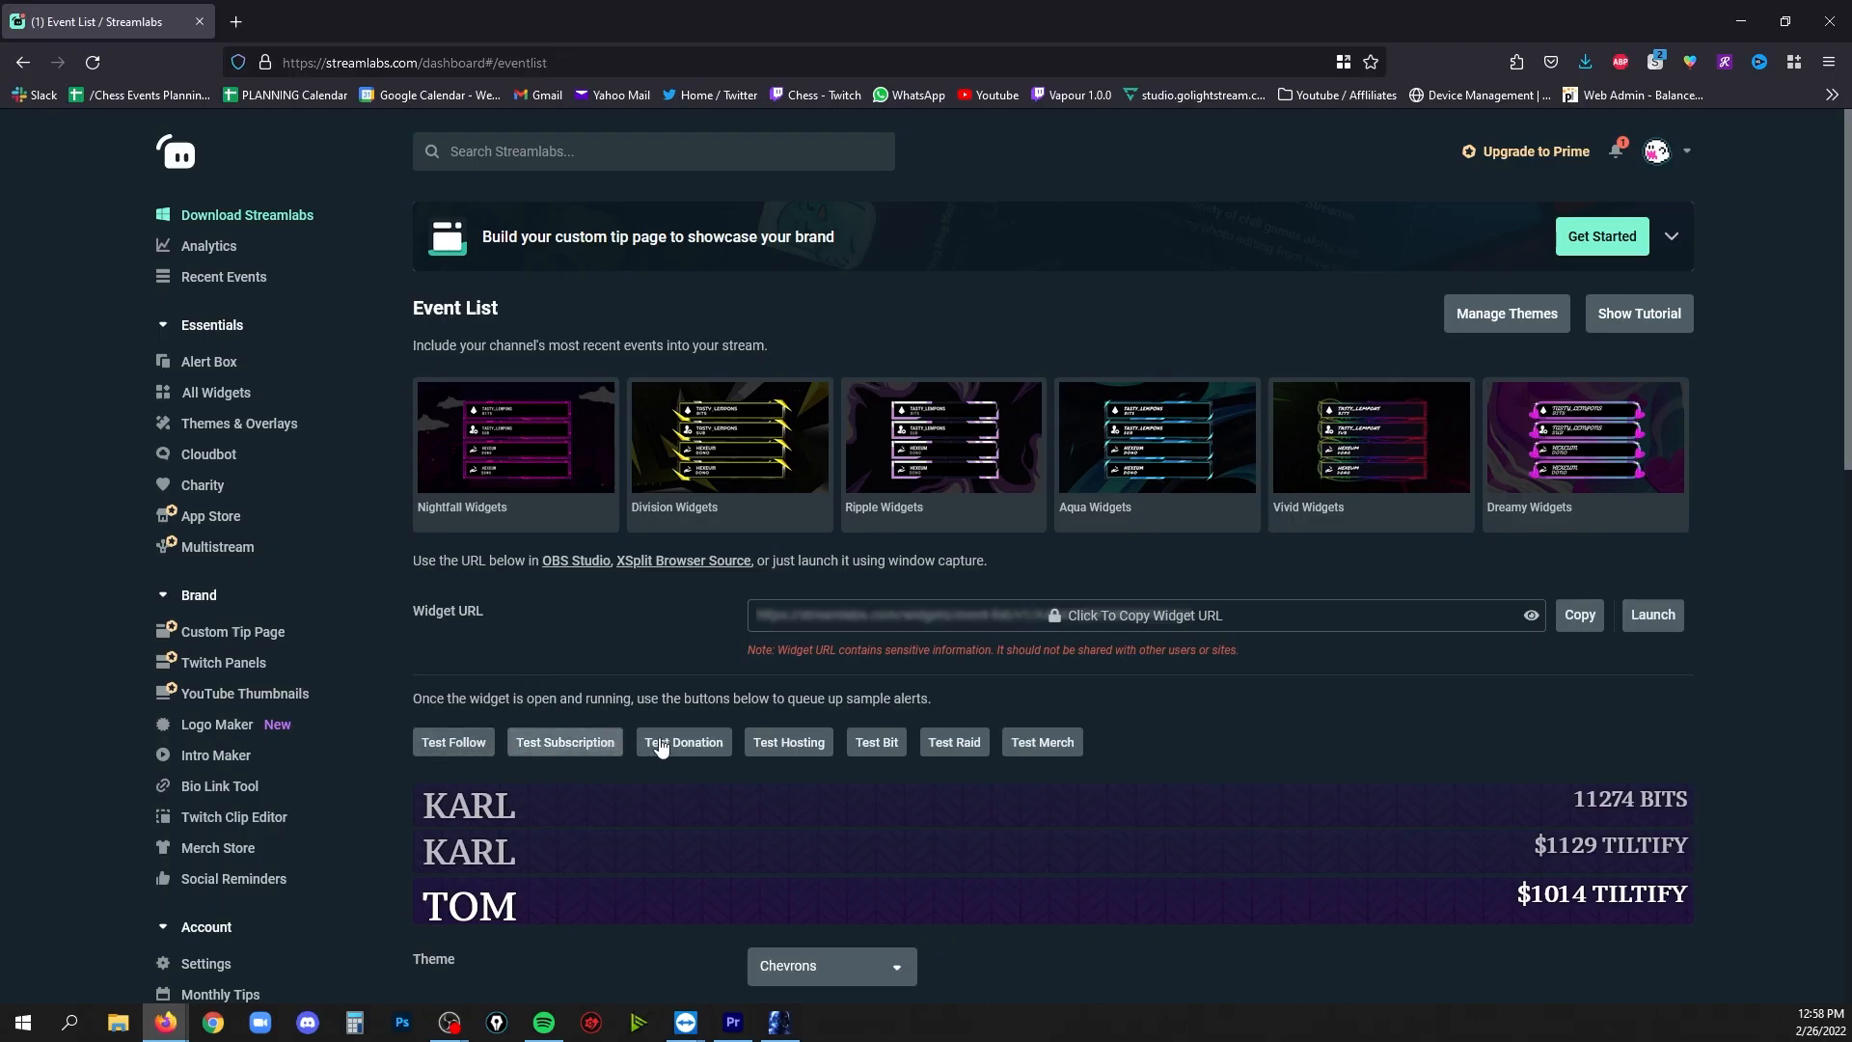
# Fire sample donation, subscription and hosting alerts and watch them appear in the OBS event list
pyautogui.click(563, 741)
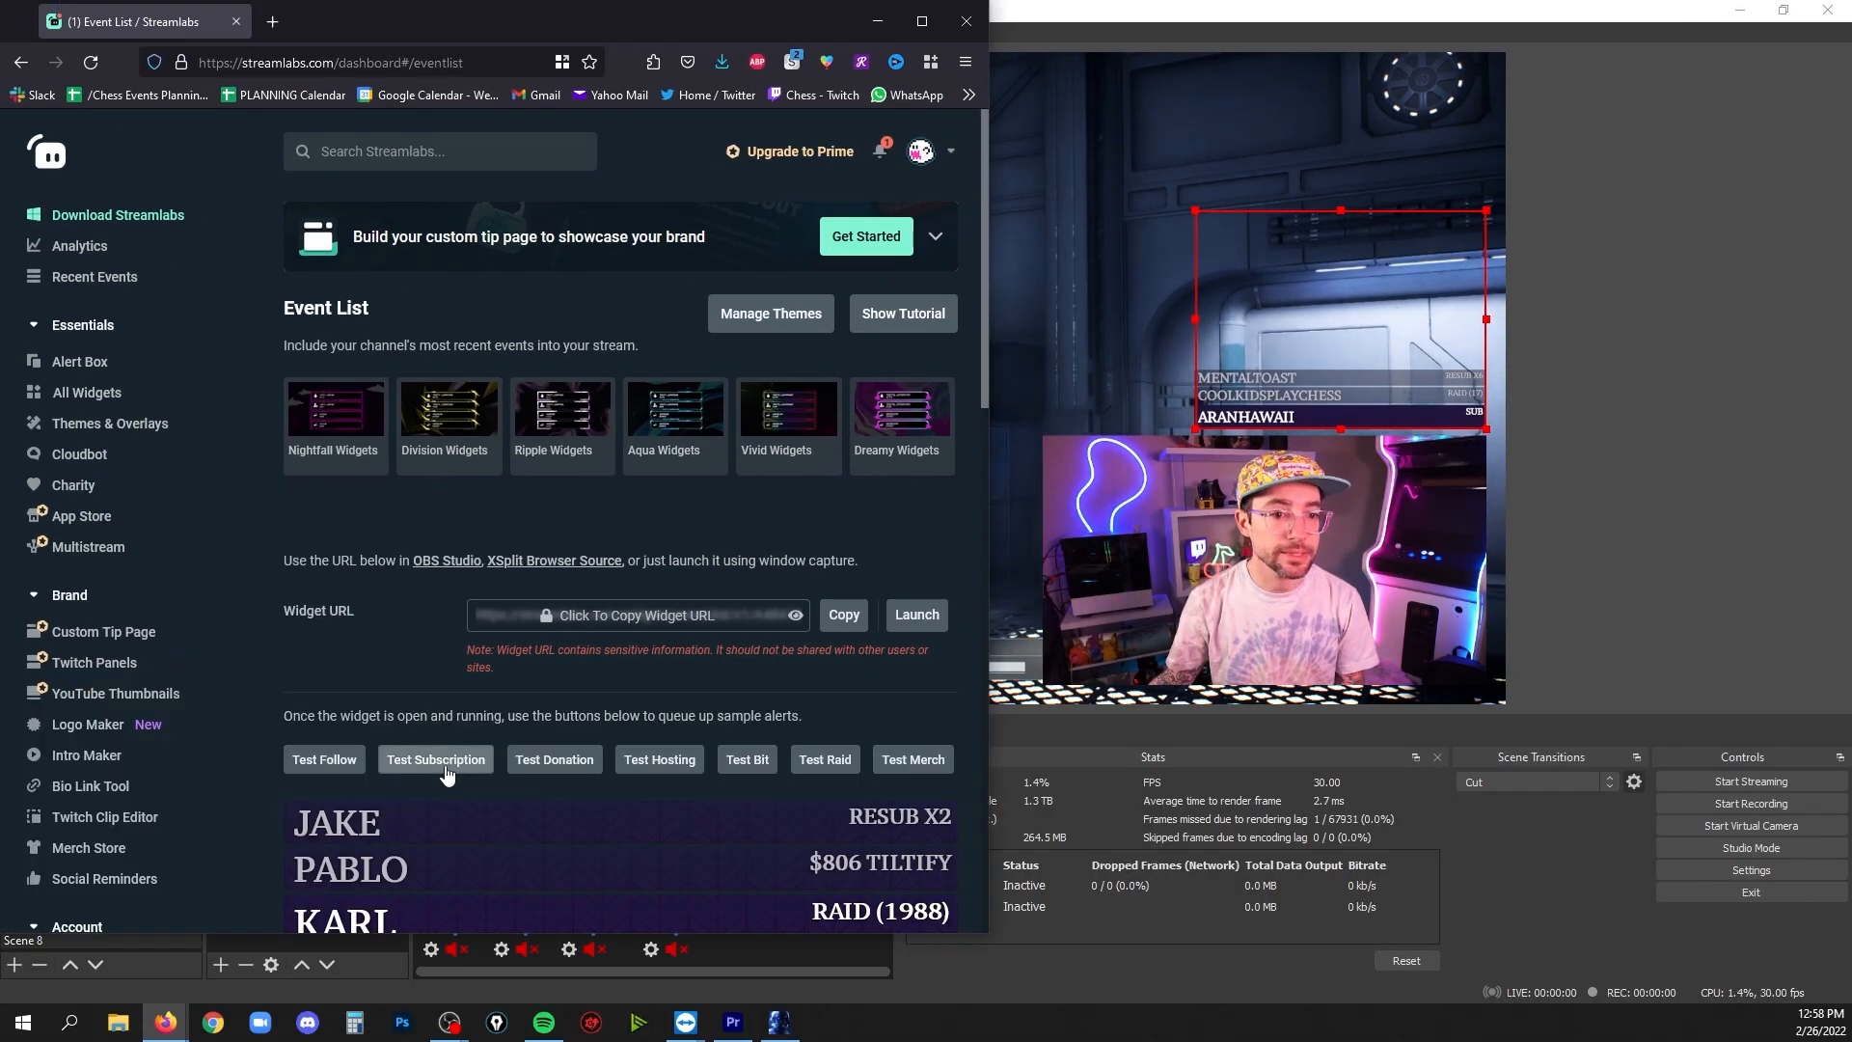
pyautogui.click(434, 758)
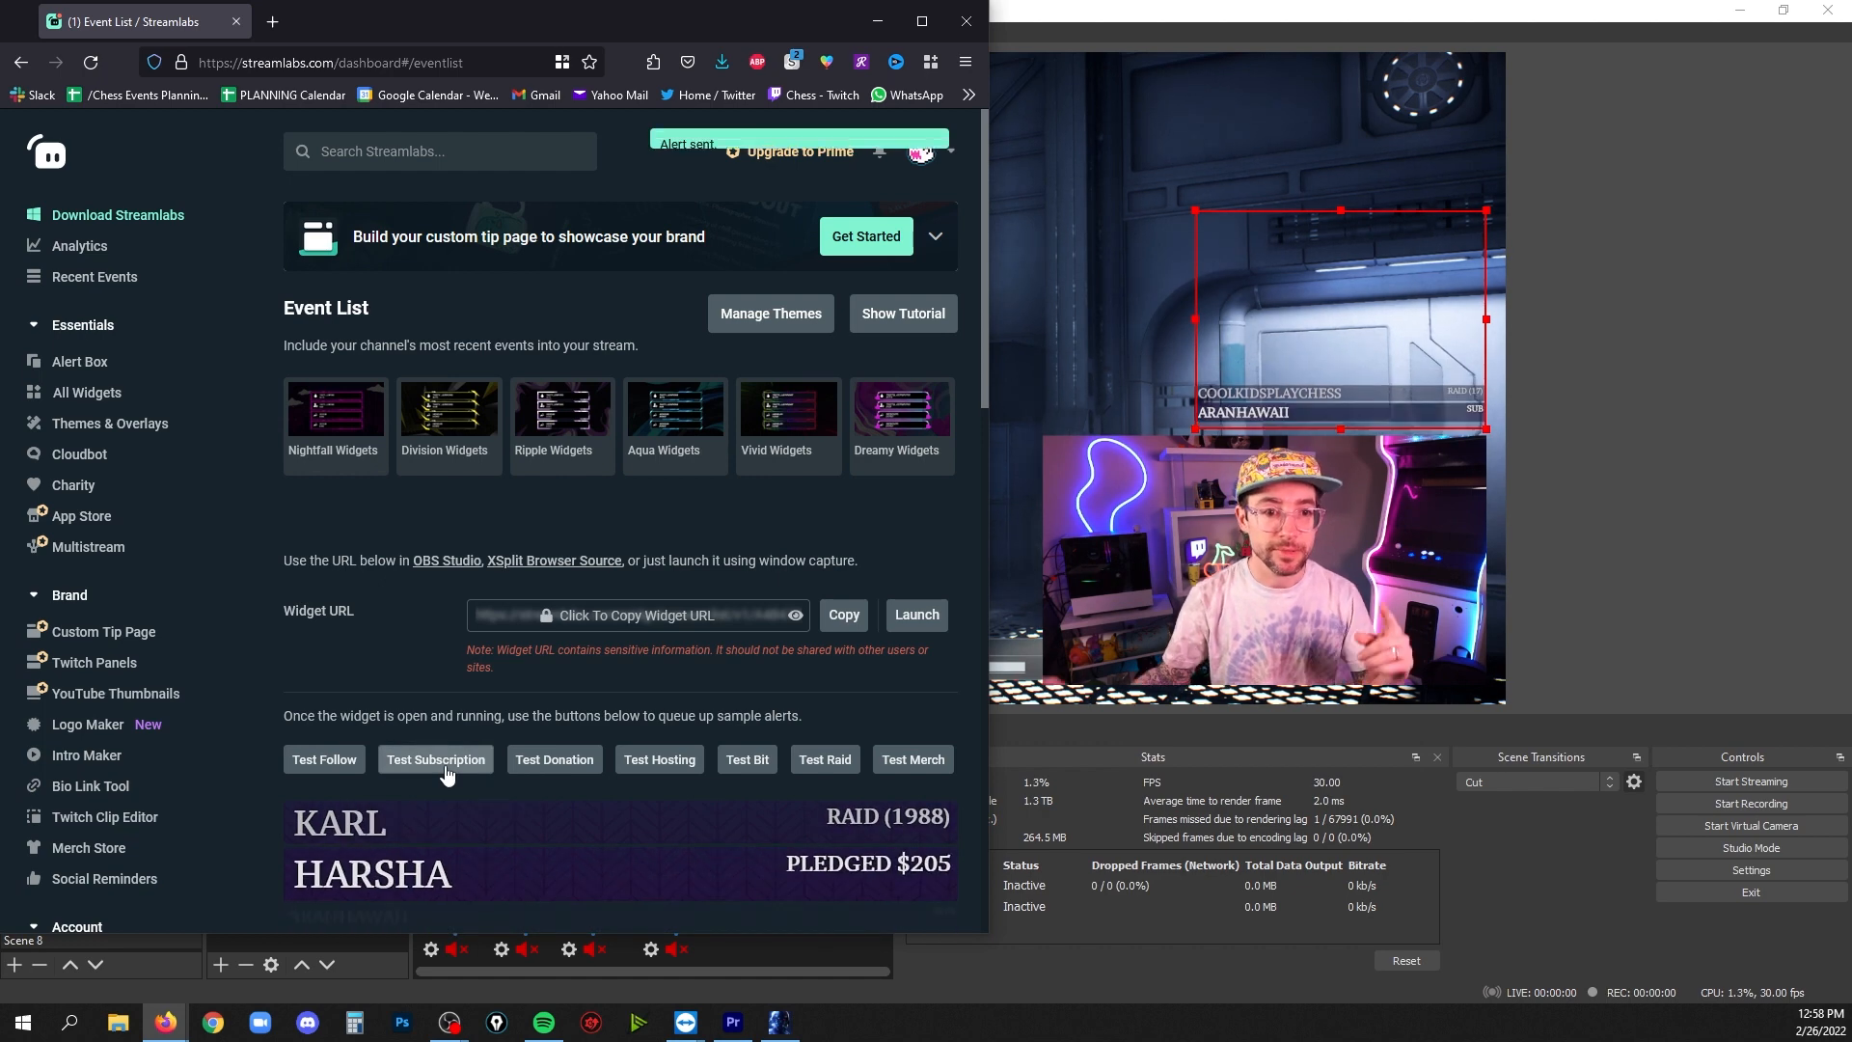
pyautogui.click(434, 758)
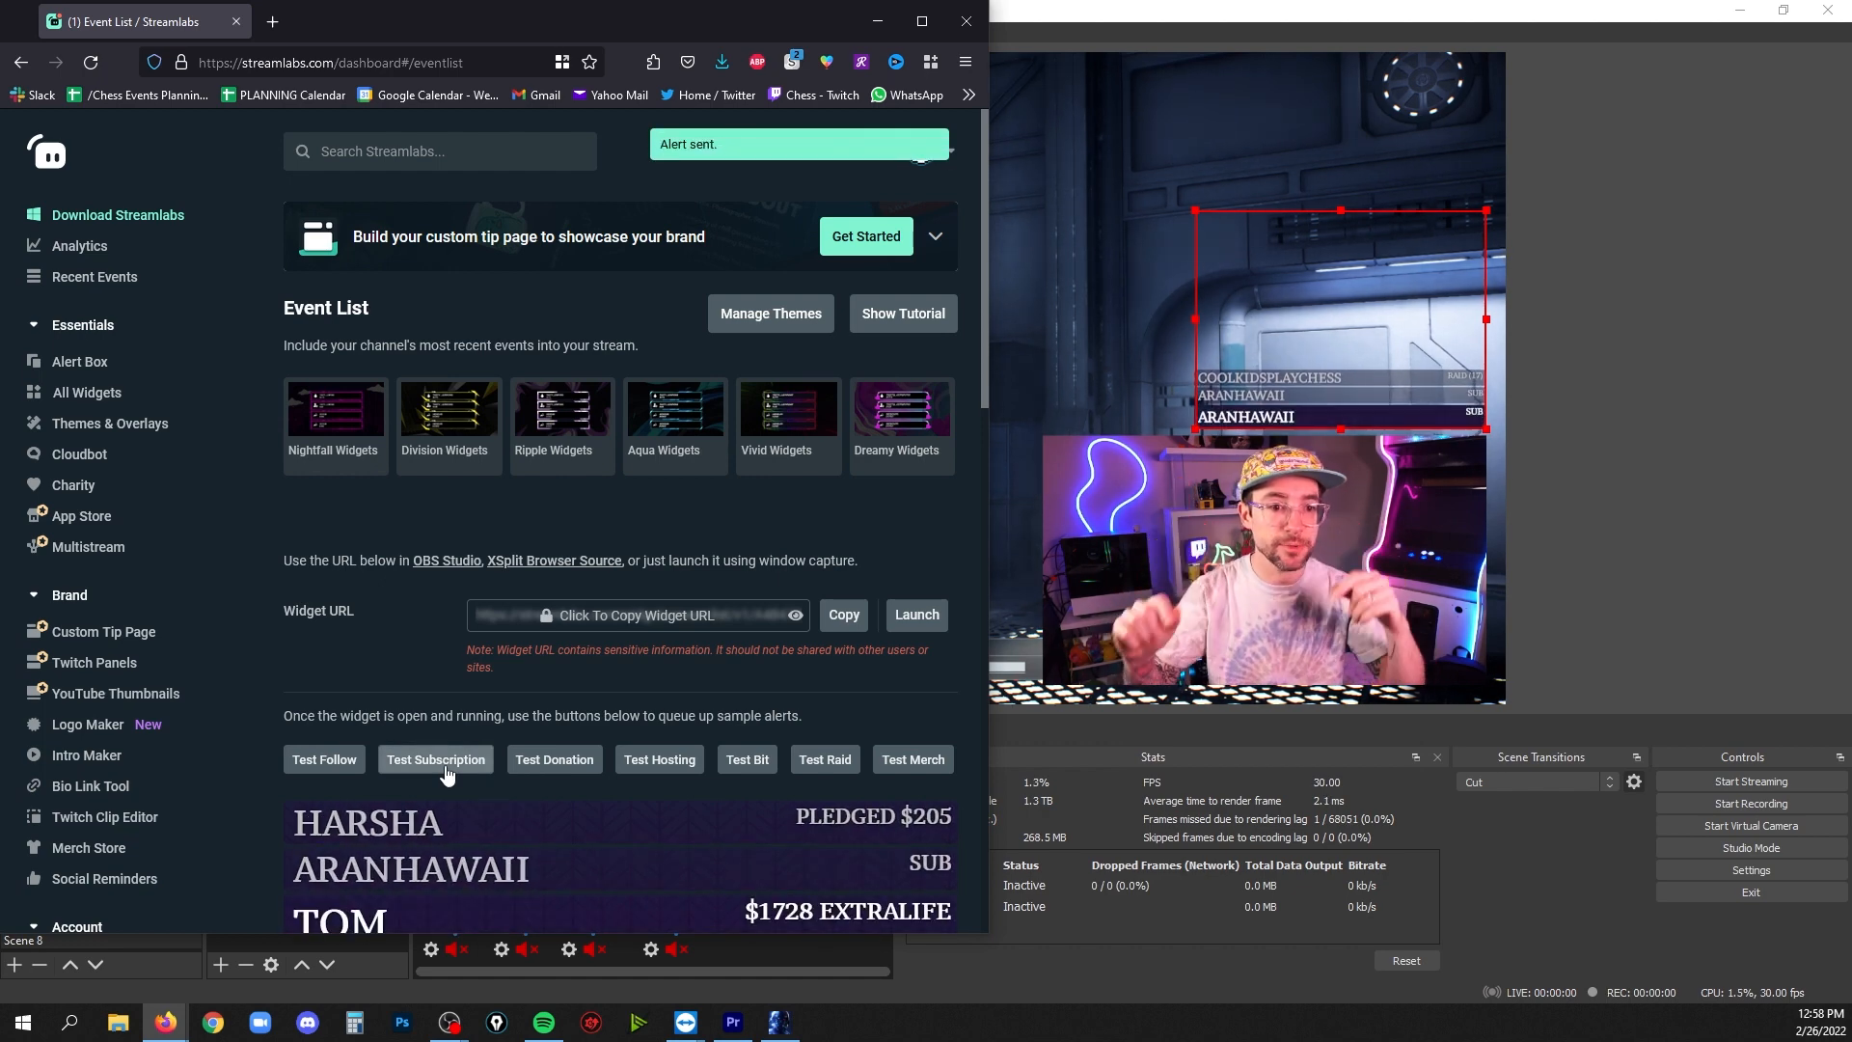
pyautogui.click(660, 758)
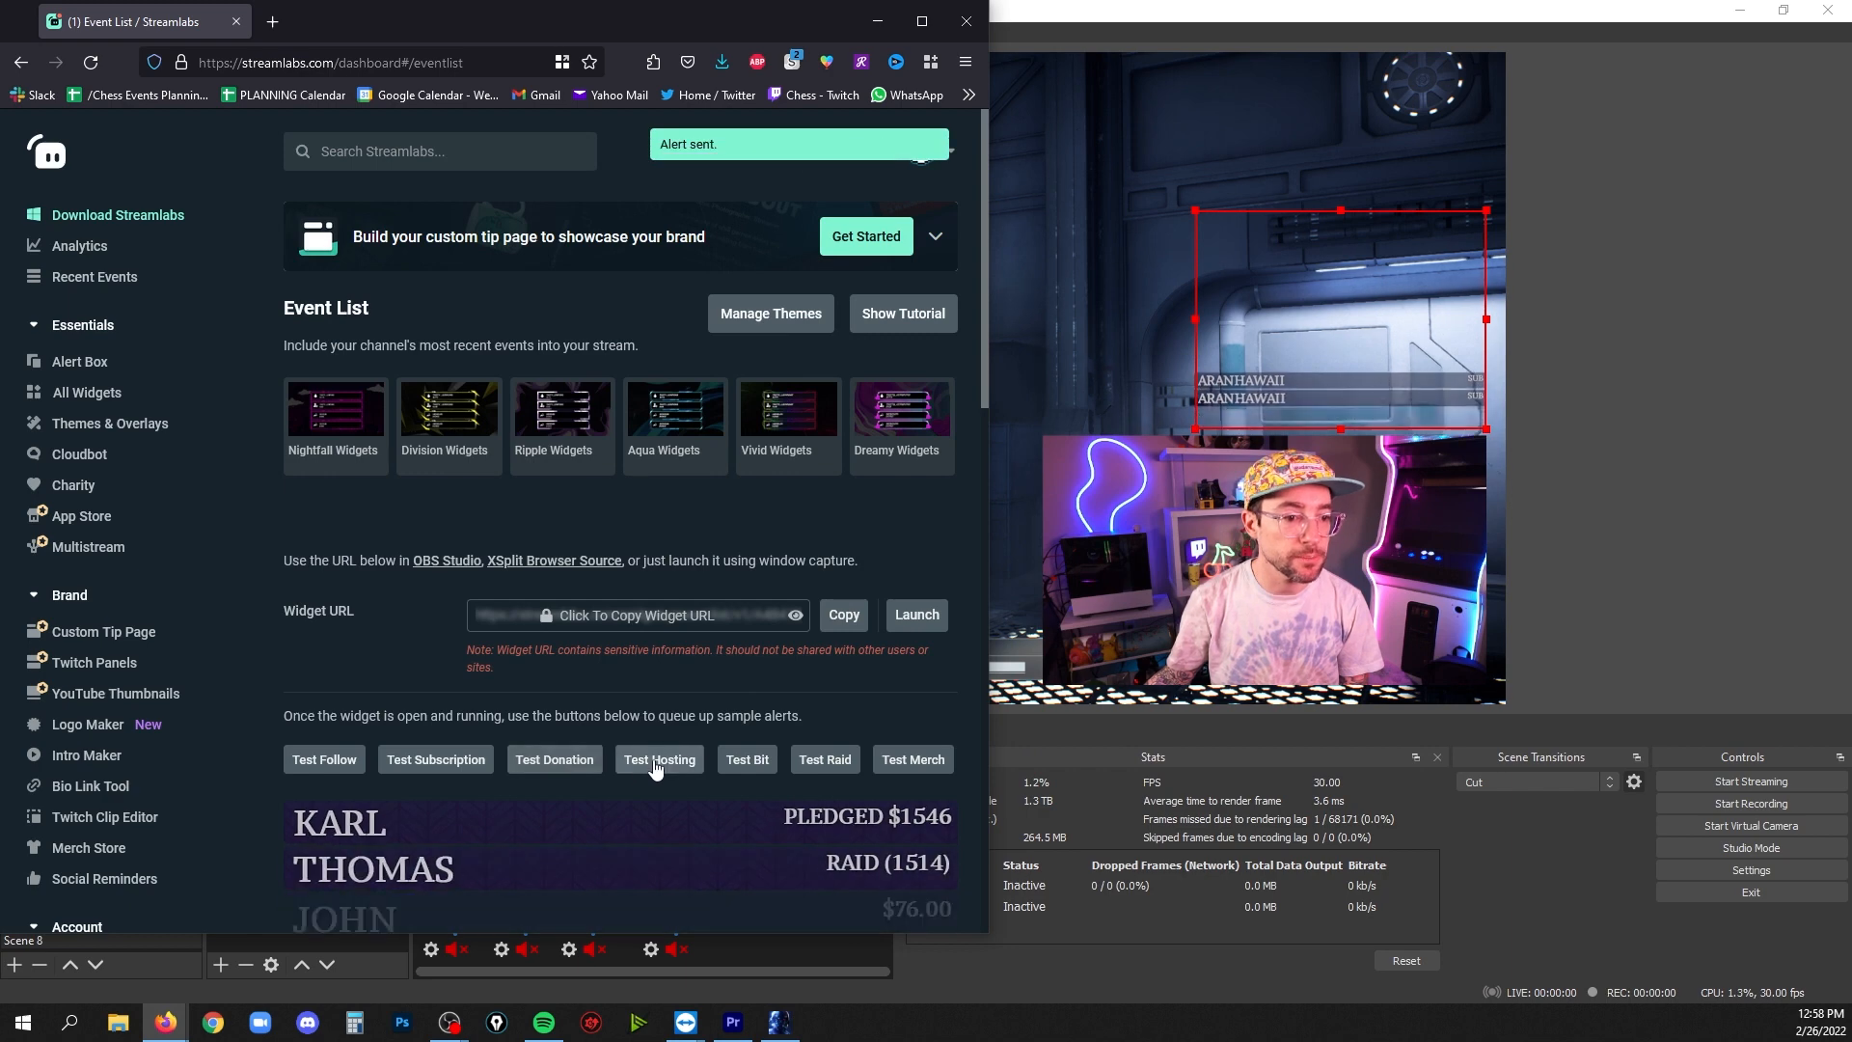
pyautogui.click(660, 758)
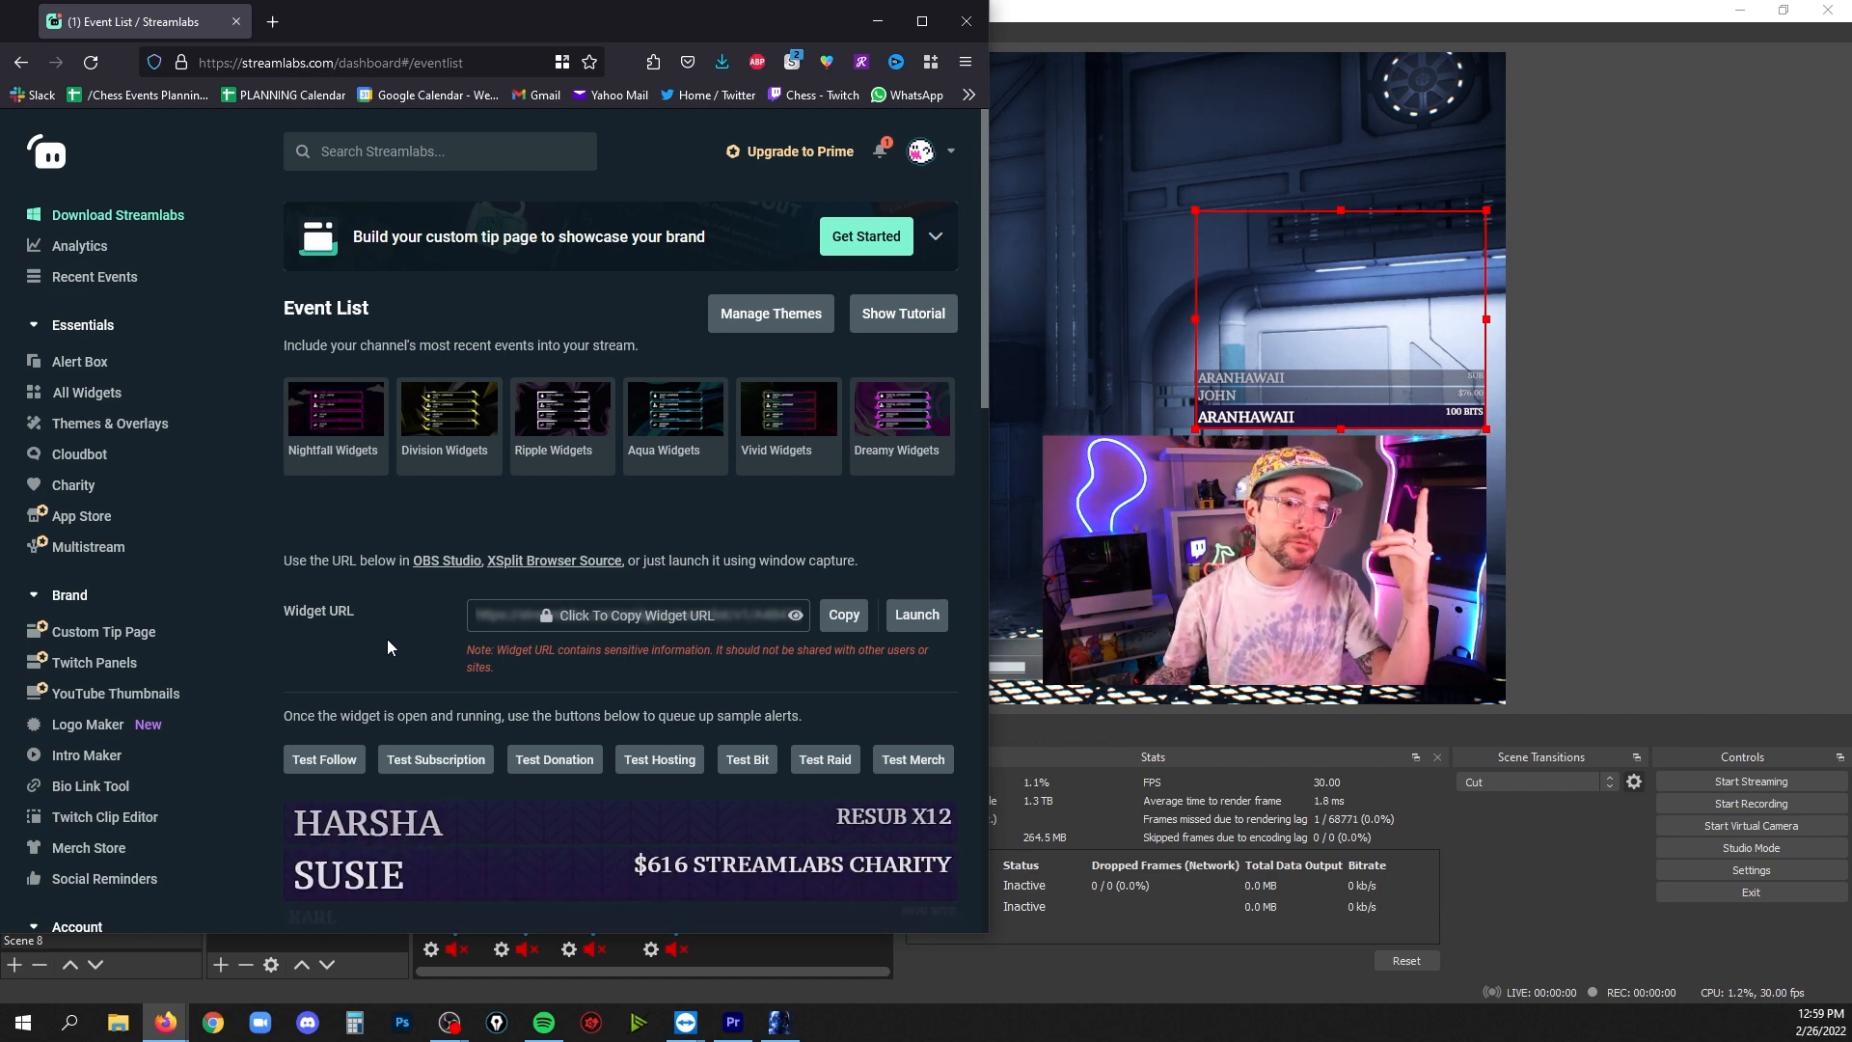
# Raise Max Events to 4 and save the widget settings
pyautogui.scroll(-3)
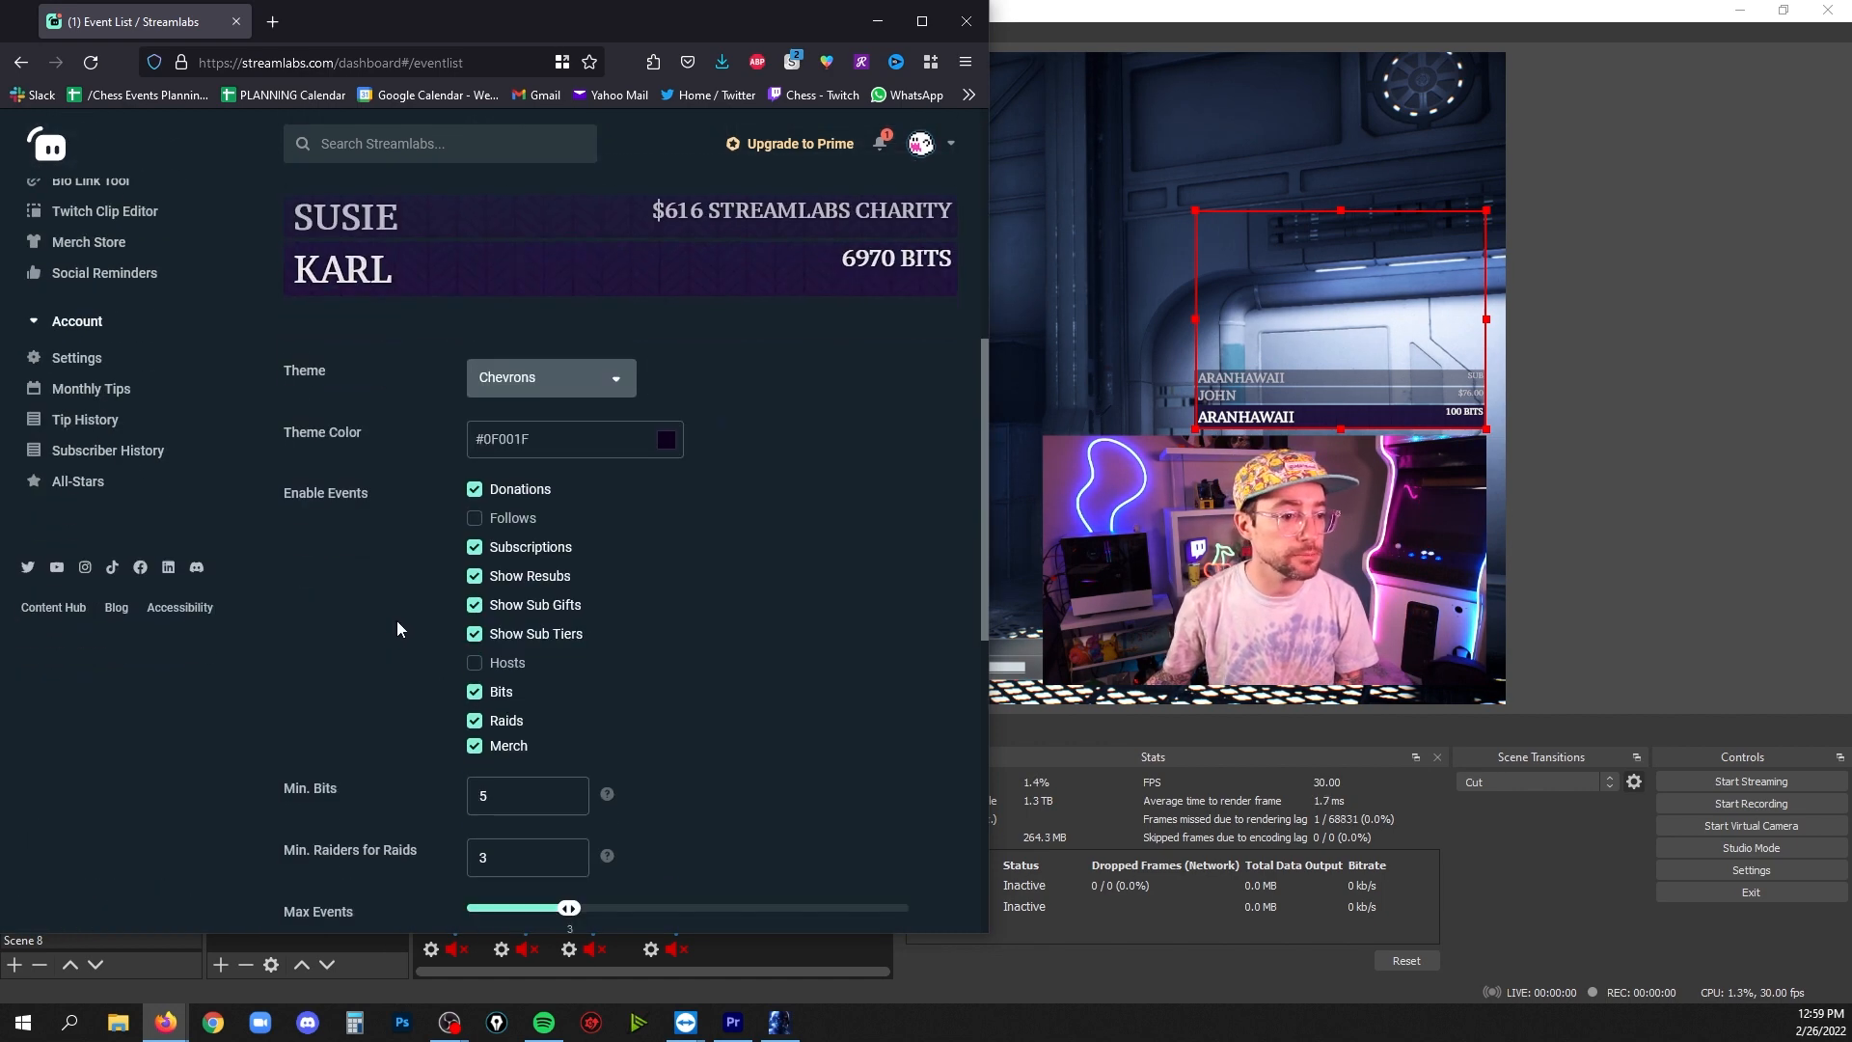
pyautogui.scroll(-3)
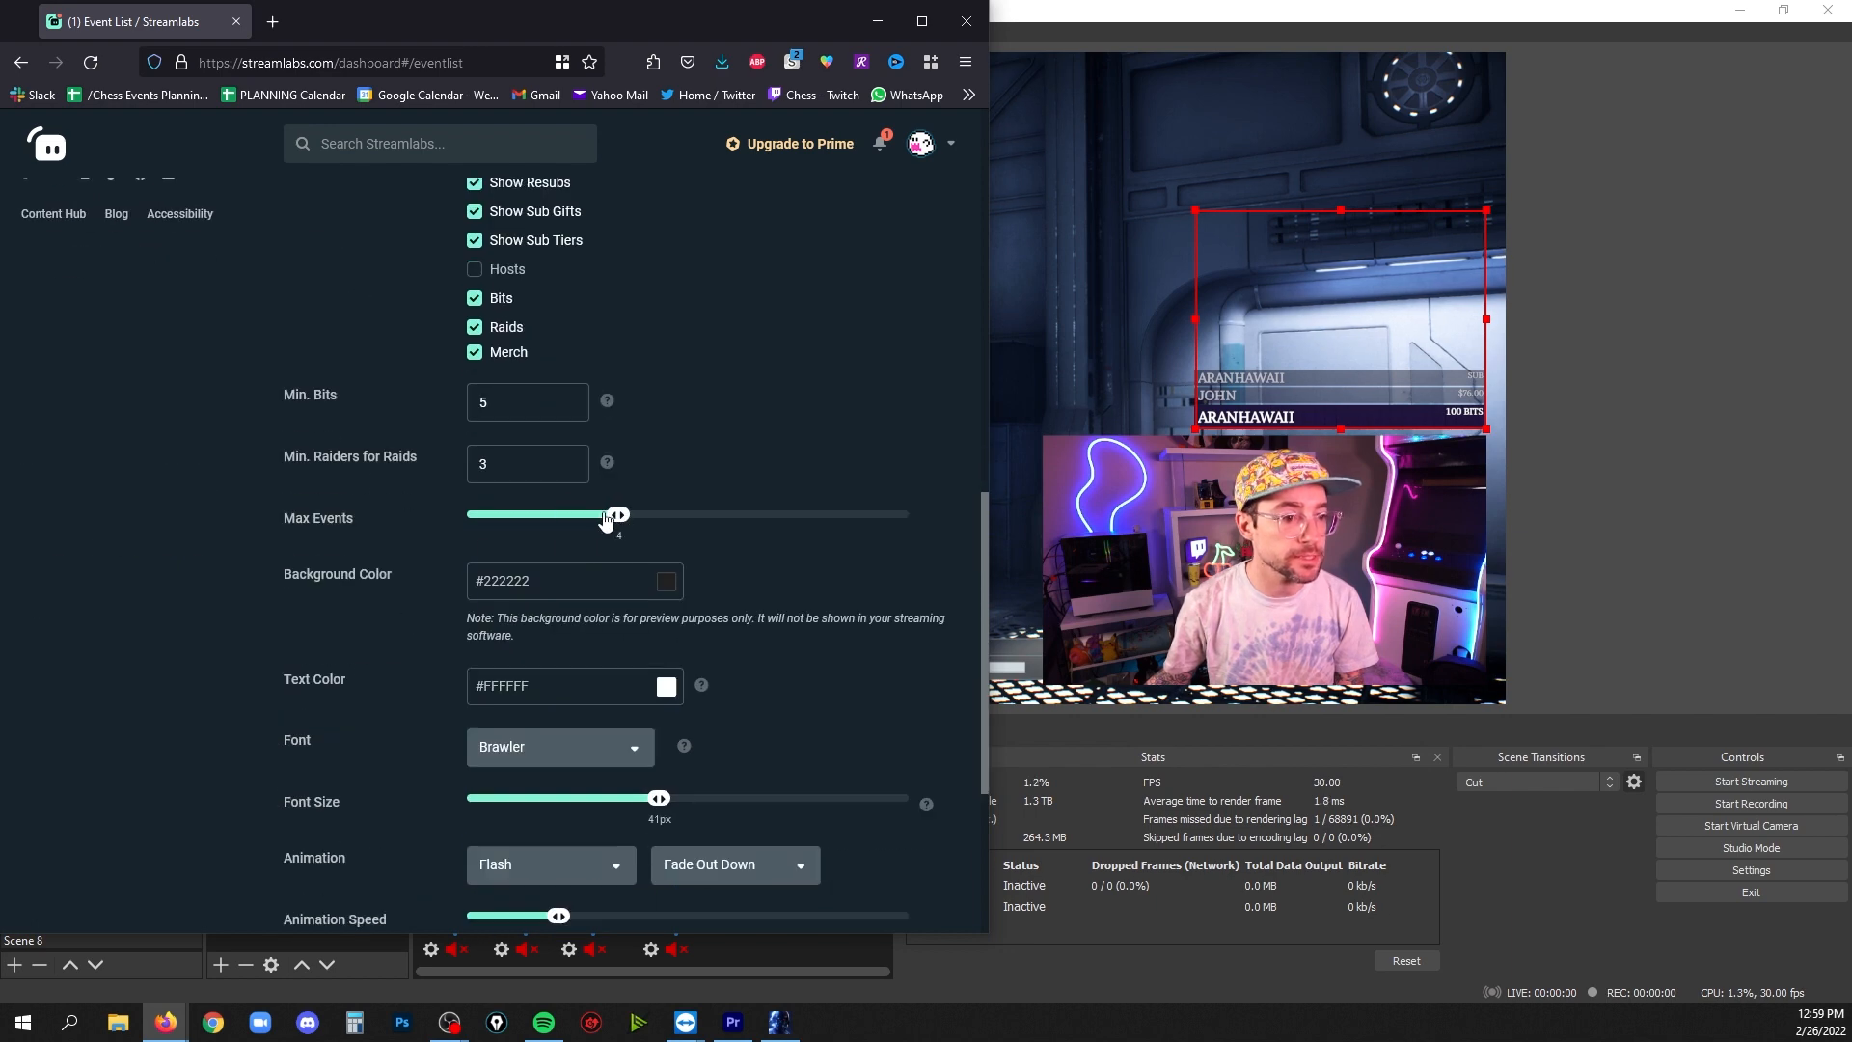
pyautogui.scroll(-3)
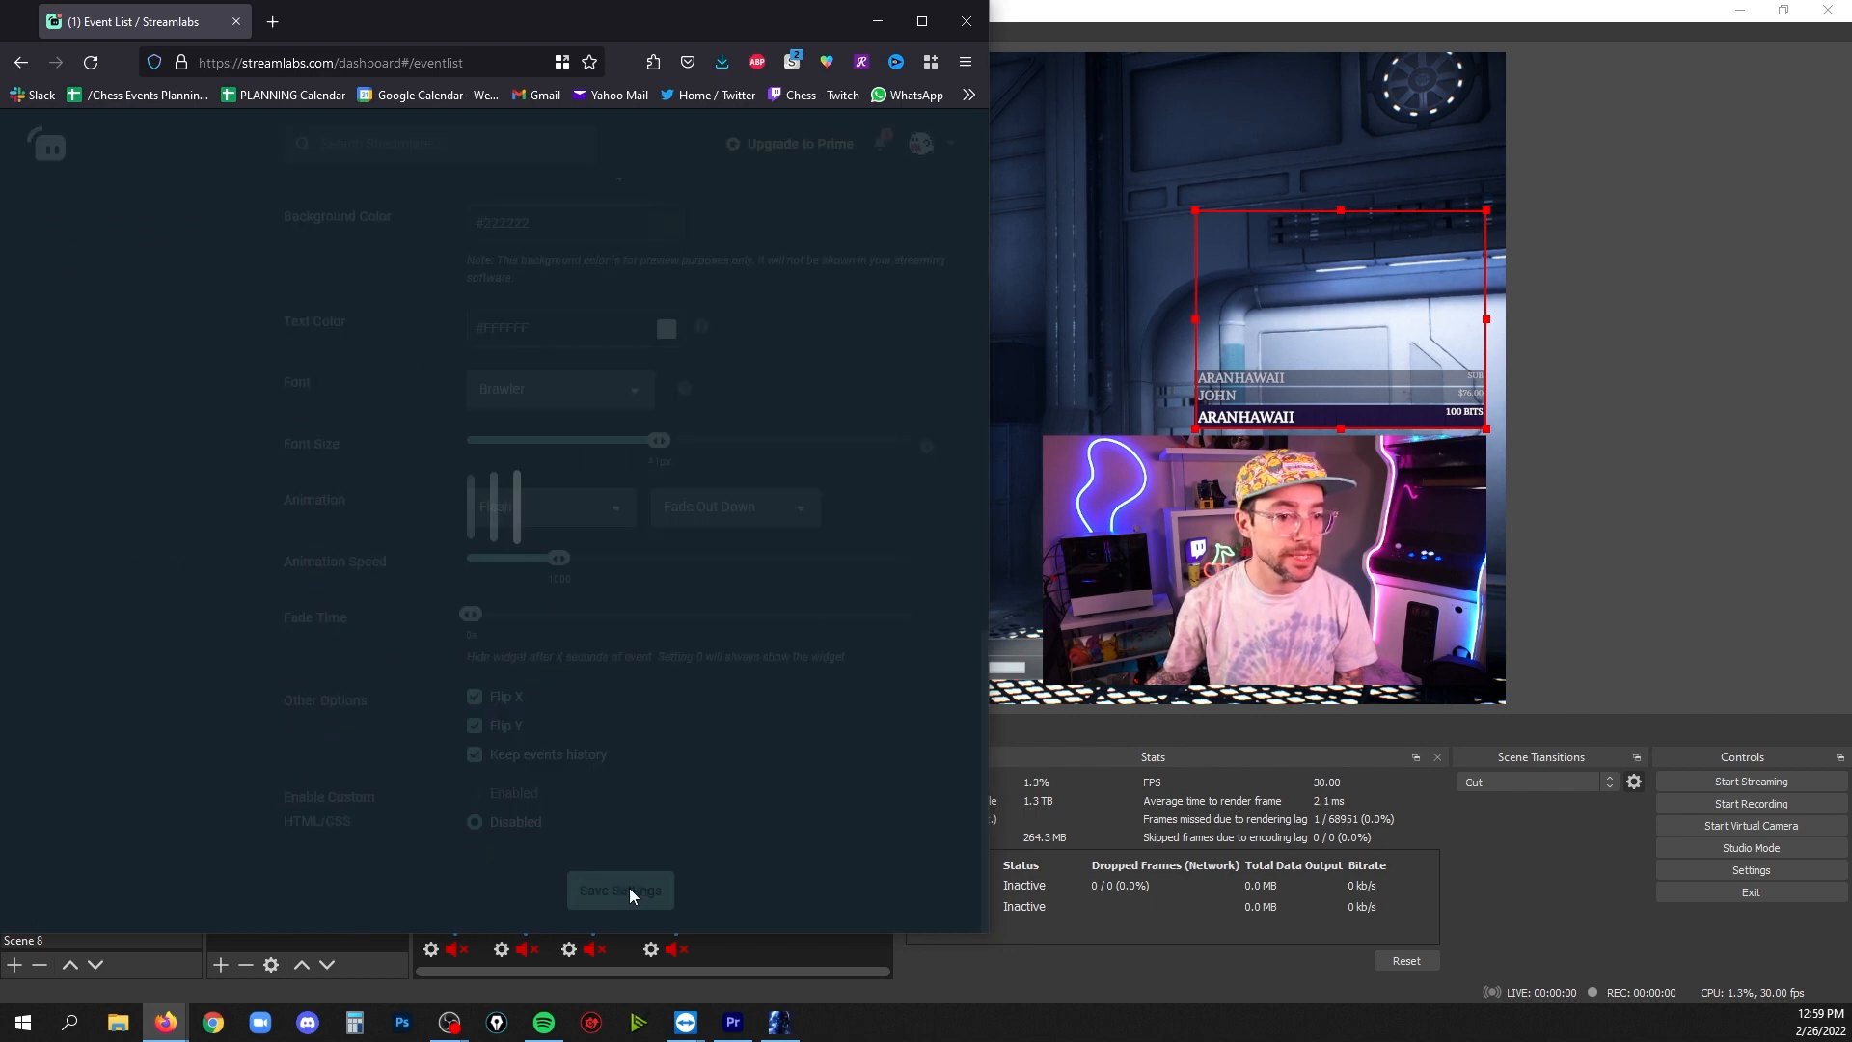
pyautogui.click(619, 890)
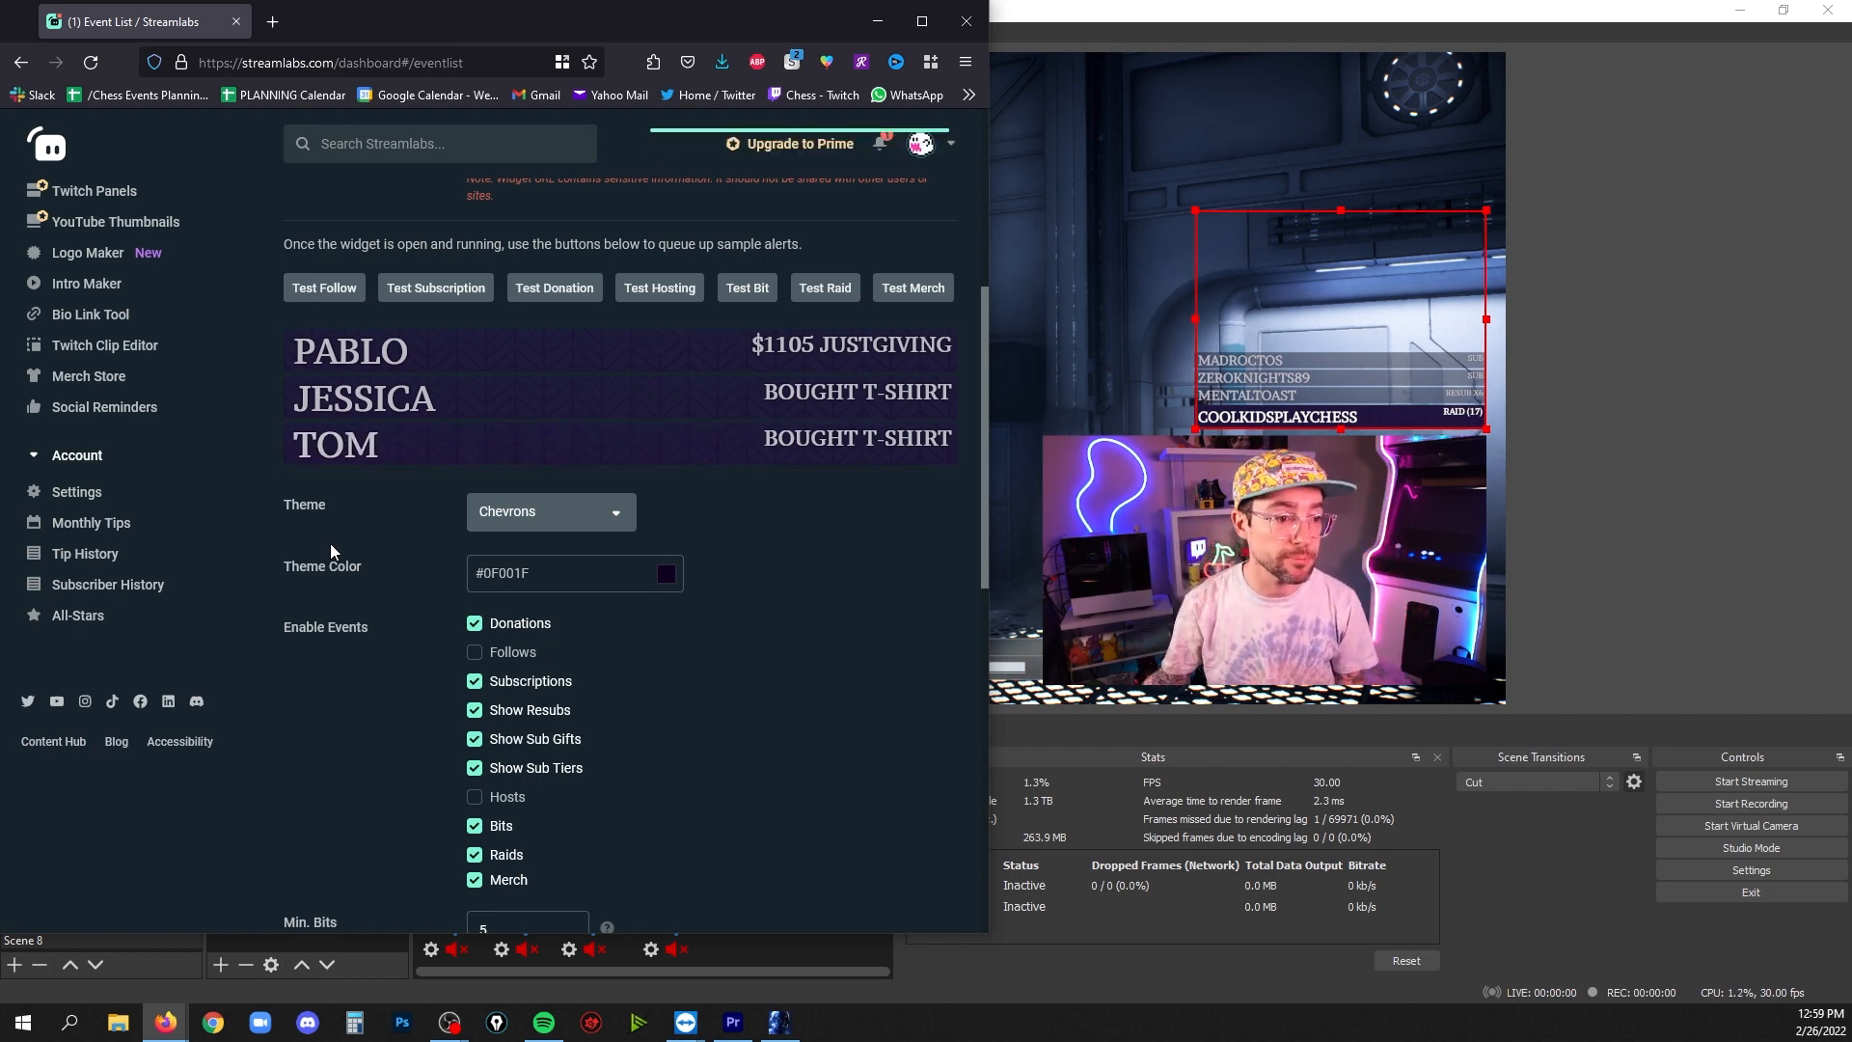
# Enable Follows in the event list, save the settings, and return to OBS
pyautogui.scroll(-3)
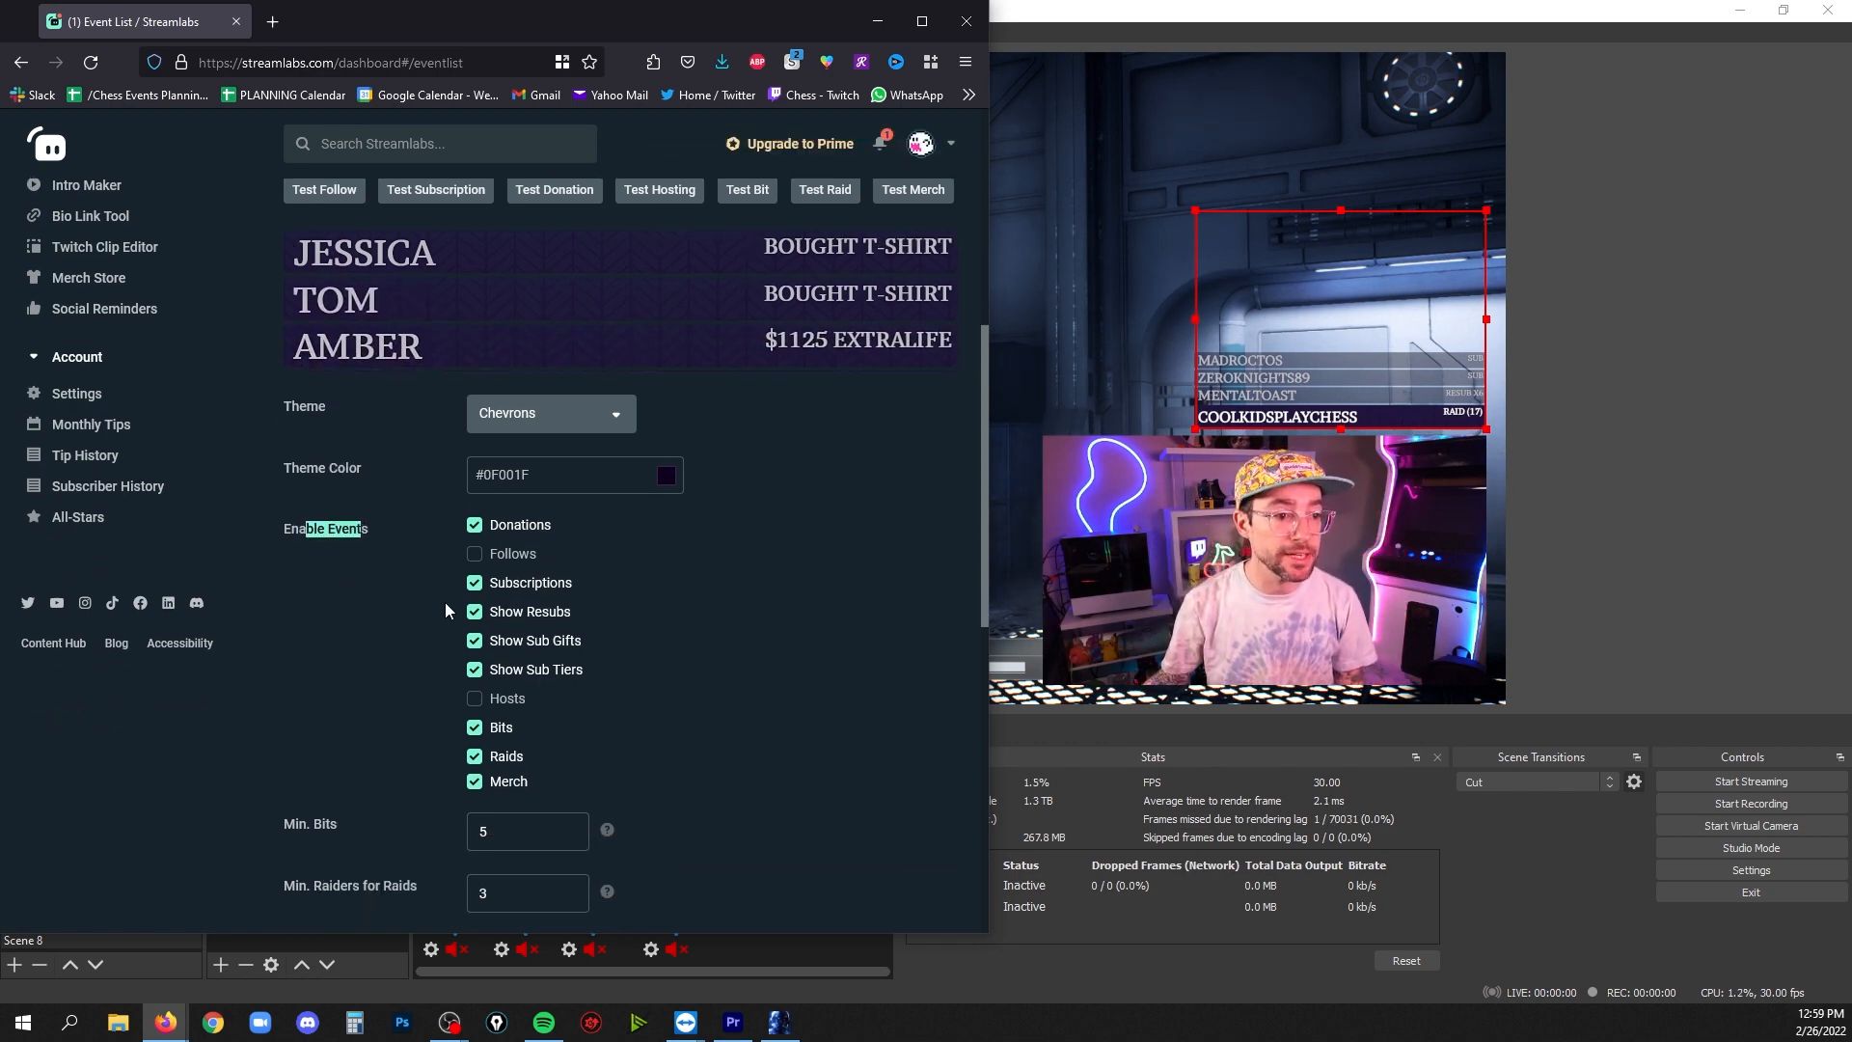
pyautogui.scroll(-3)
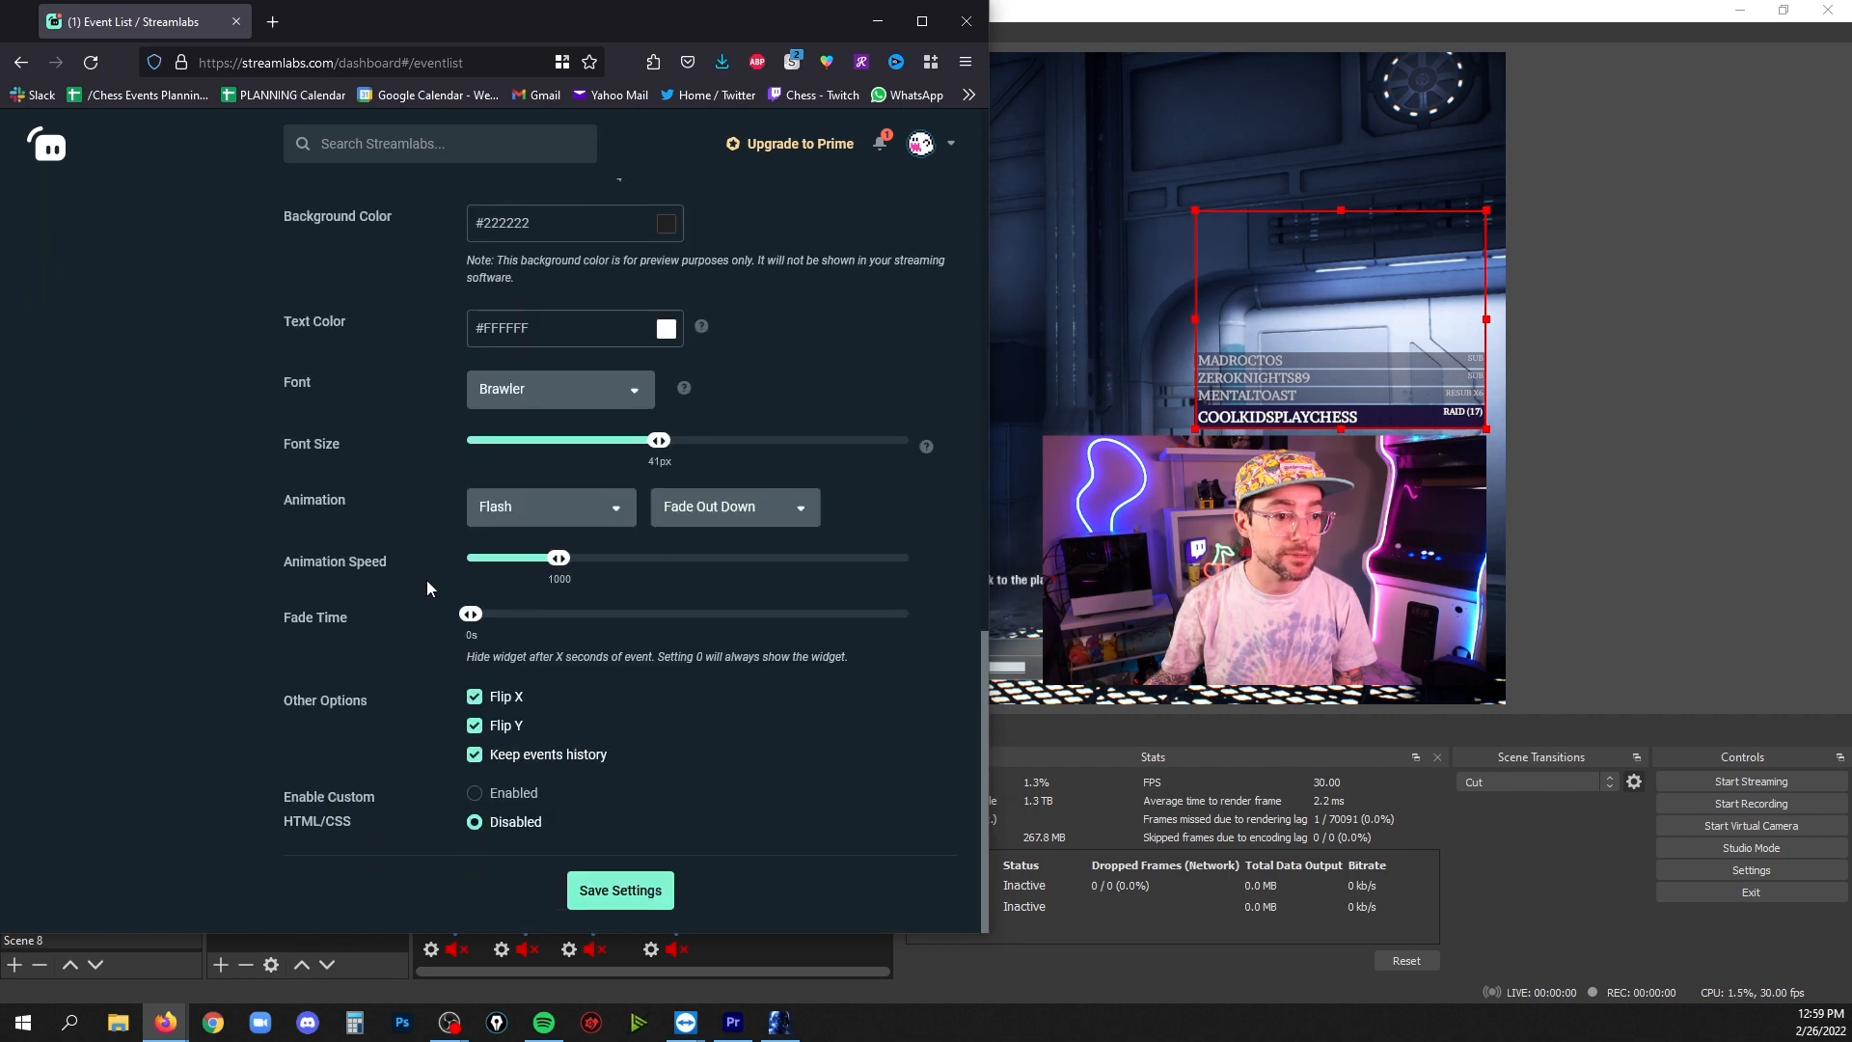
pyautogui.click(619, 889)
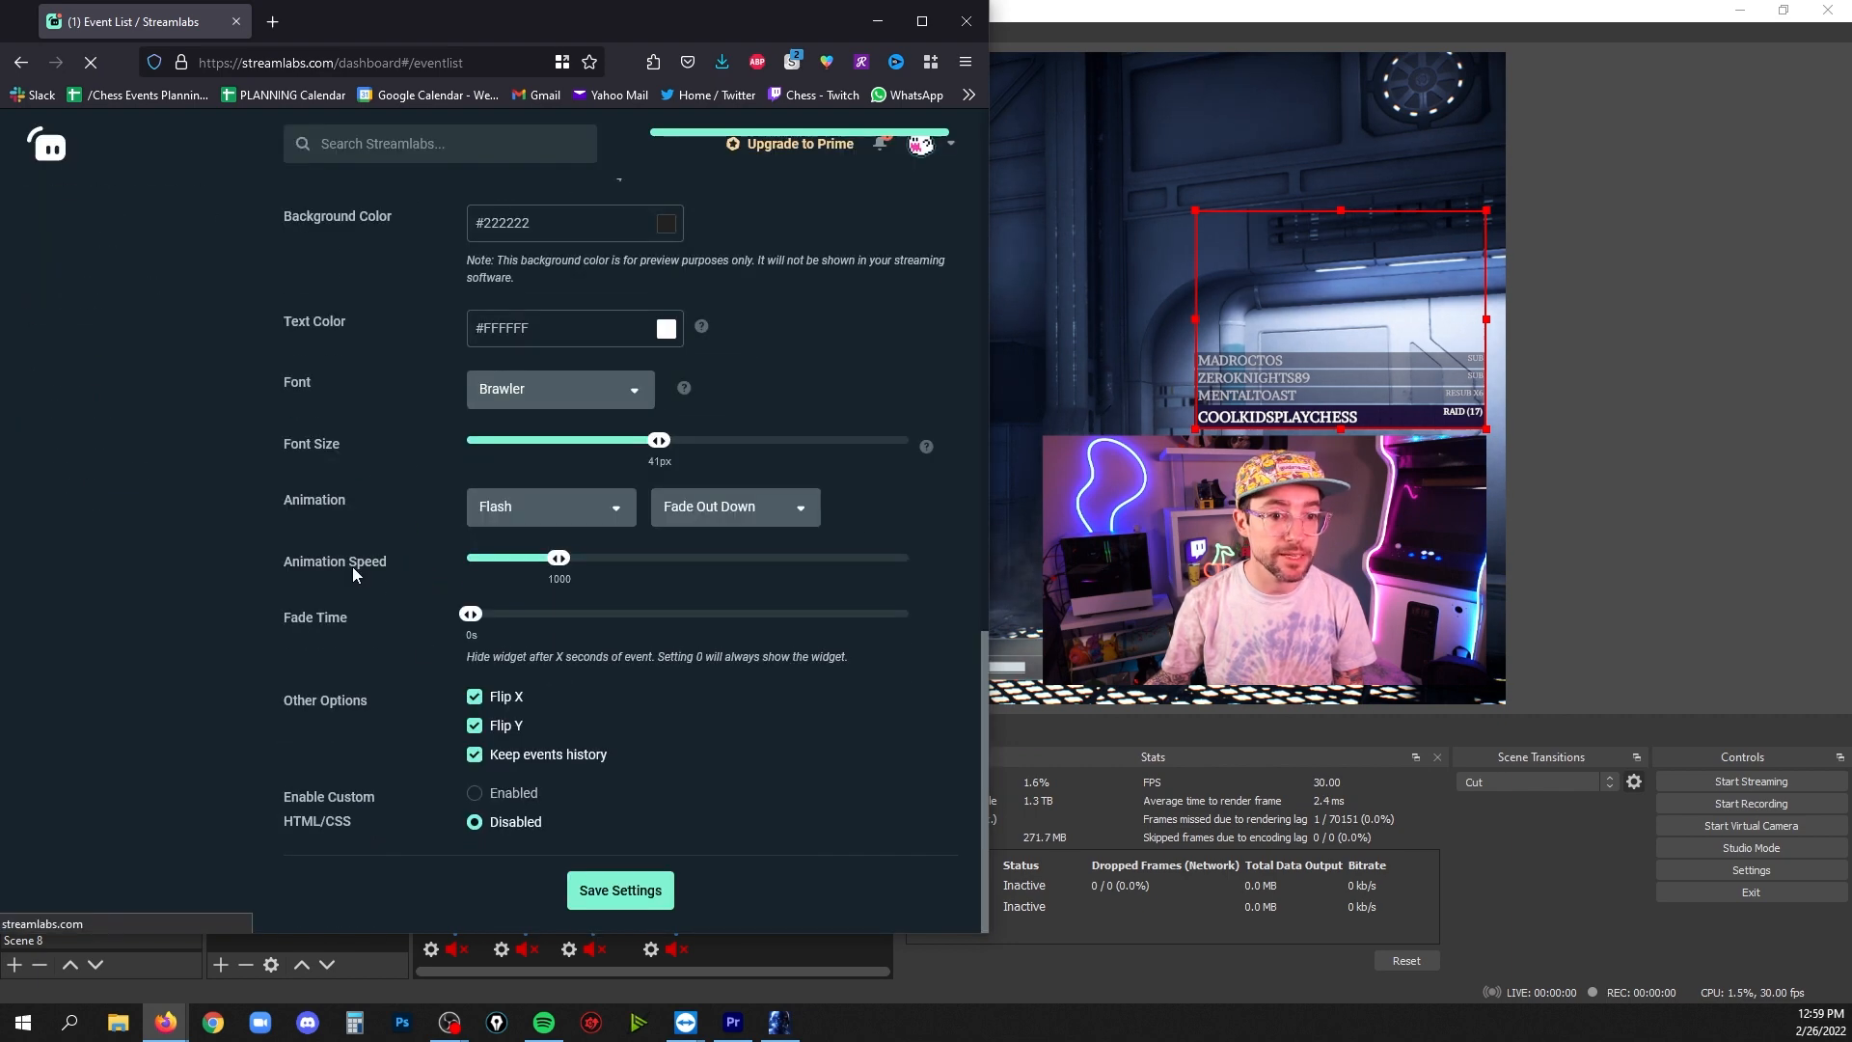
pyautogui.click(619, 889)
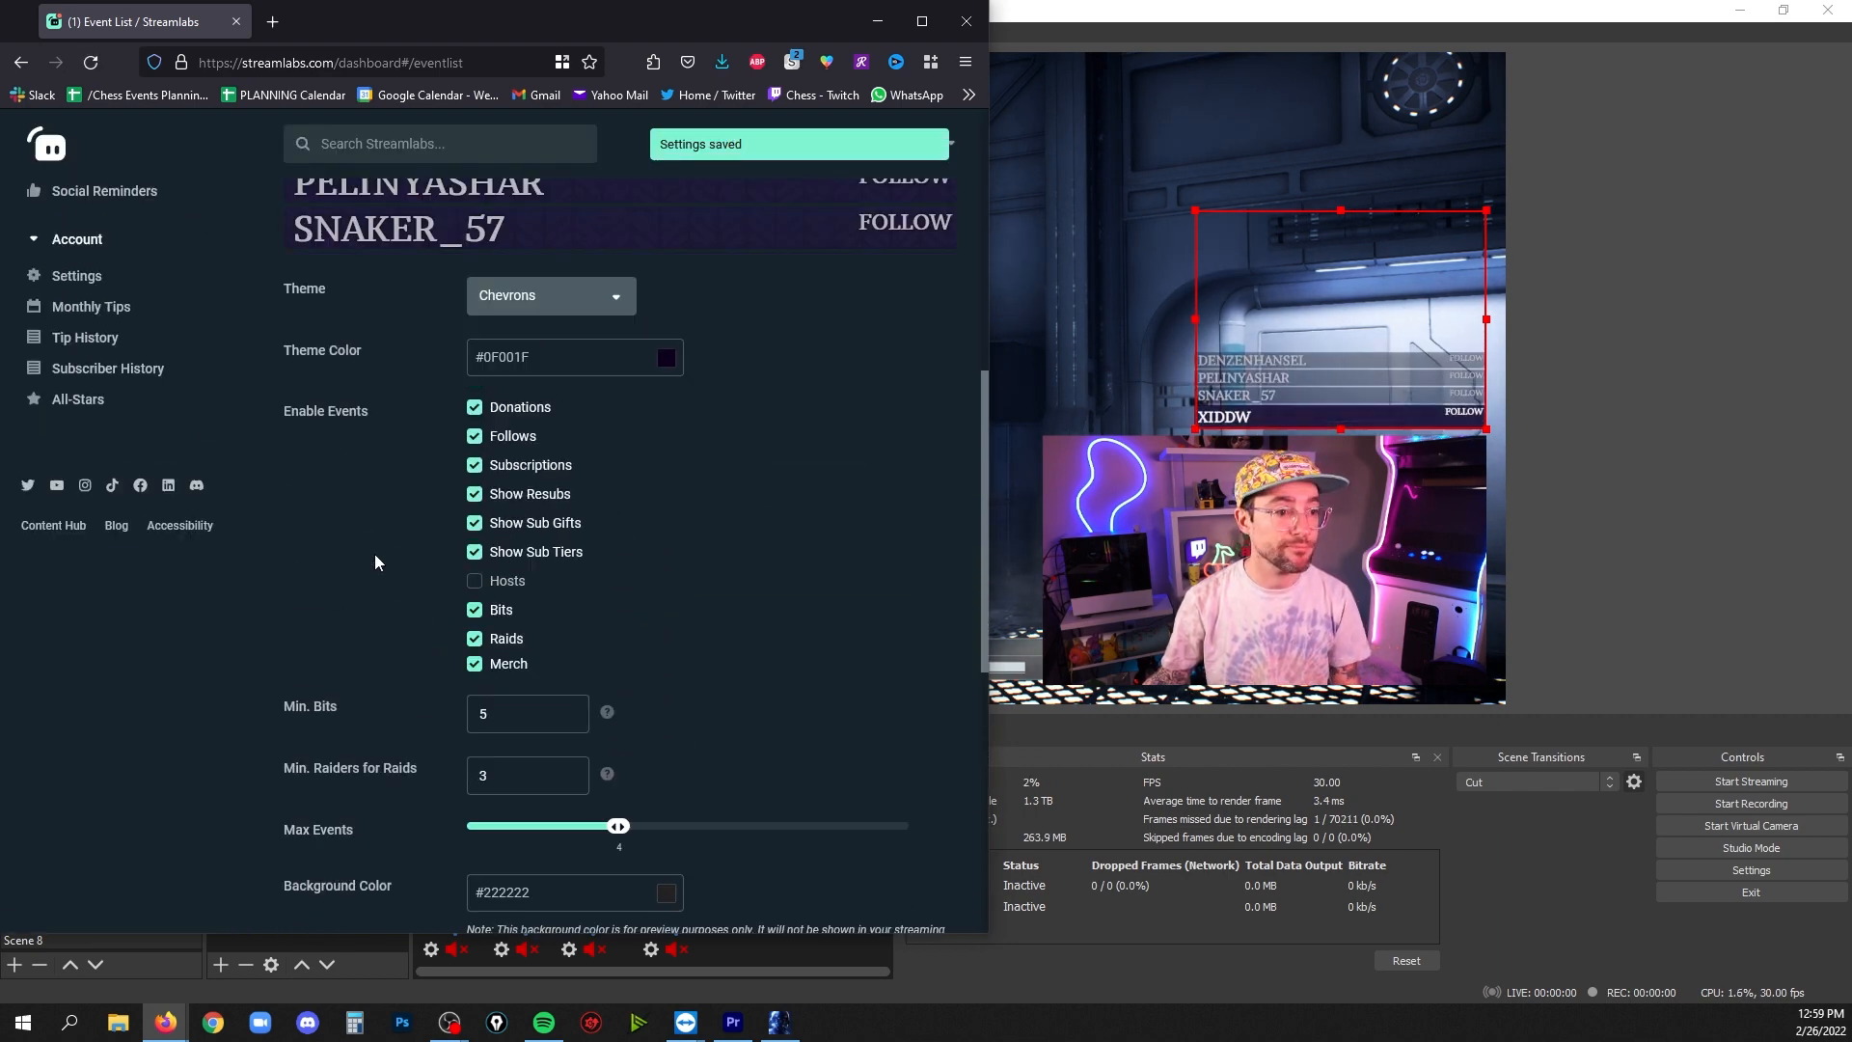
pyautogui.scroll(3)
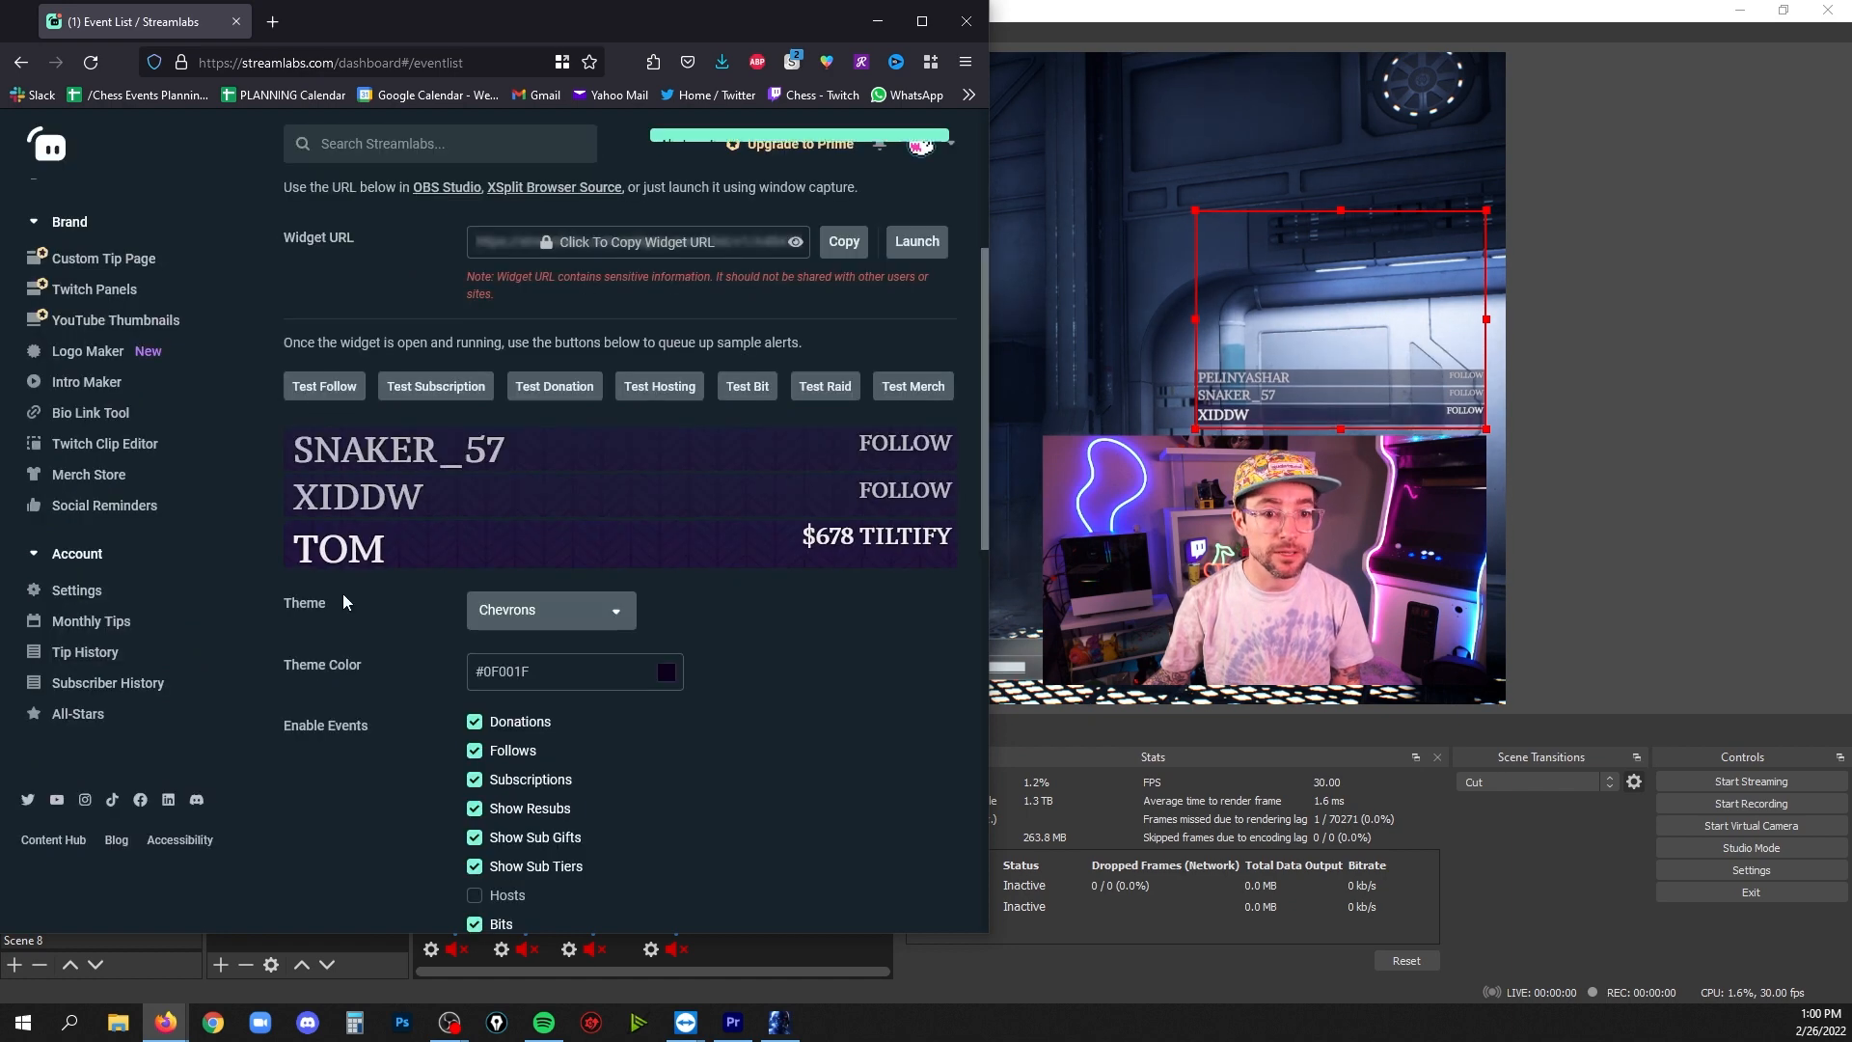
pyautogui.click(324, 386)
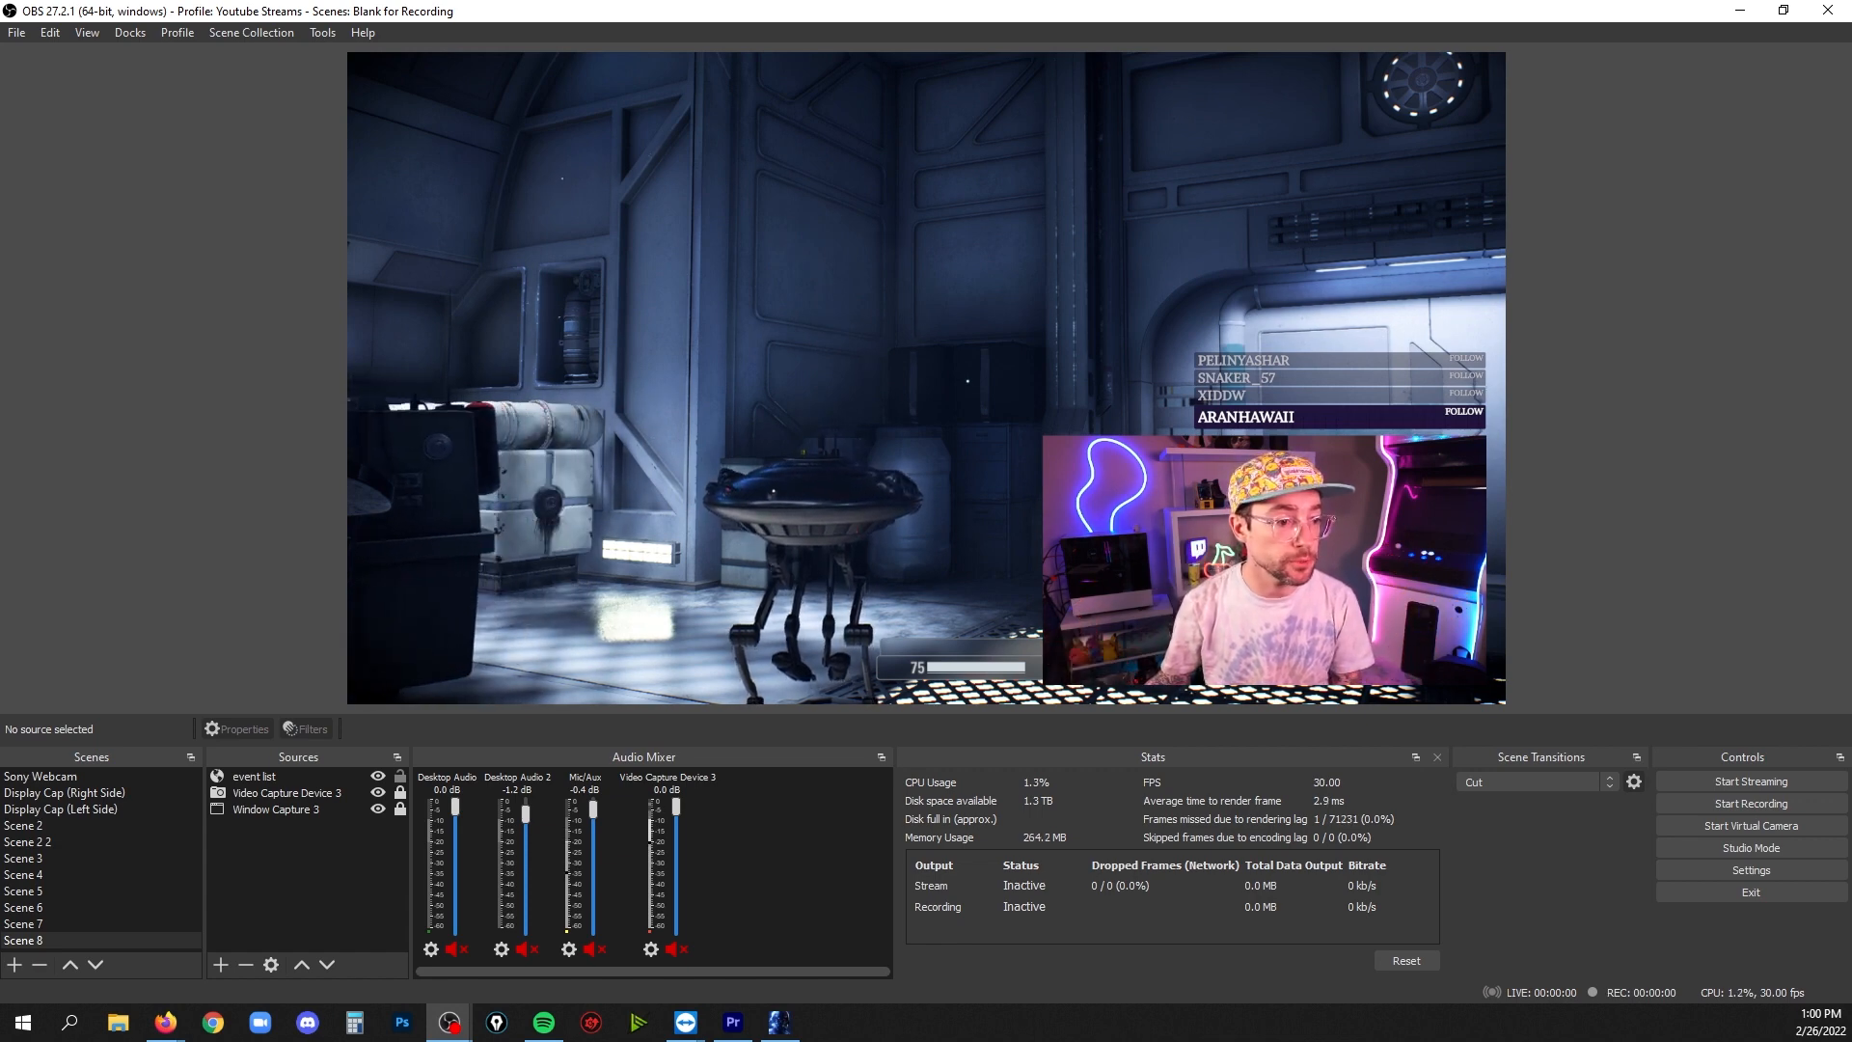
# Select the event list source and bring up its right-click options
pyautogui.click(255, 776)
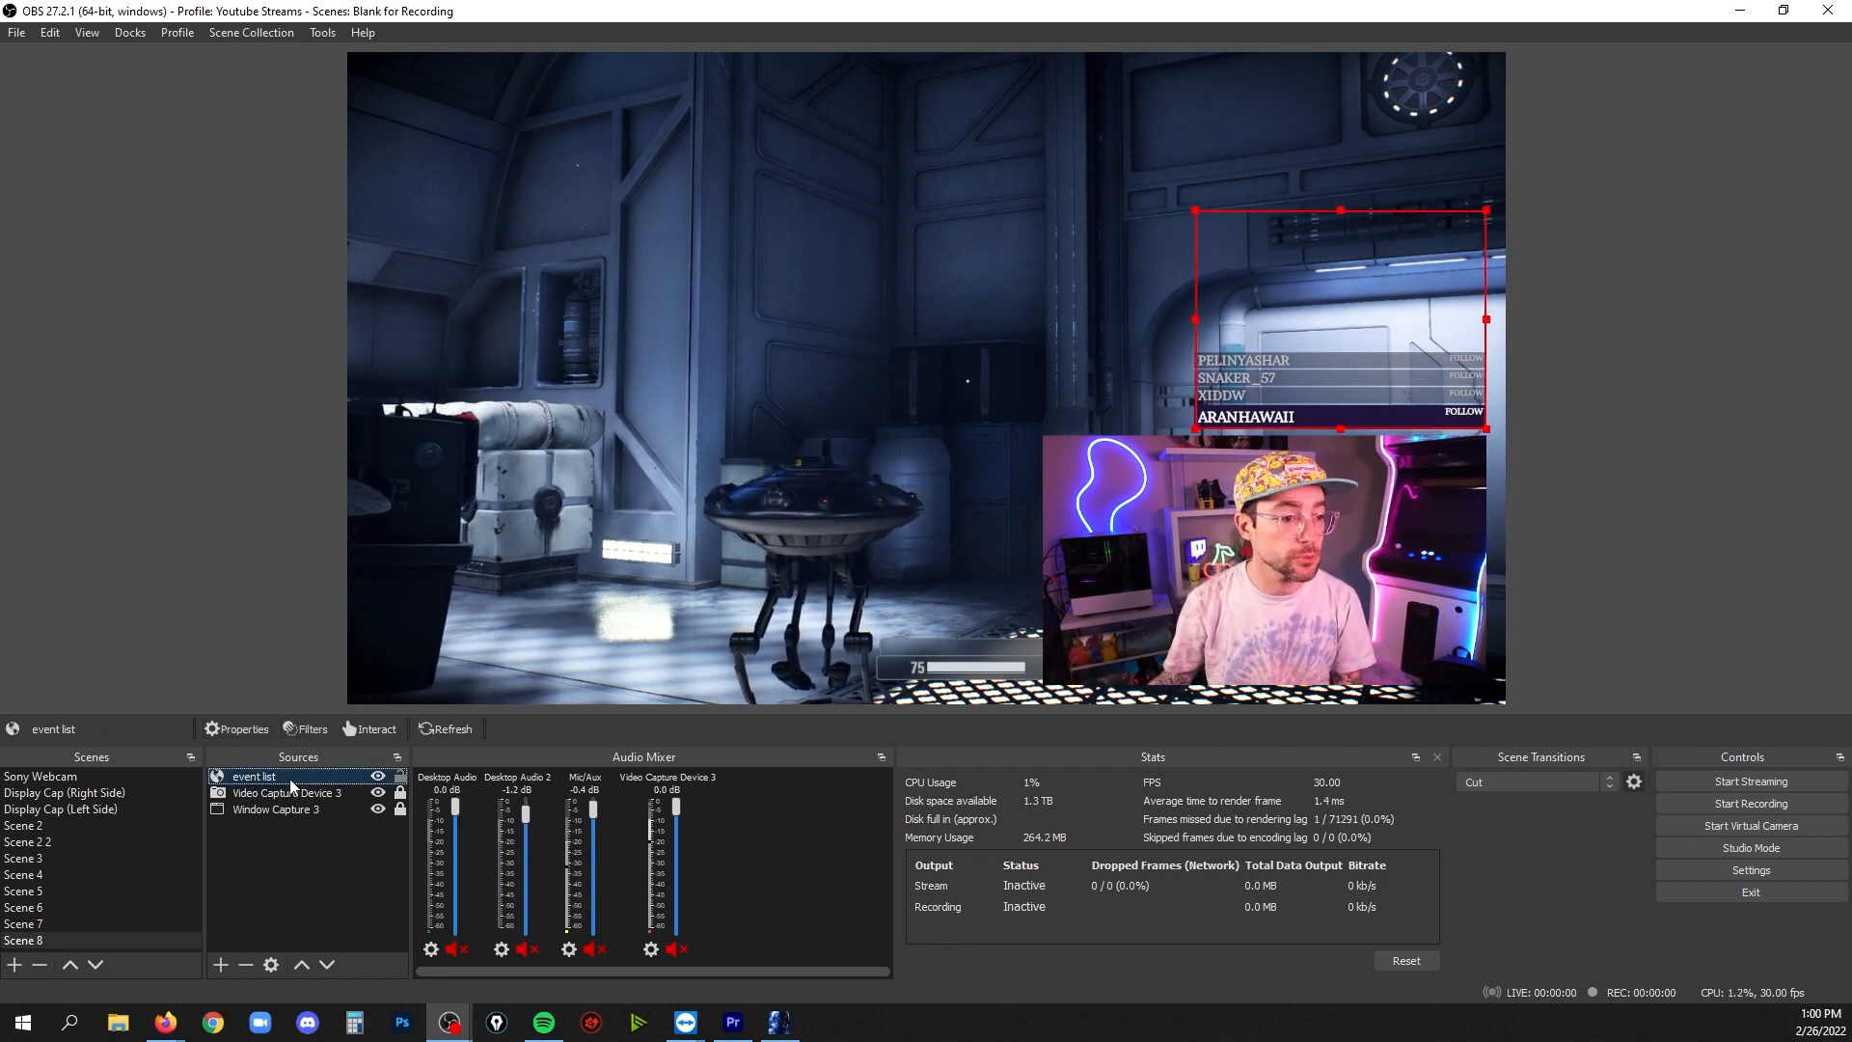
pyautogui.rightClick(255, 776)
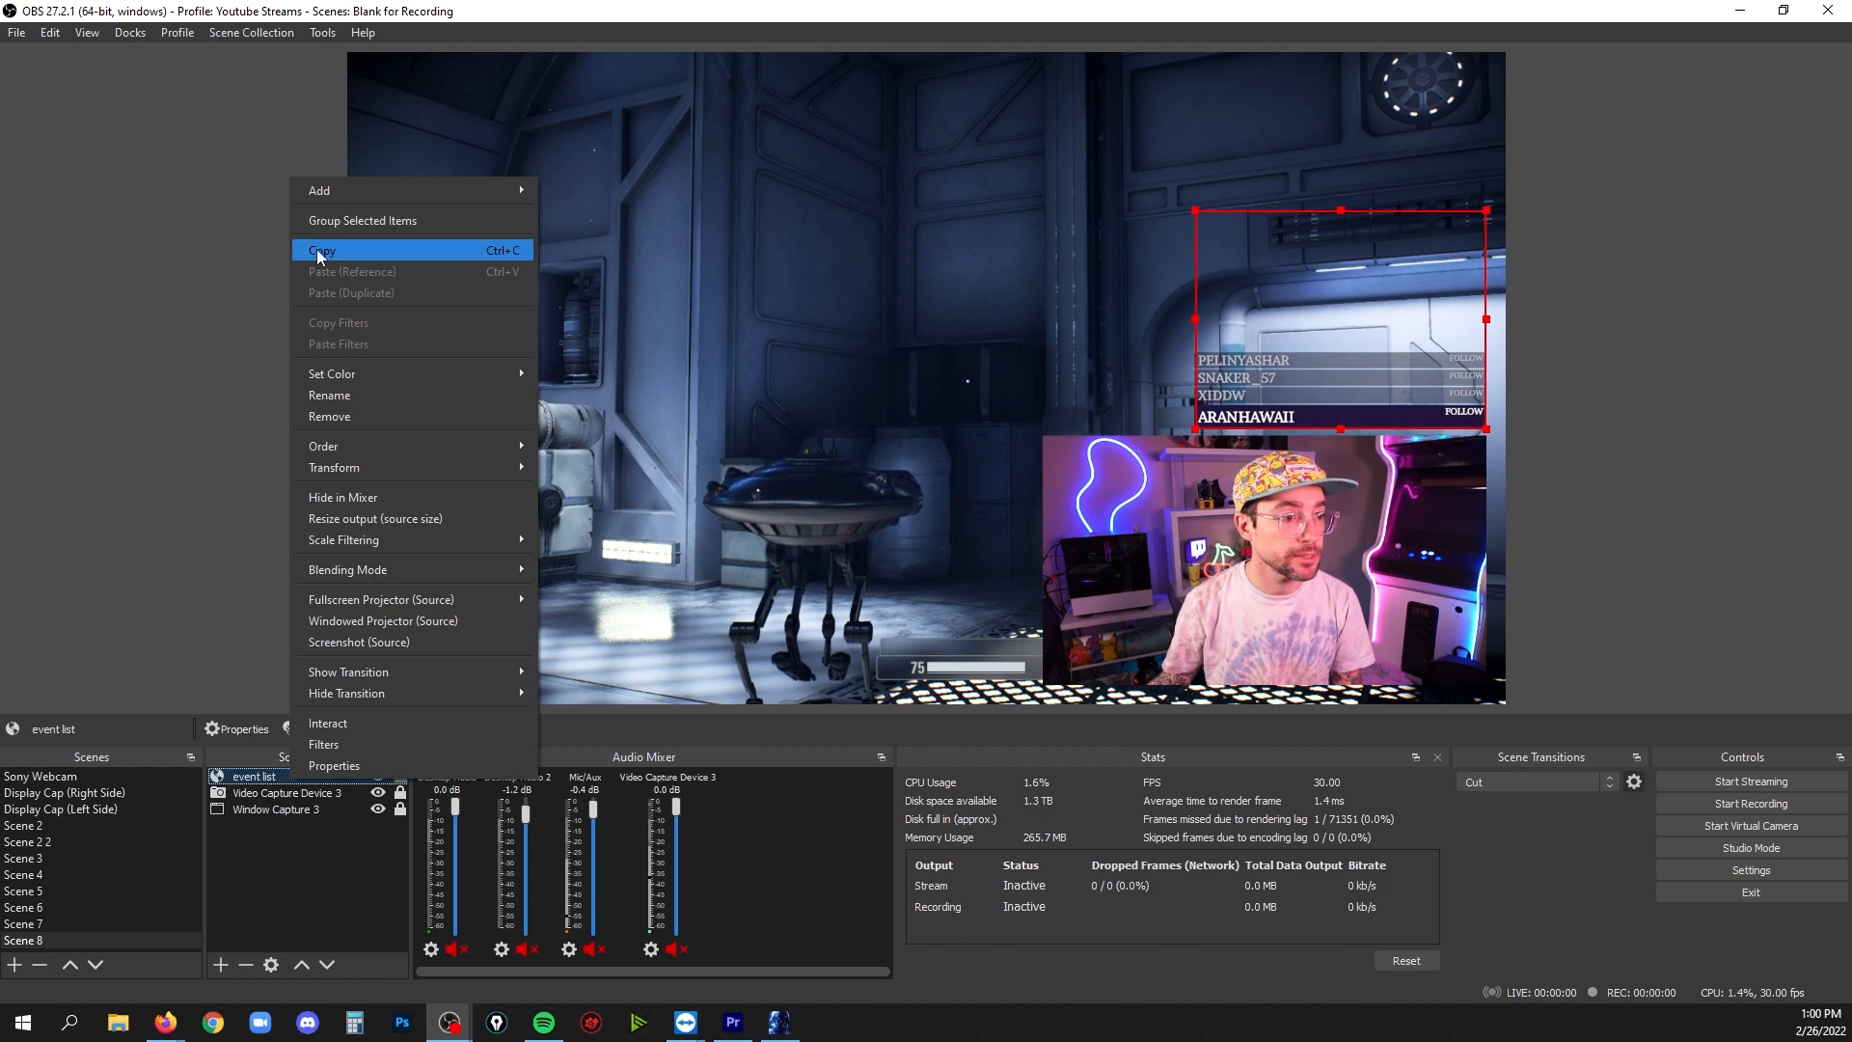